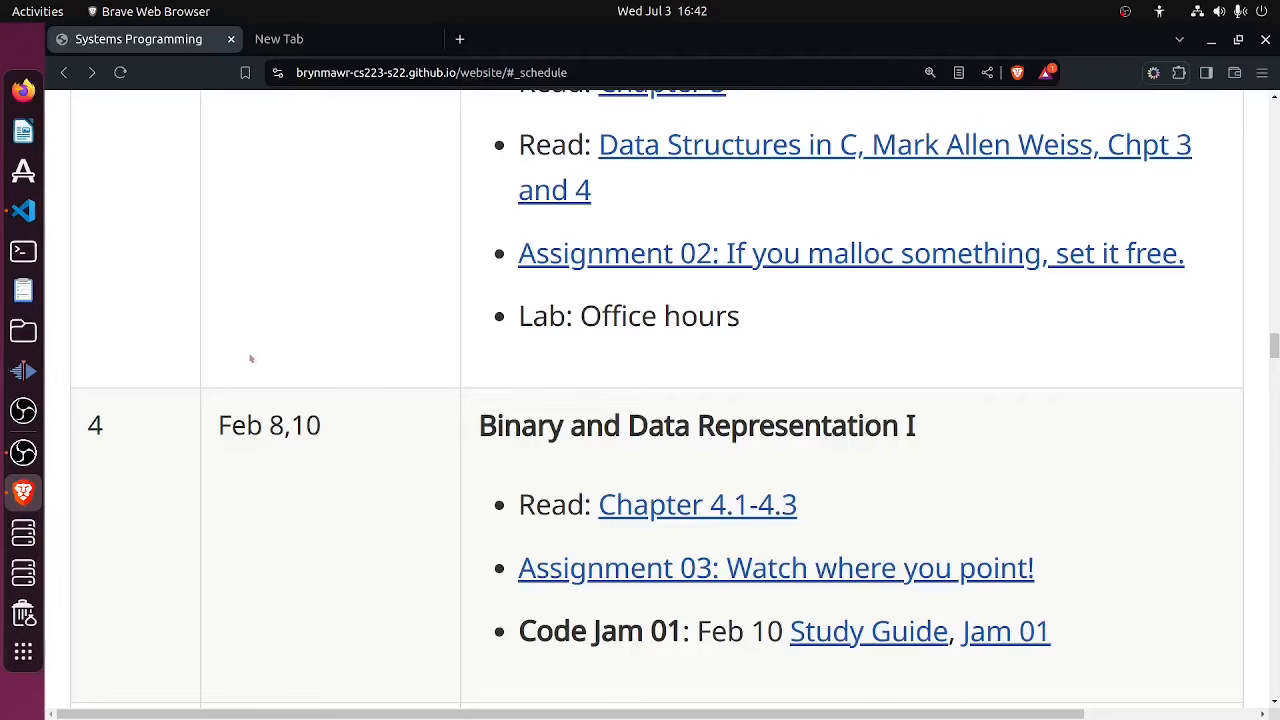
Scroll the course schedule down to the Week 5 row with the Assignment 04 link
scroll("down", 3)
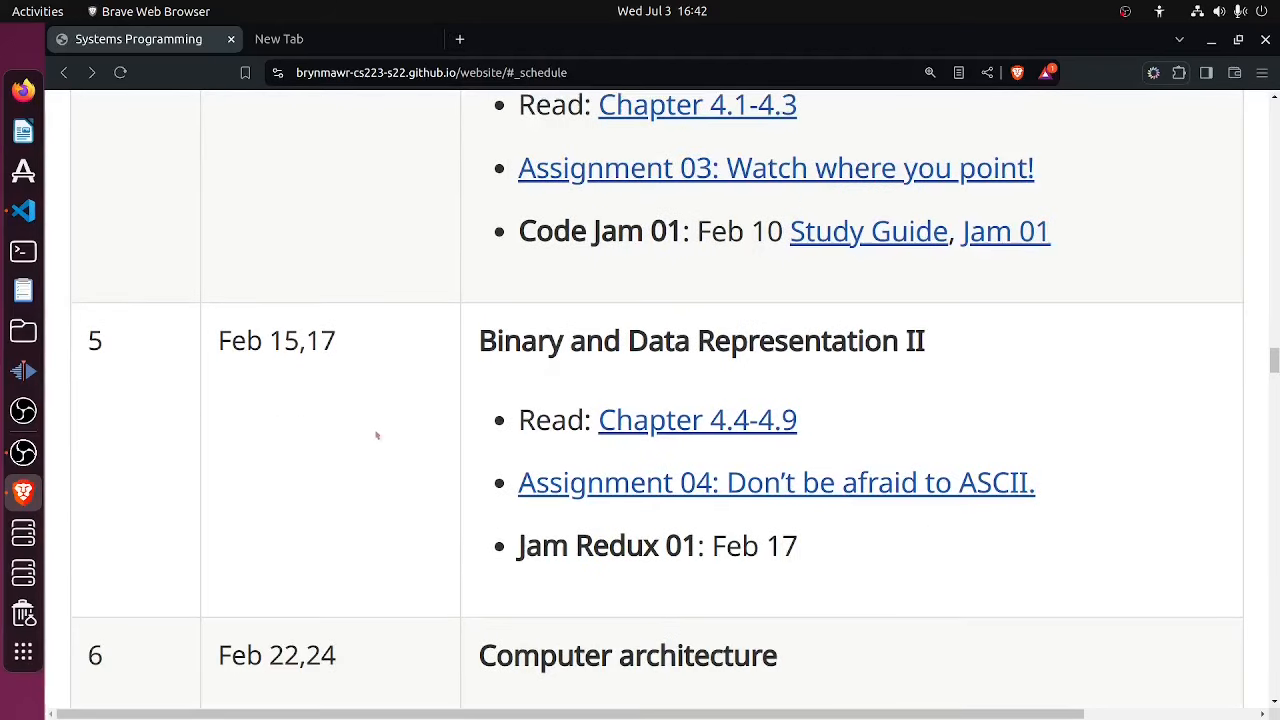
mouse_move(596, 490)
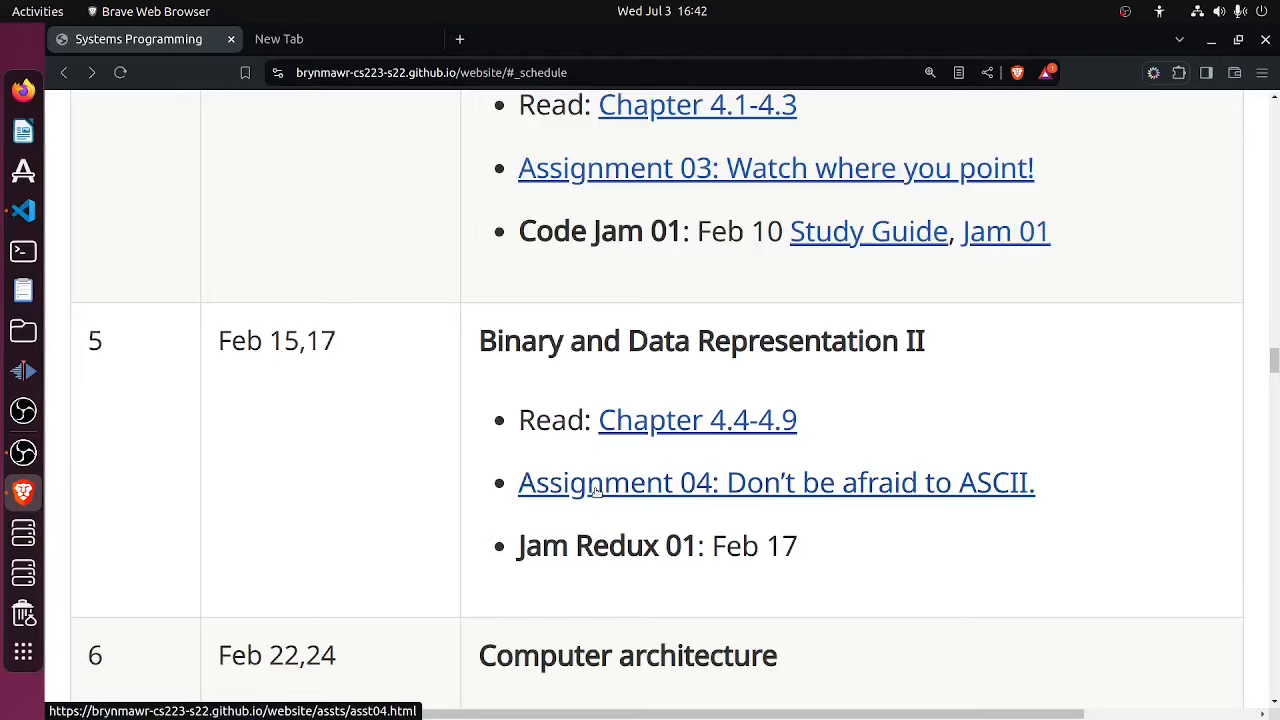
Open the Assignment 04 page and scroll to its Background: PPM section
left_click(776, 482)
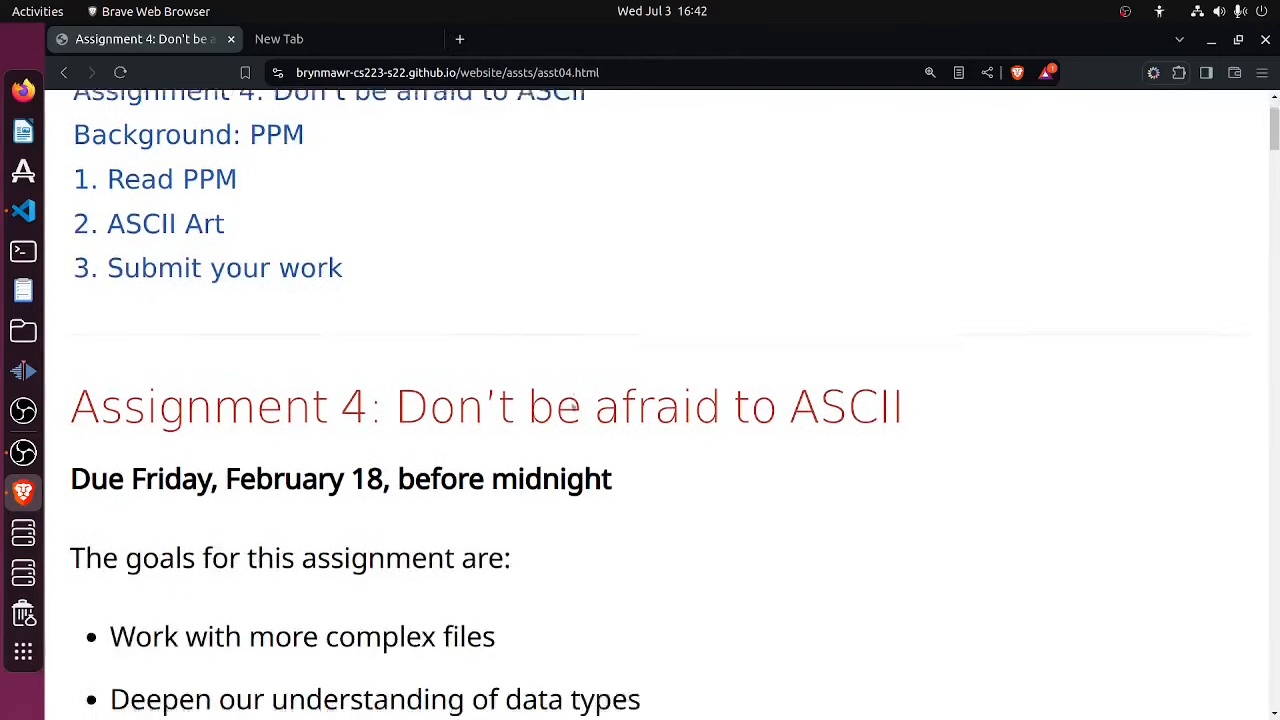
scroll("down", 3)
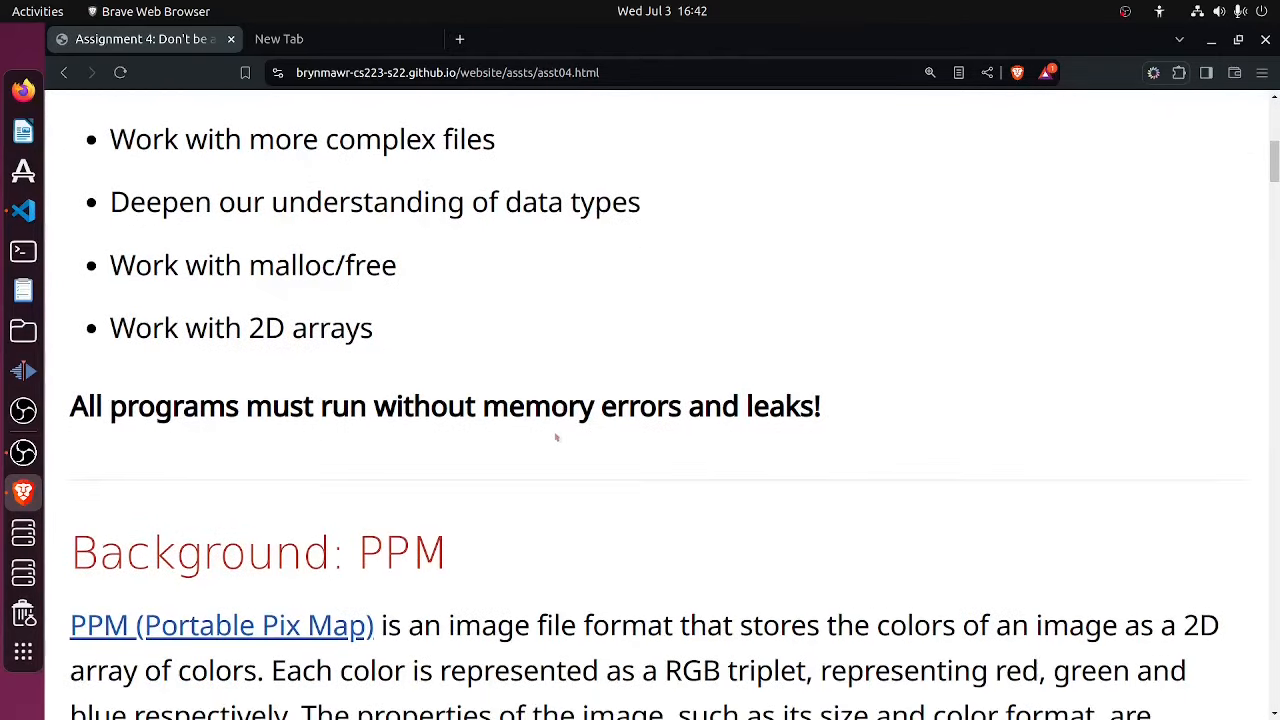
scroll("down", 3)
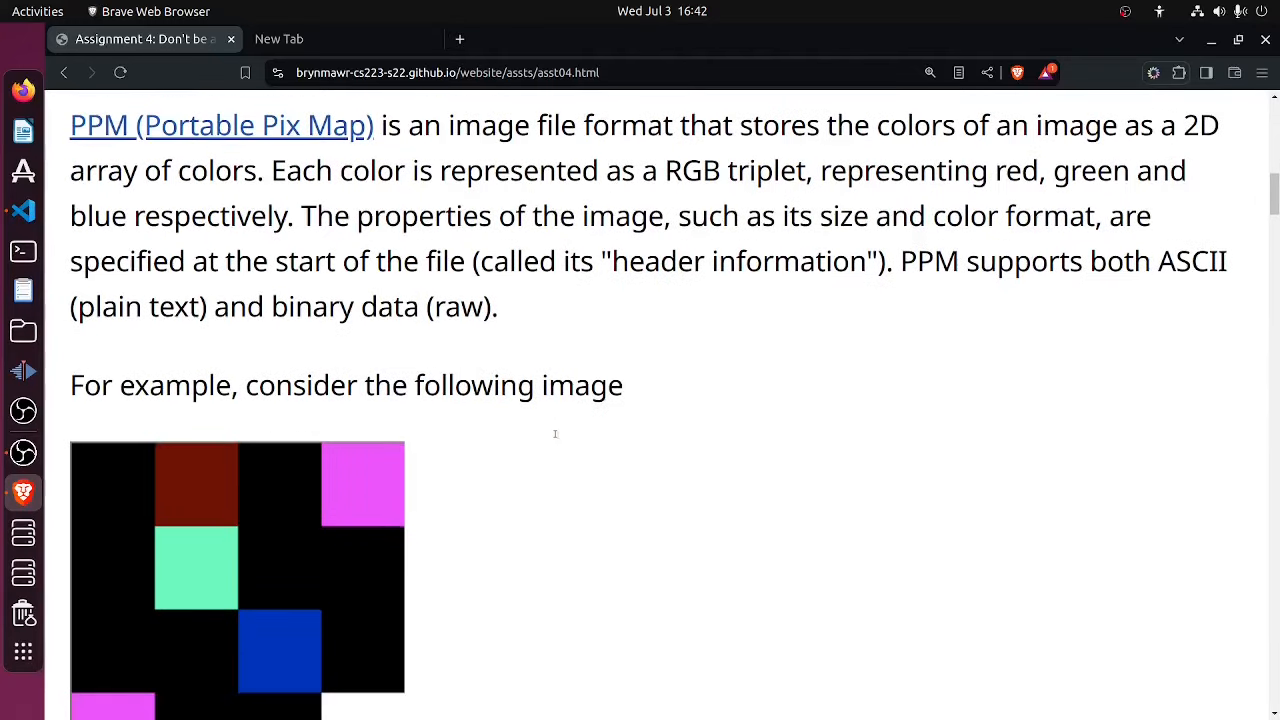
scroll("up", 3)
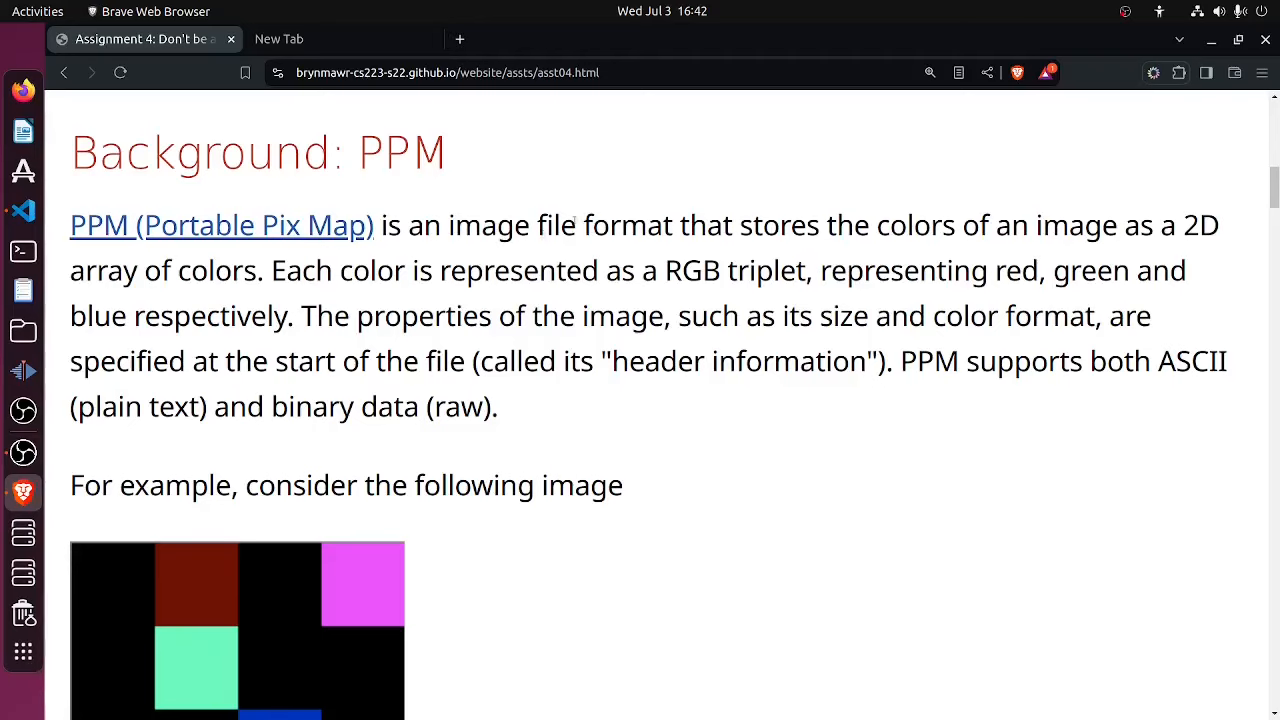
Highlight the PPM description sentence by sentence while reading, then clear the highlight
left_click_drag(537, 225, 1198, 225)
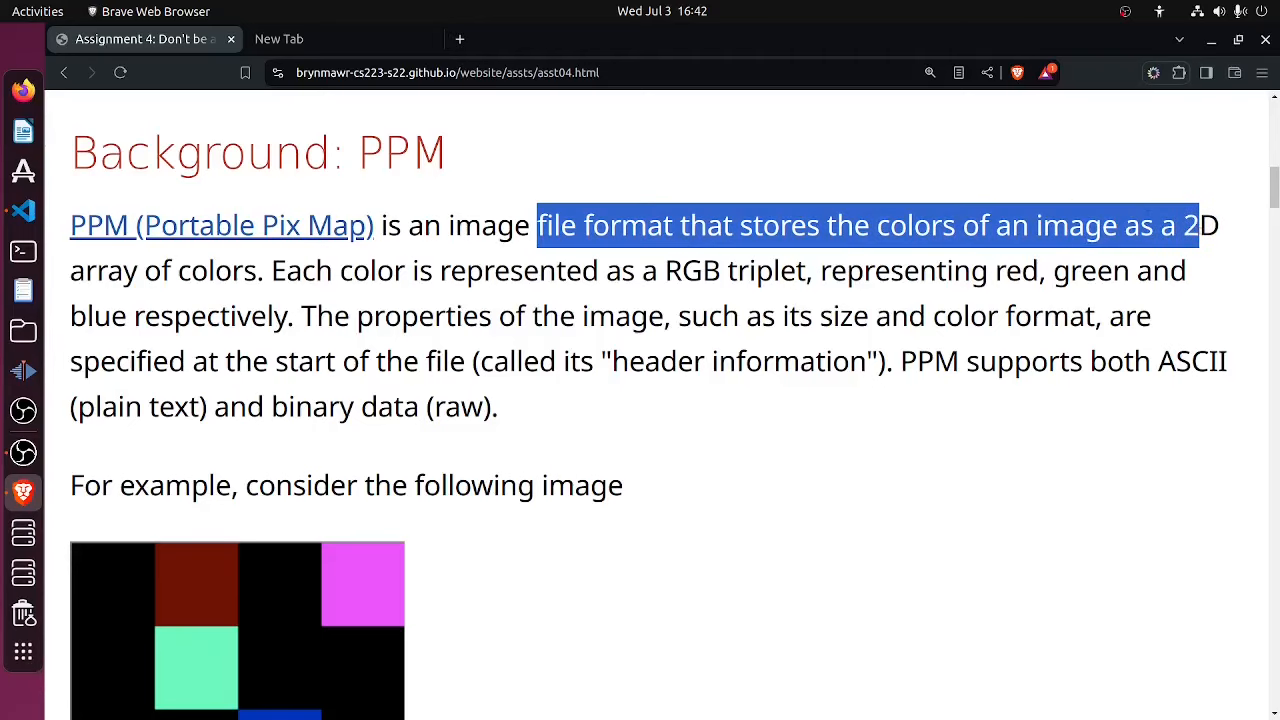
left_click_drag(1199, 224, 600, 270)
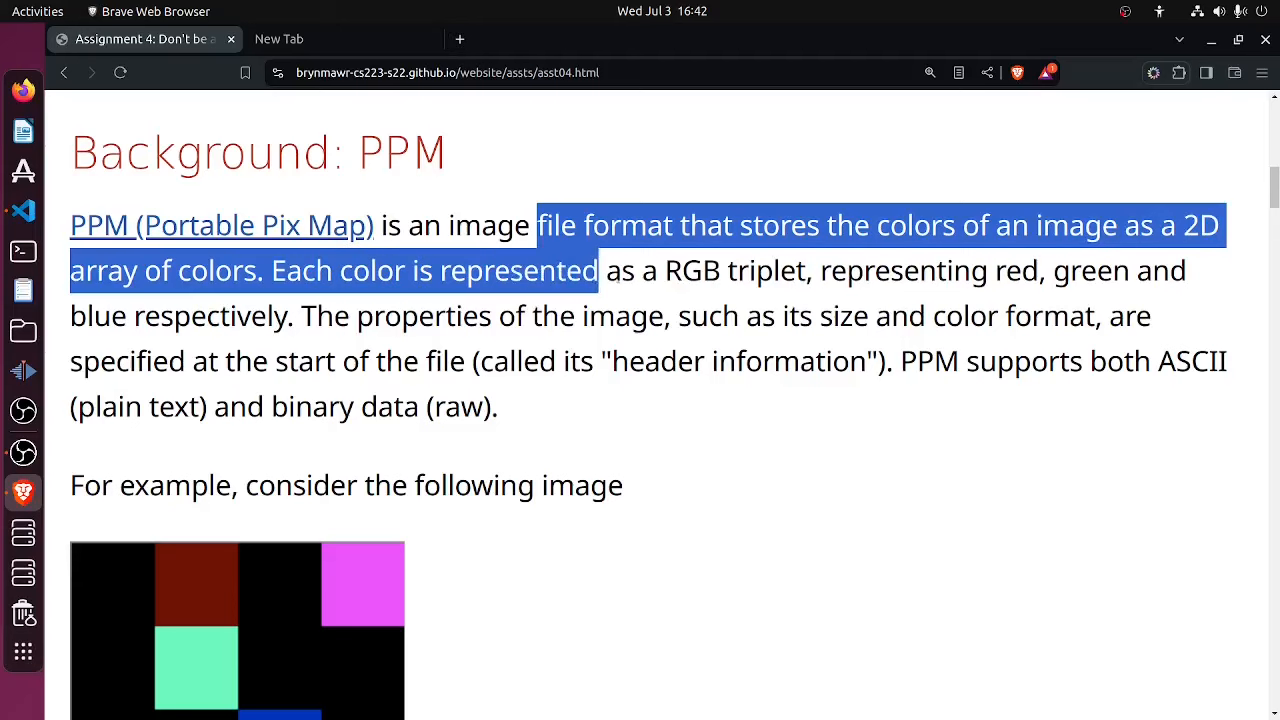
left_click_drag(600, 270, 420, 315)
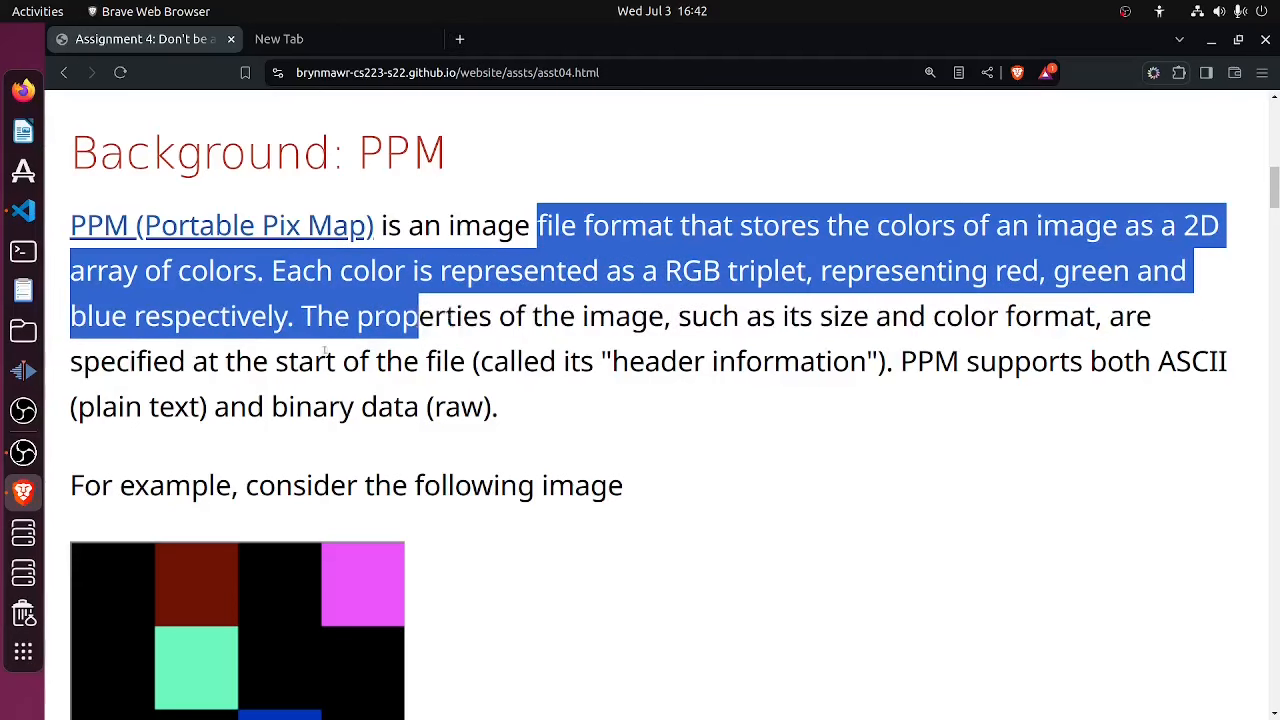
left_click_drag(420, 315, 935, 361)
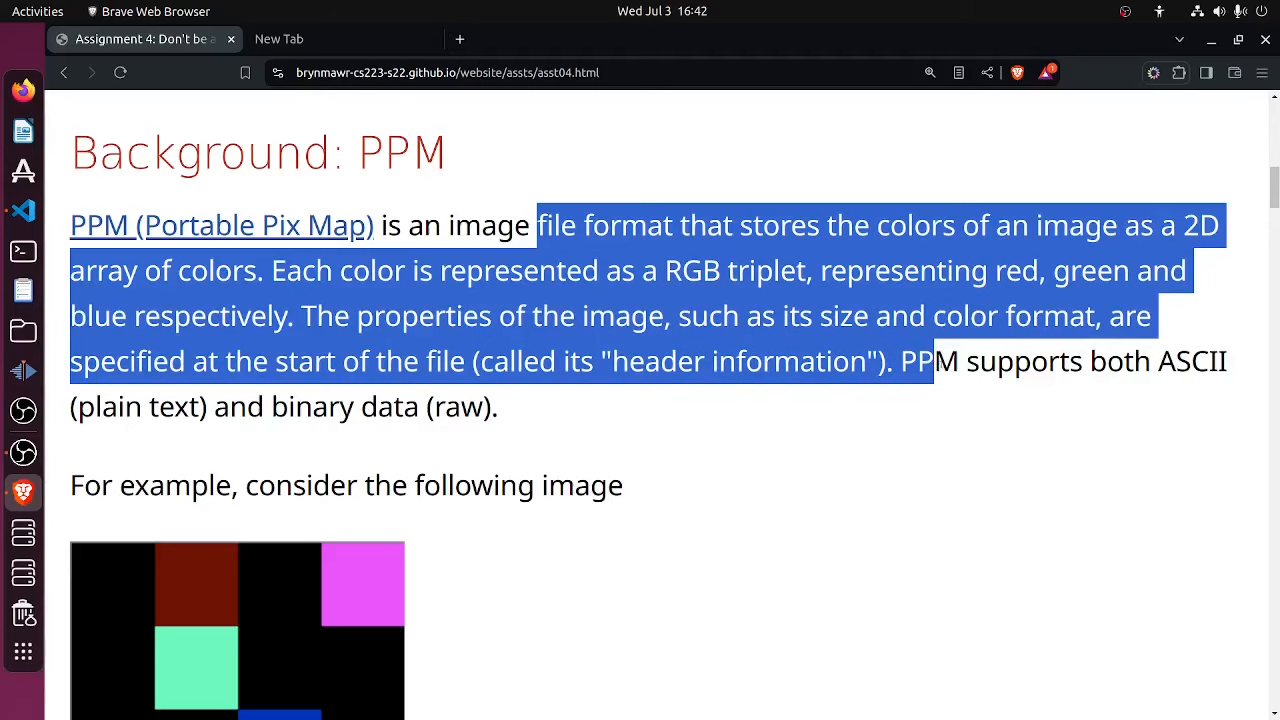
left_click_drag(935, 361, 1230, 361)
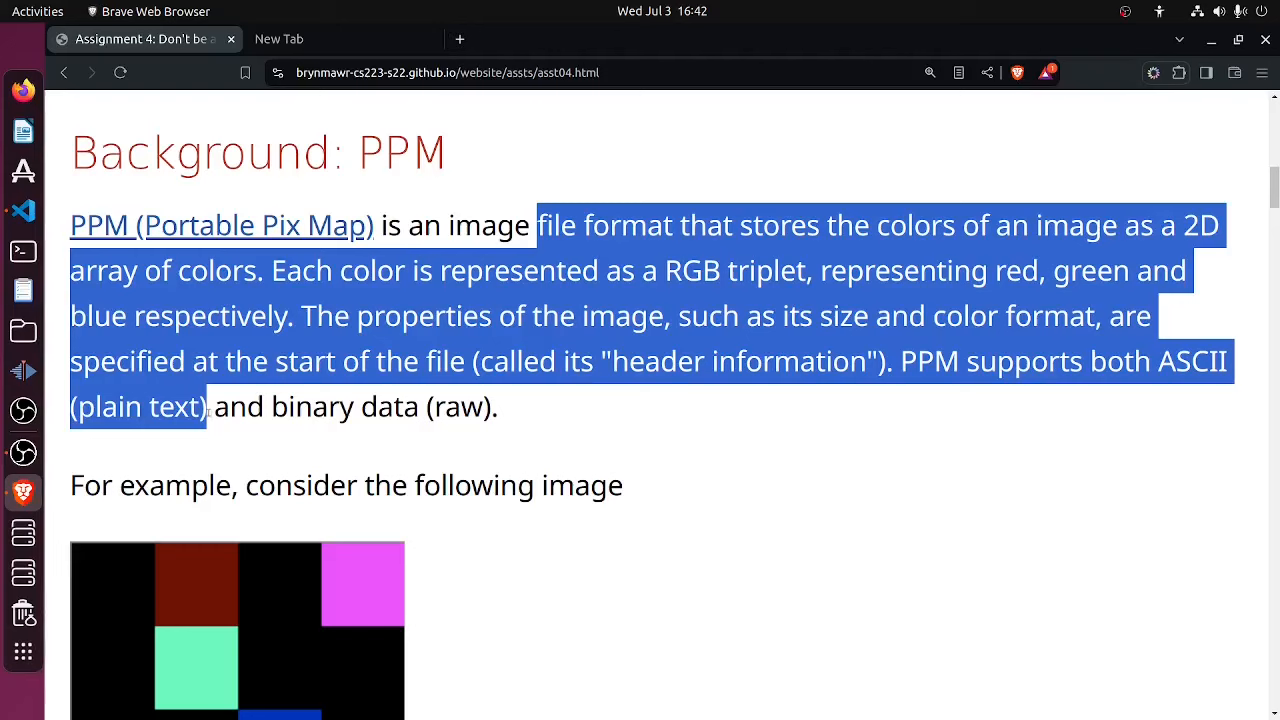
left_click(245, 517)
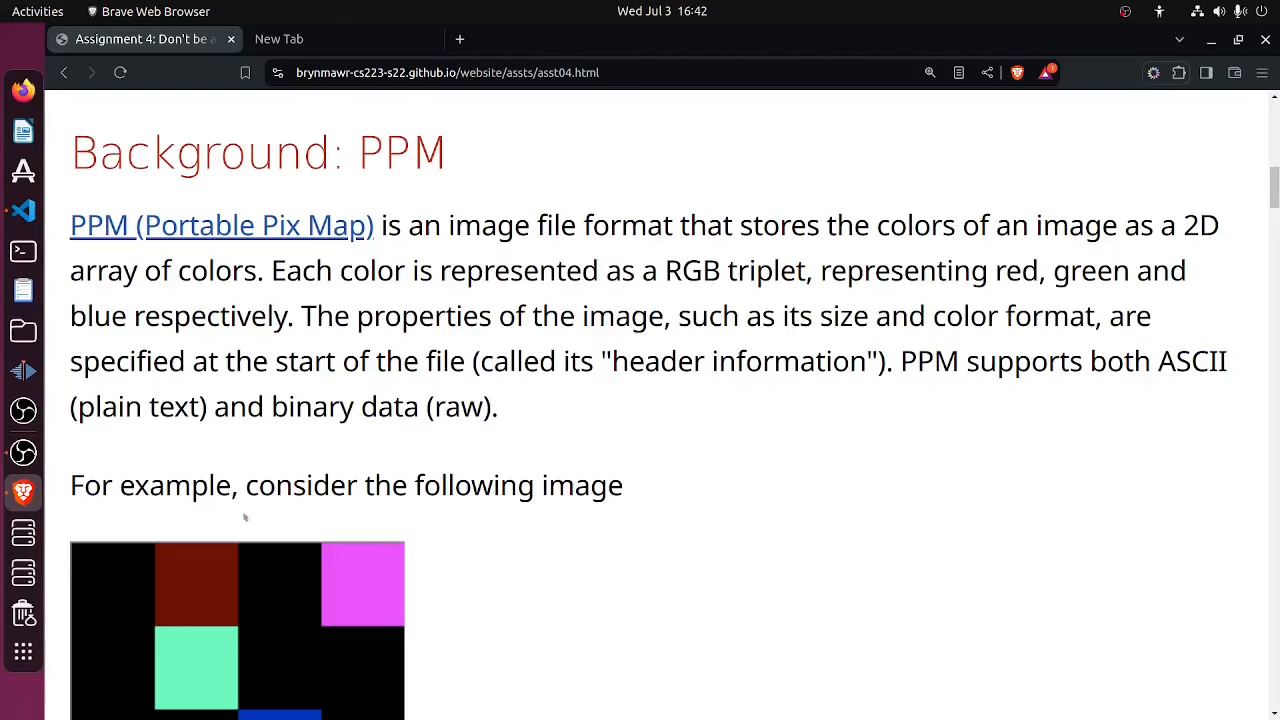
left_click(23, 210)
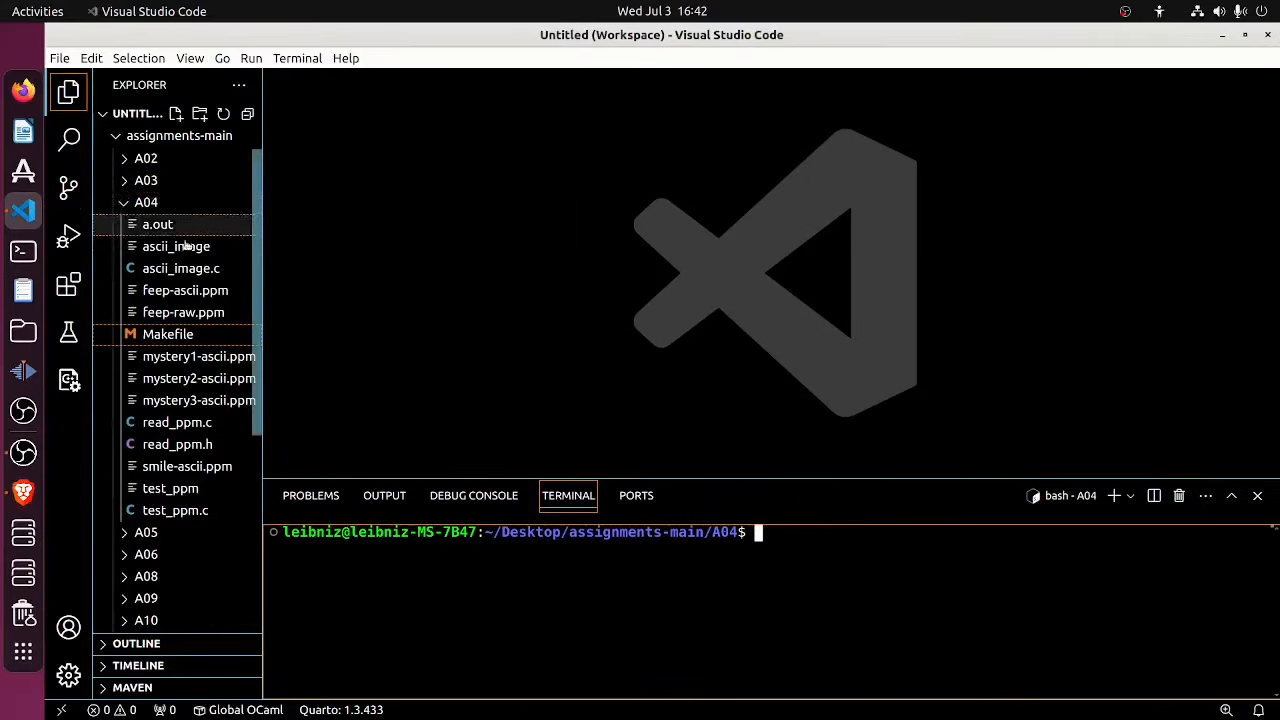
Open feep-ascii.ppm and feep-raw.ppm to compare P3 plain-text and P6 binary data
double_click(185, 290)
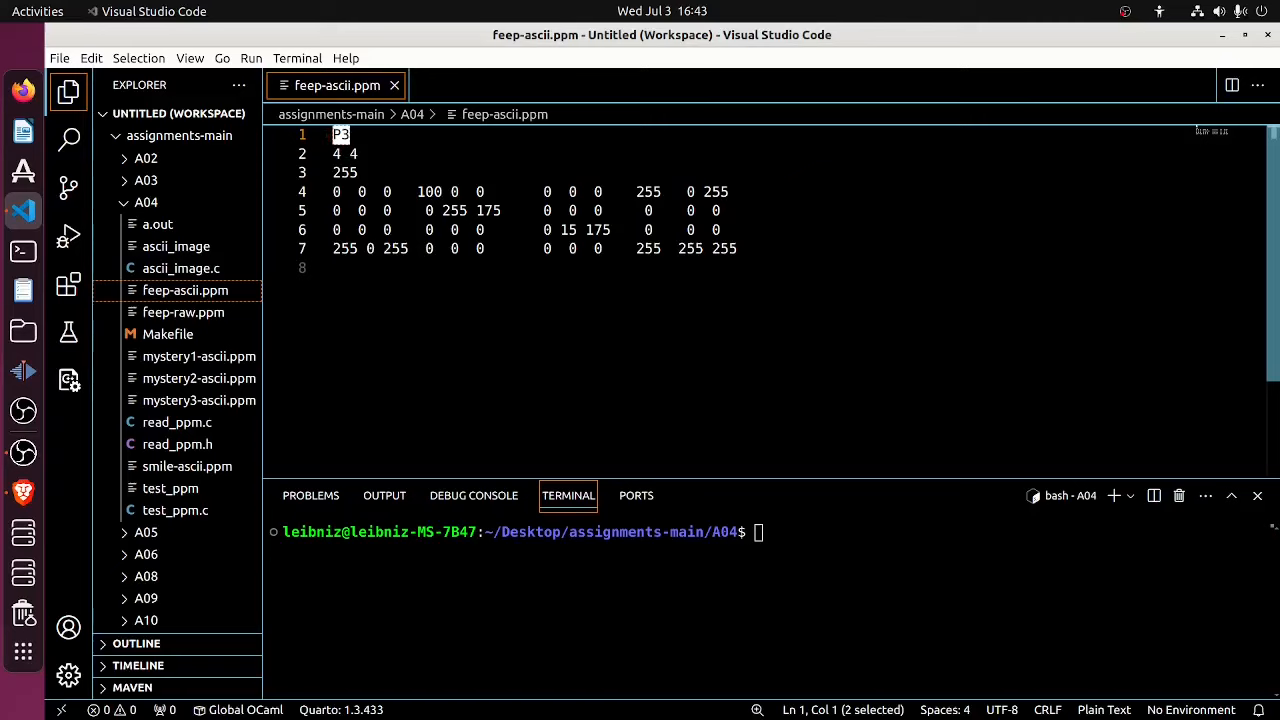
left_click(184, 312)
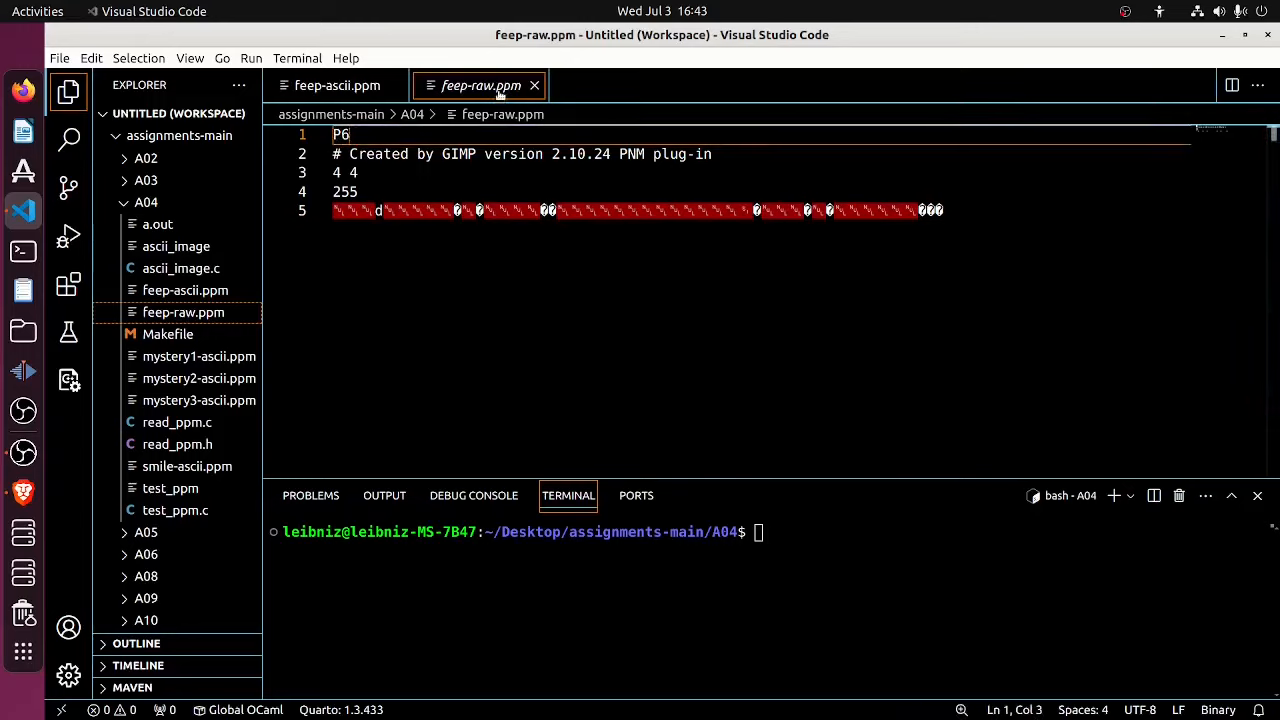
mouse_move(481, 85)
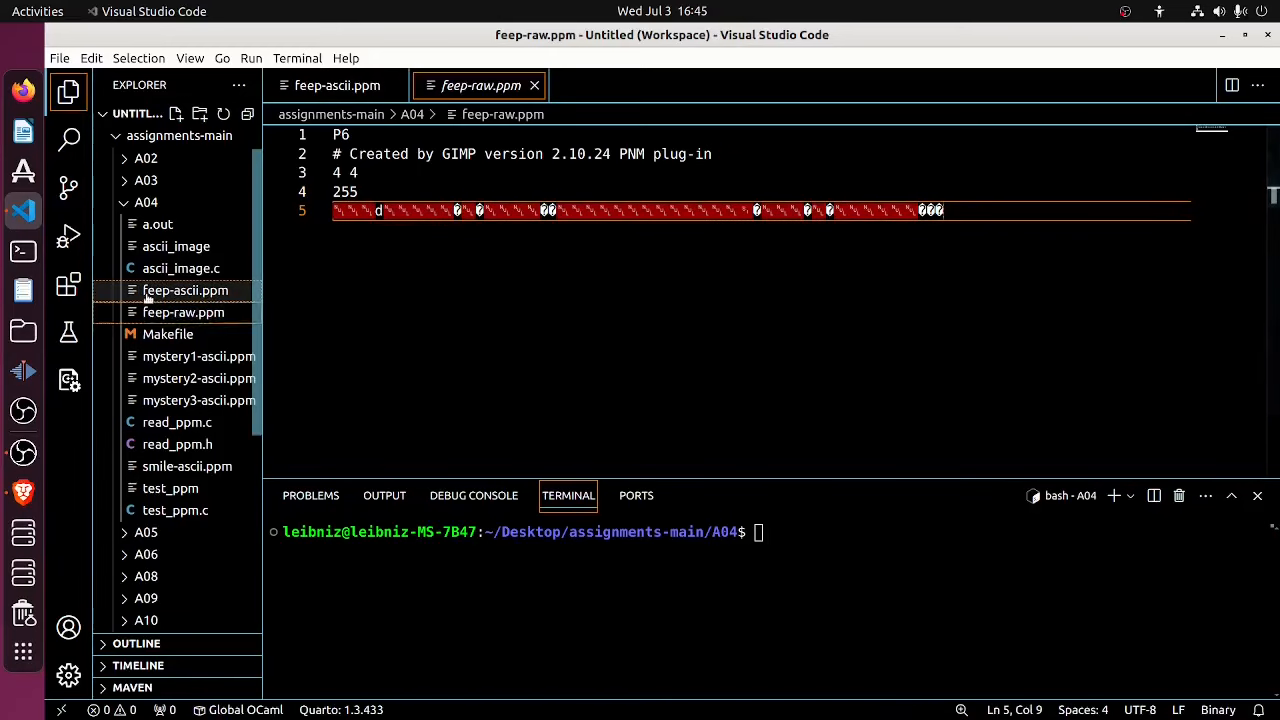
Return to feep-ascii.ppm and highlight its first row of pixel values
left_click(336, 85)
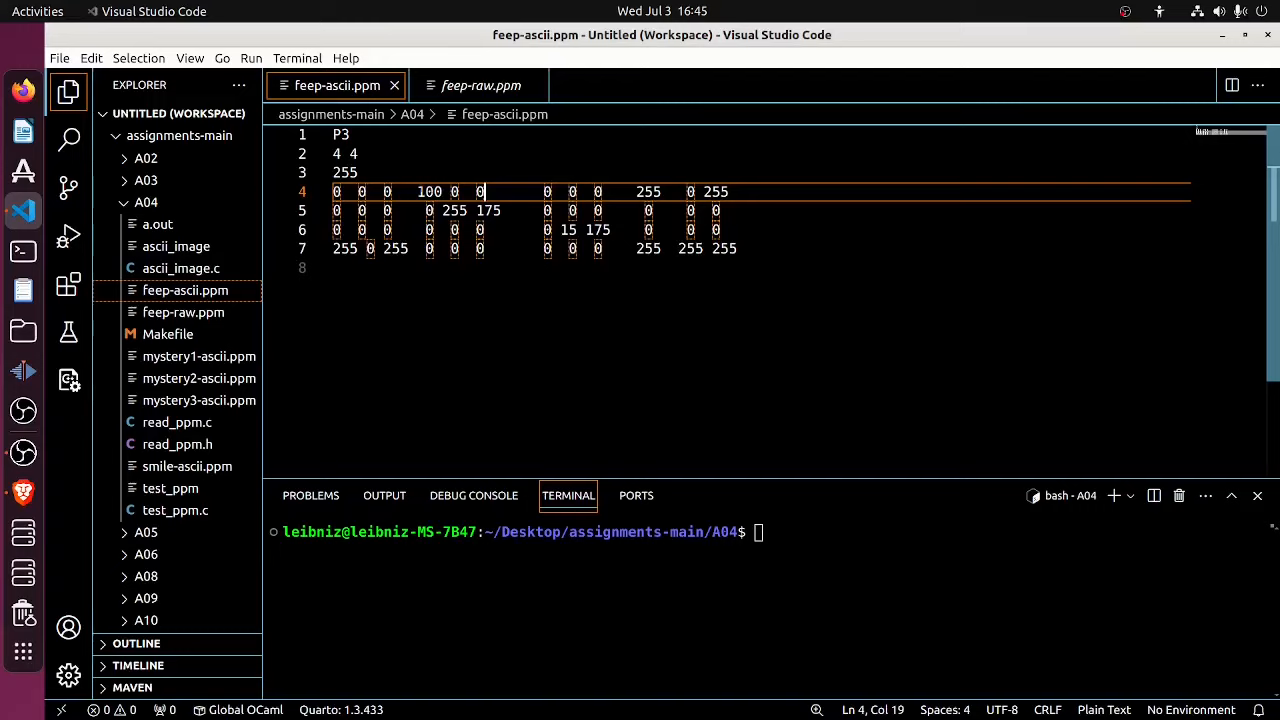
left_click_drag(419, 191, 492, 191)
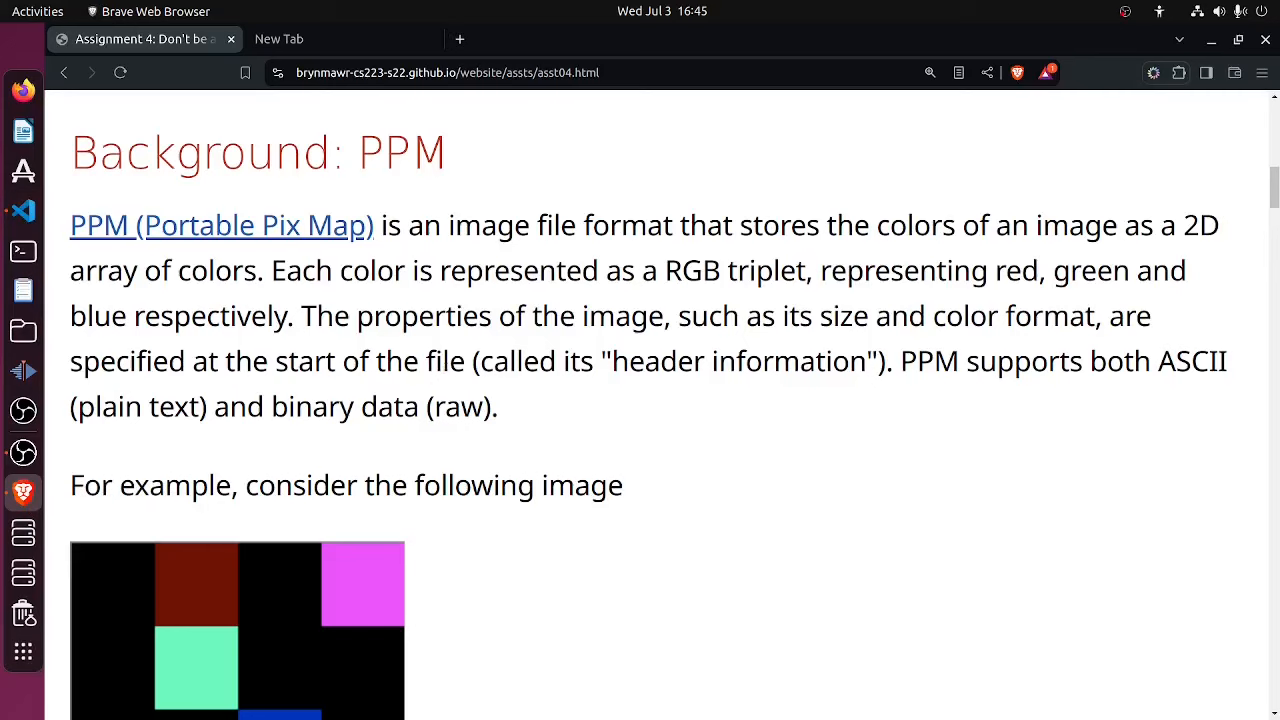
Scroll past the example image to the ASCII listing and select the feep-ascii.ppm name
scroll("down", 3)
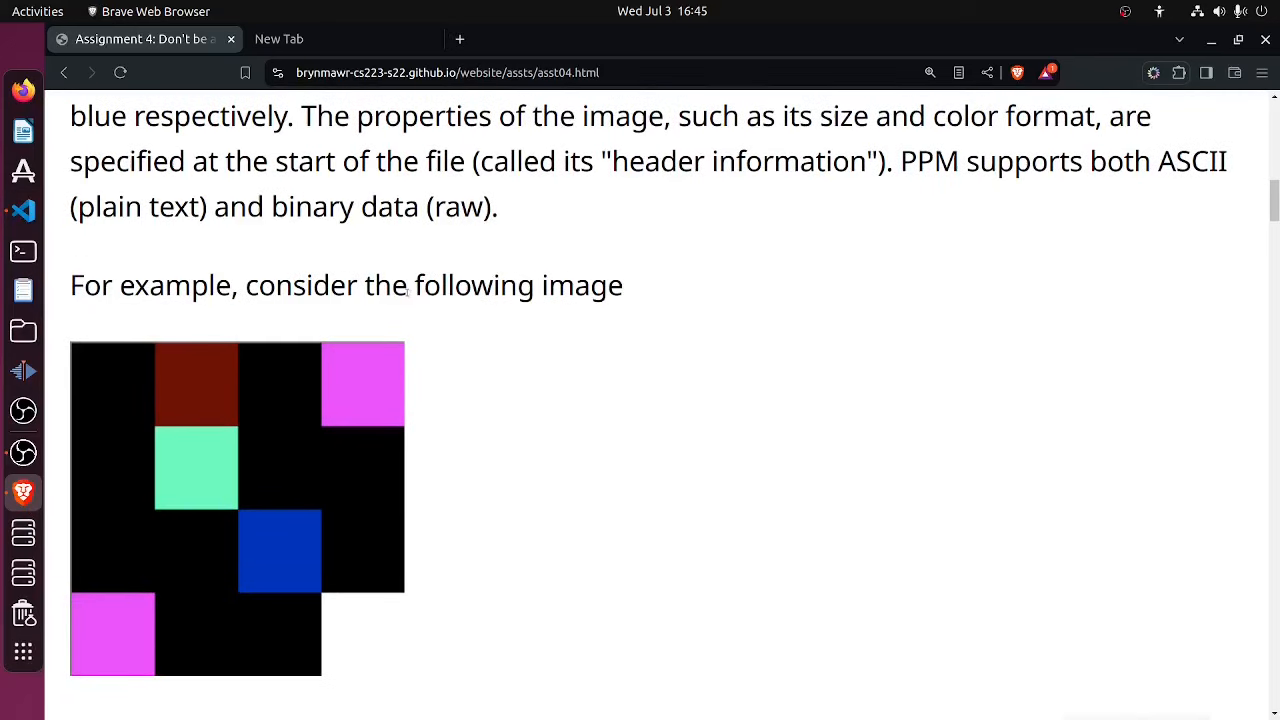
scroll("down", 3)
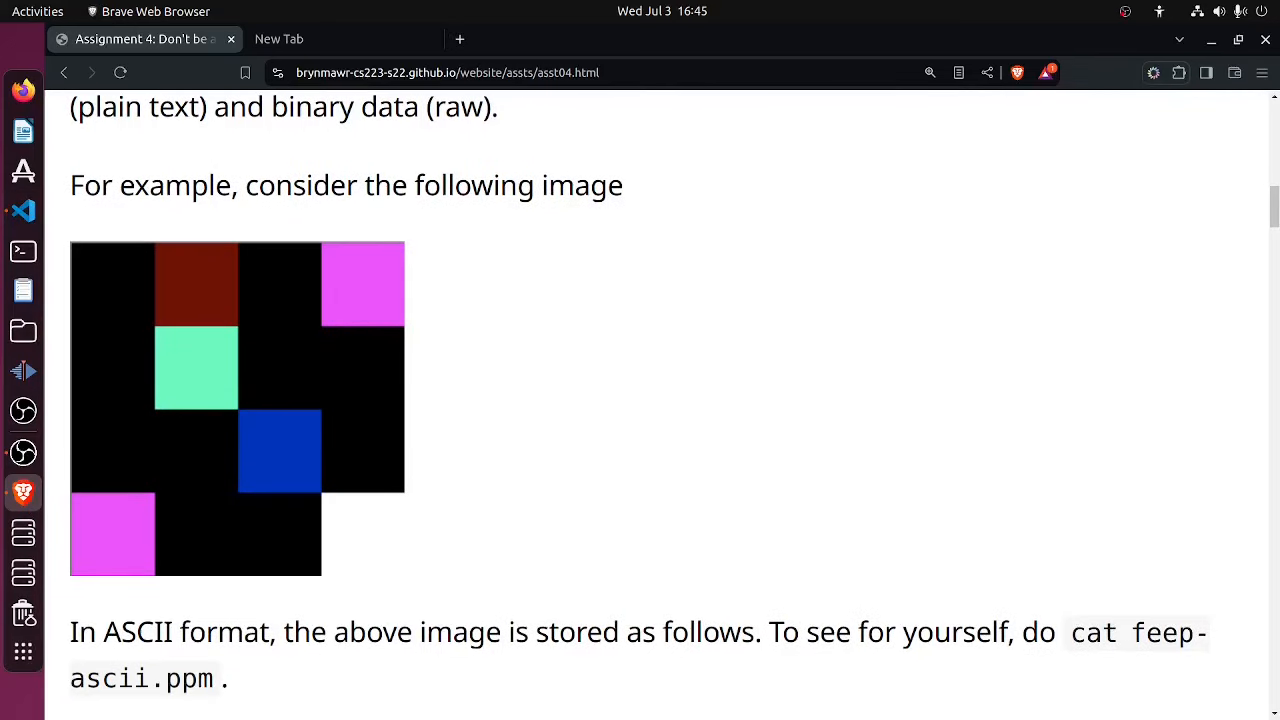
mouse_move(383, 297)
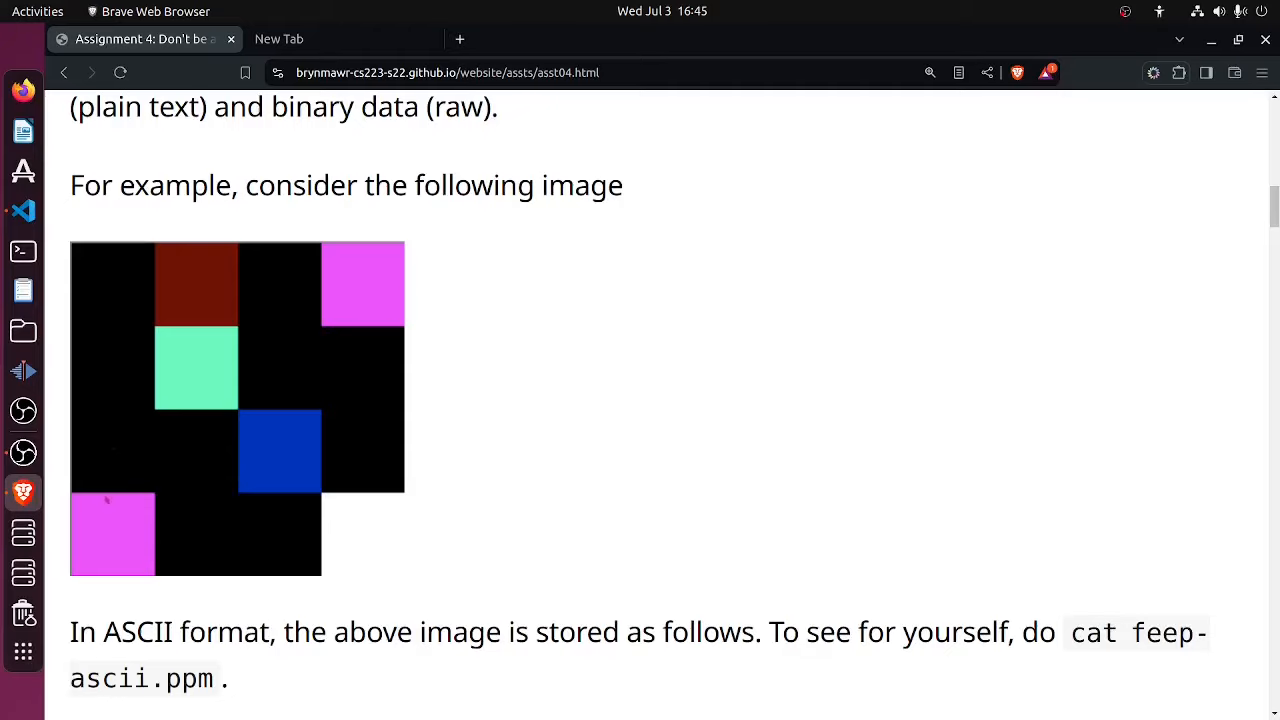
scroll("down", 3)
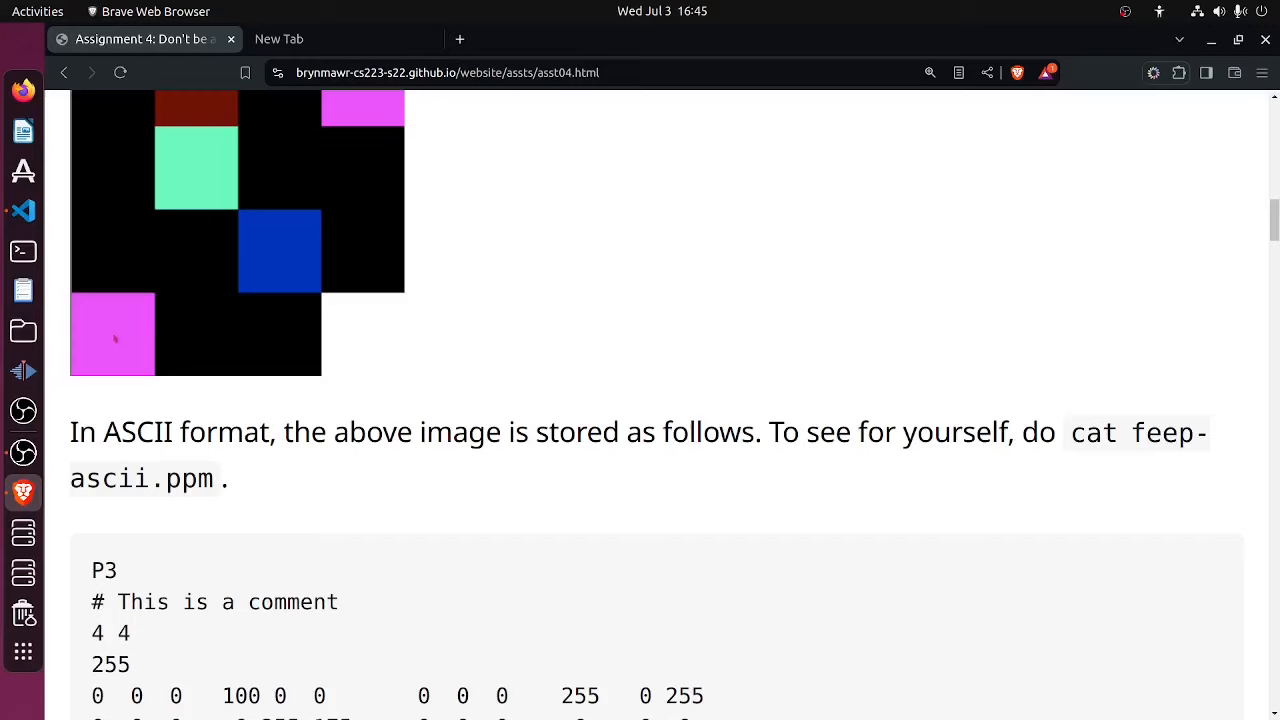
scroll("down", 3)
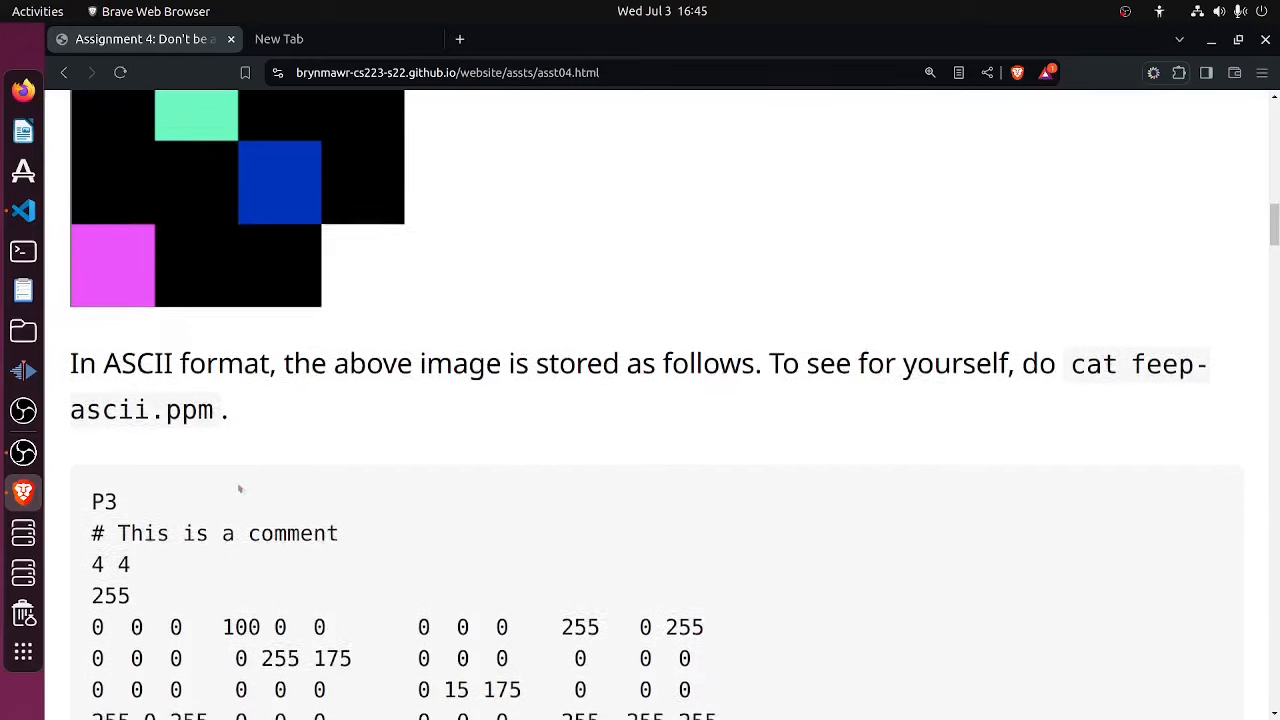
scroll("down", 3)
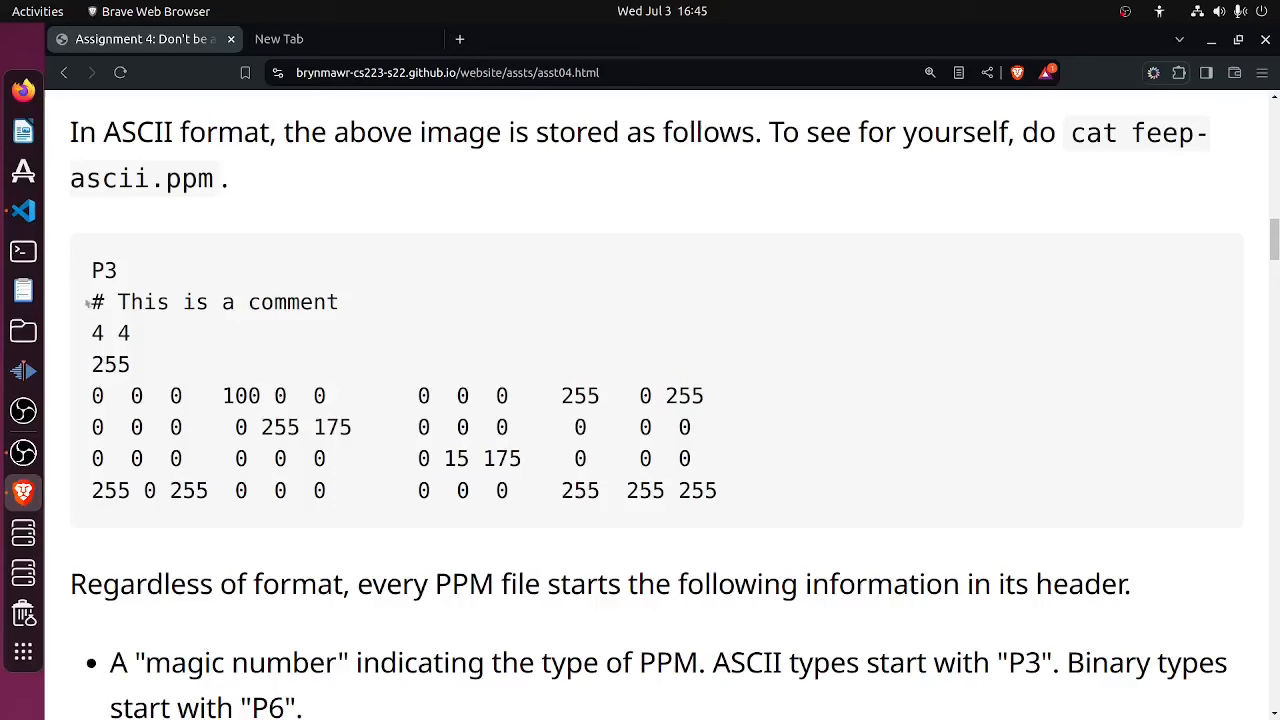
double_click(104, 270)
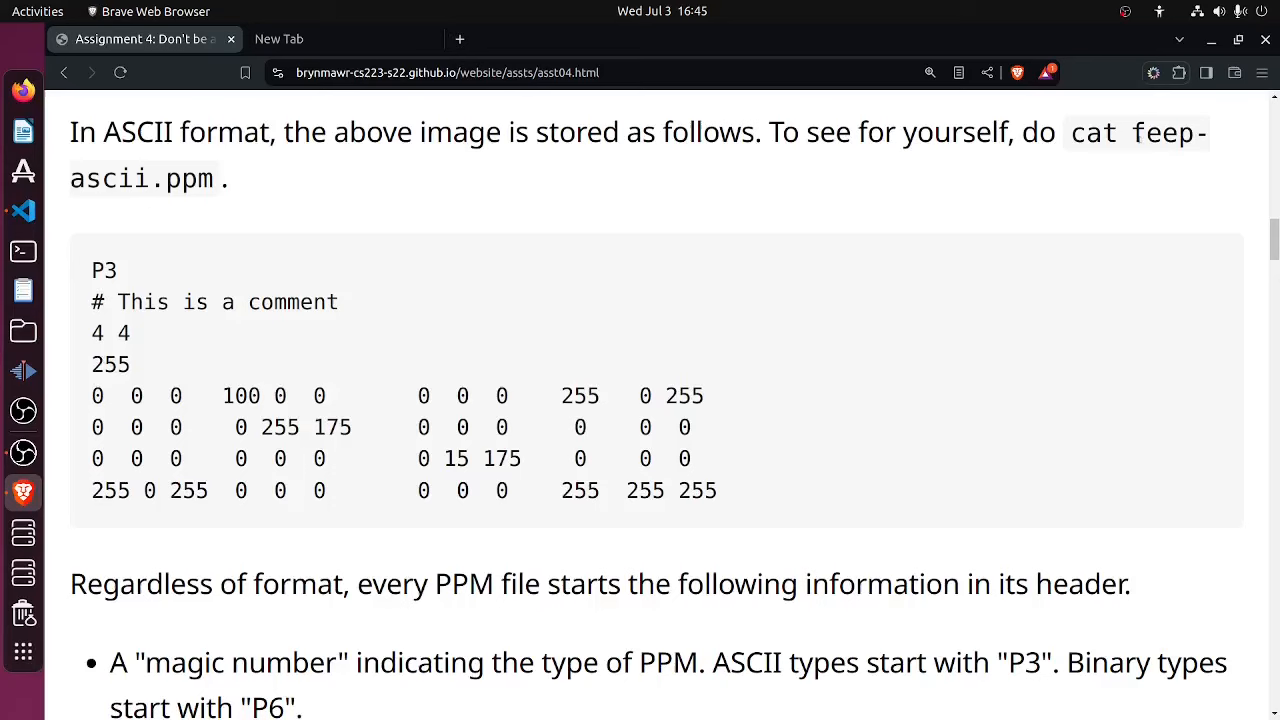
left_click_drag(1133, 132, 197, 179)
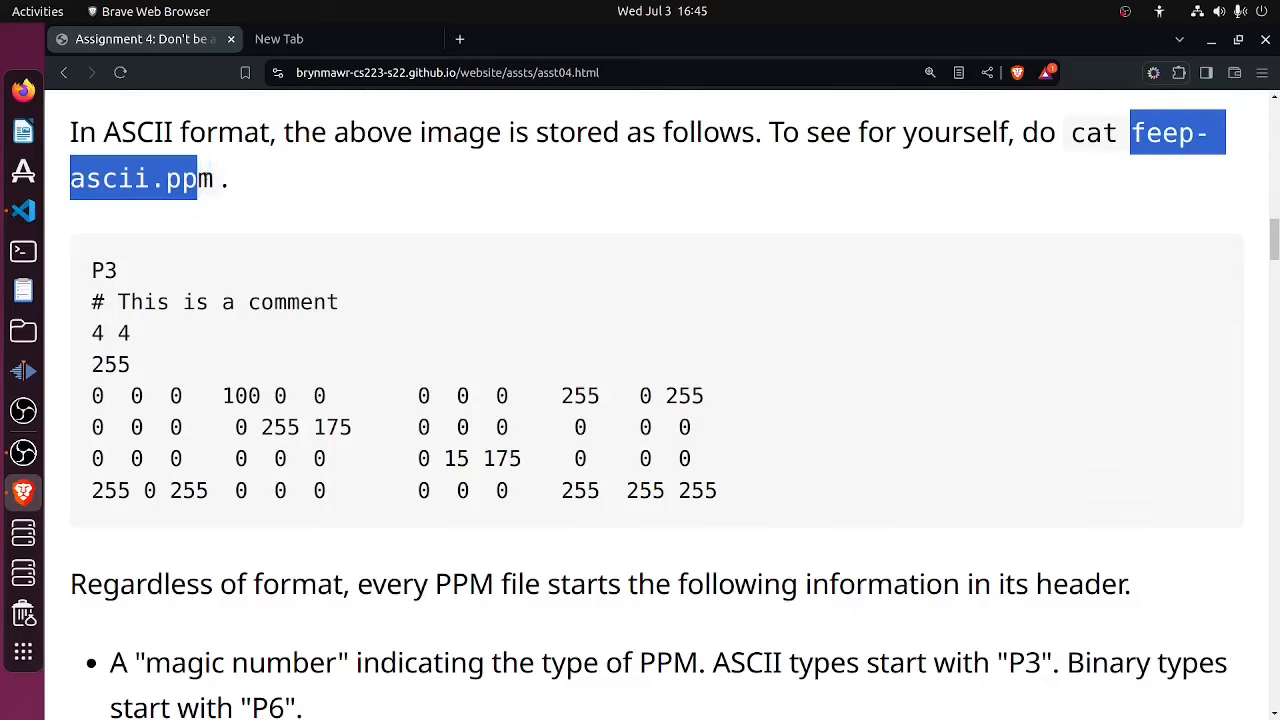
scroll("down", 3)
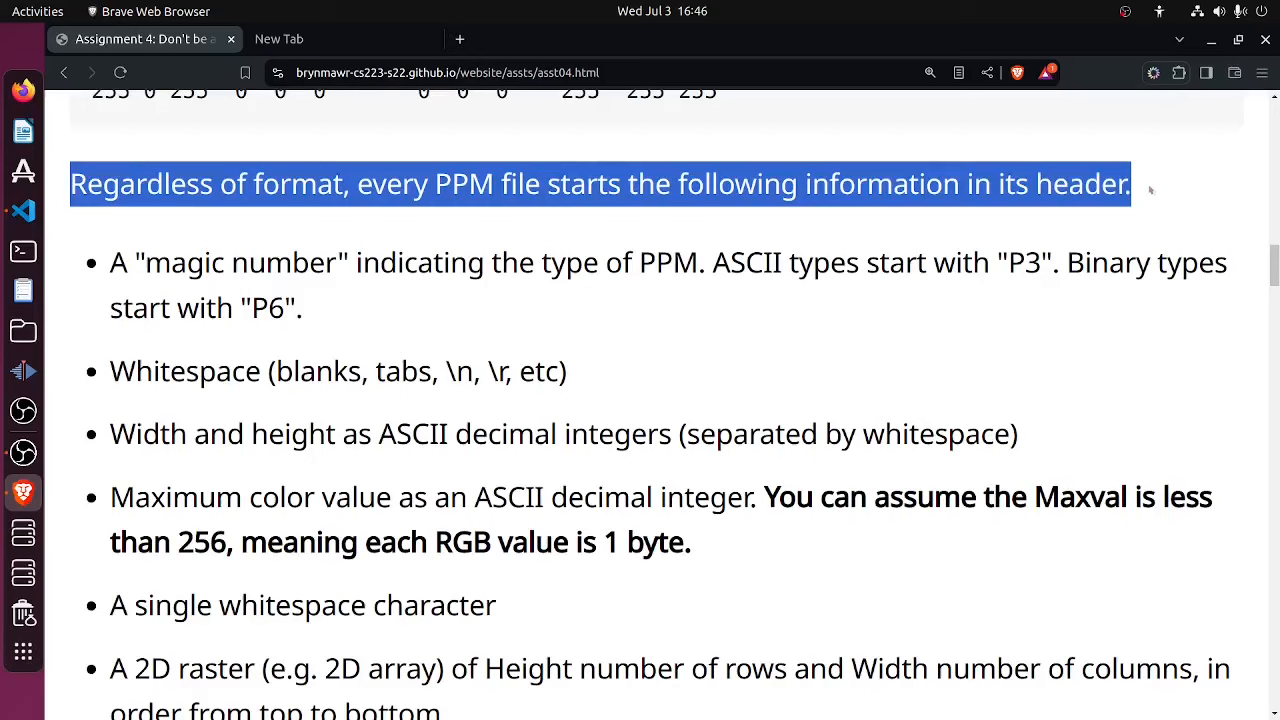
left_click_drag(1130, 183, 303, 308)
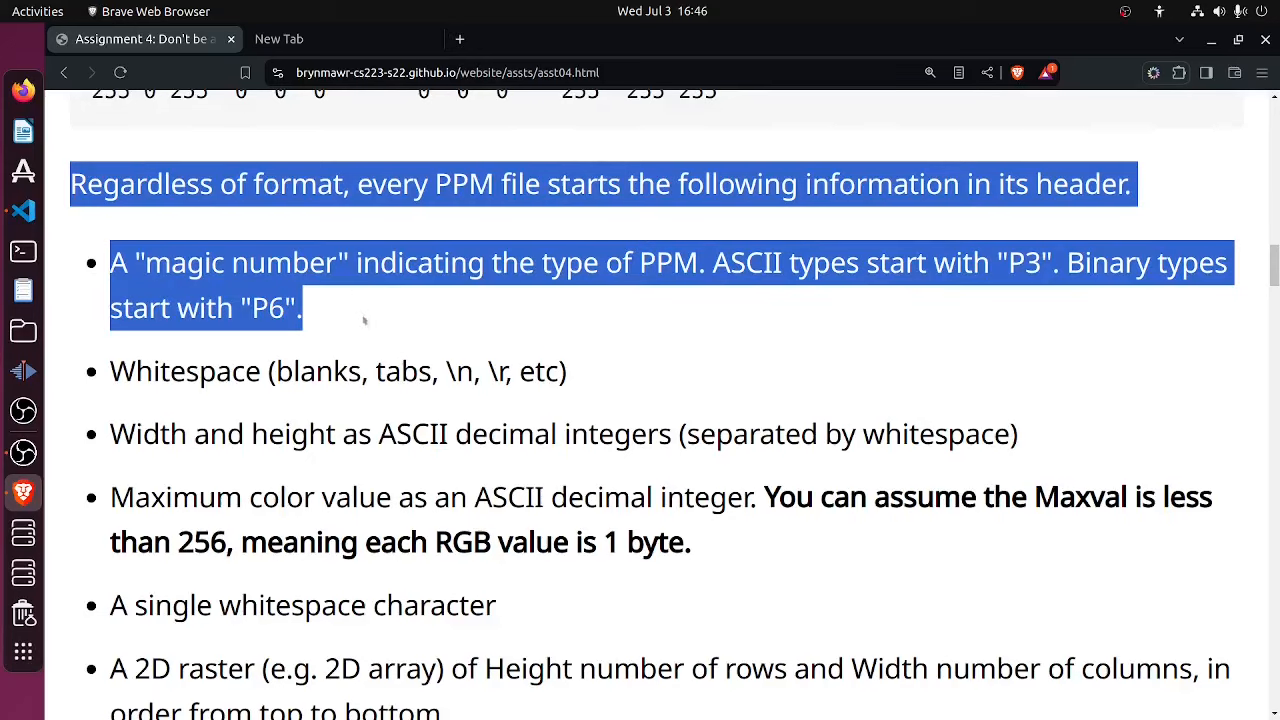
mouse_move(374, 337)
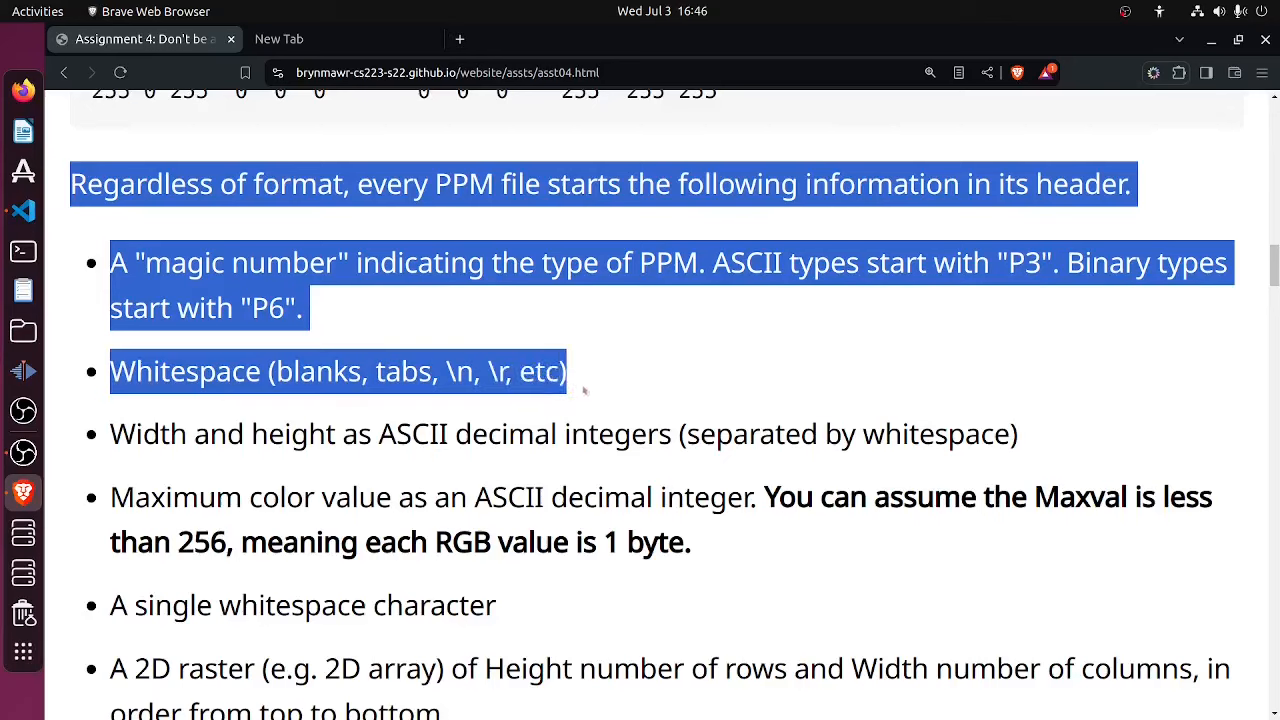
left_click_drag(568, 371, 210, 433)
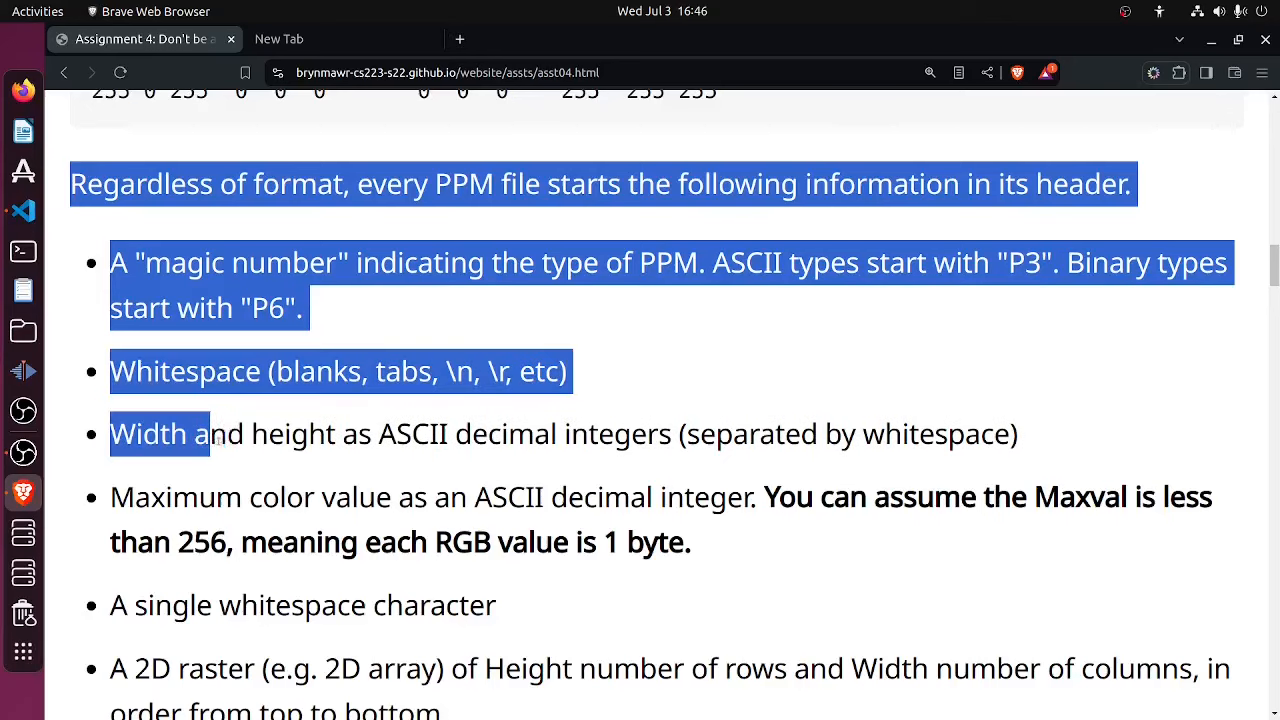
left_click_drag(200, 433, 410, 433)
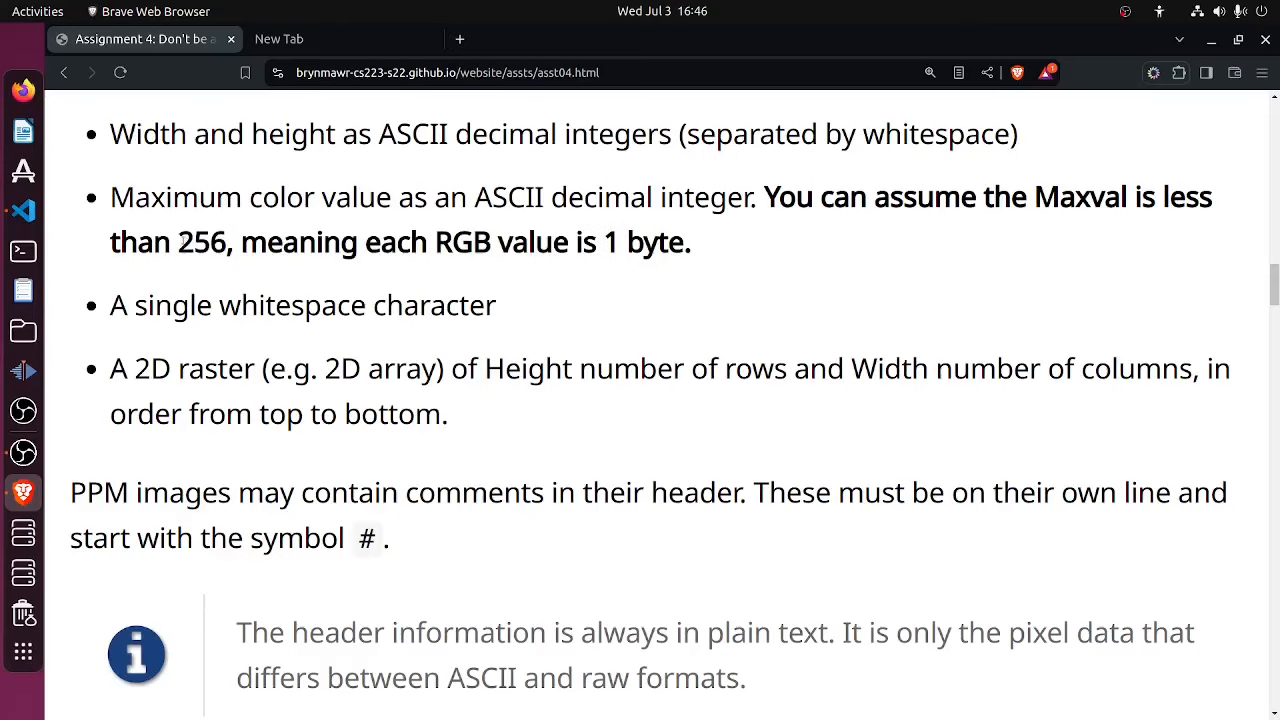
double_click(200, 241)
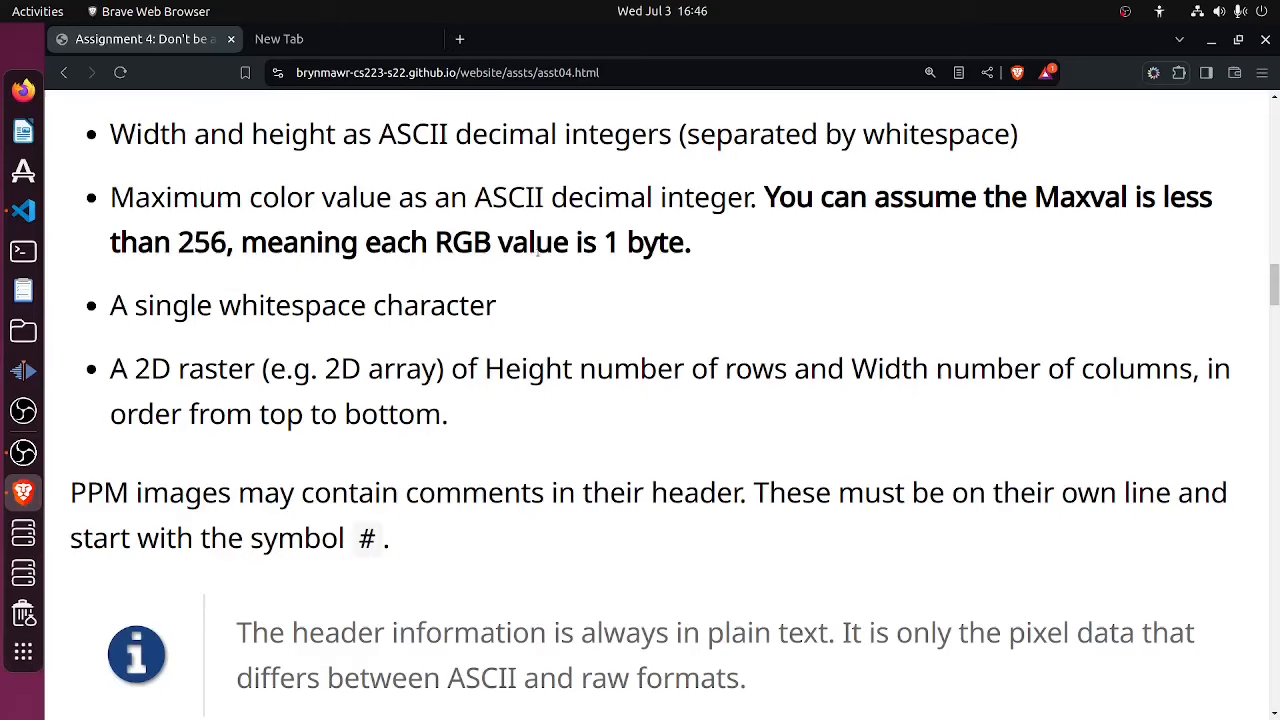
double_click(461, 242)
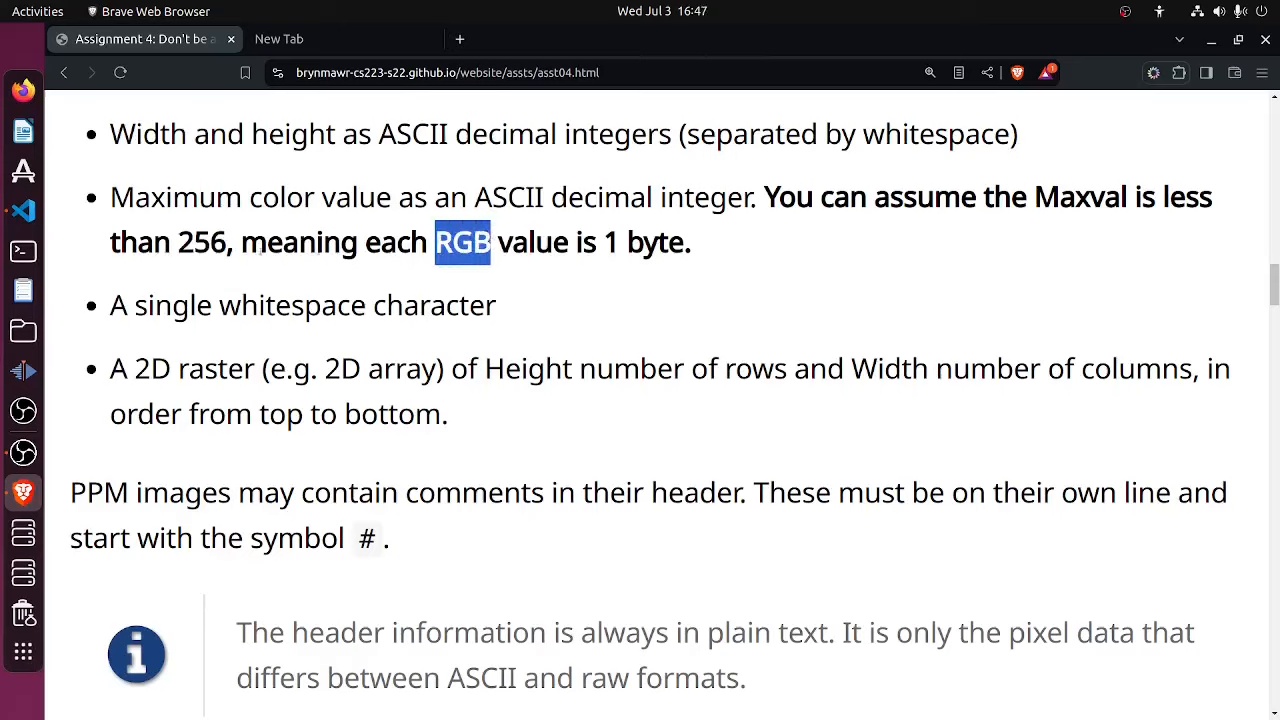
double_click(200, 242)
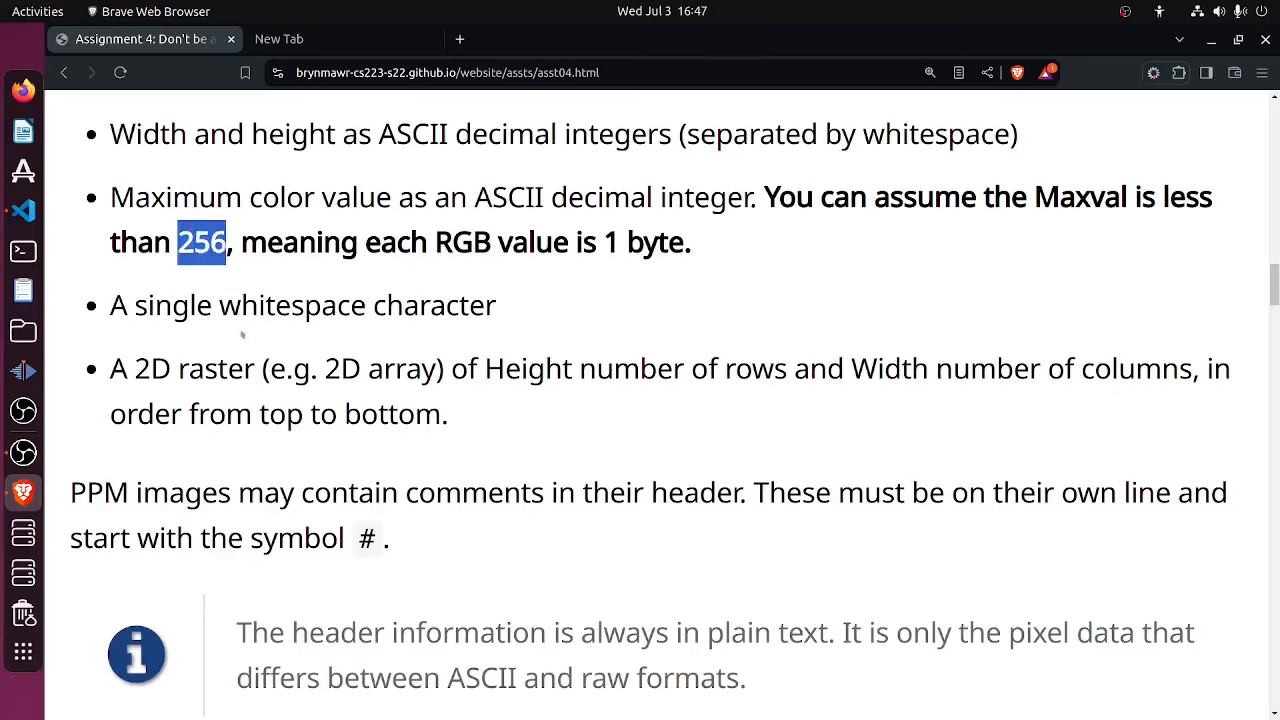
mouse_move(197, 183)
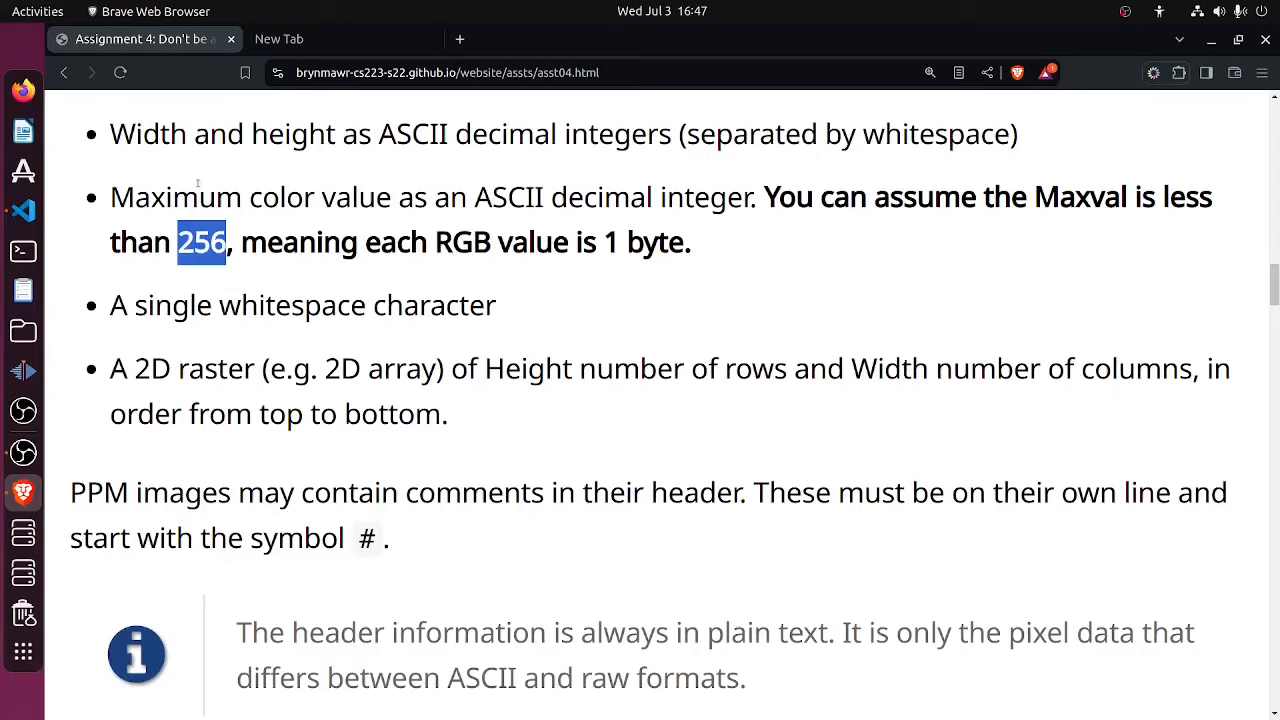
double_click(300, 305)
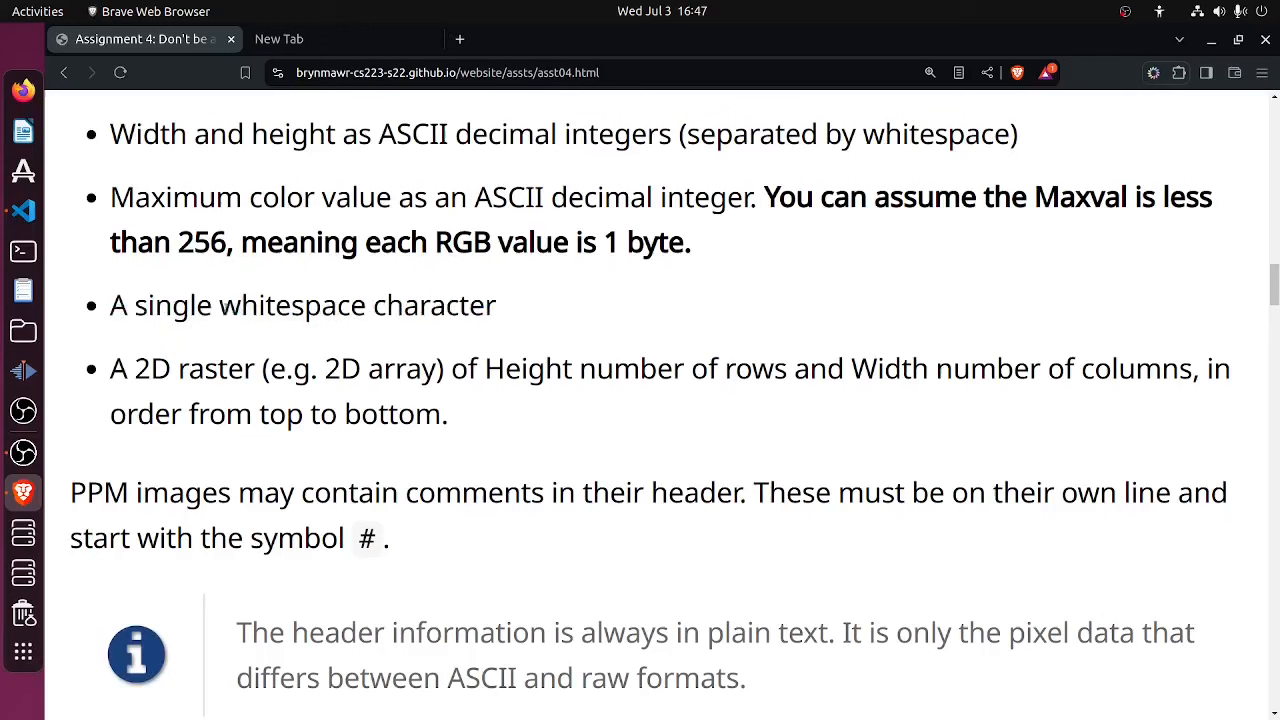
double_click(291, 305)
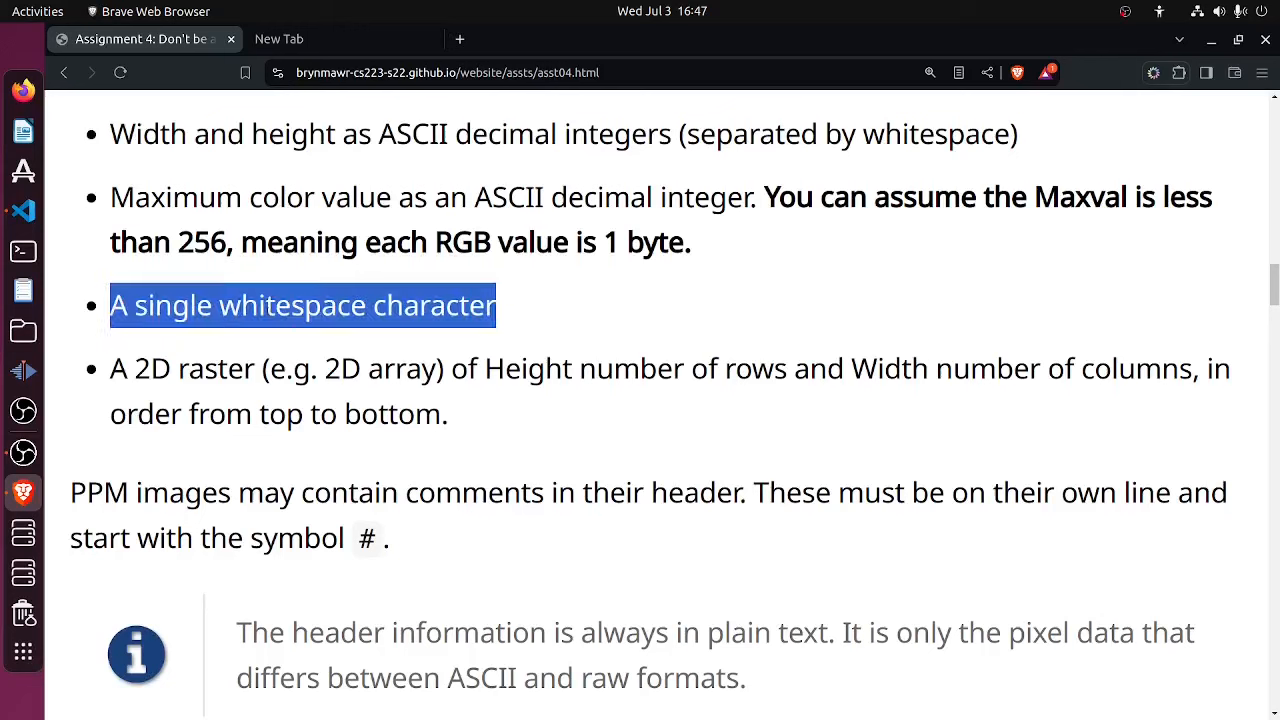
left_click(275, 278)
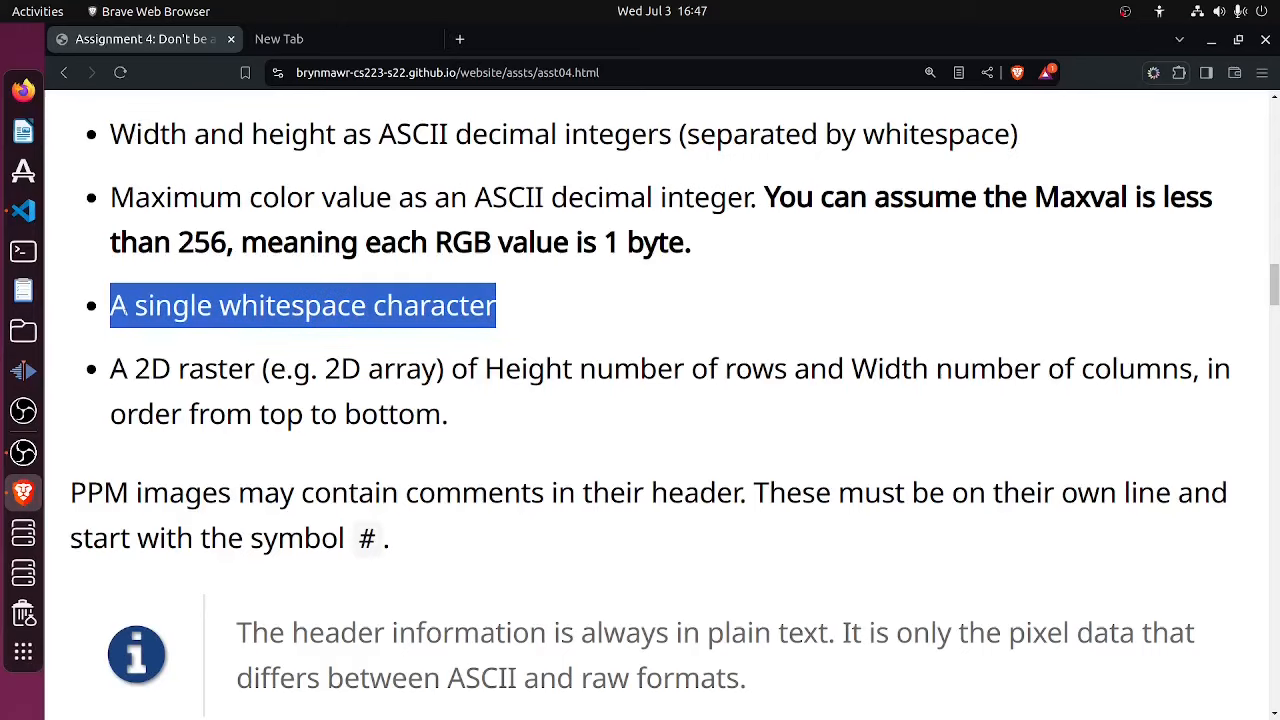
left_click(90, 245)
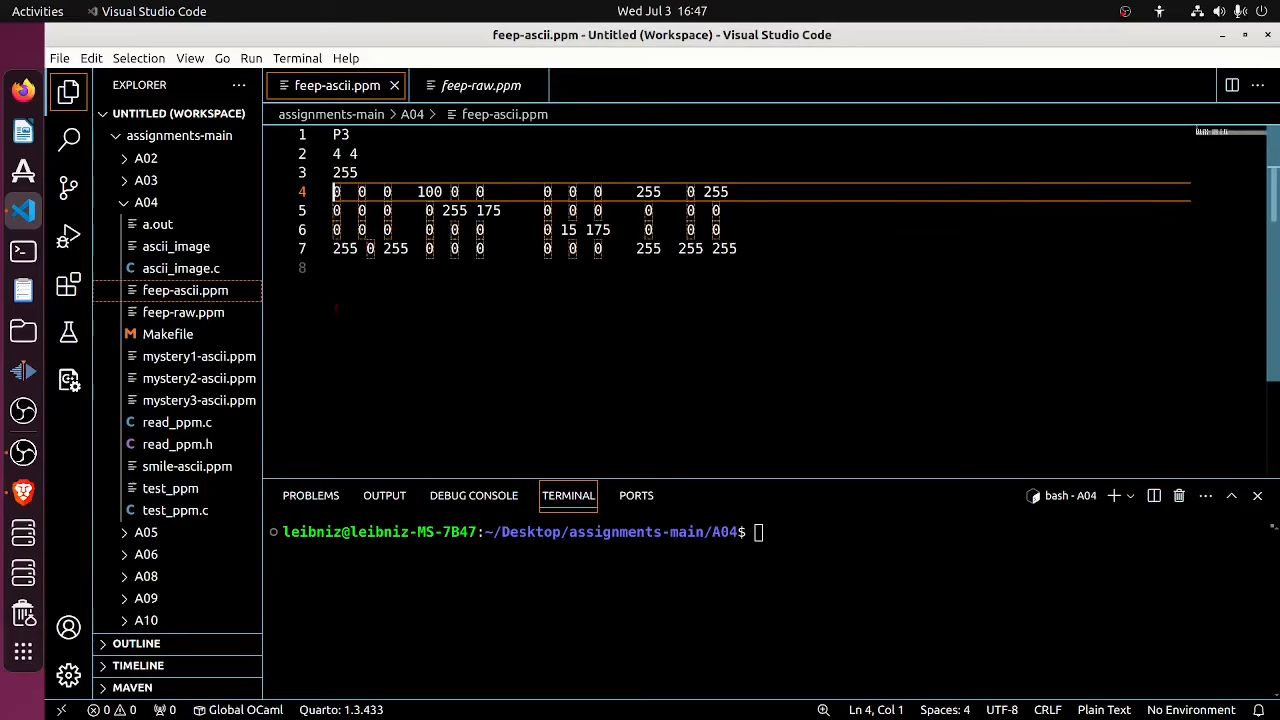
left_click(358, 172)
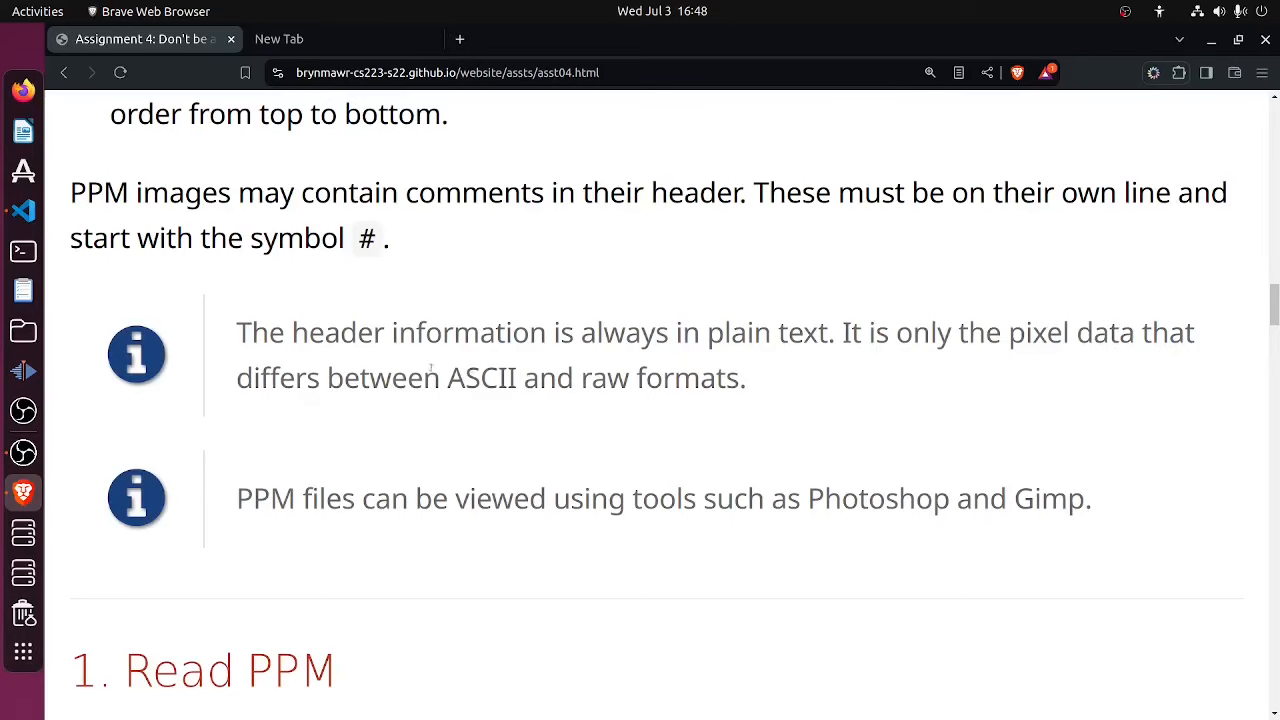
left_click_drag(236, 498, 495, 498)
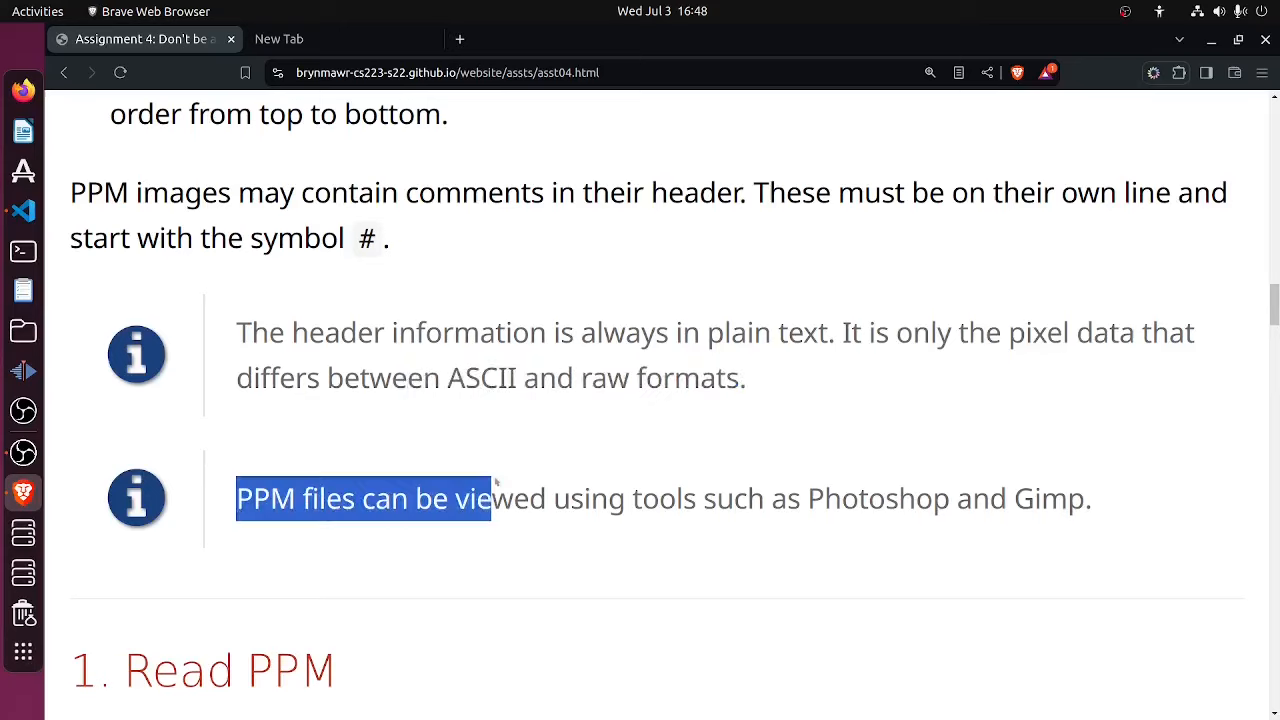
scroll("down", 3)
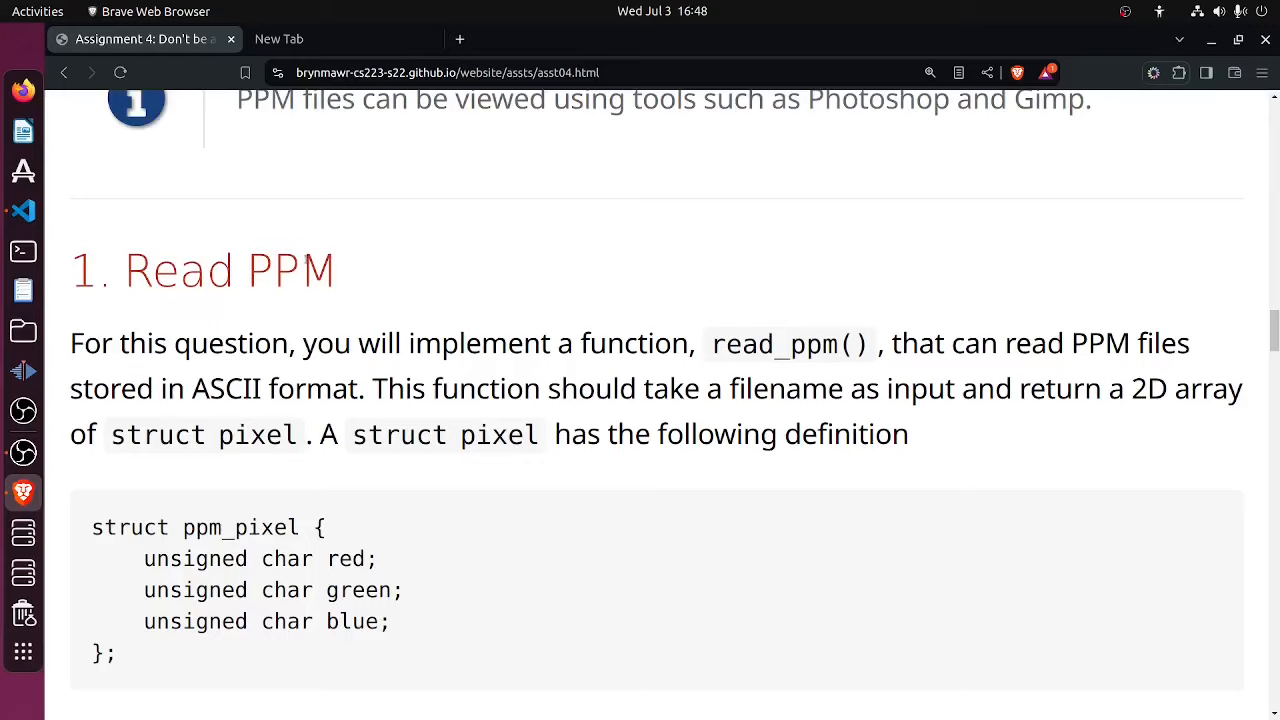
Highlight the Read PPM sentences on reading ASCII PPM files and returning a 2D array
left_click_drag(70, 343, 775, 343)
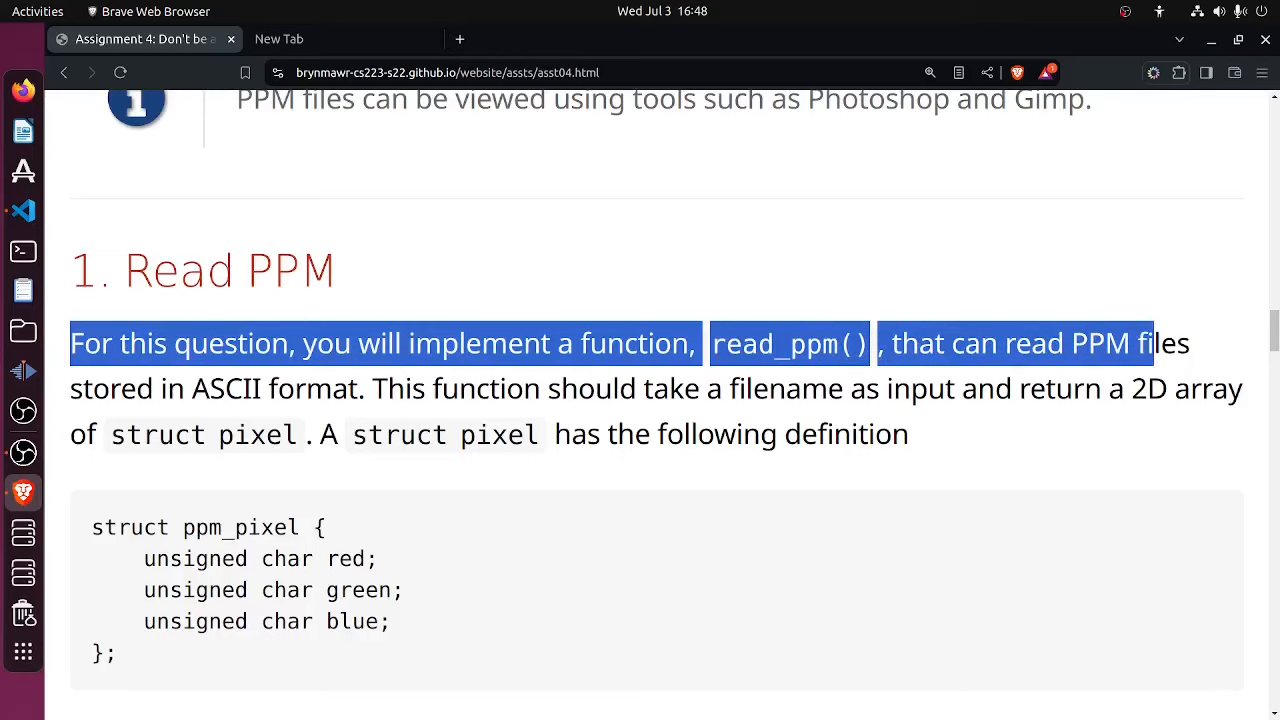
left_click_drag(1150, 343, 185, 388)
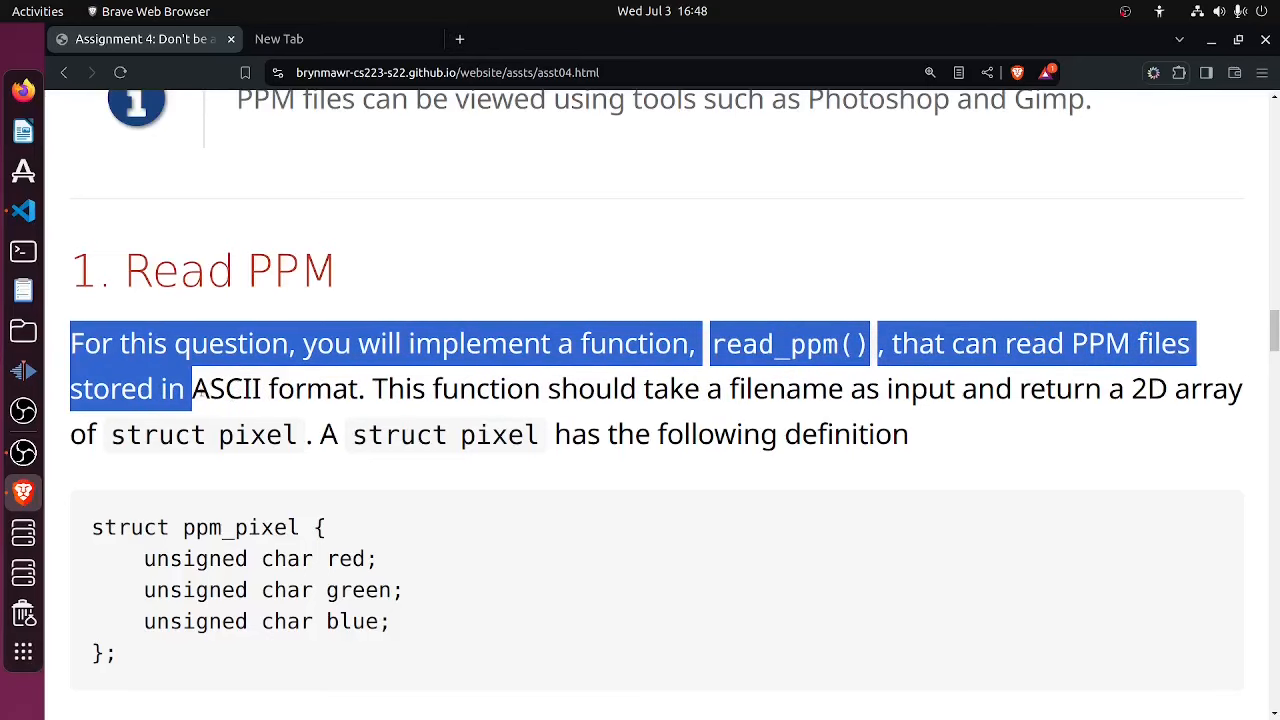
left_click_drag(190, 388, 367, 388)
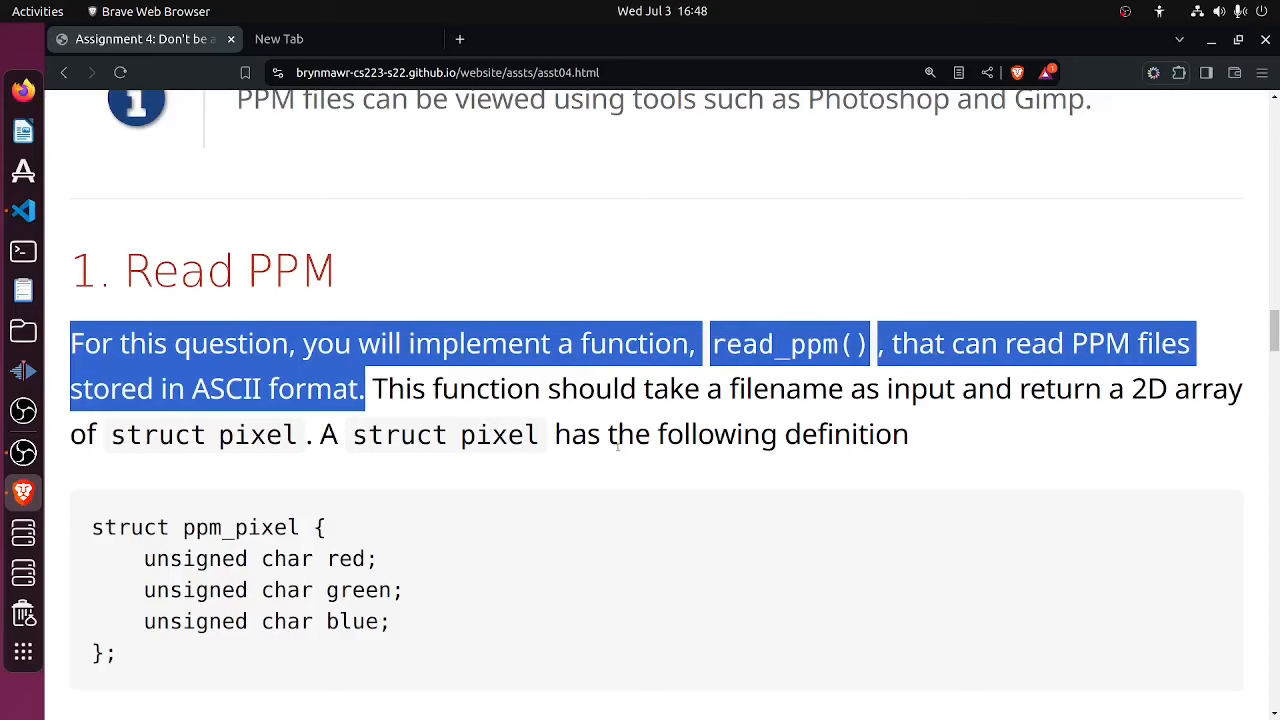
scroll("down", 3)
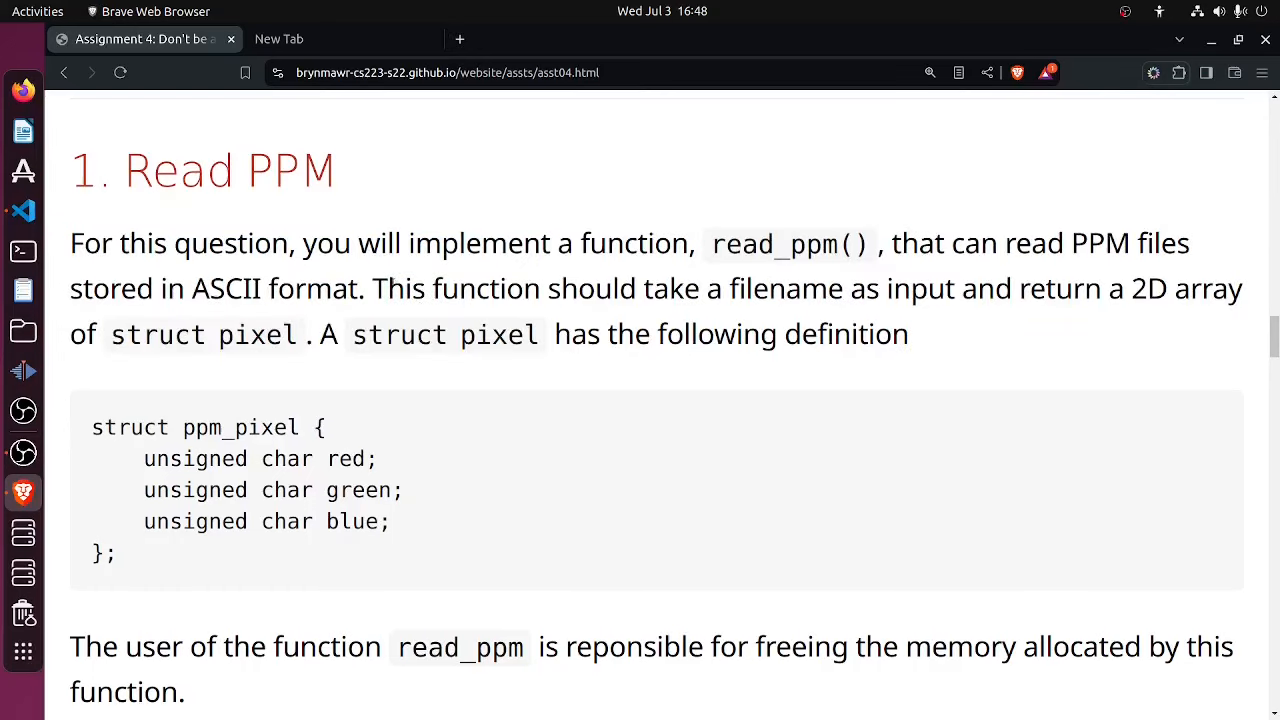
left_click_drag(372, 288, 1010, 288)
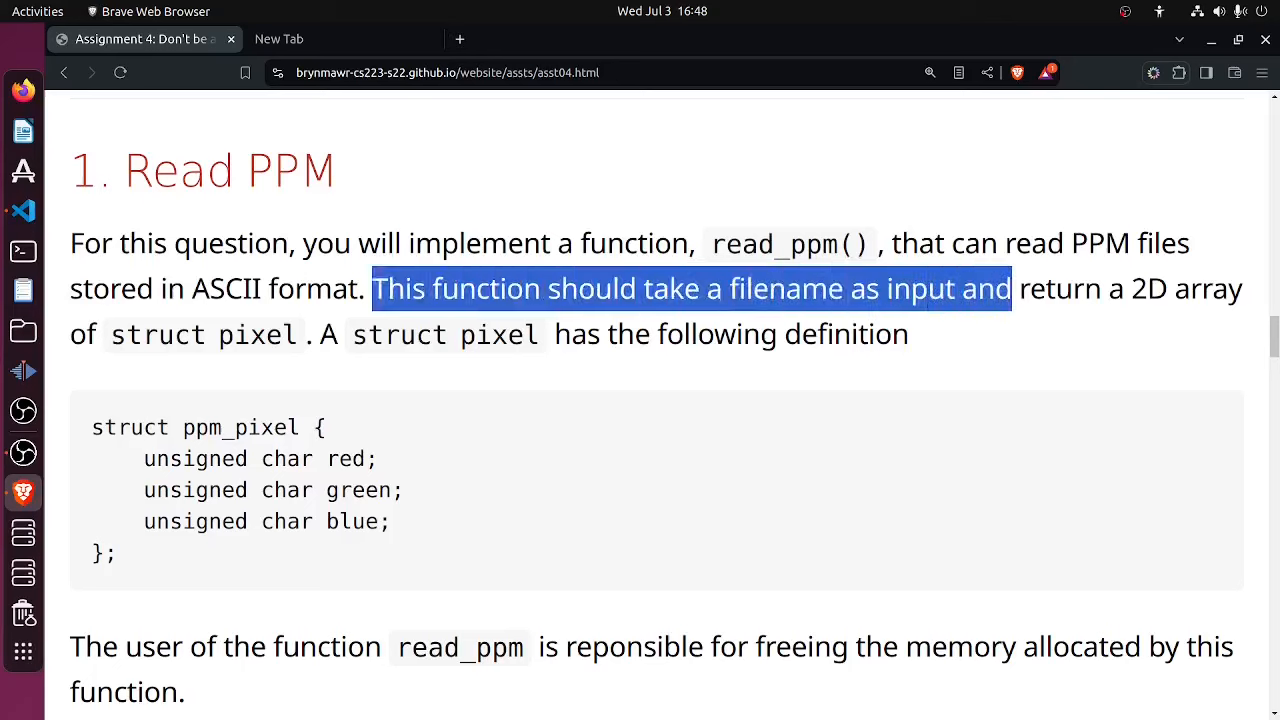
left_click_drag(1010, 288, 265, 334)
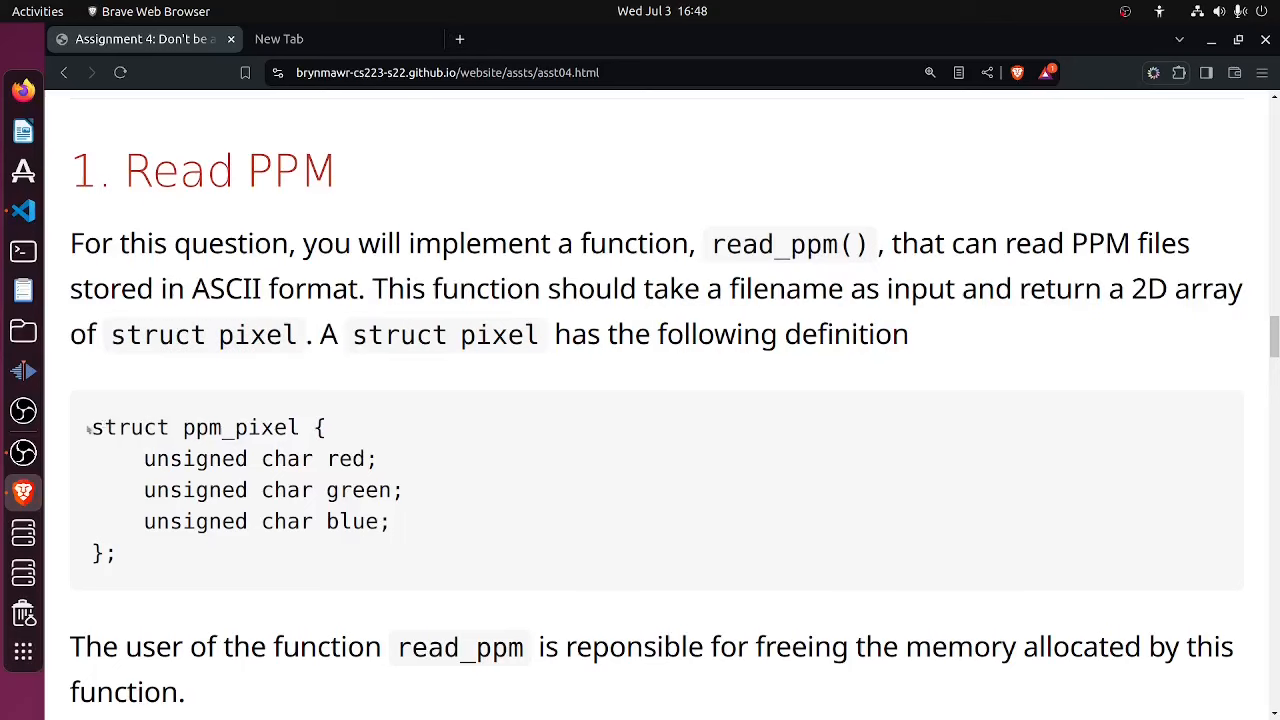
left_click_drag(90, 427, 114, 555)
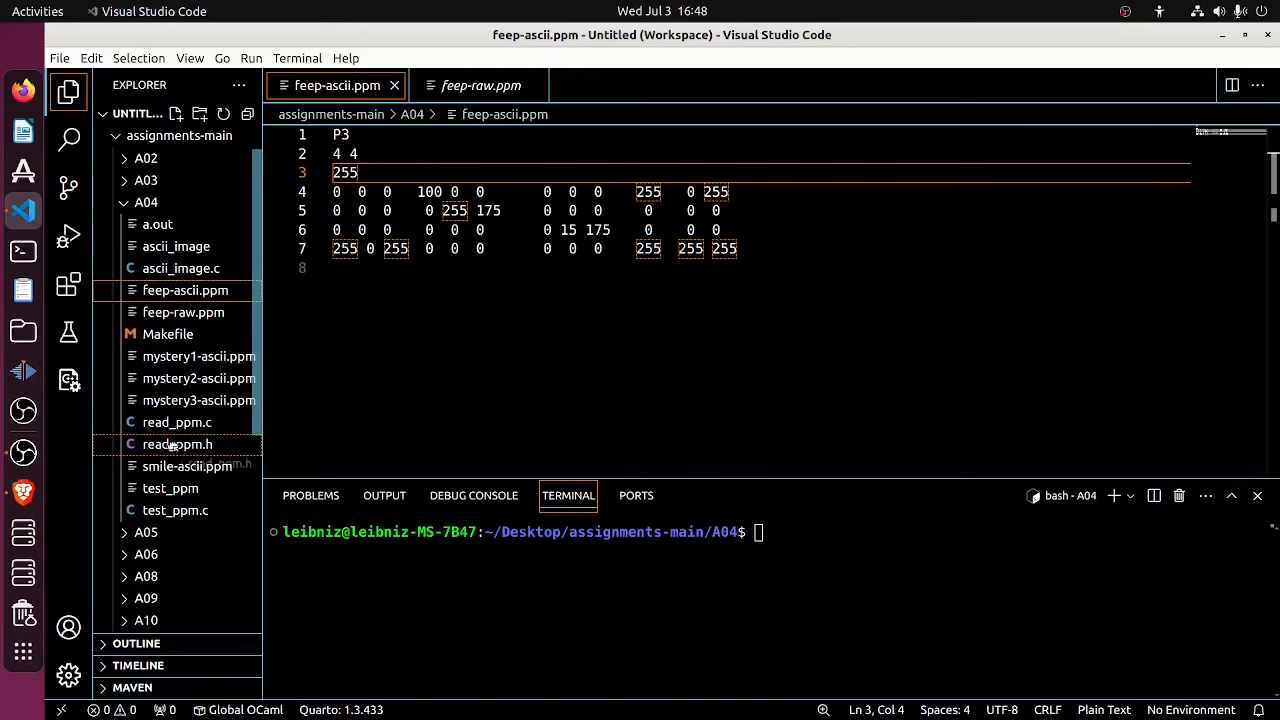
Inspect read_ppm.h's ppm_pixel struct and read_ppm declaration, then open read_ppm.c
left_click(177, 444)
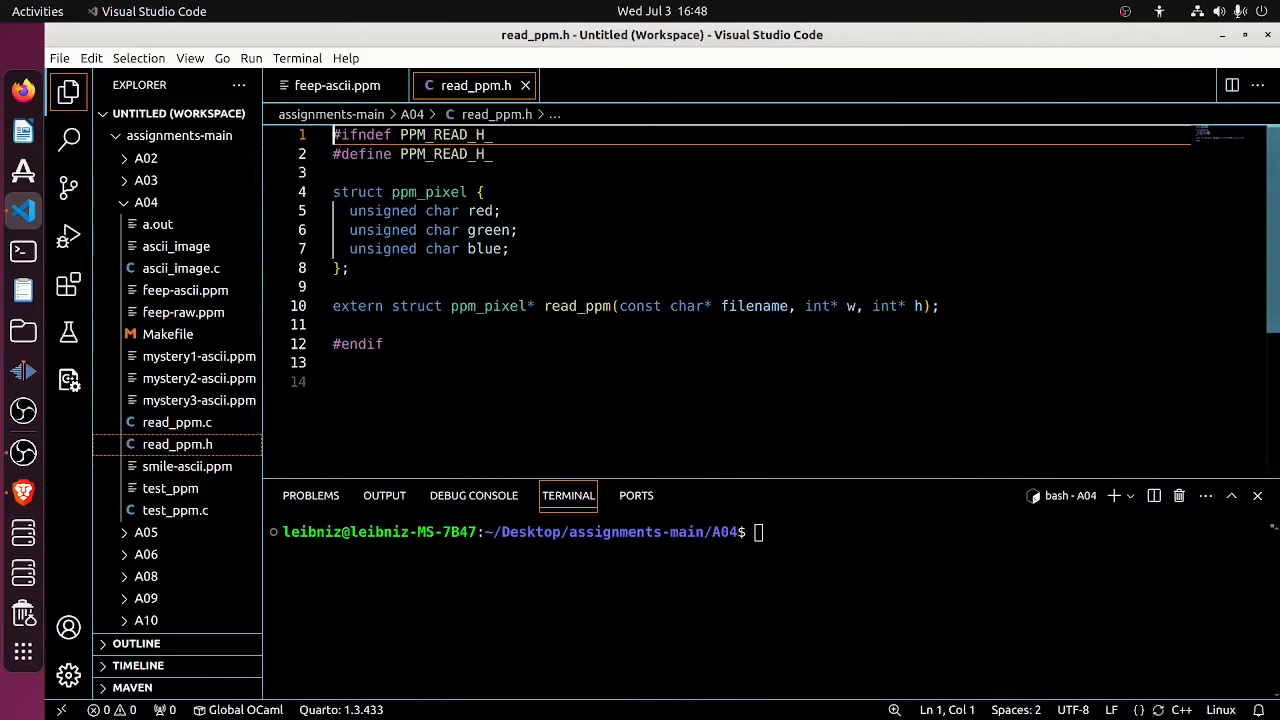
mouse_move(177, 444)
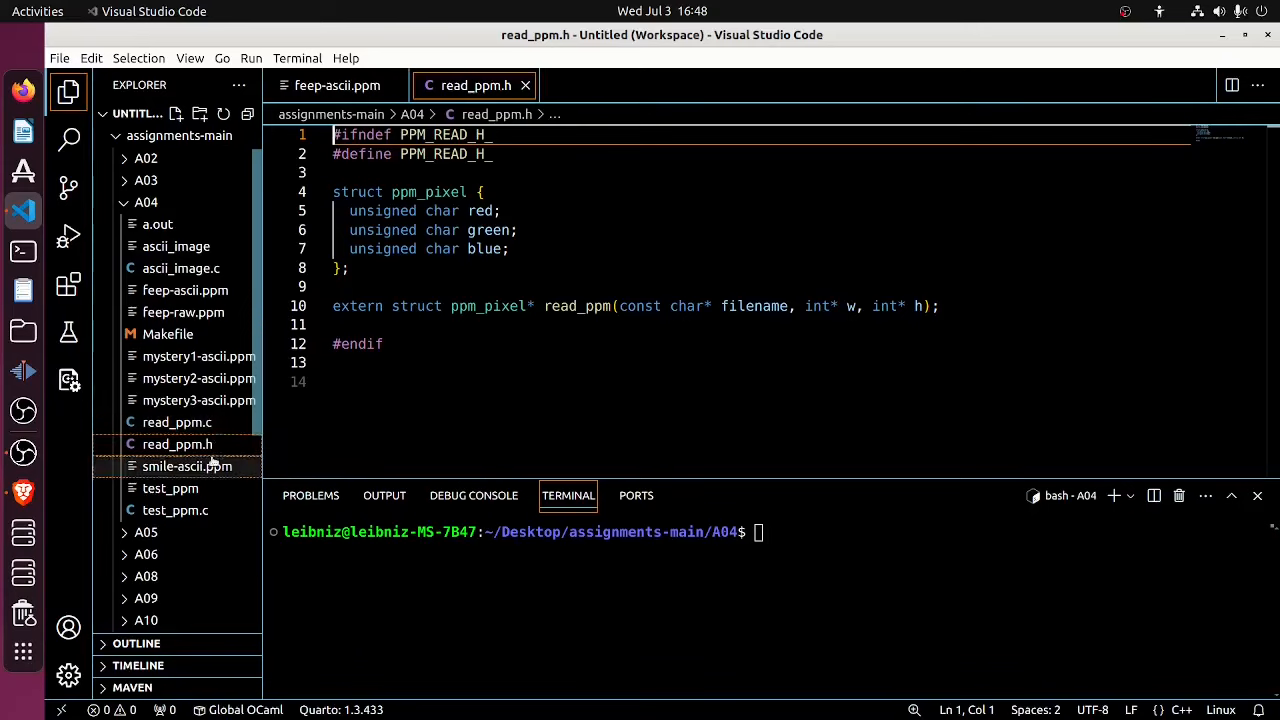
mouse_move(178, 444)
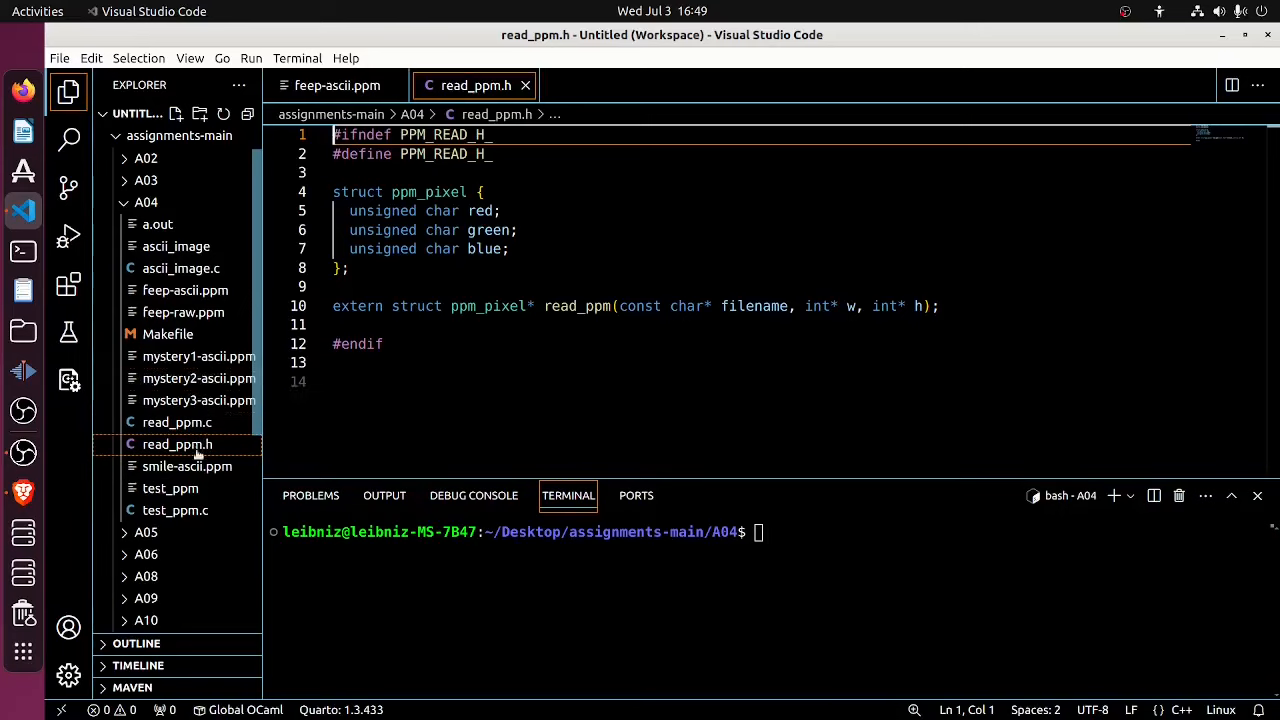
mouse_move(177, 444)
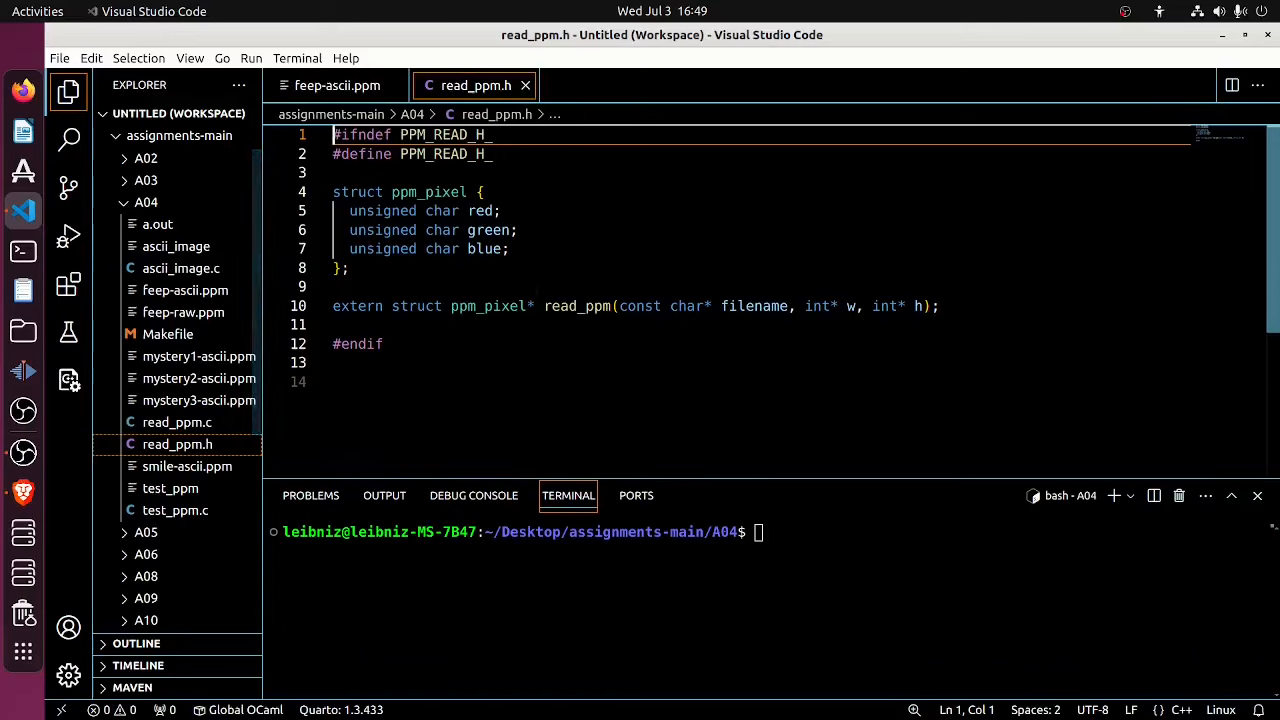
double_click(575, 306)
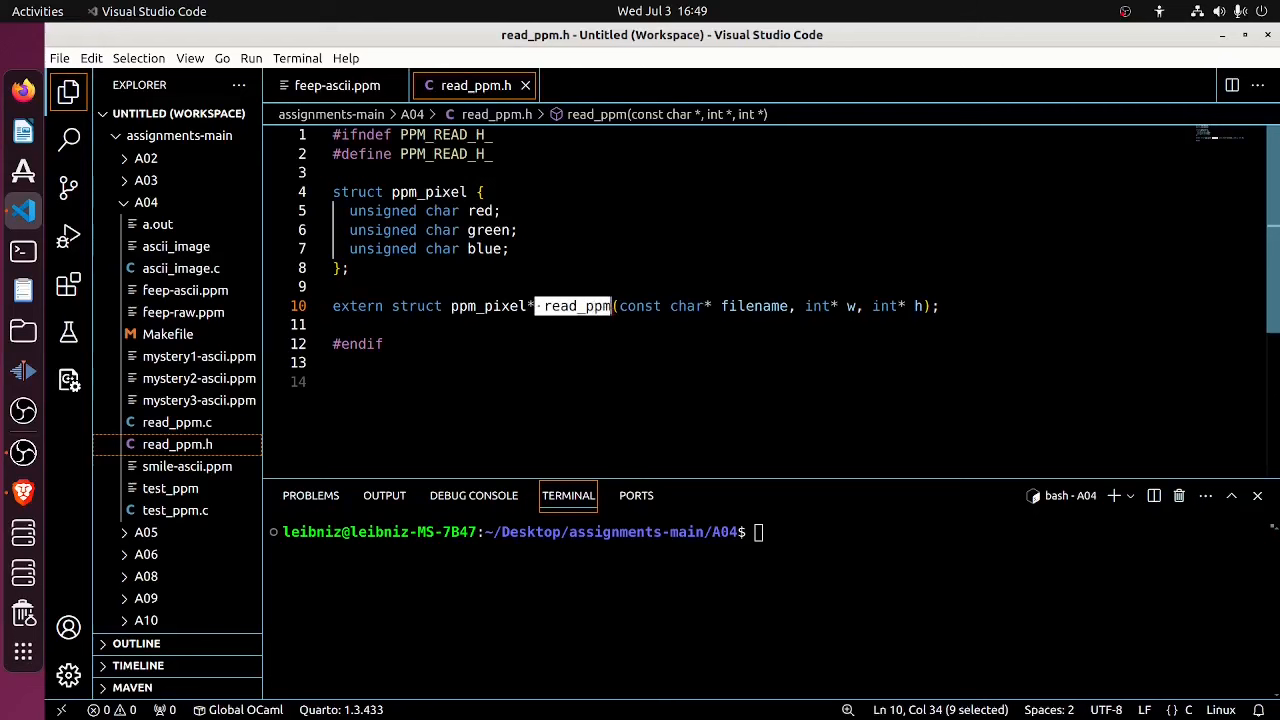
left_click(177, 422)
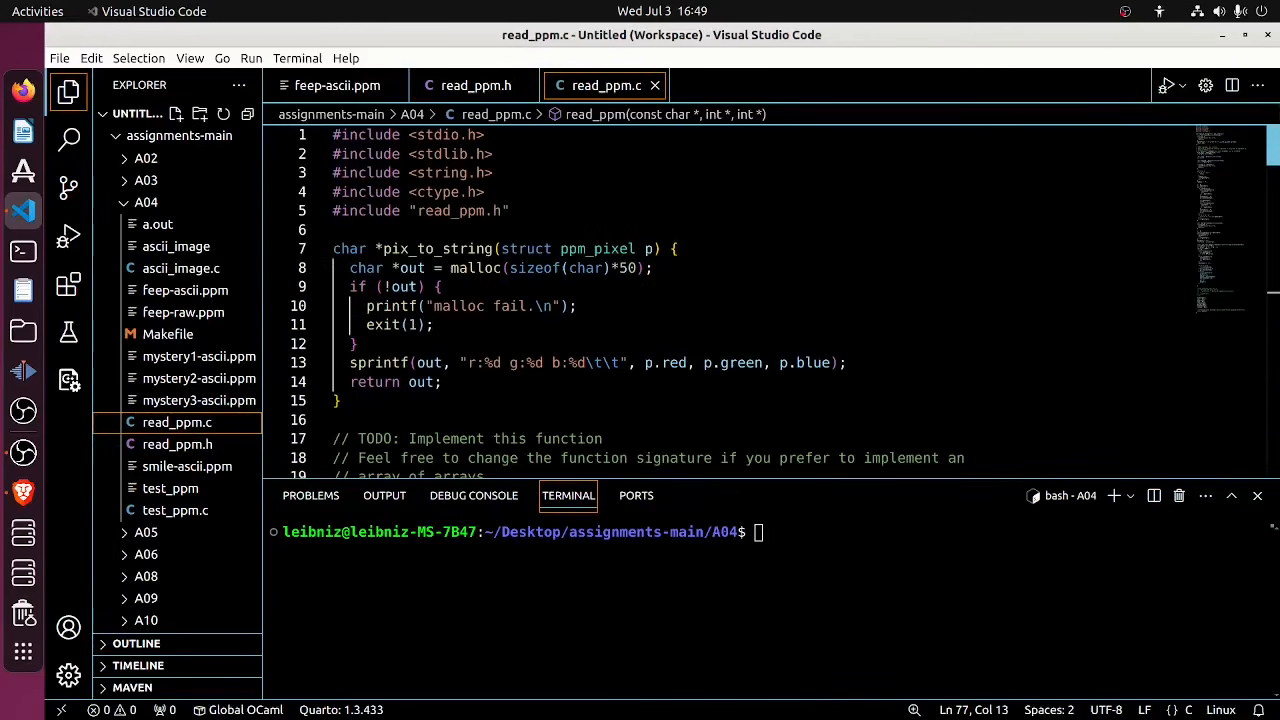
Look over read_ppm.c's pix_to_string helper body, then return to read_ppm.h
double_click(440, 248)
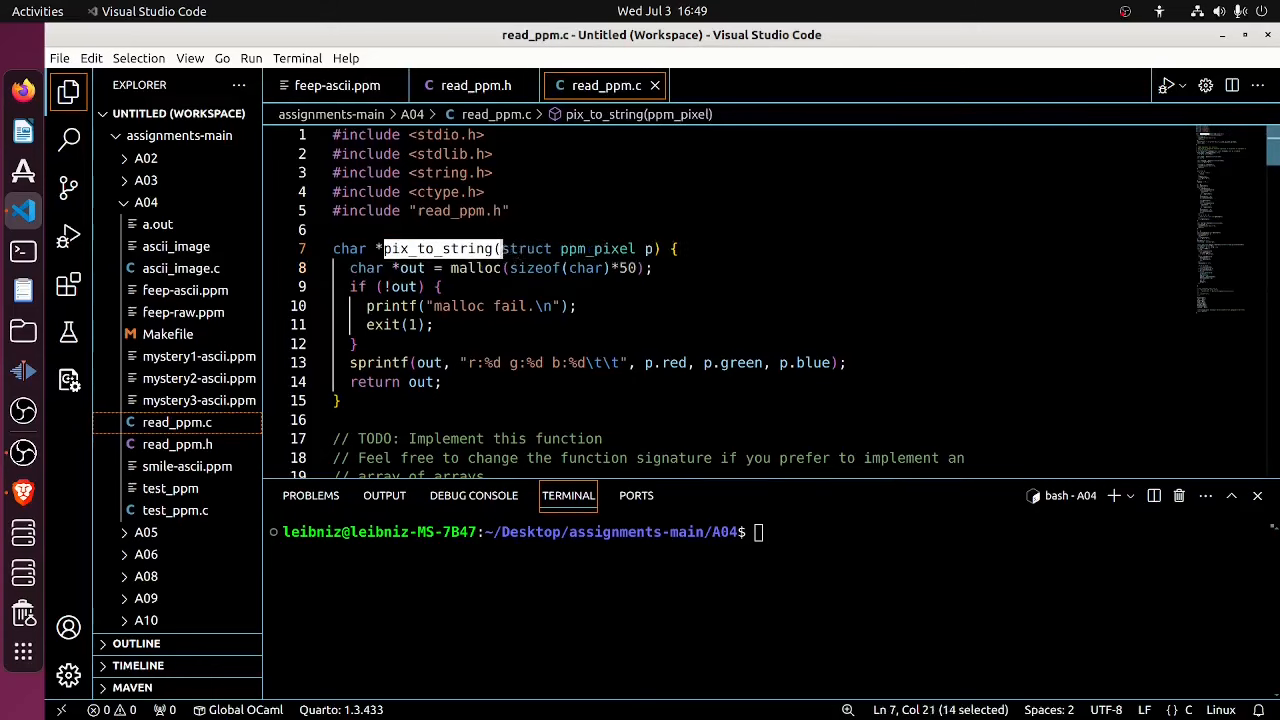
left_click(433, 324)
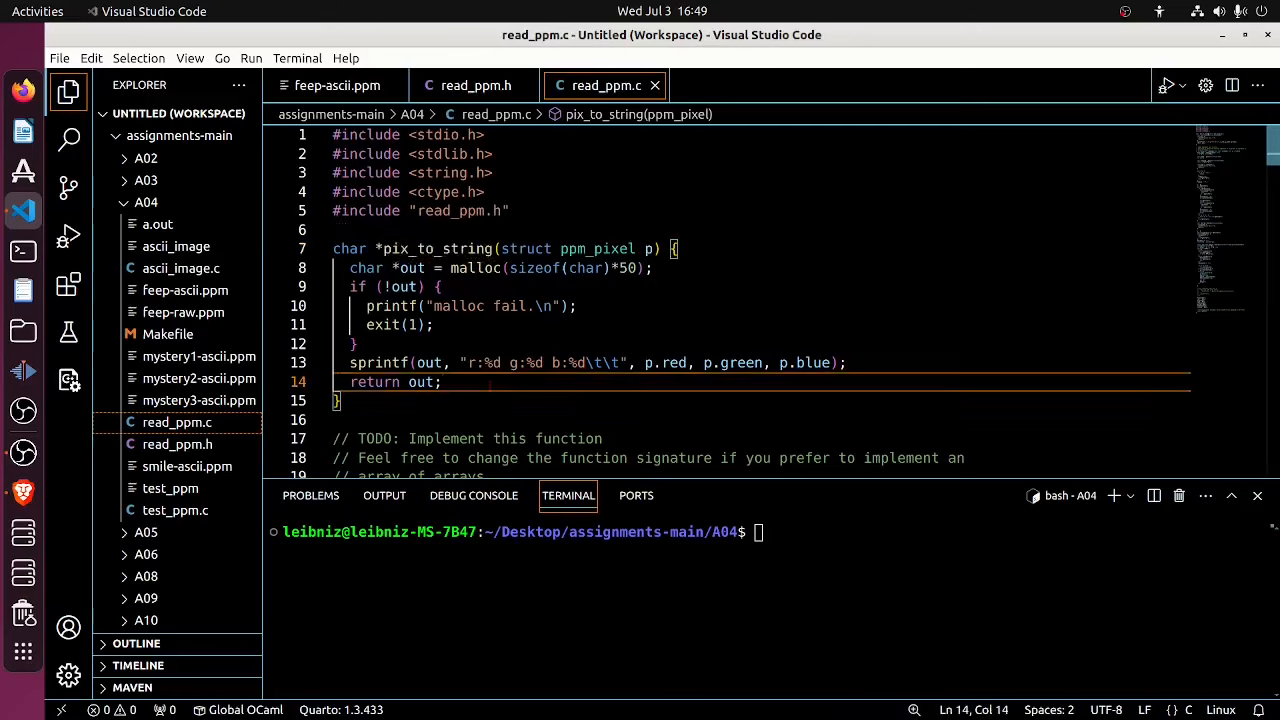
left_click(178, 444)
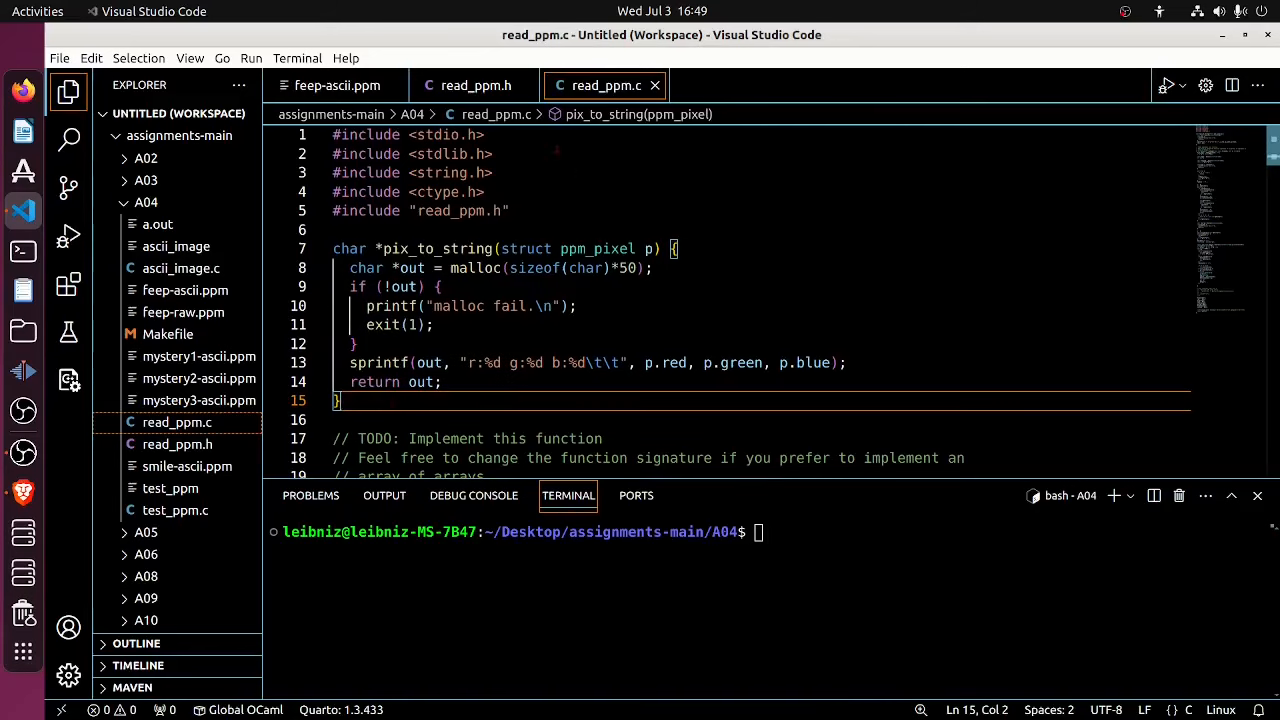
left_click(474, 85)
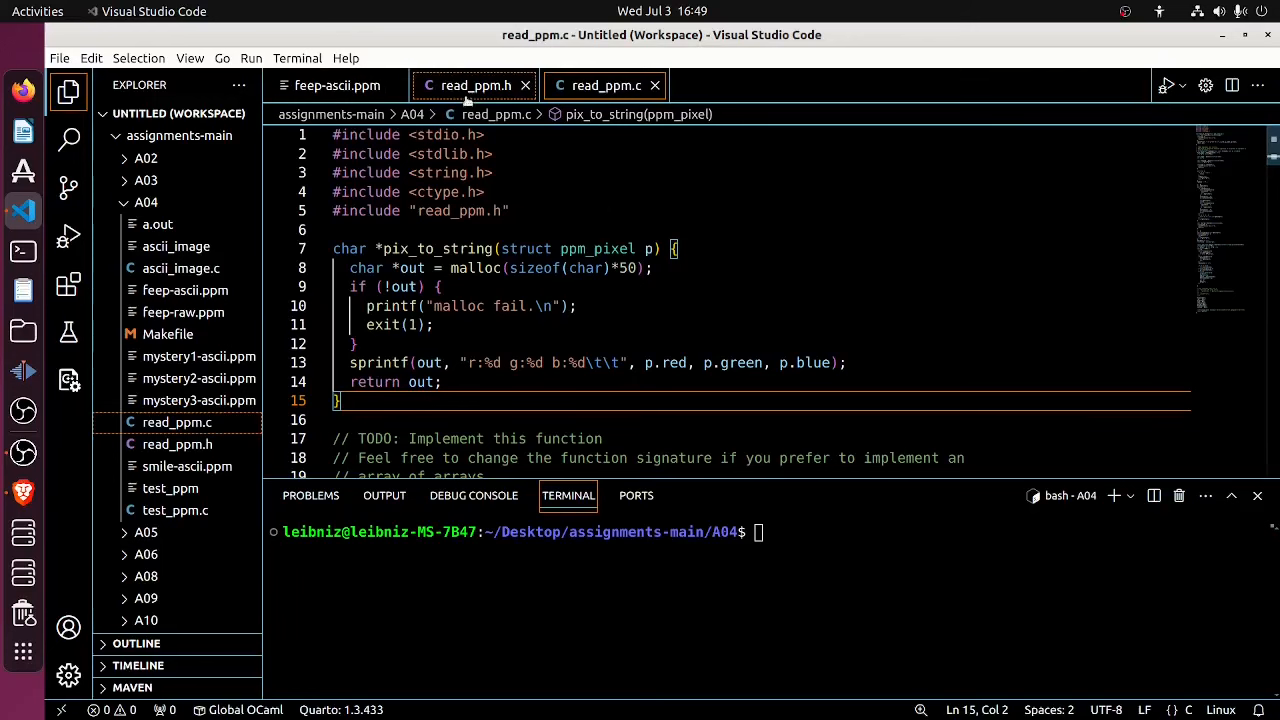
left_click(475, 85)
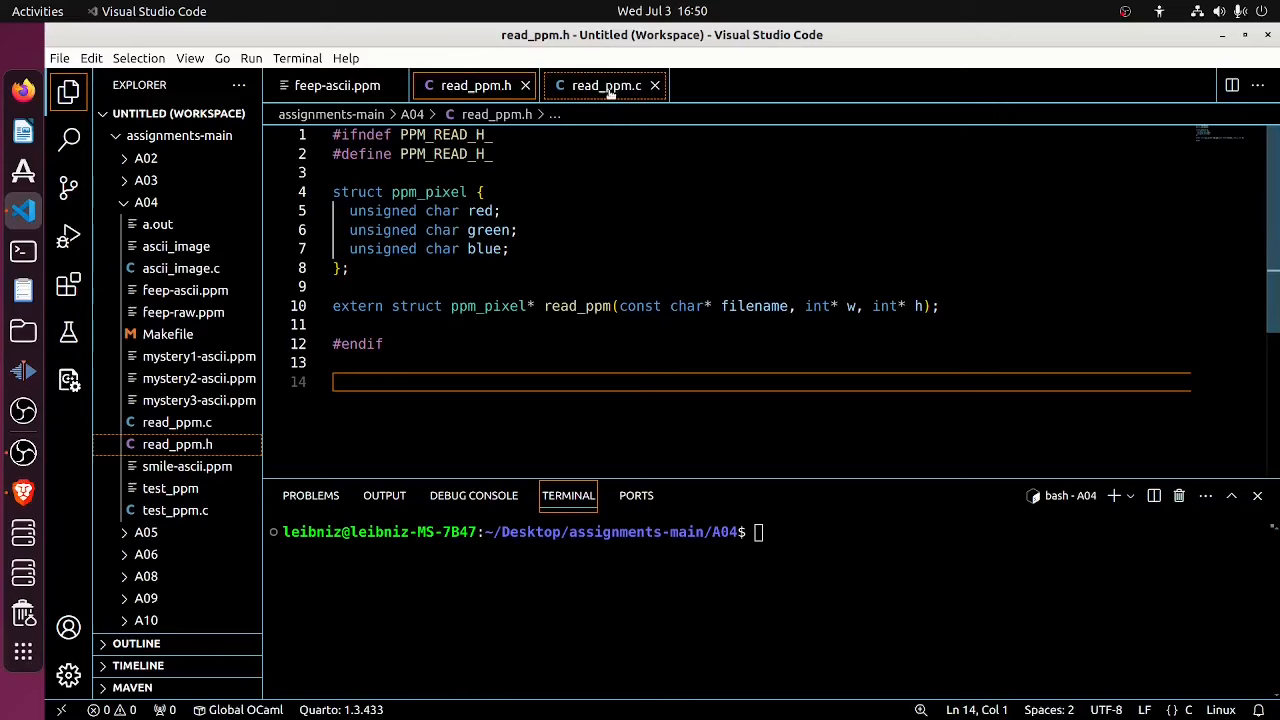
Flip between read_ppm.c and read_ppm.h, checking pix_to_string and the read_ppm signature
left_click(604, 85)
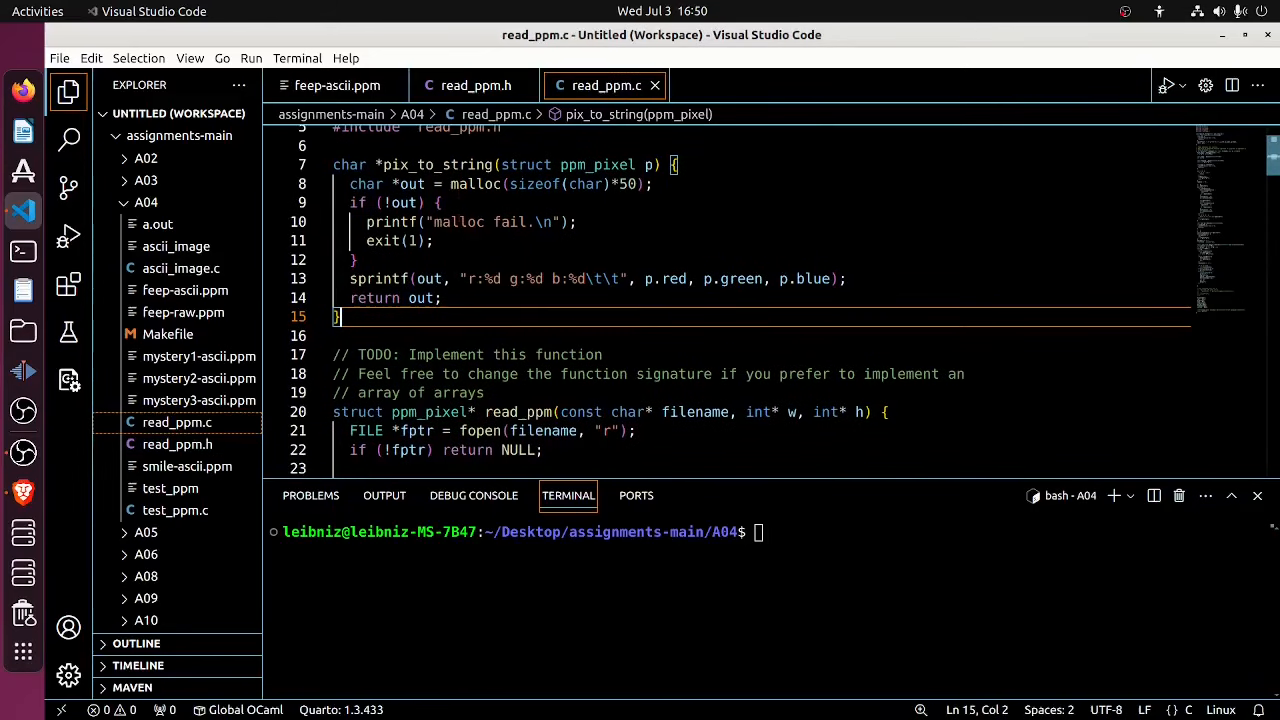
double_click(437, 164)
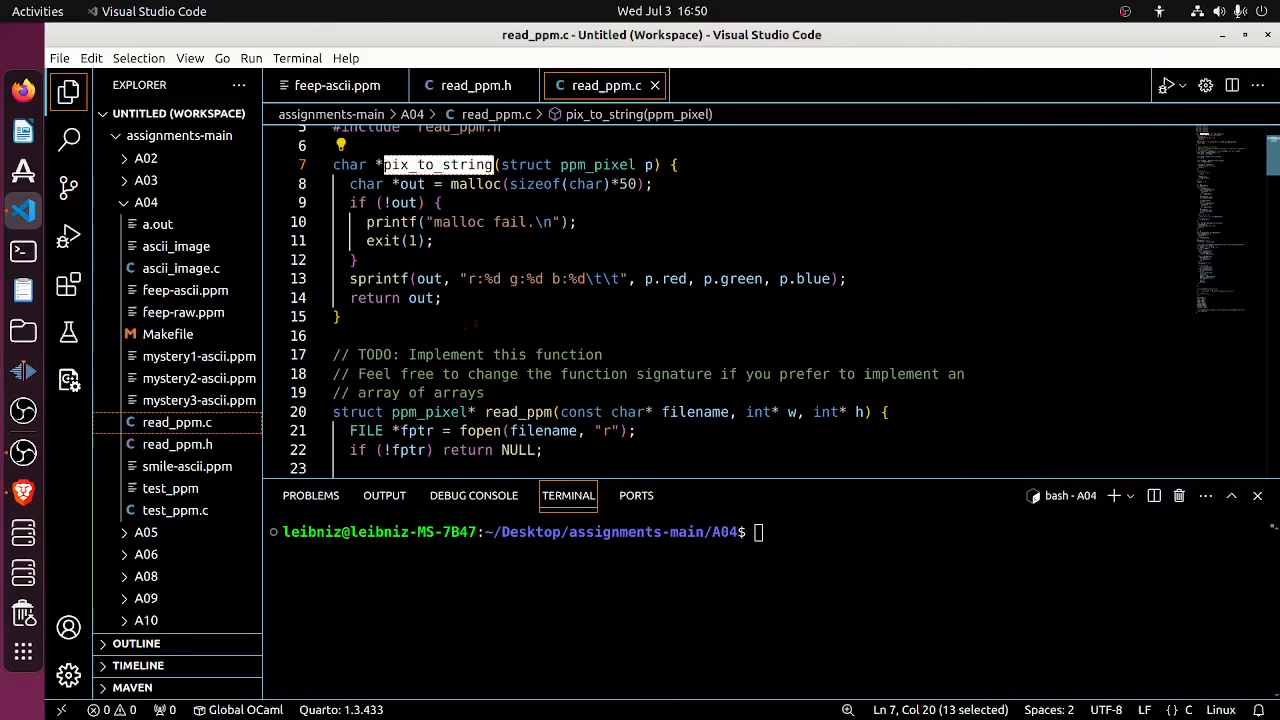
scroll("down", 3)
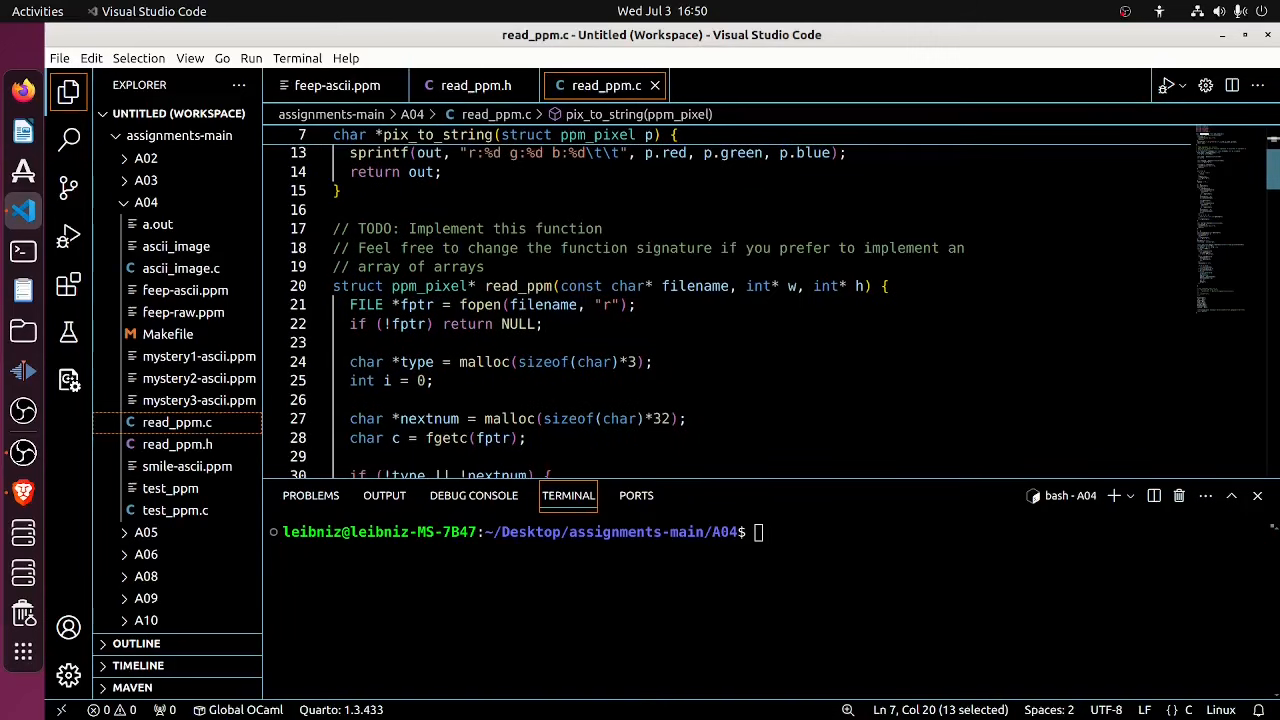
mouse_move(518, 286)
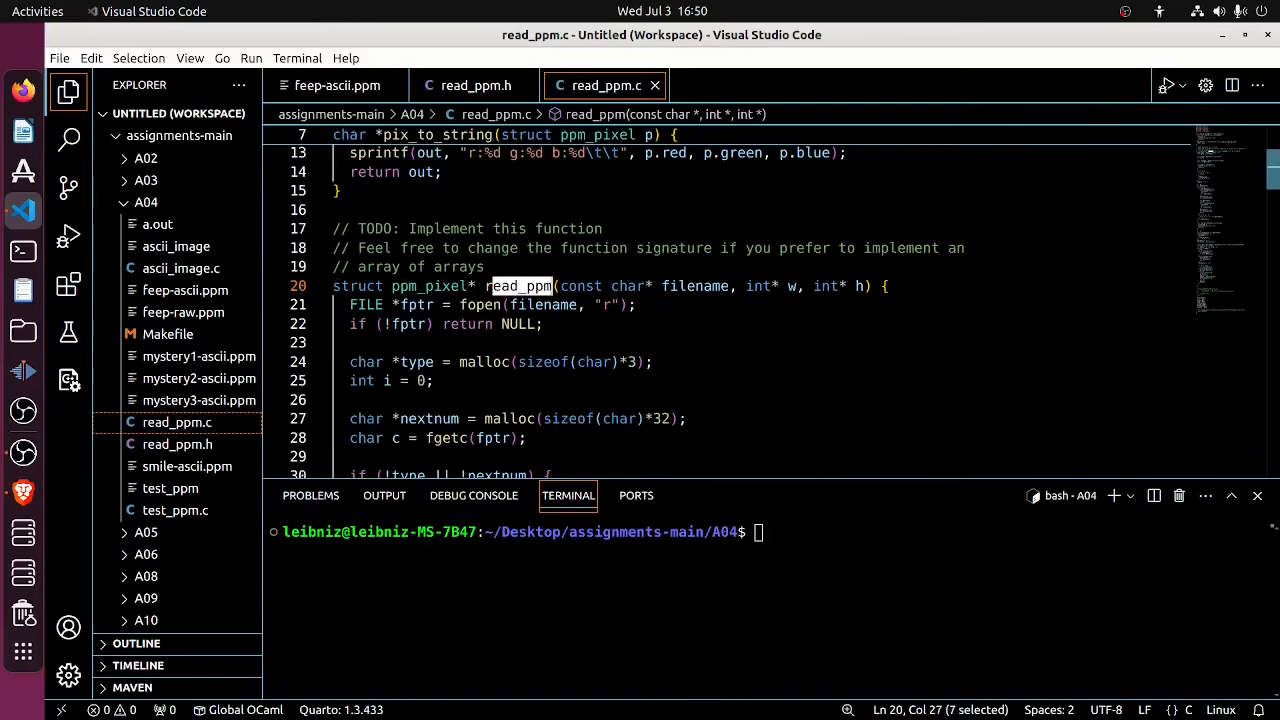
left_click(475, 85)
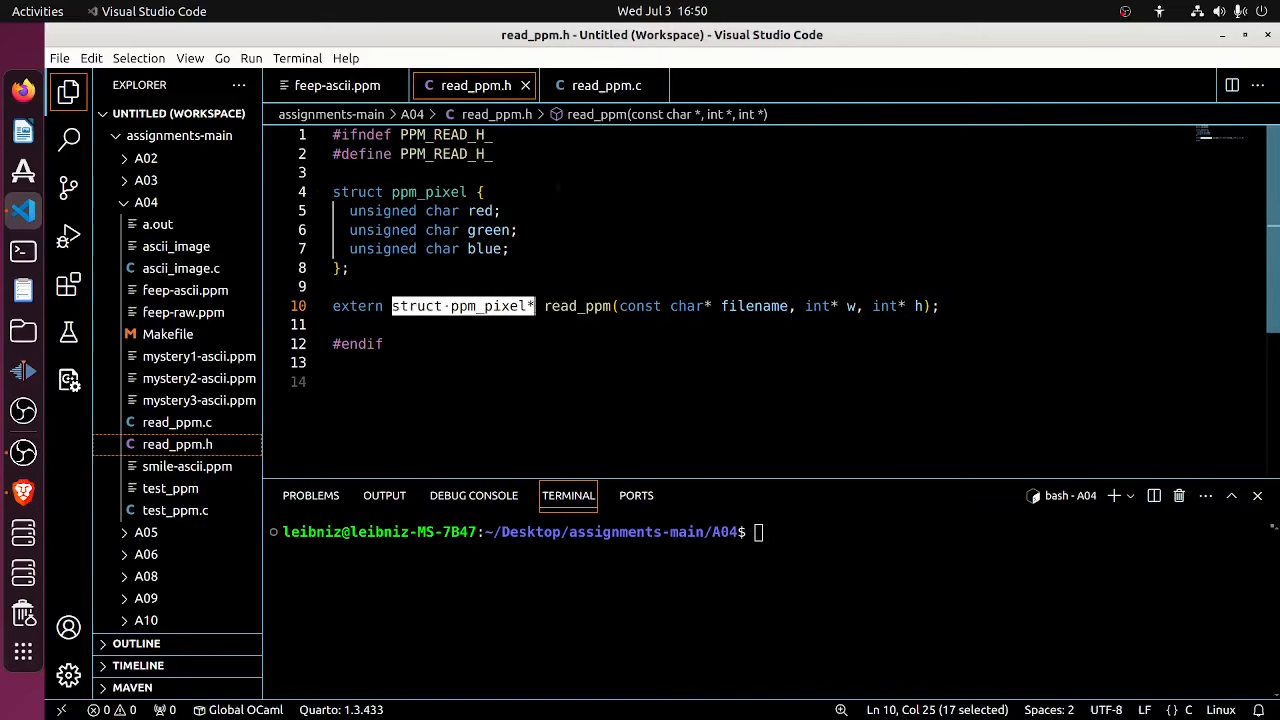
left_click(605, 85)
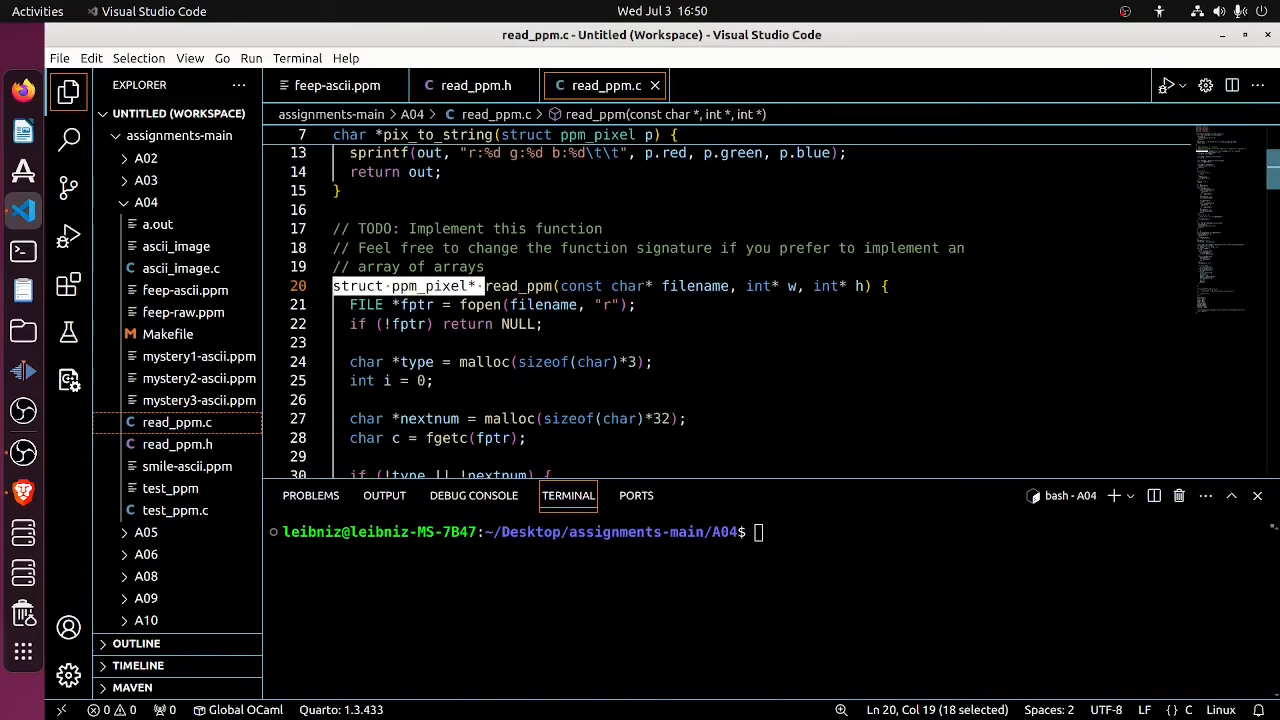
left_click(475, 85)
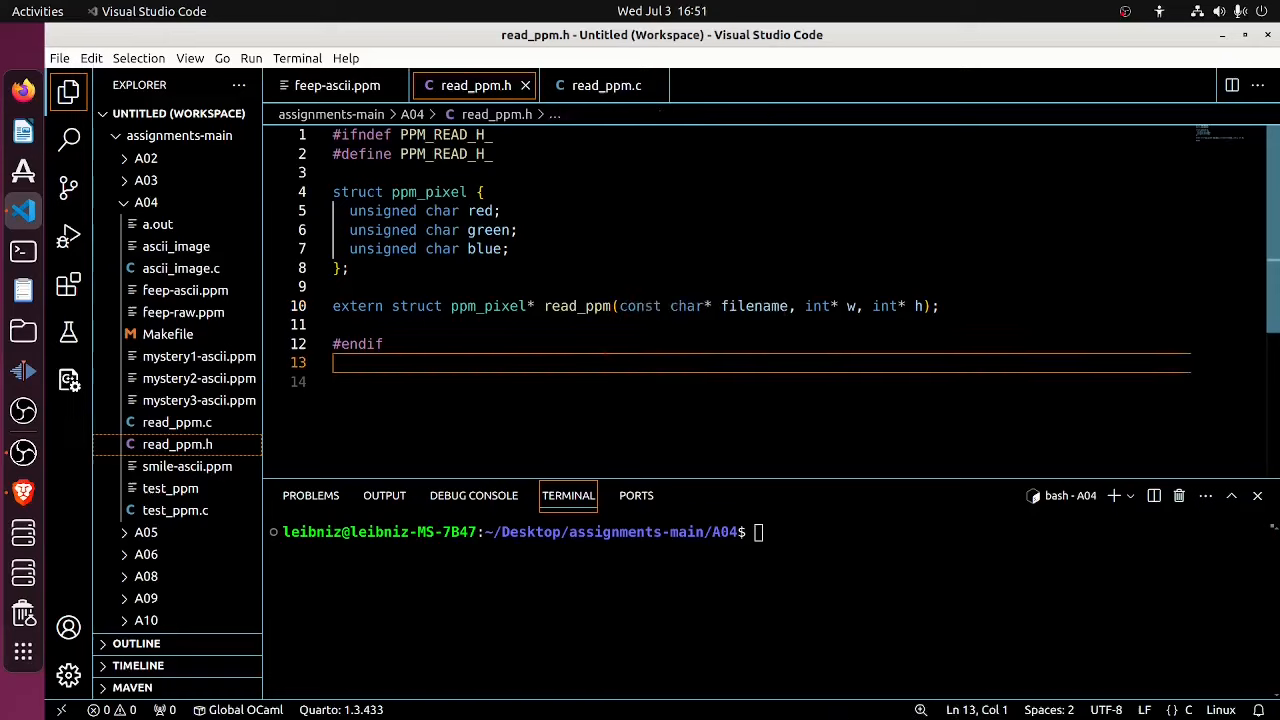
left_click(607, 85)
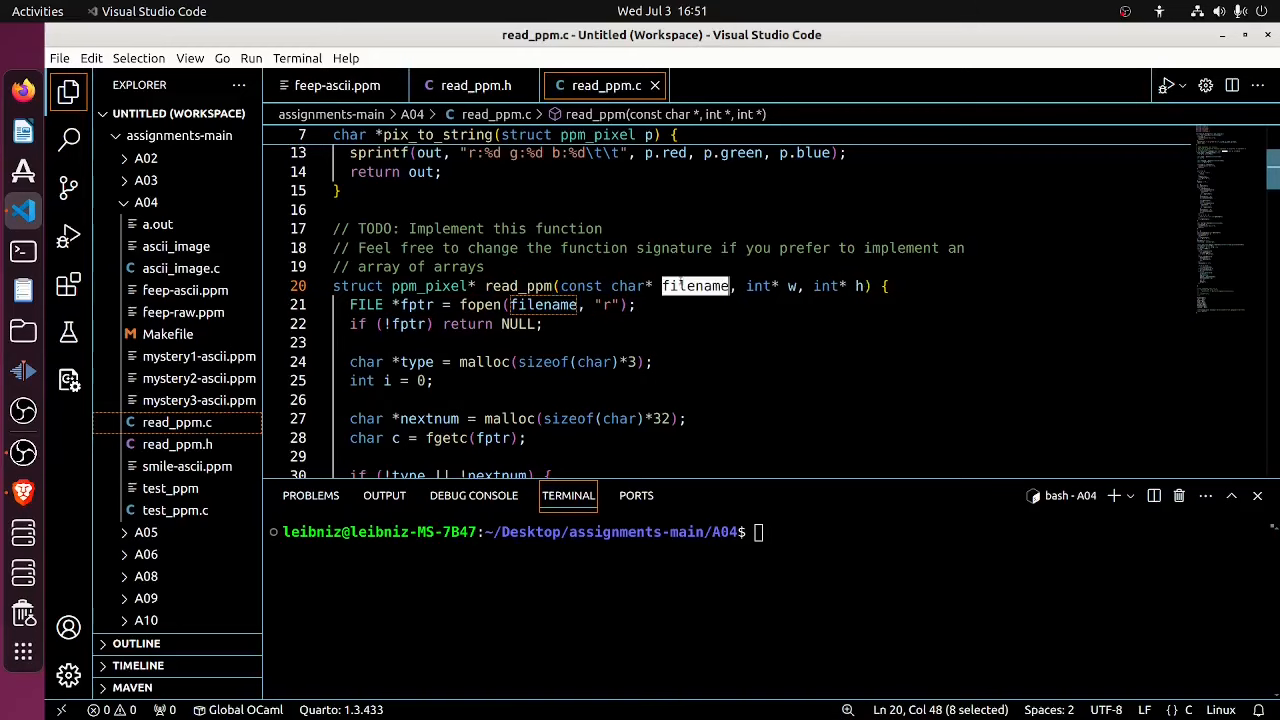
left_click(475, 85)
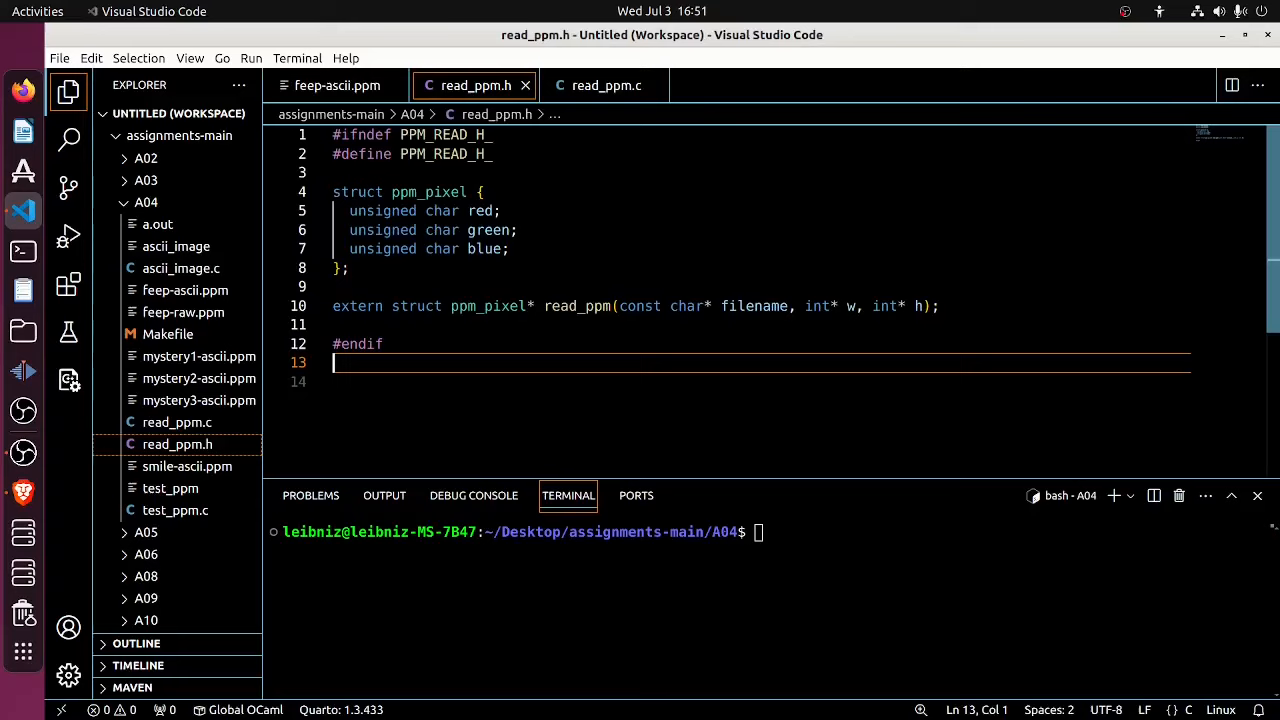
Compare the filename and height parameters of read_ppm's header declaration and definition
double_click(753, 306)
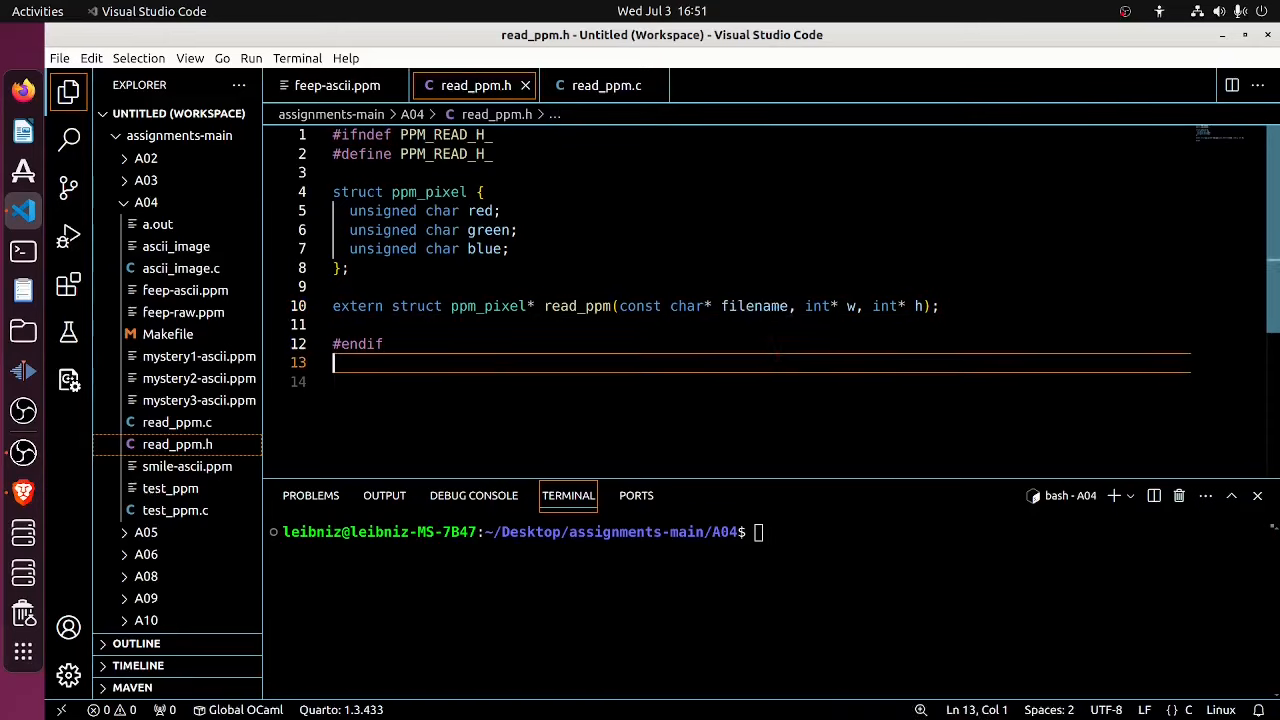
double_click(755, 306)
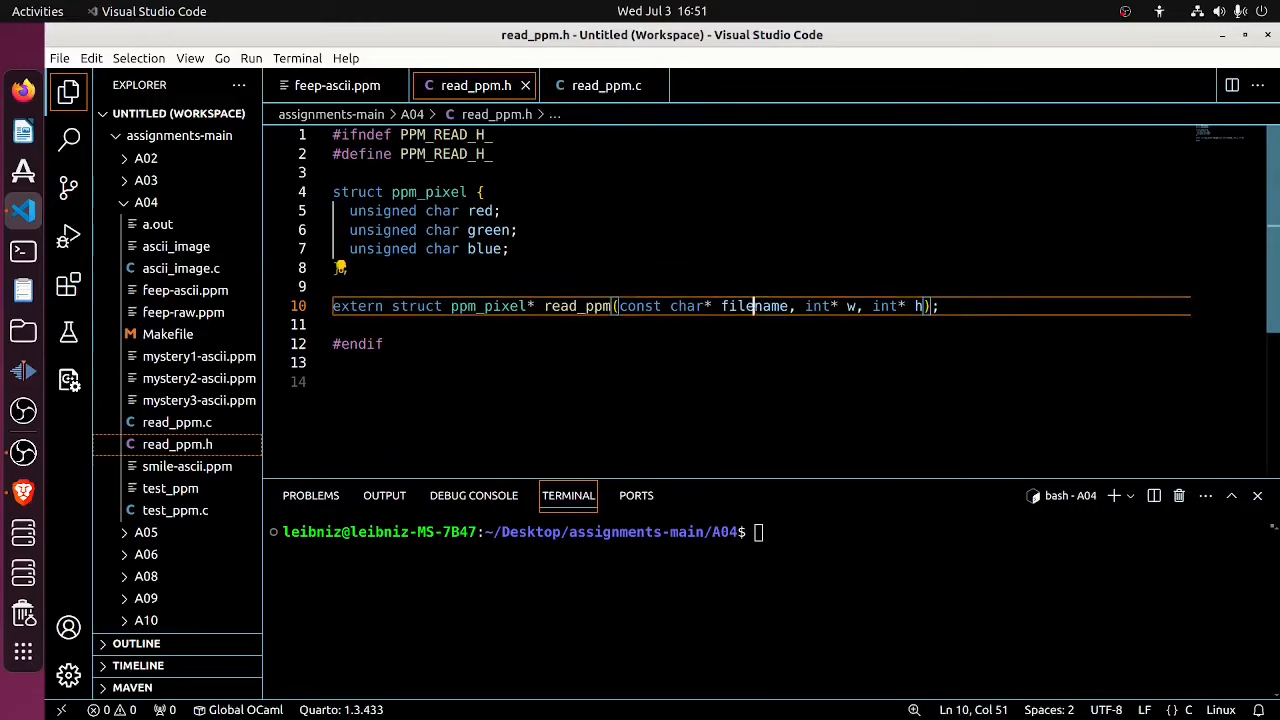
double_click(754, 306)
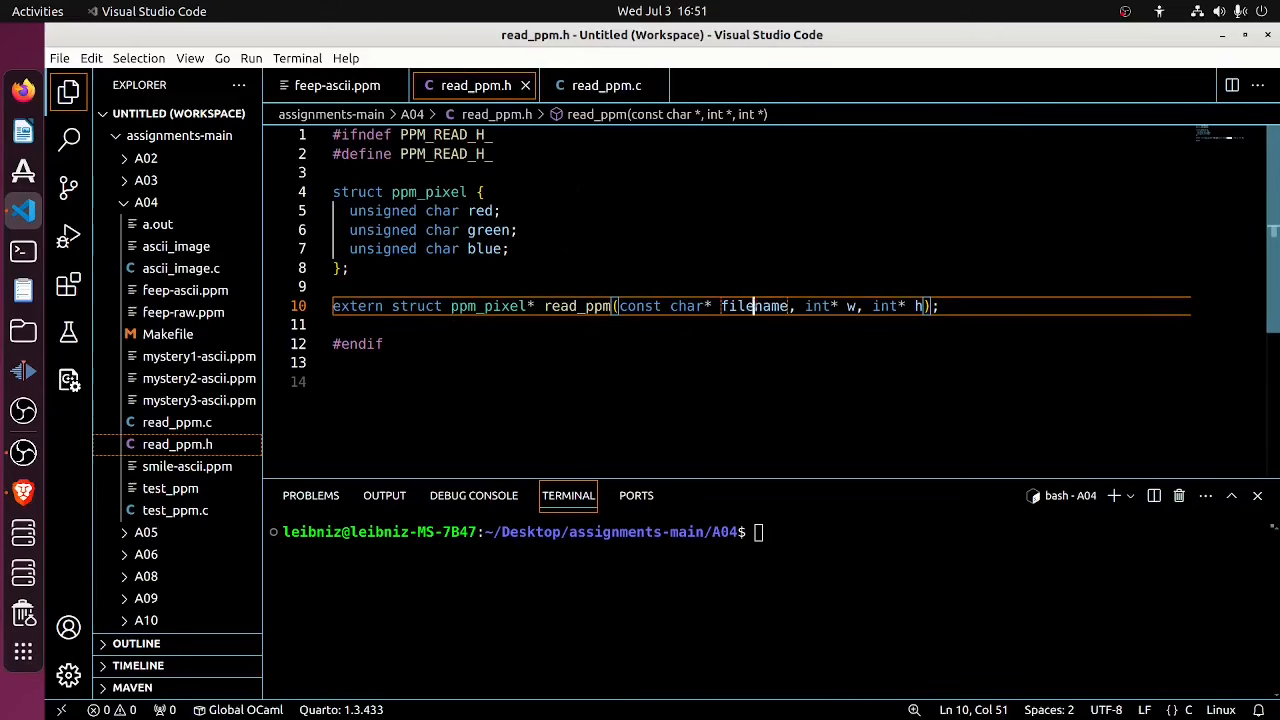
left_click(600, 85)
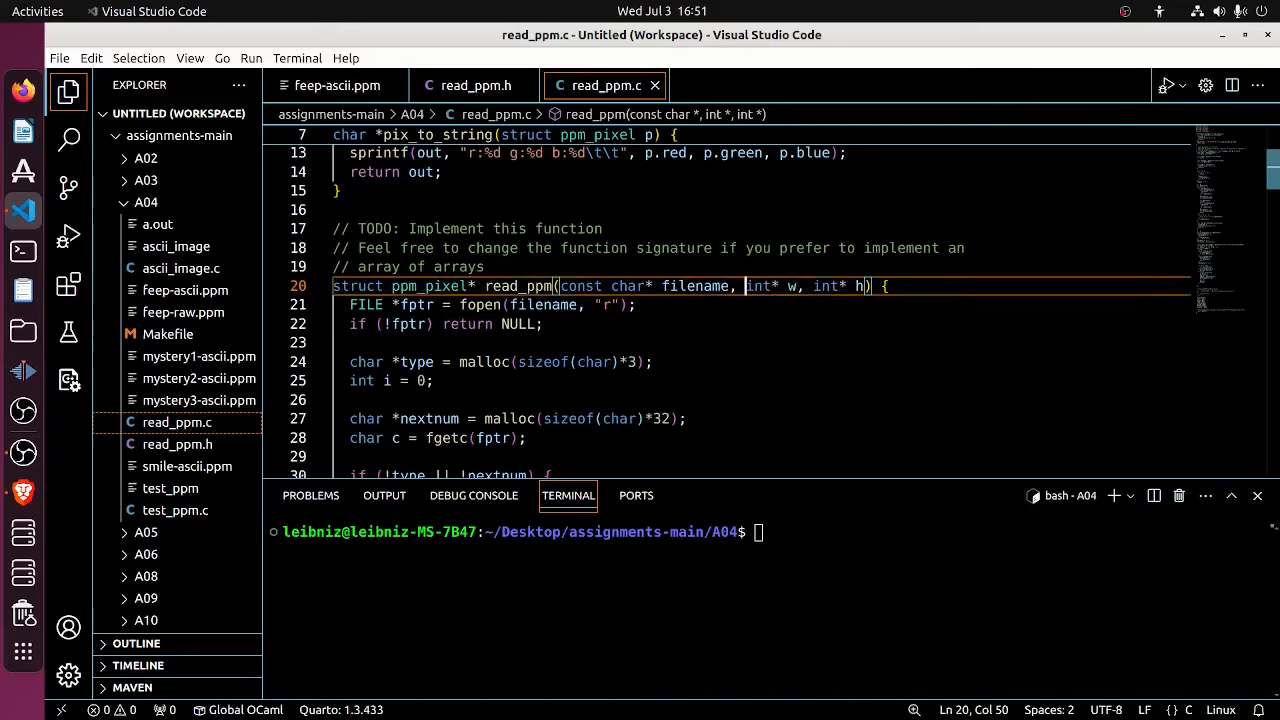
double_click(793, 286)
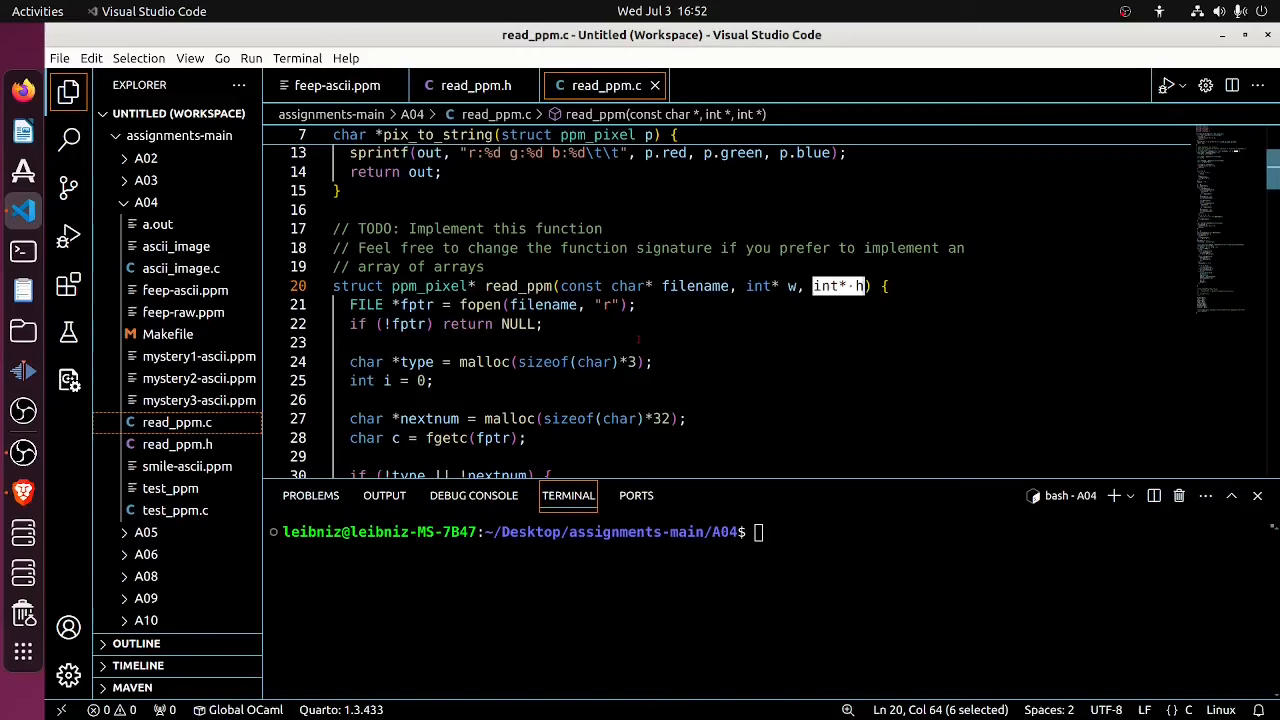
left_click(476, 85)
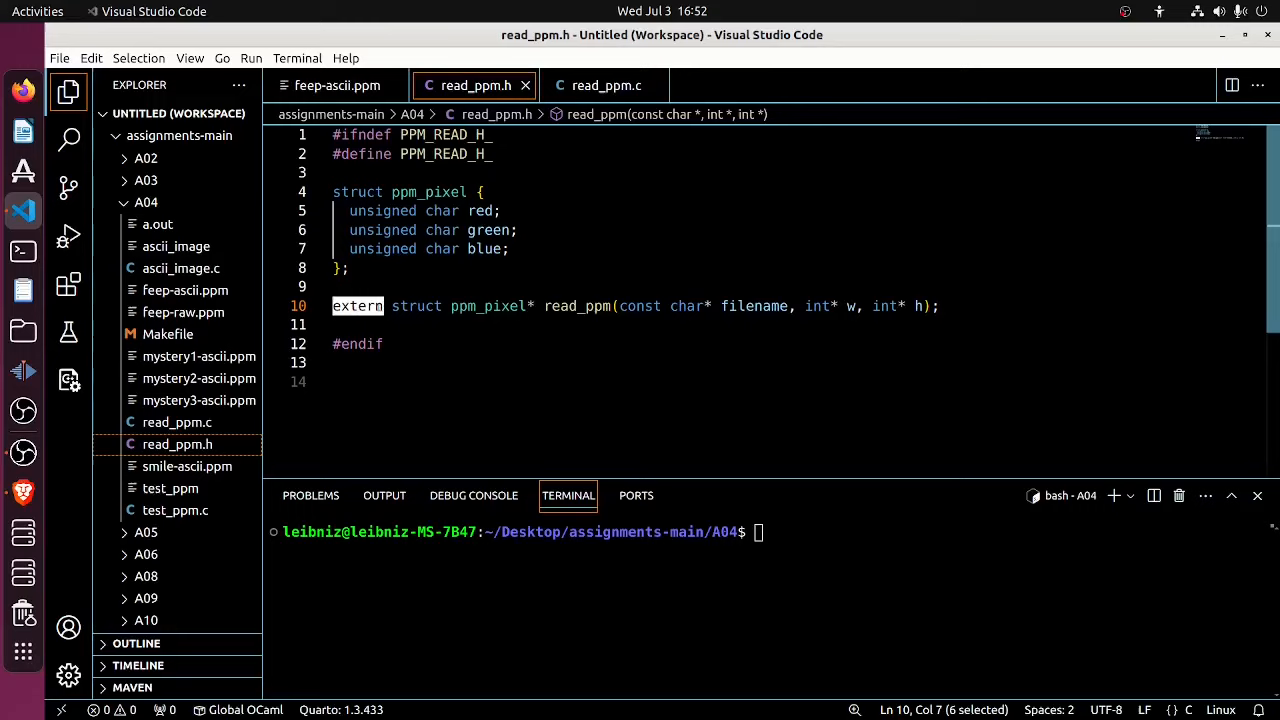
left_click_drag(391, 306, 774, 306)
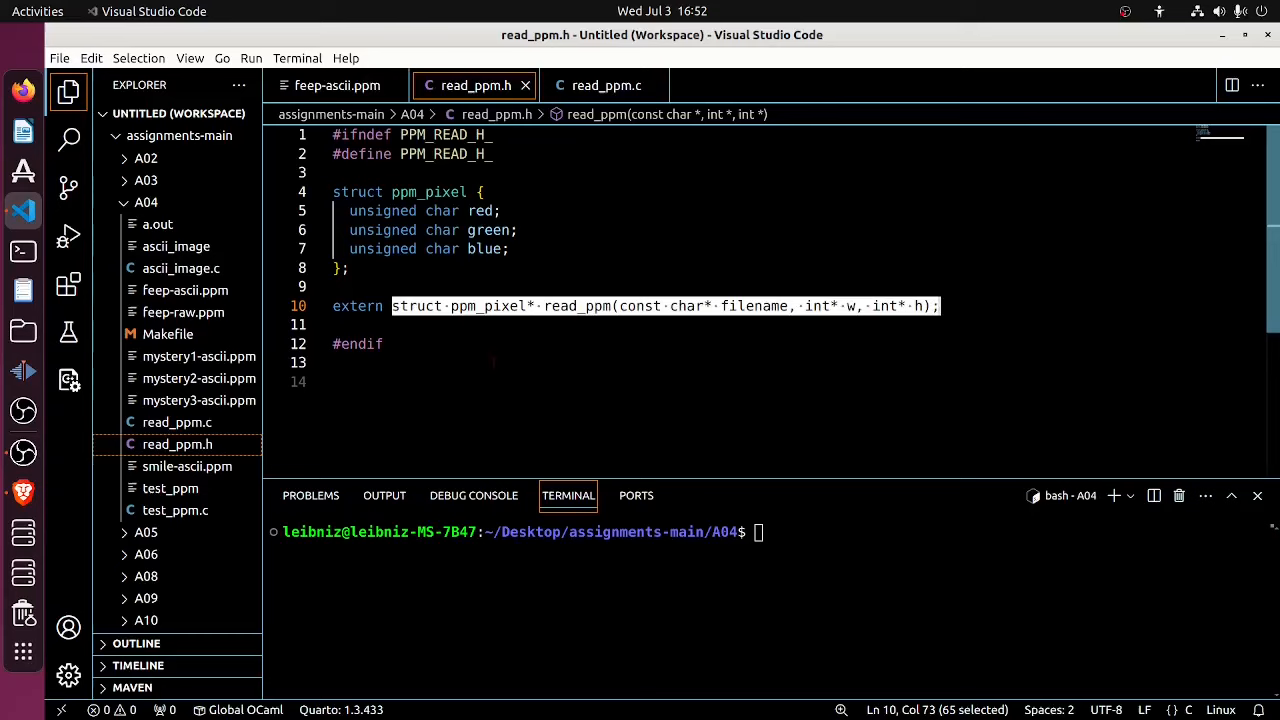
mouse_move(175, 510)
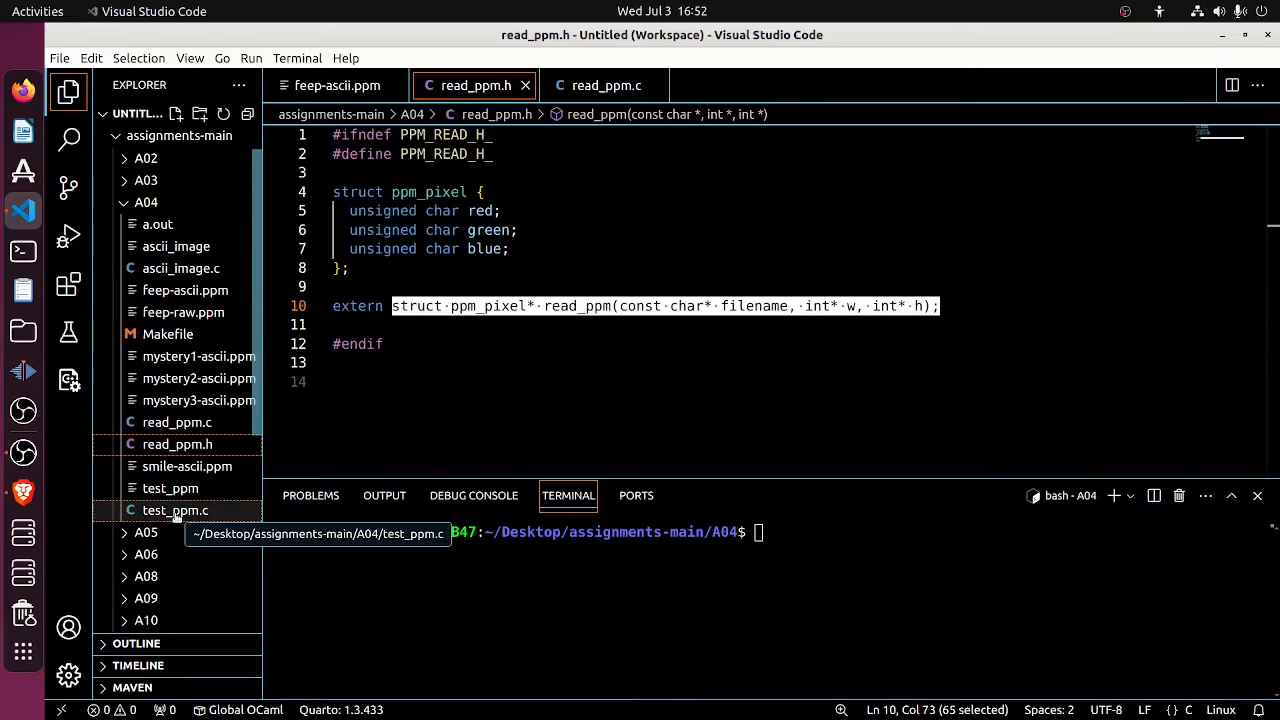
In test_ppm.c, wrap the read_ppm(...) call in free() and save the file
left_click(174, 510)
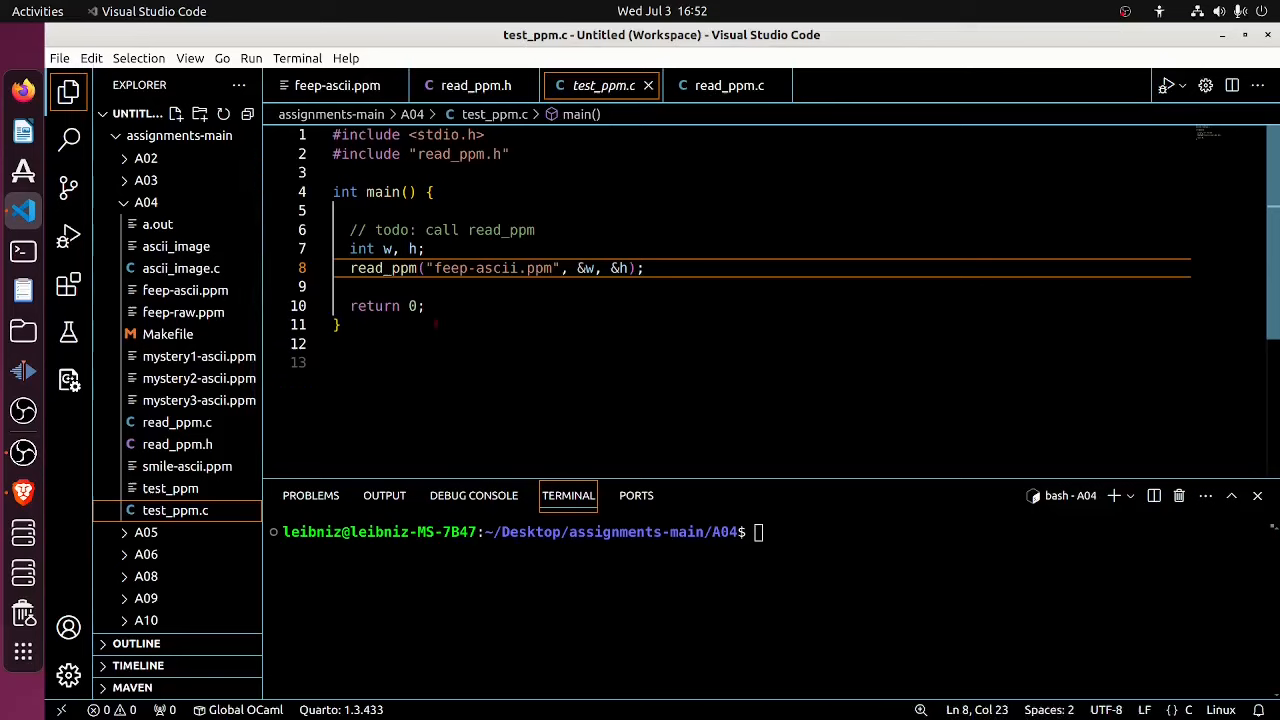
double_click(384, 268)
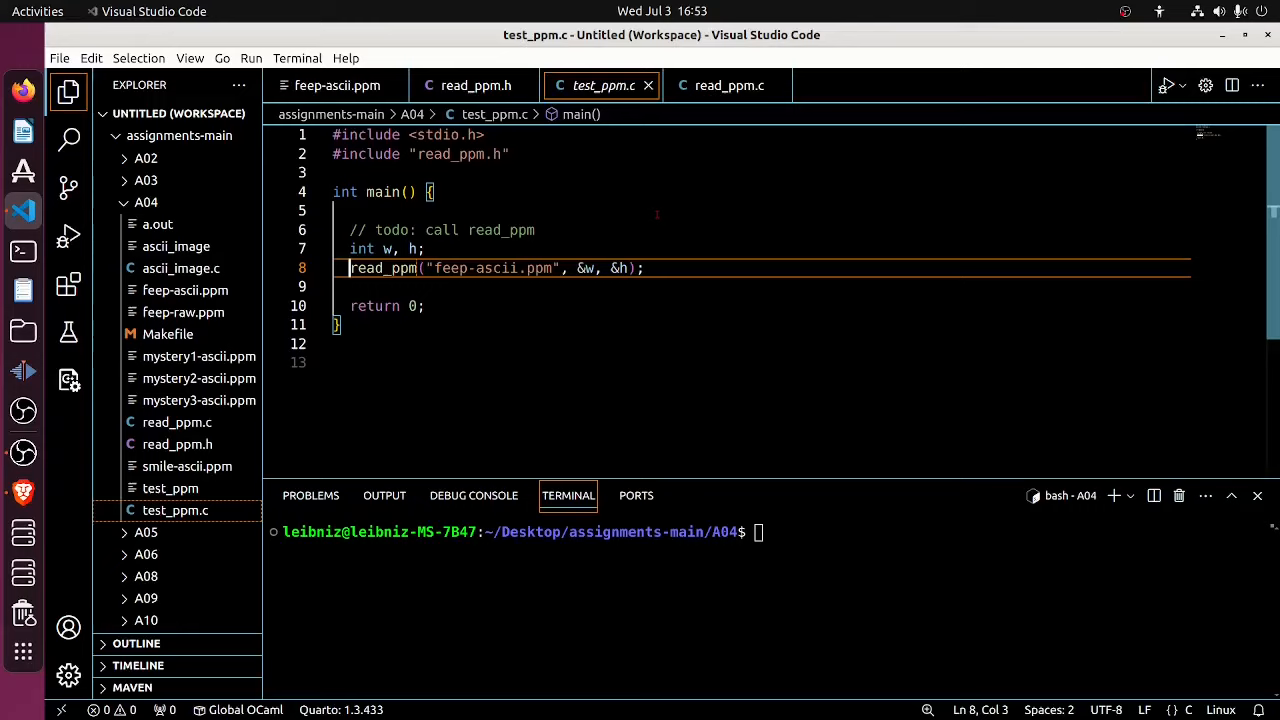
type("free(")
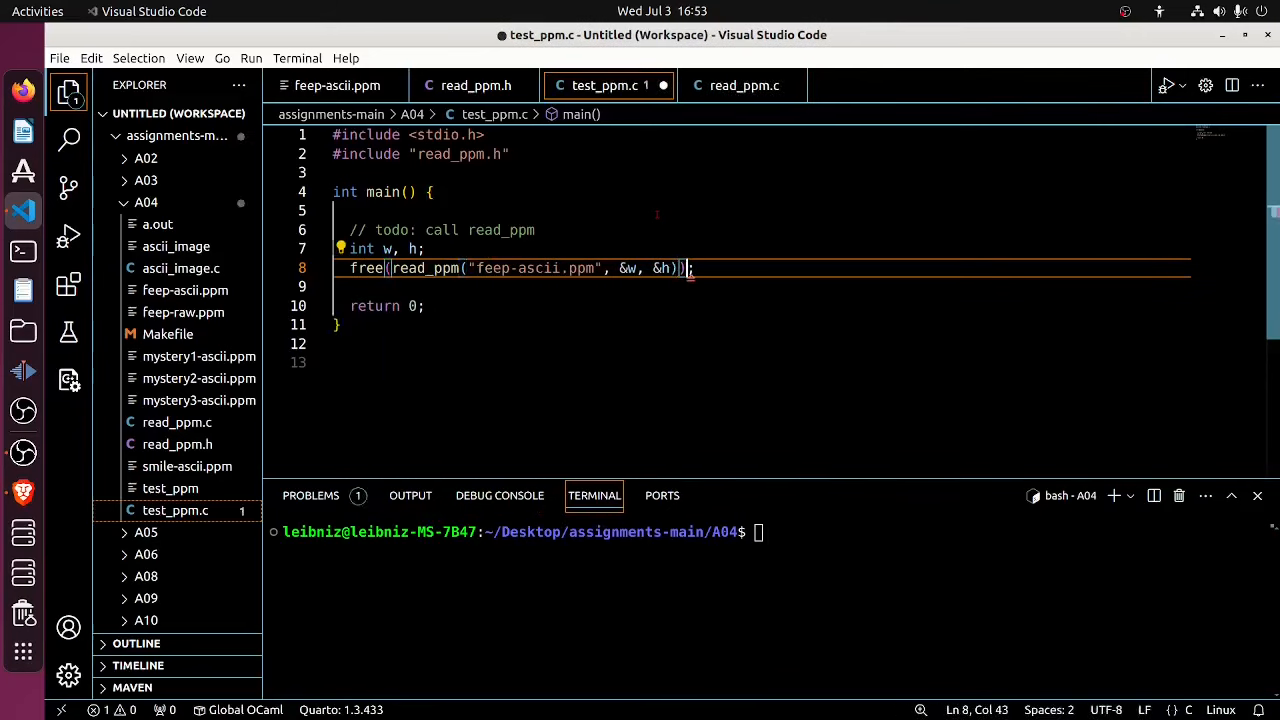
key("ctrl+s")
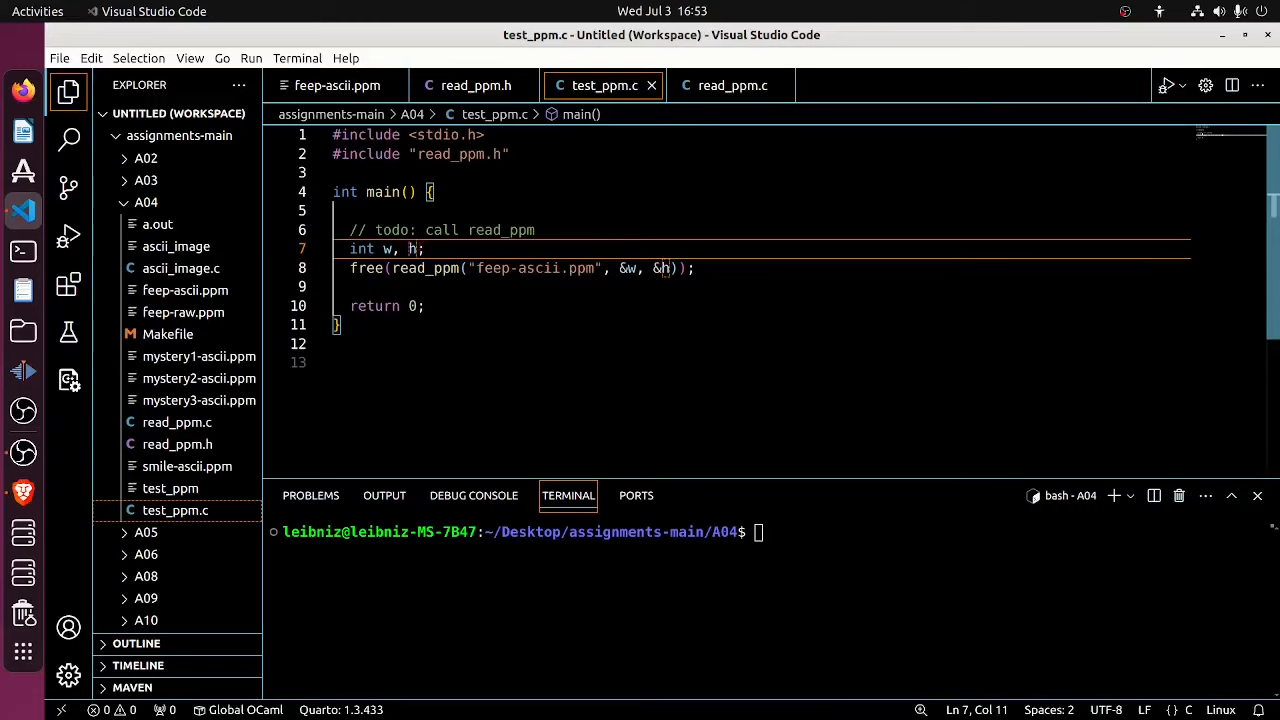
left_click(146, 532)
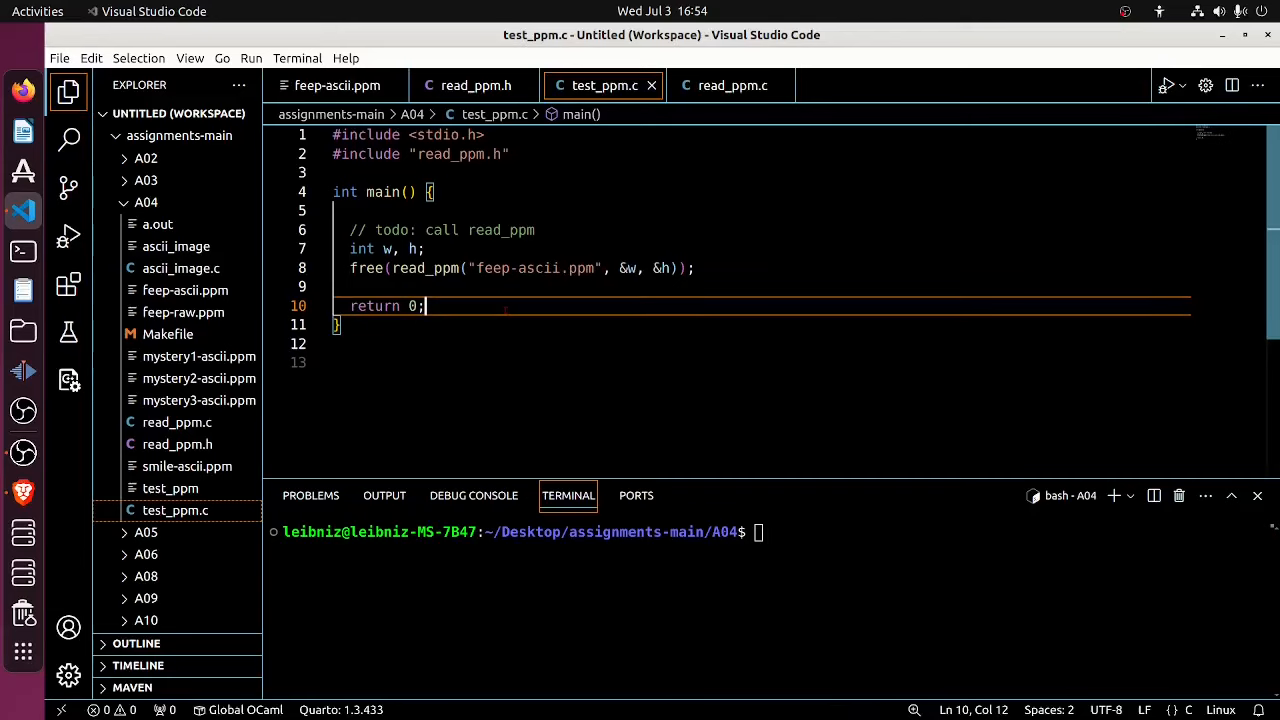
mouse_move(425, 268)
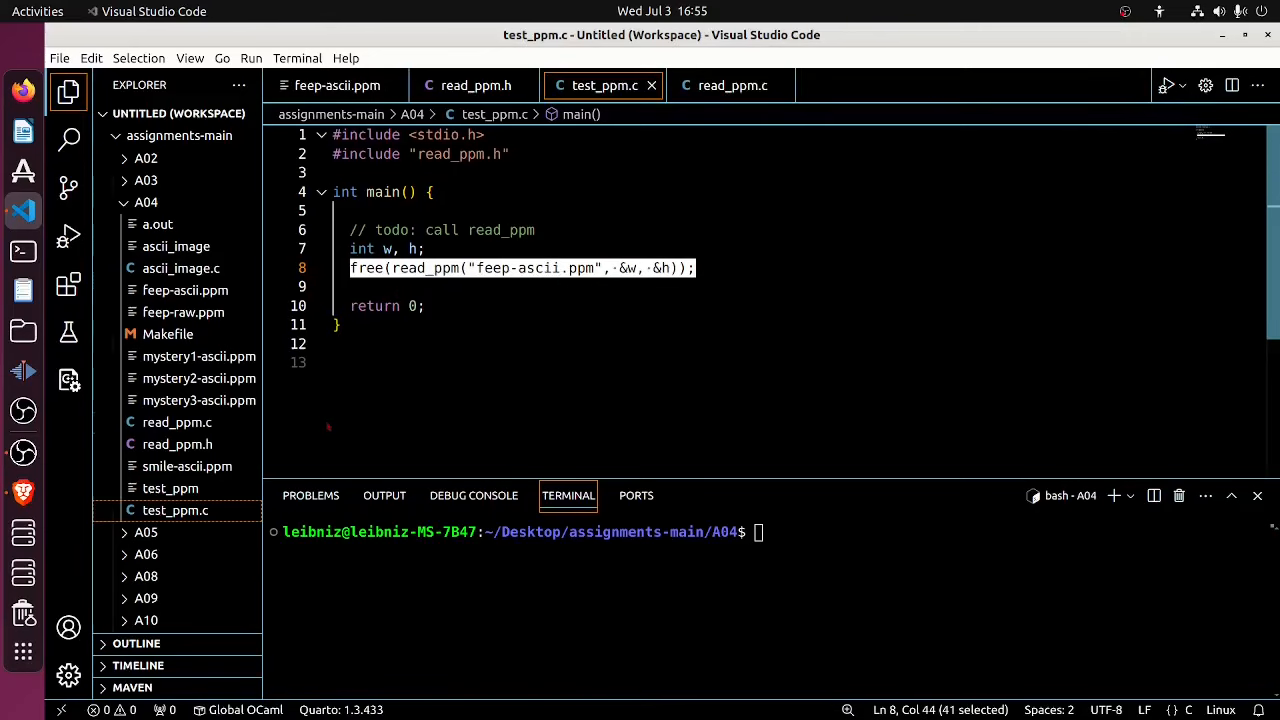
Scroll through read_ppm.c's pix_to_string helper and read_ppm definition, then return to read_ppm.h
left_click(732, 85)
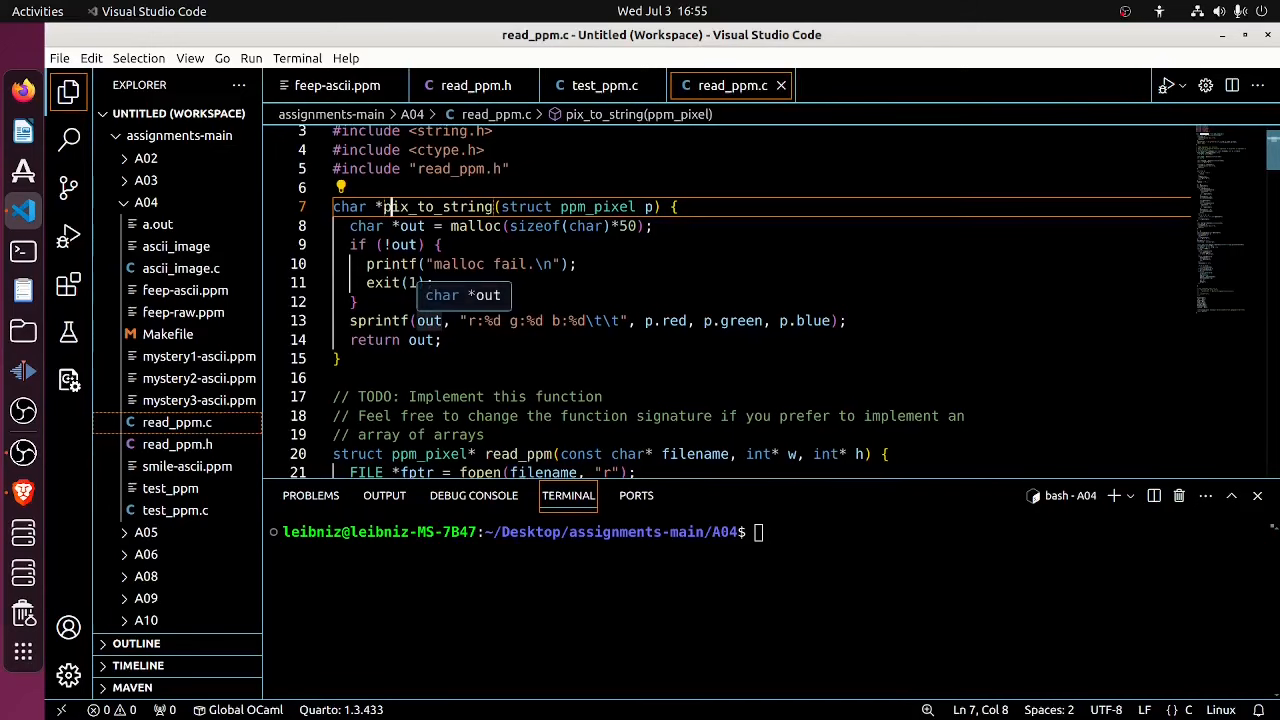
scroll("down", 3)
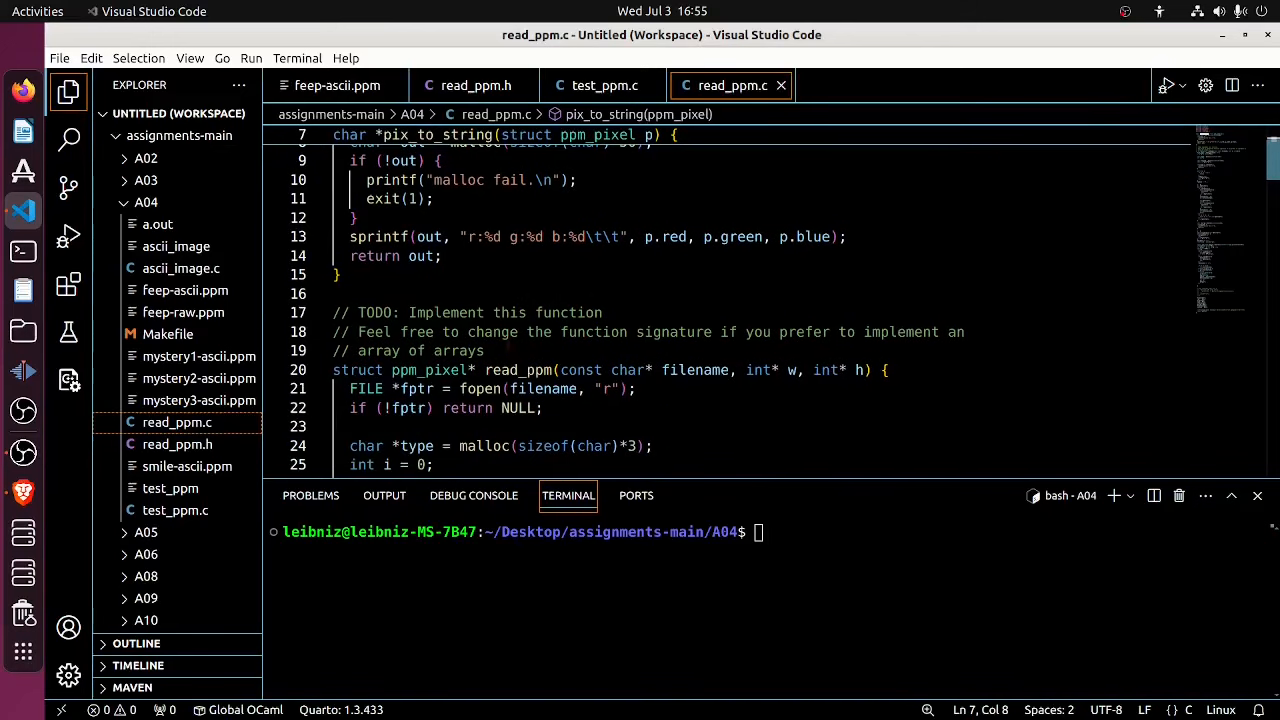
left_click(475, 85)
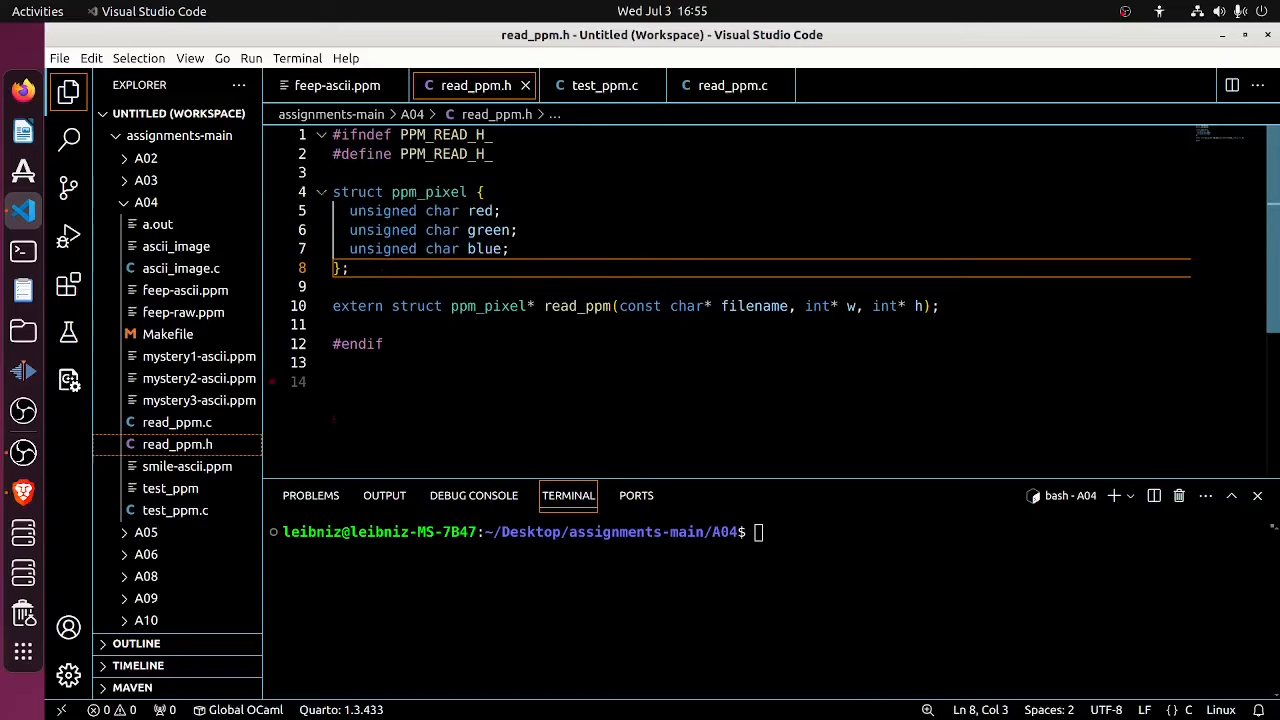
mouse_move(23, 493)
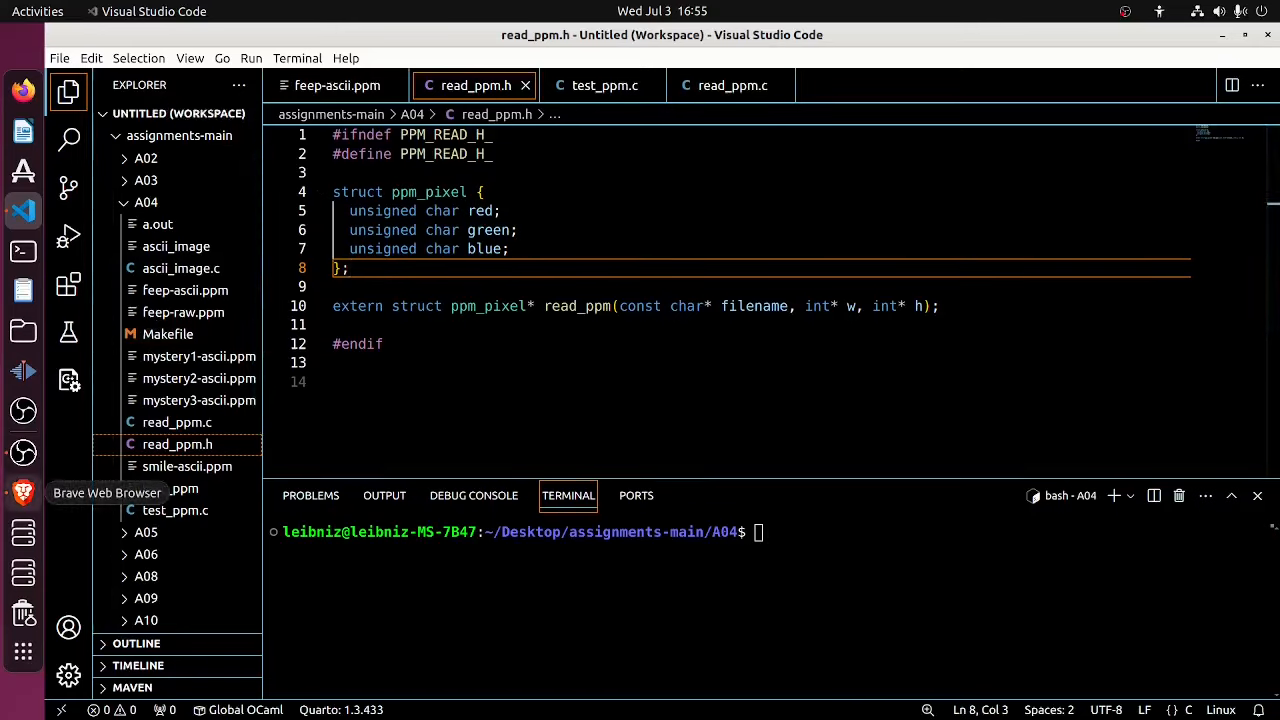
left_click(23, 491)
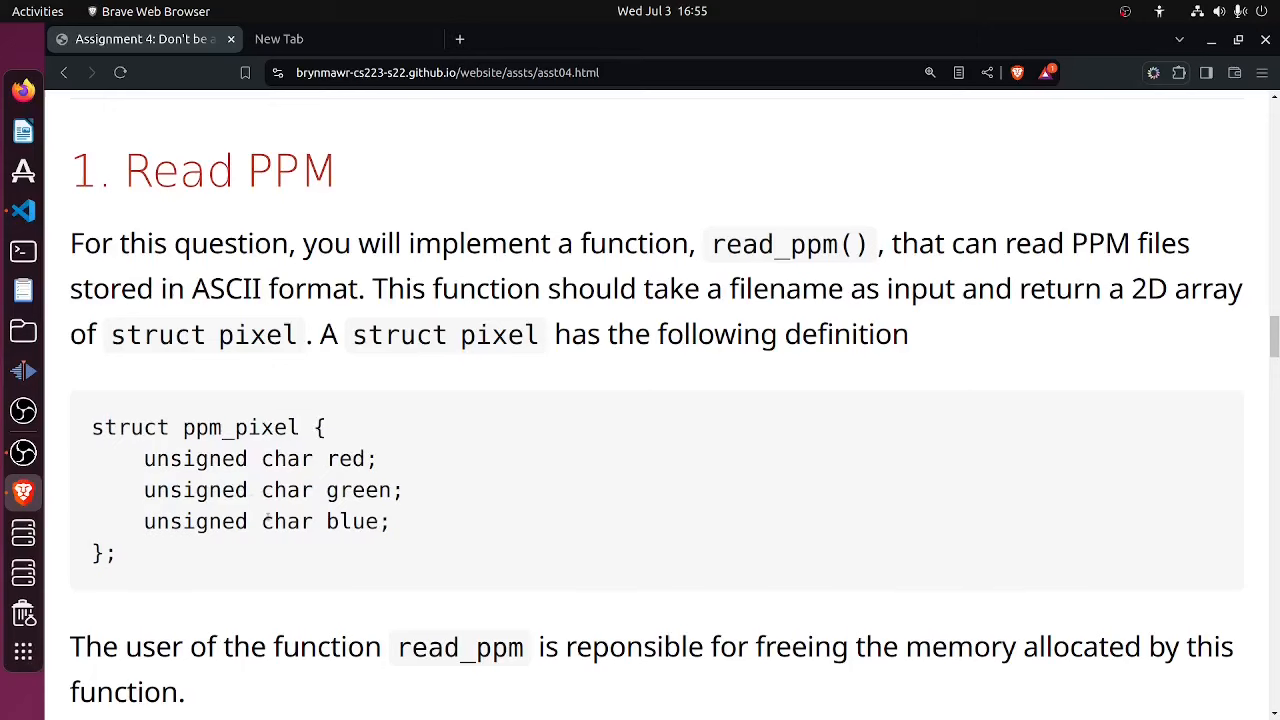
scroll("down", 3)
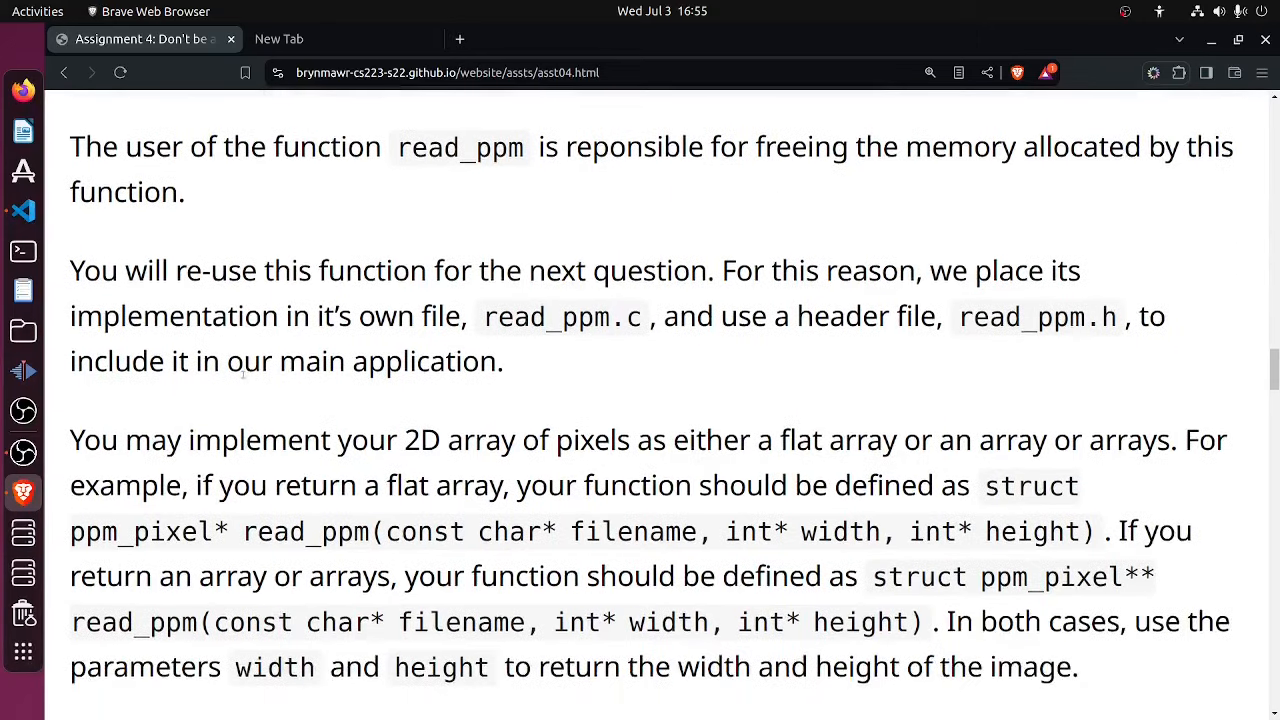
left_click_drag(70, 146, 715, 146)
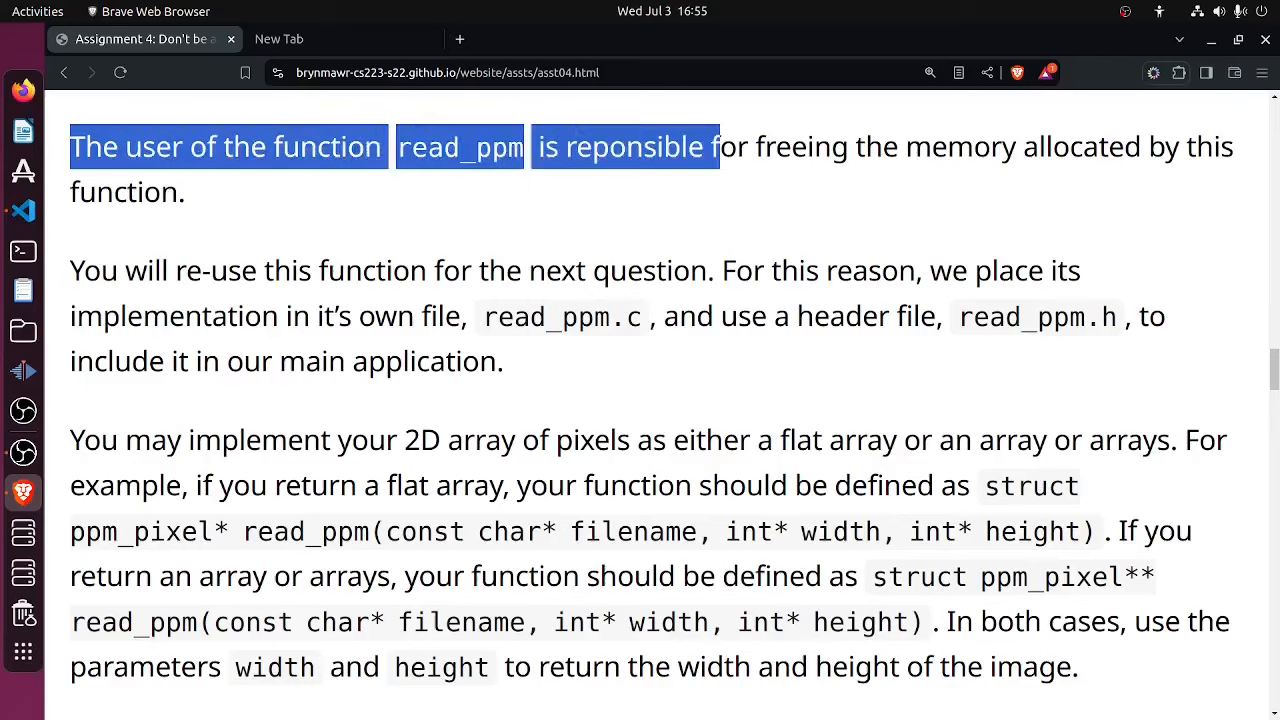
left_click(280, 228)
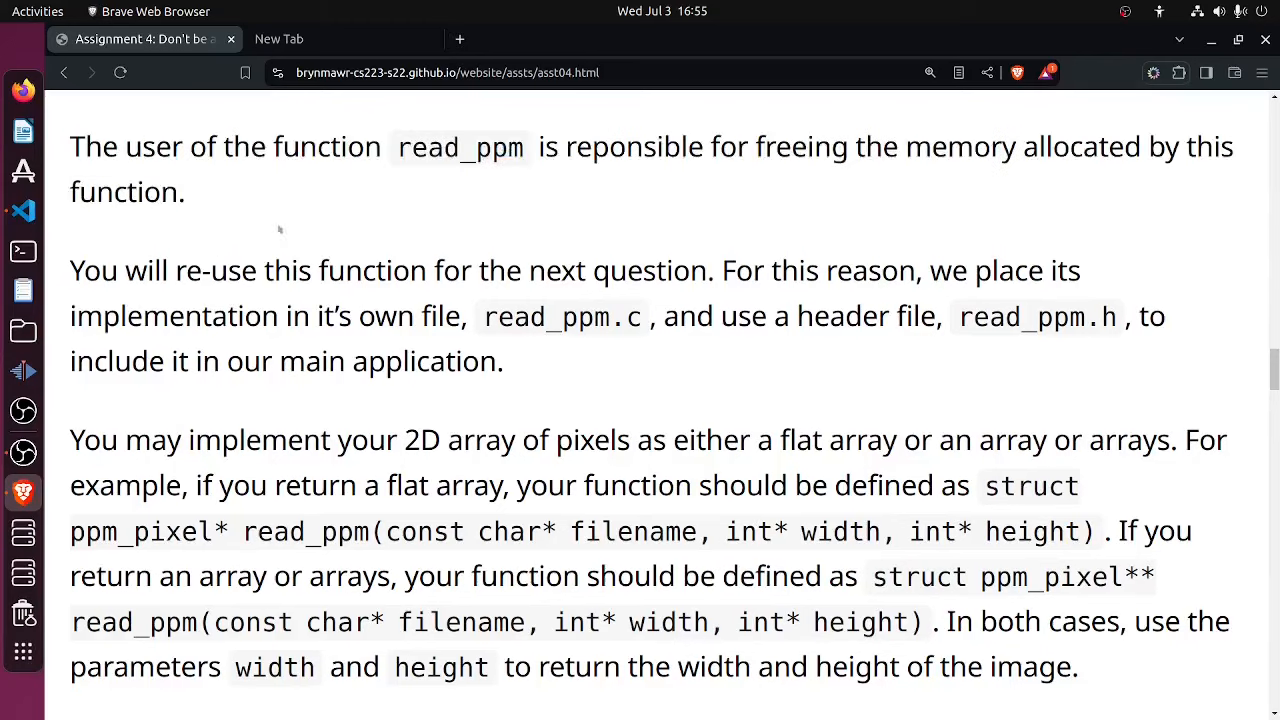
left_click_drag(70, 270, 298, 270)
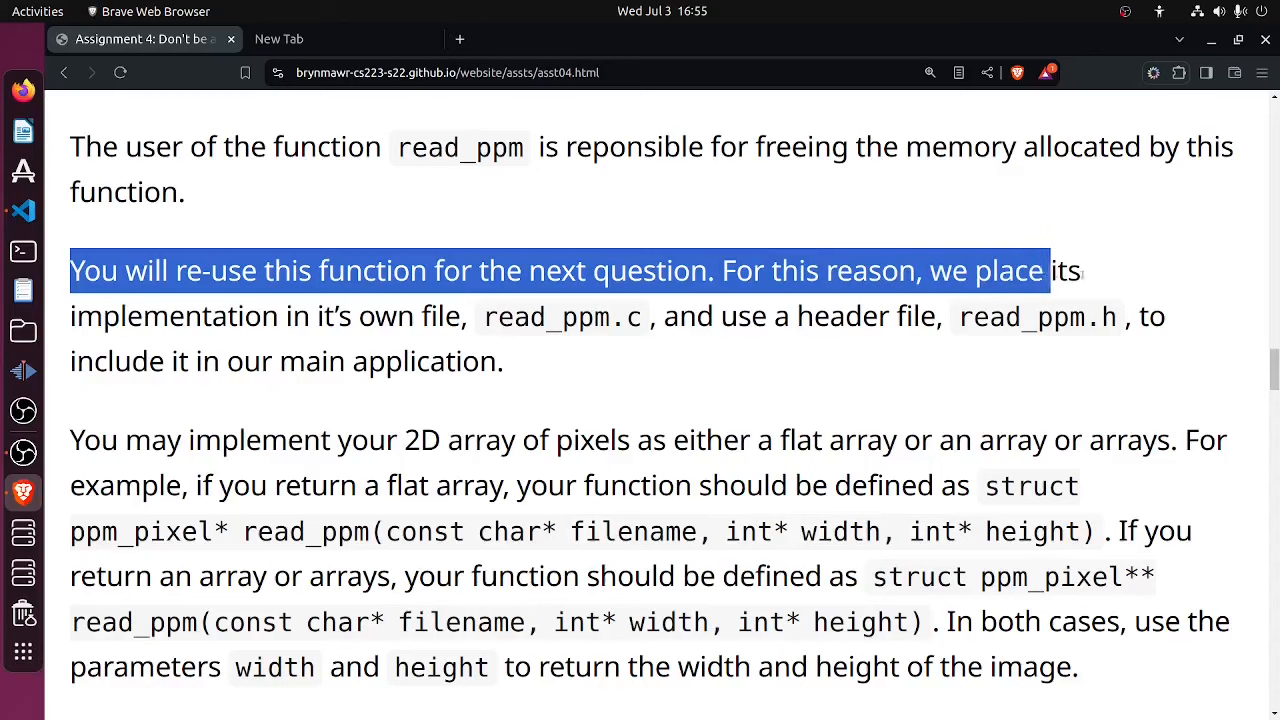
left_click_drag(1048, 270, 1165, 316)
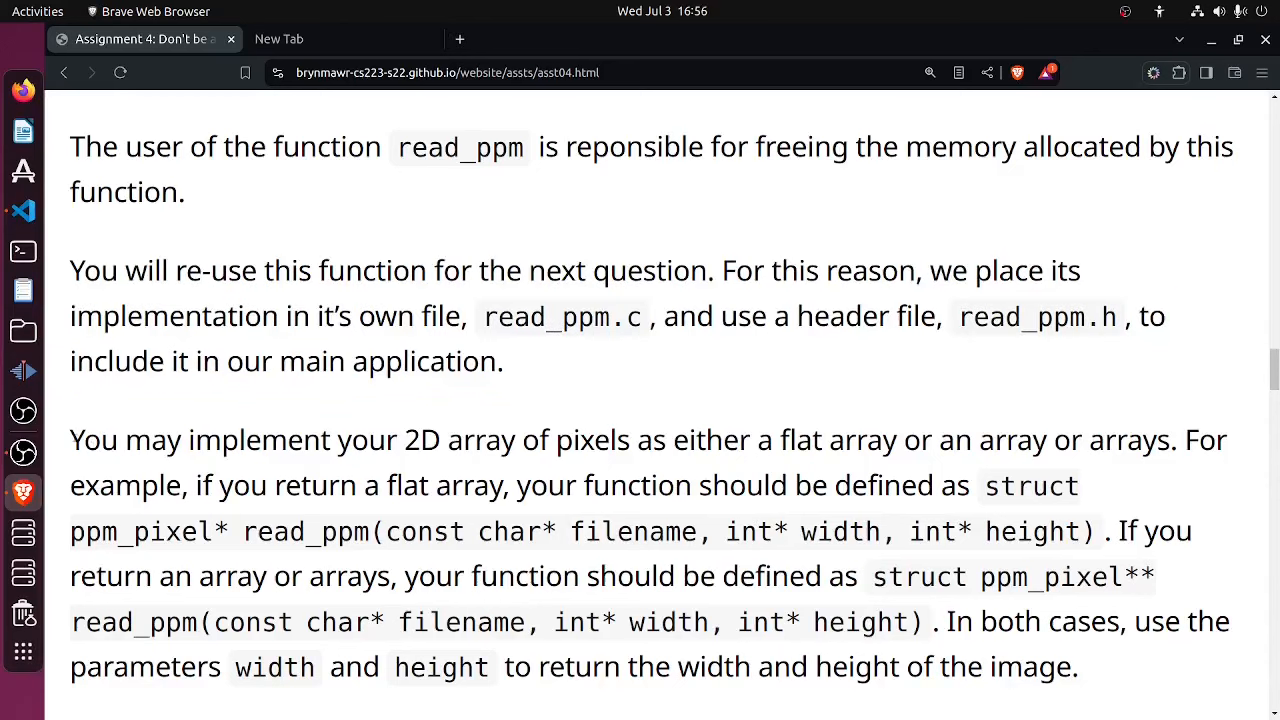
left_click_drag(69, 439, 897, 439)
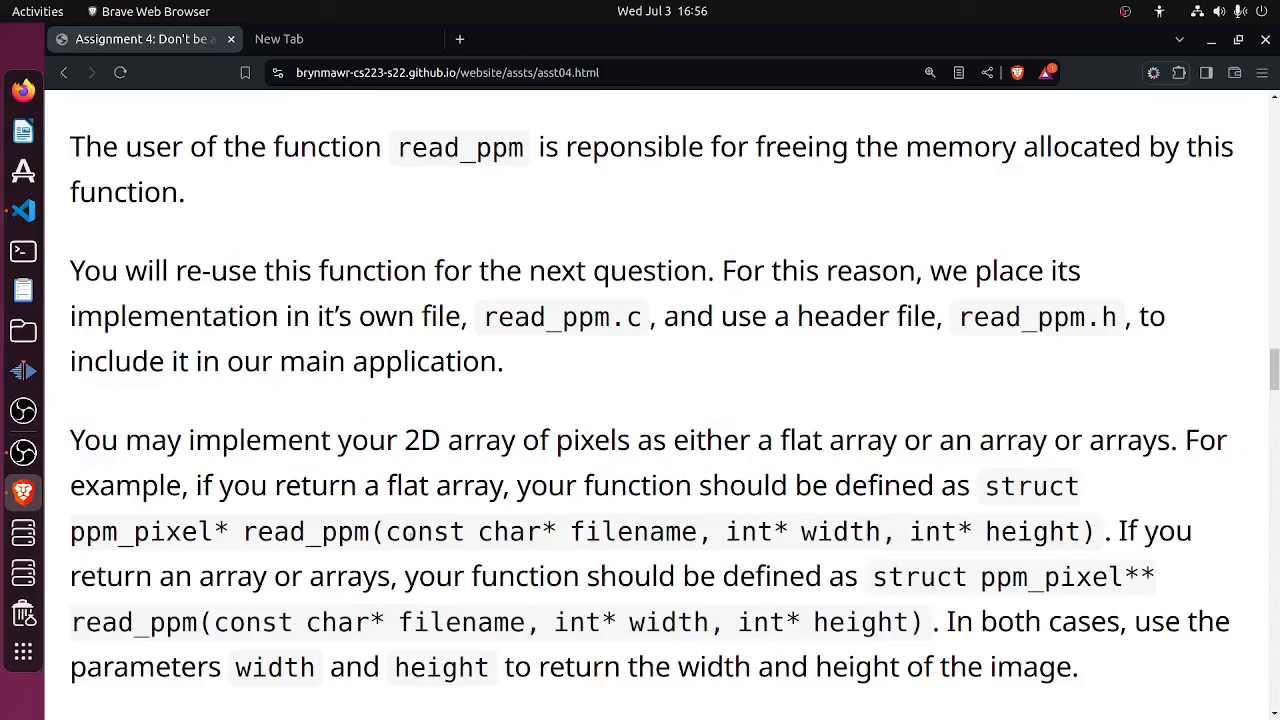
scroll("down", 3)
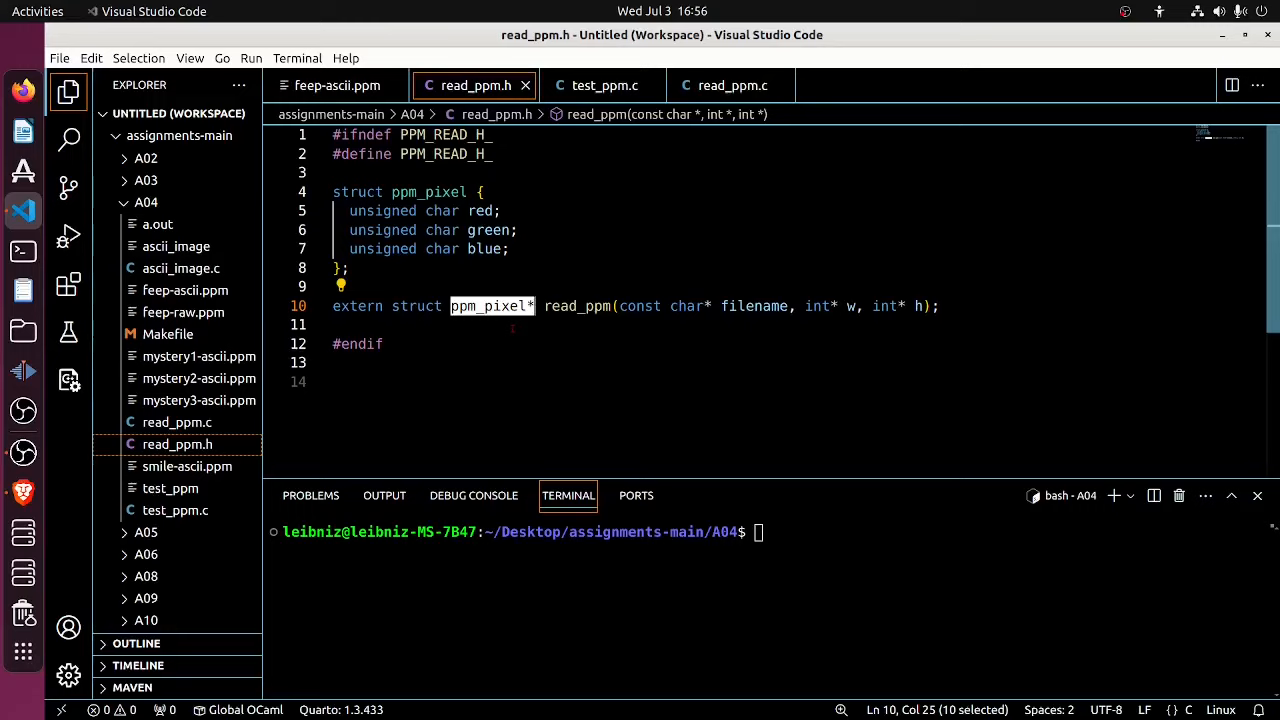
mouse_move(490, 306)
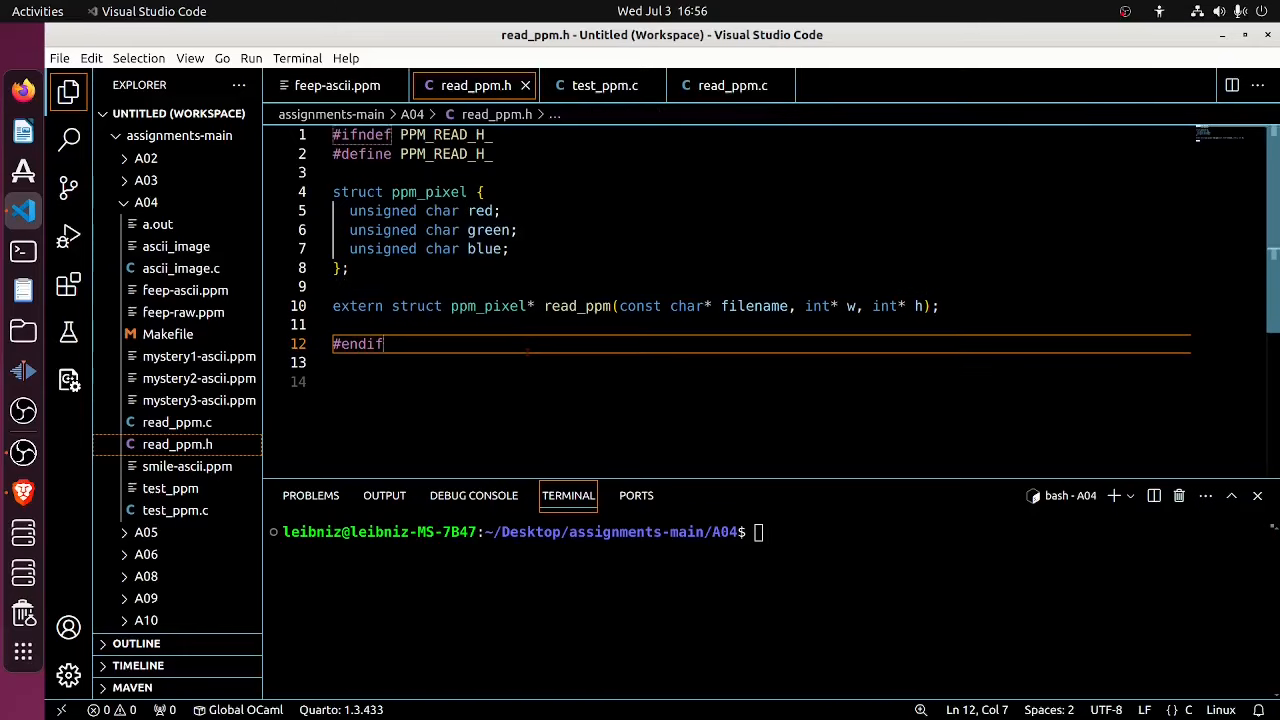
mouse_move(489, 306)
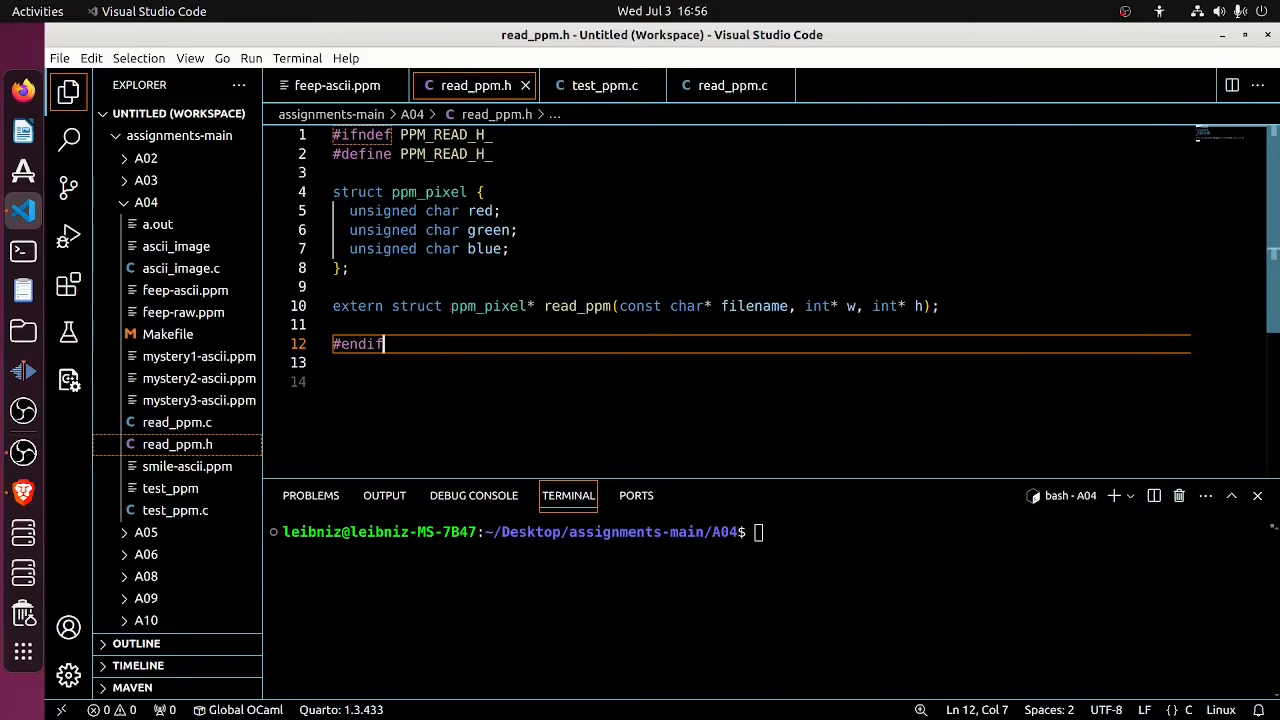
mouse_move(489, 306)
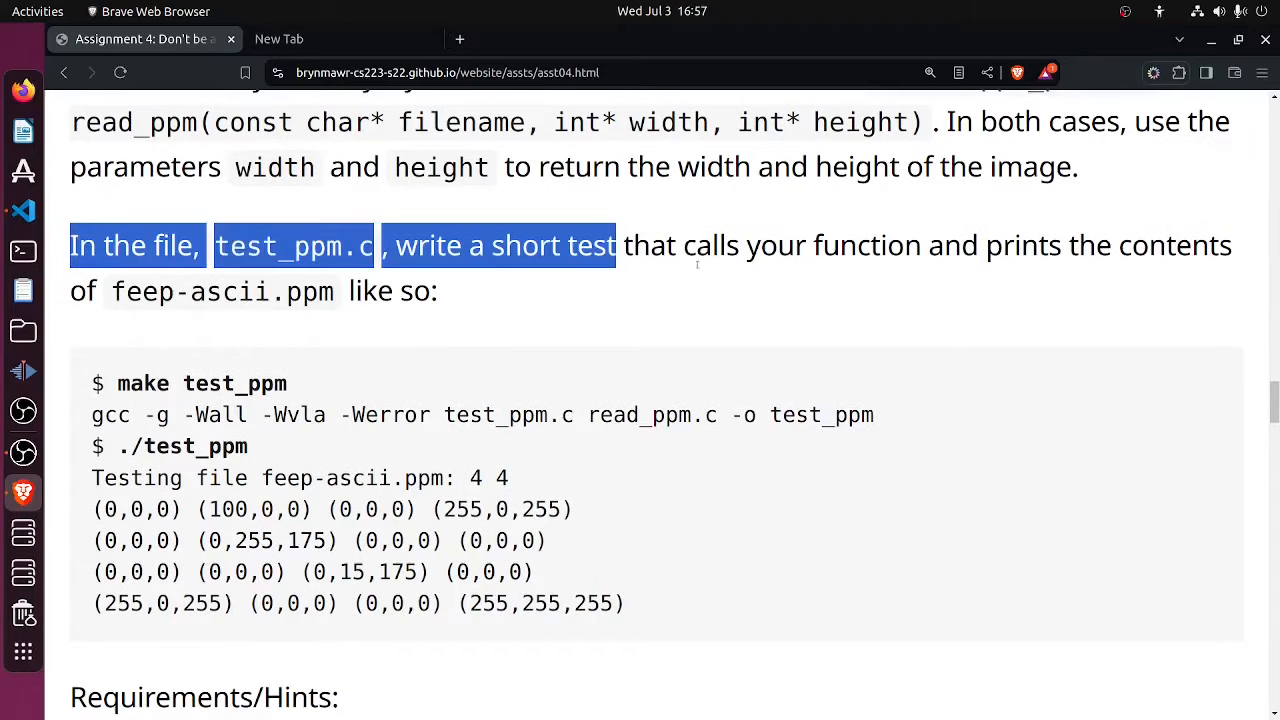
In Brave, highlight the test_ppm.c instruction and feep-ascii.ppm, then scroll to Requirements/Hints
left_click_drag(617, 245, 1231, 245)
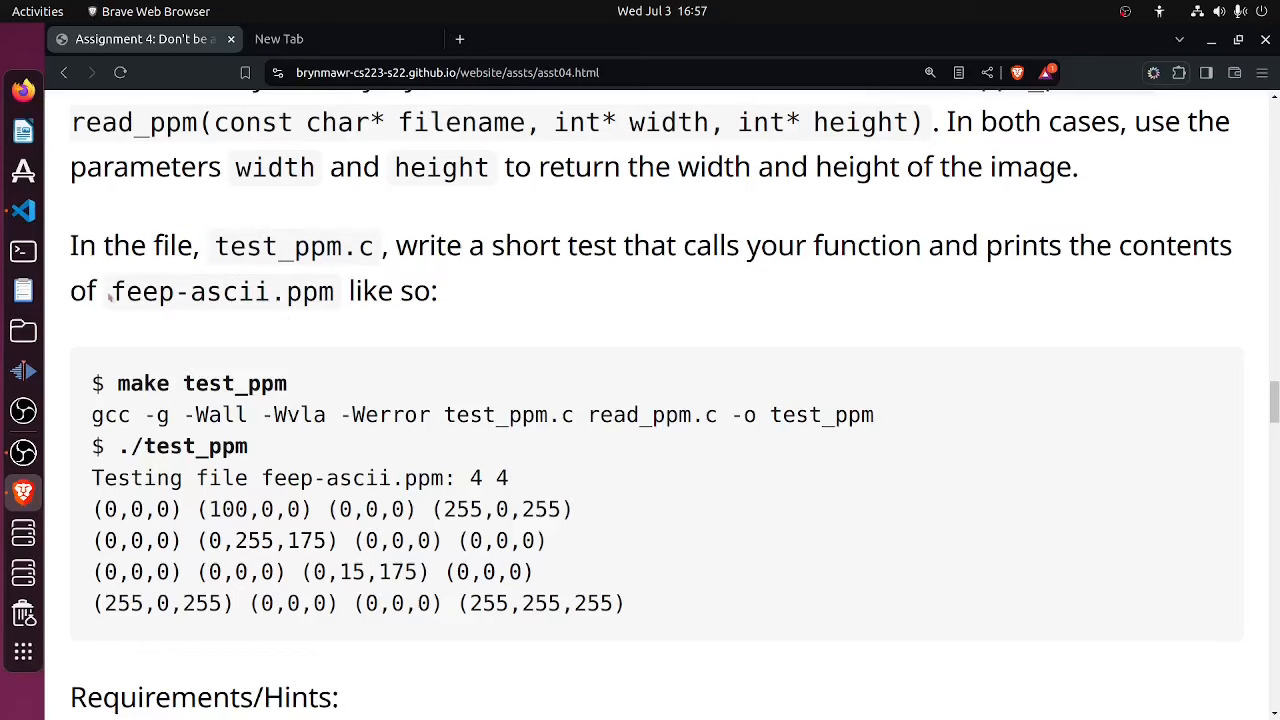
double_click(141, 291)
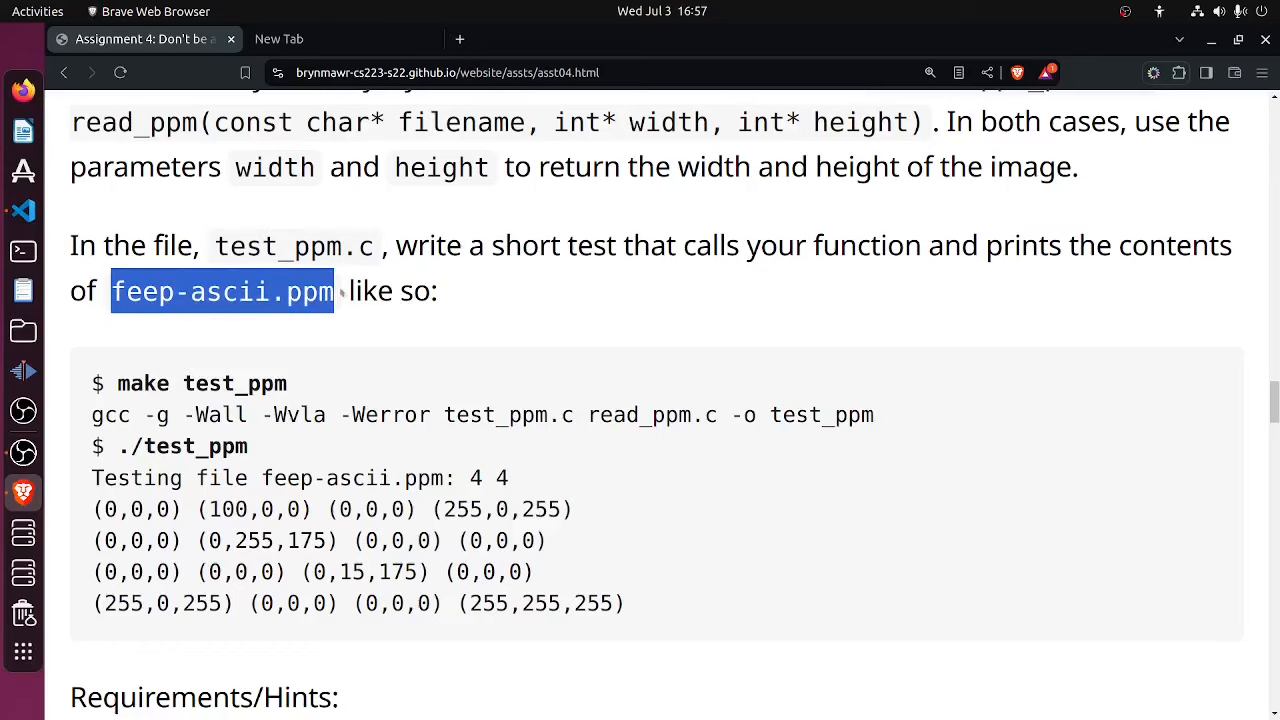
scroll("down", 3)
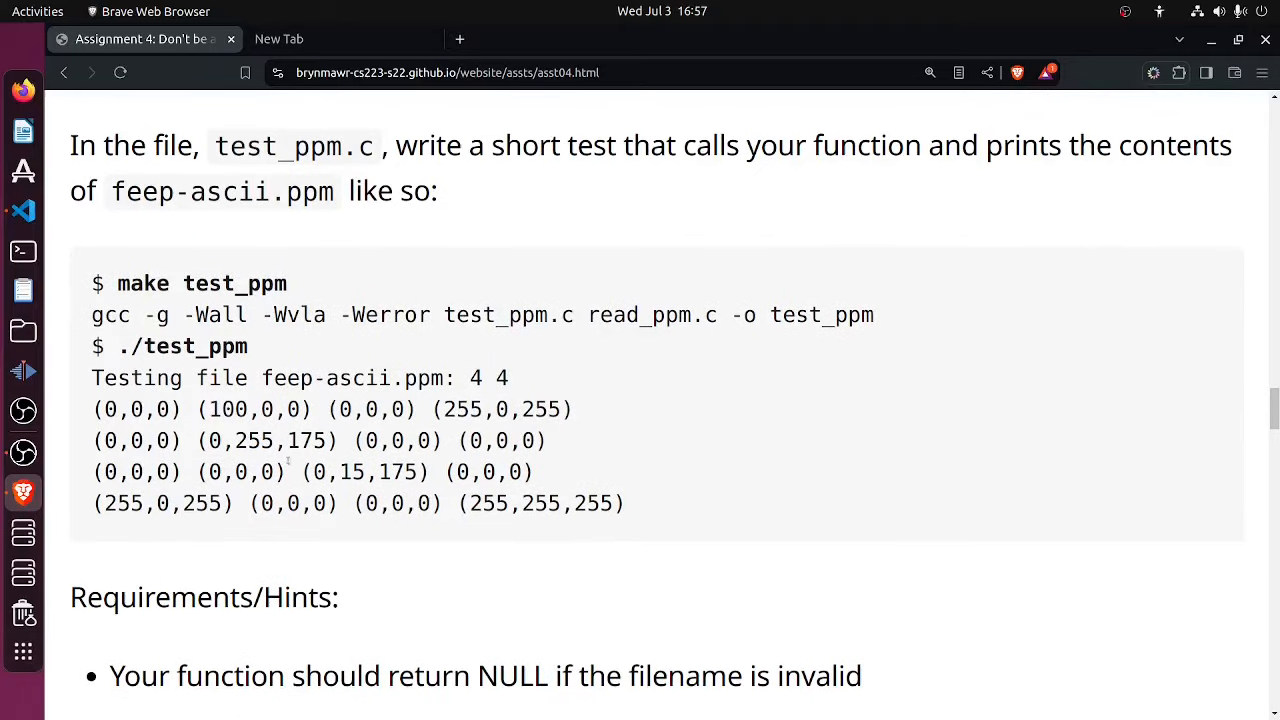
scroll("down", 3)
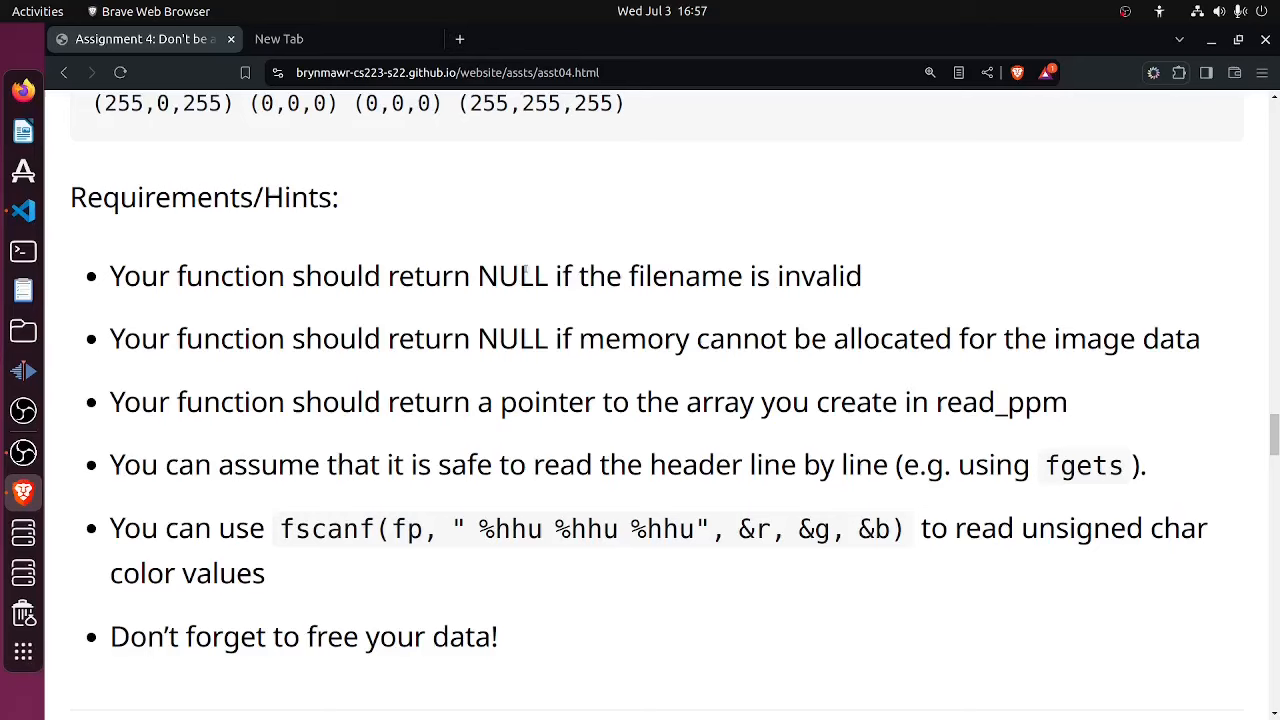
Highlight the requirements about returning NULL and returning a pointer to read them
double_click(511, 338)
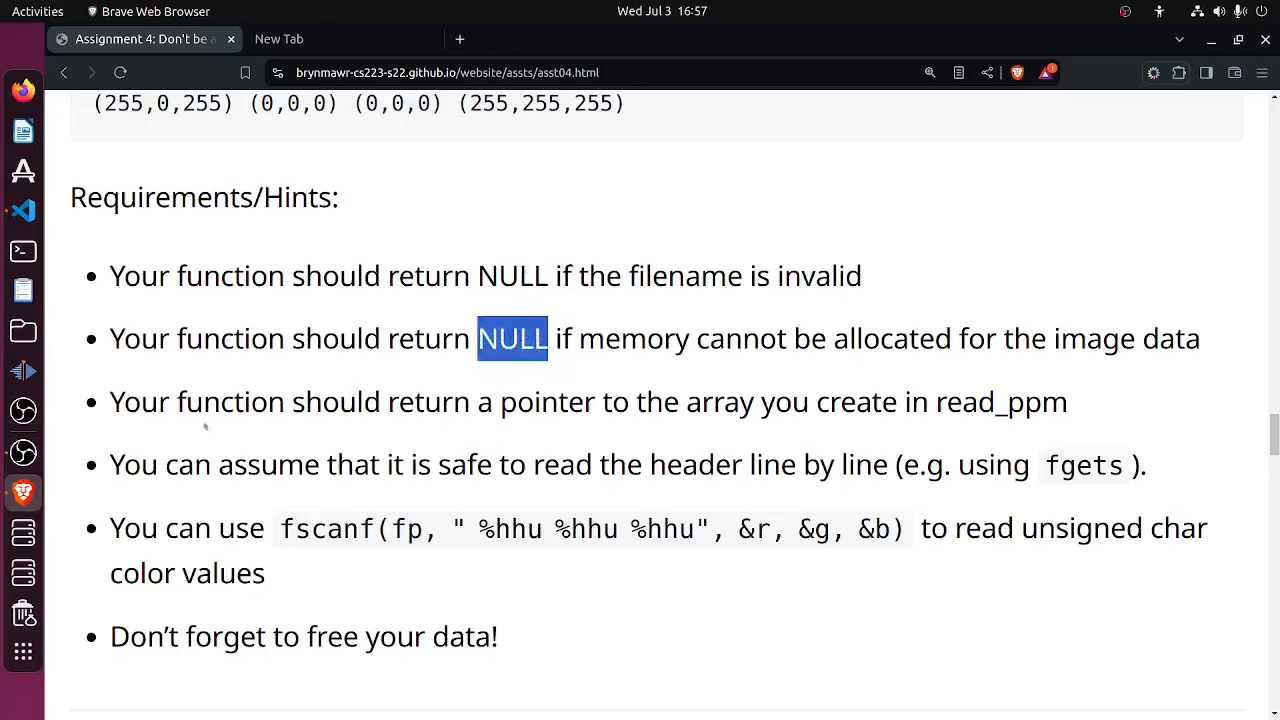
left_click_drag(109, 401, 1041, 401)
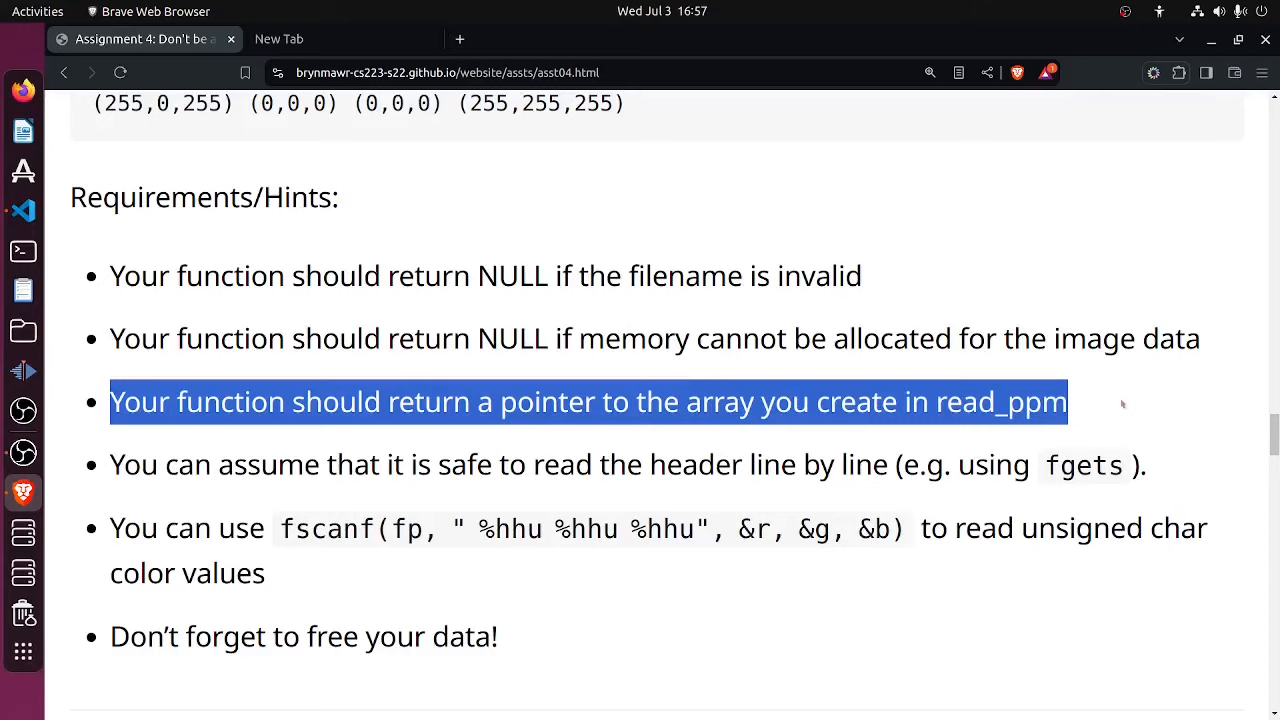
mouse_move(237, 437)
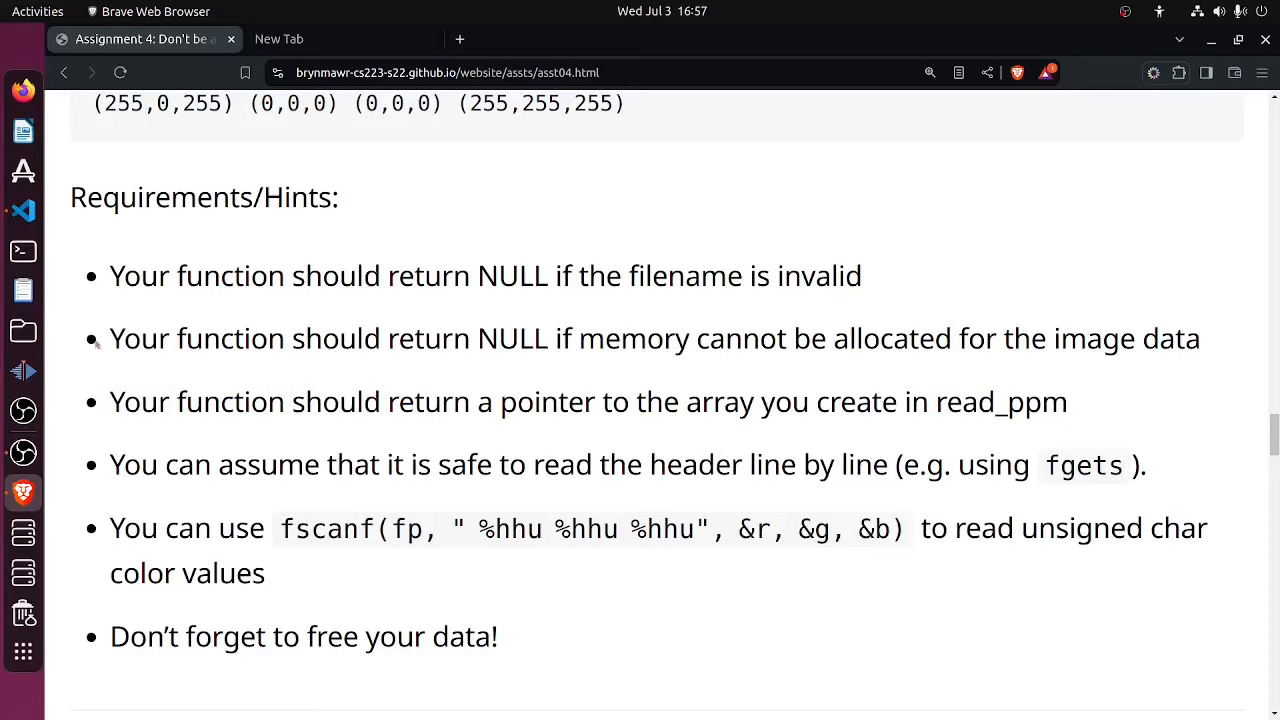
left_click_drag(110, 338, 1200, 338)
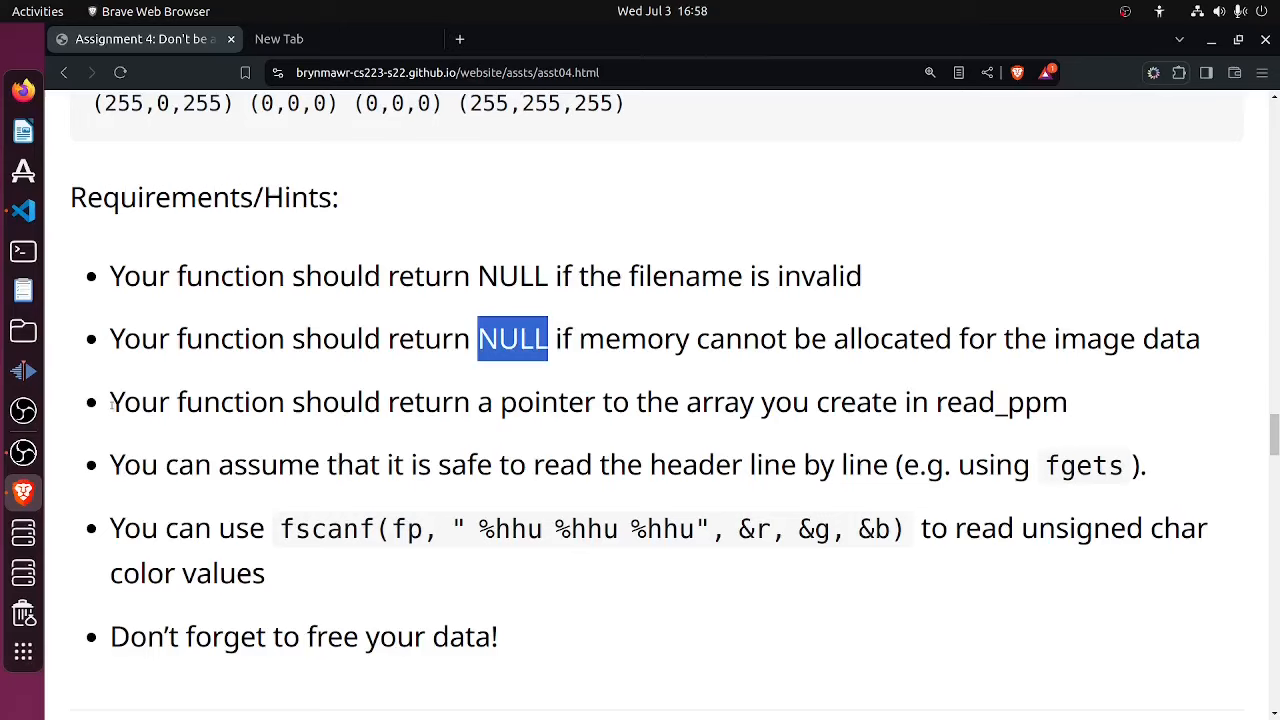
left_click_drag(109, 401, 440, 401)
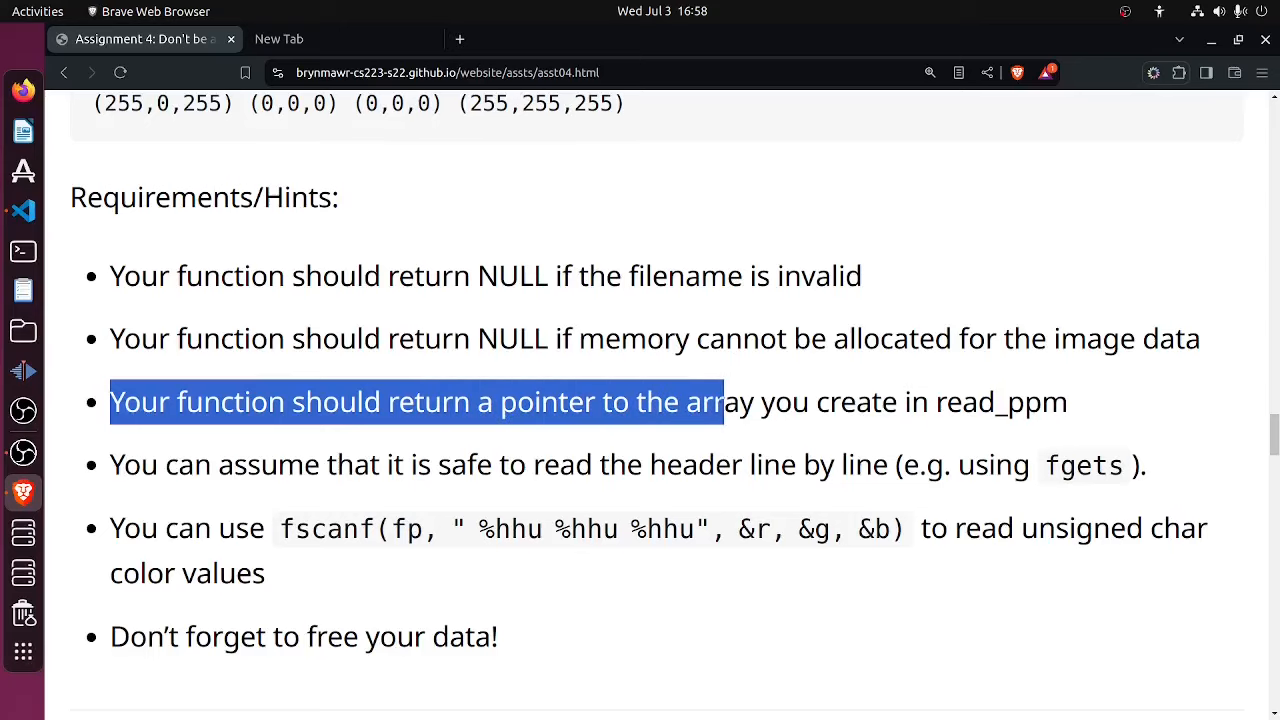
left_click_drag(723, 401, 1068, 401)
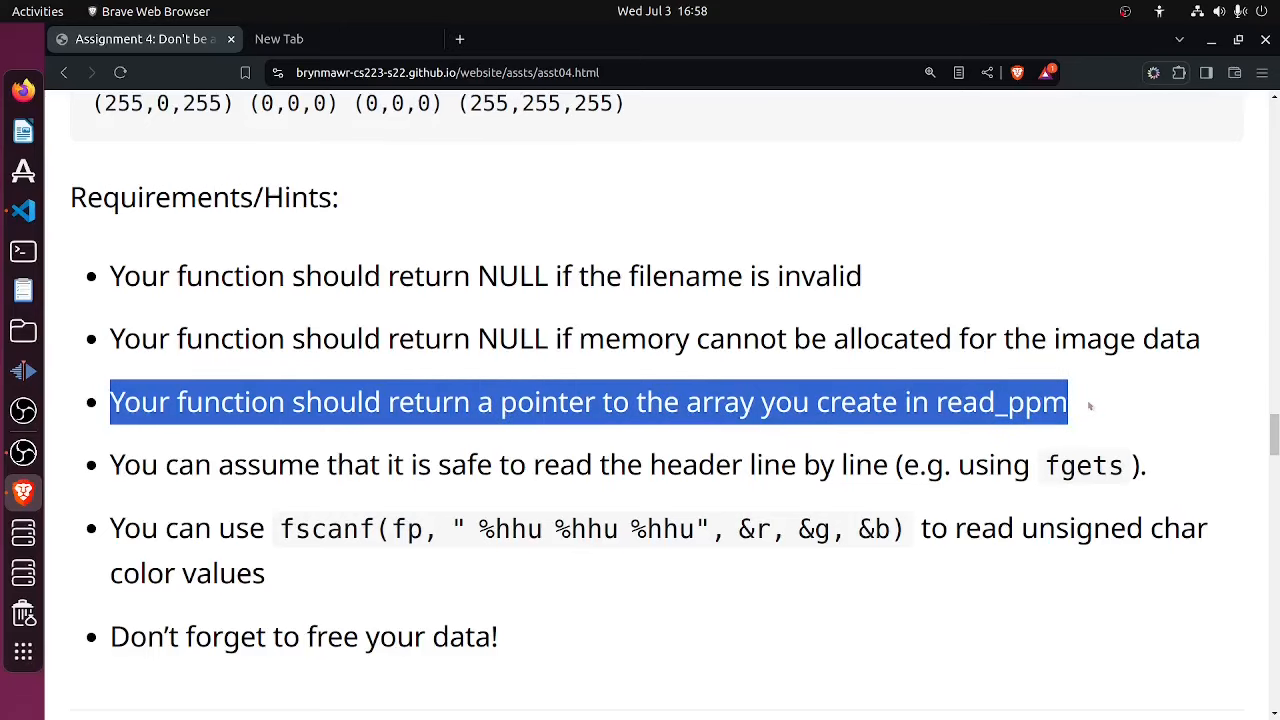
Read the fgets header hint and fscanf unsigned char color hint, then clear the highlight
left_click_drag(178, 464, 683, 464)
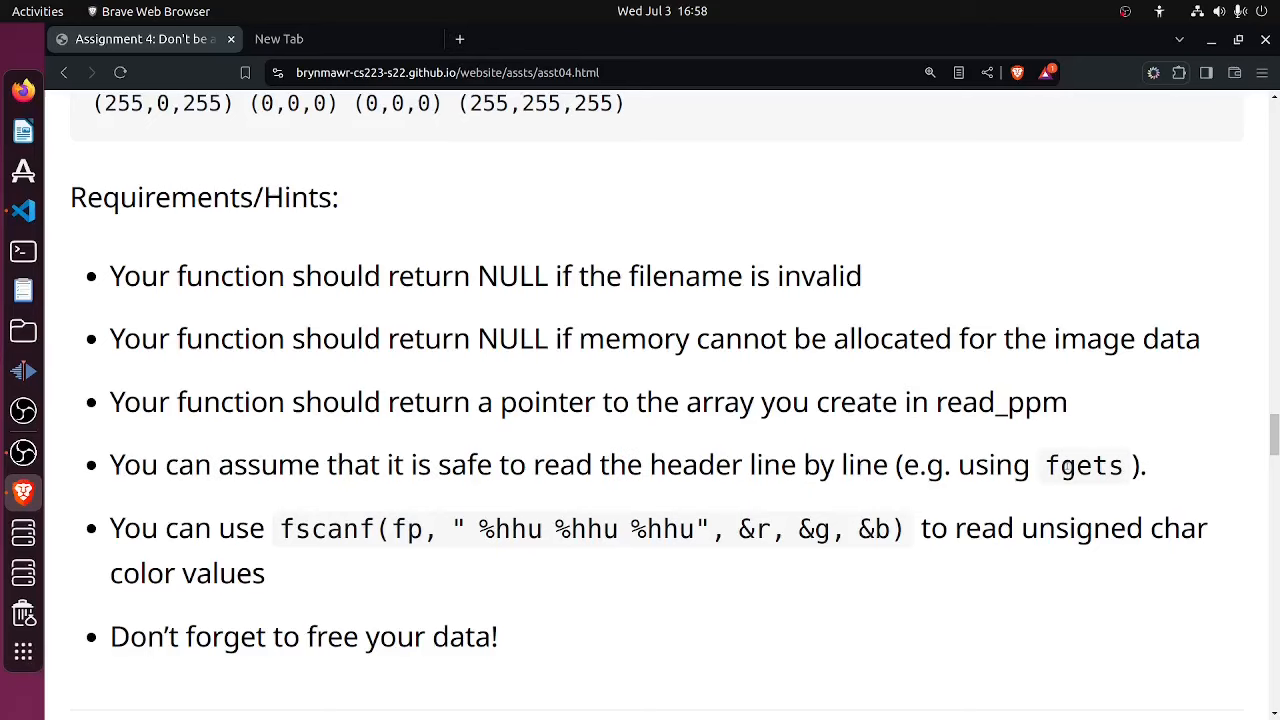
double_click(1083, 465)
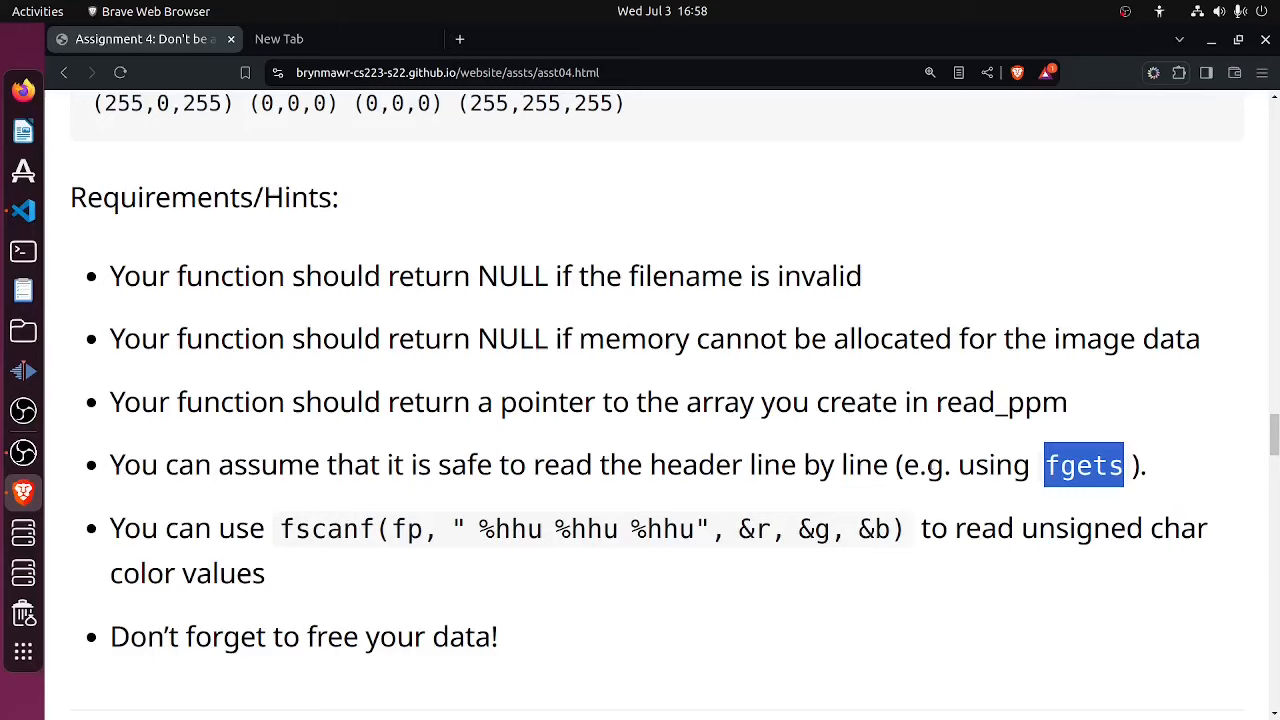
mouse_move(285, 475)
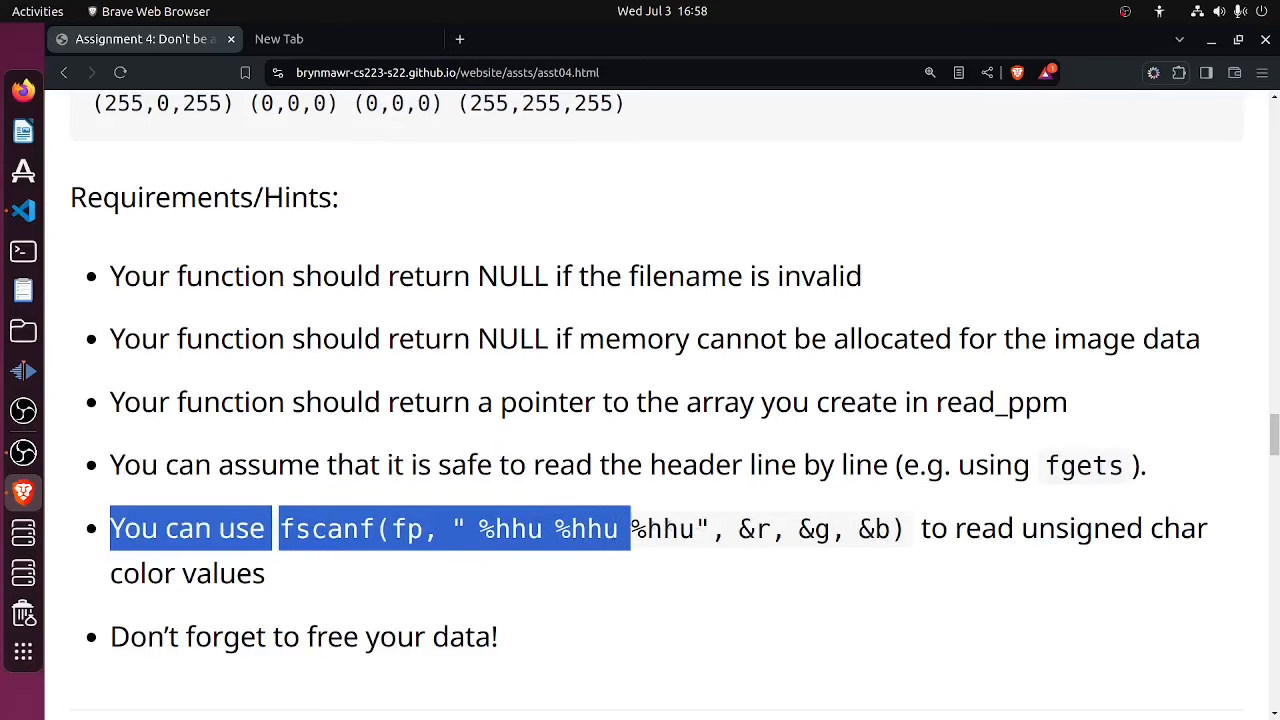
left_click_drag(635, 528, 905, 528)
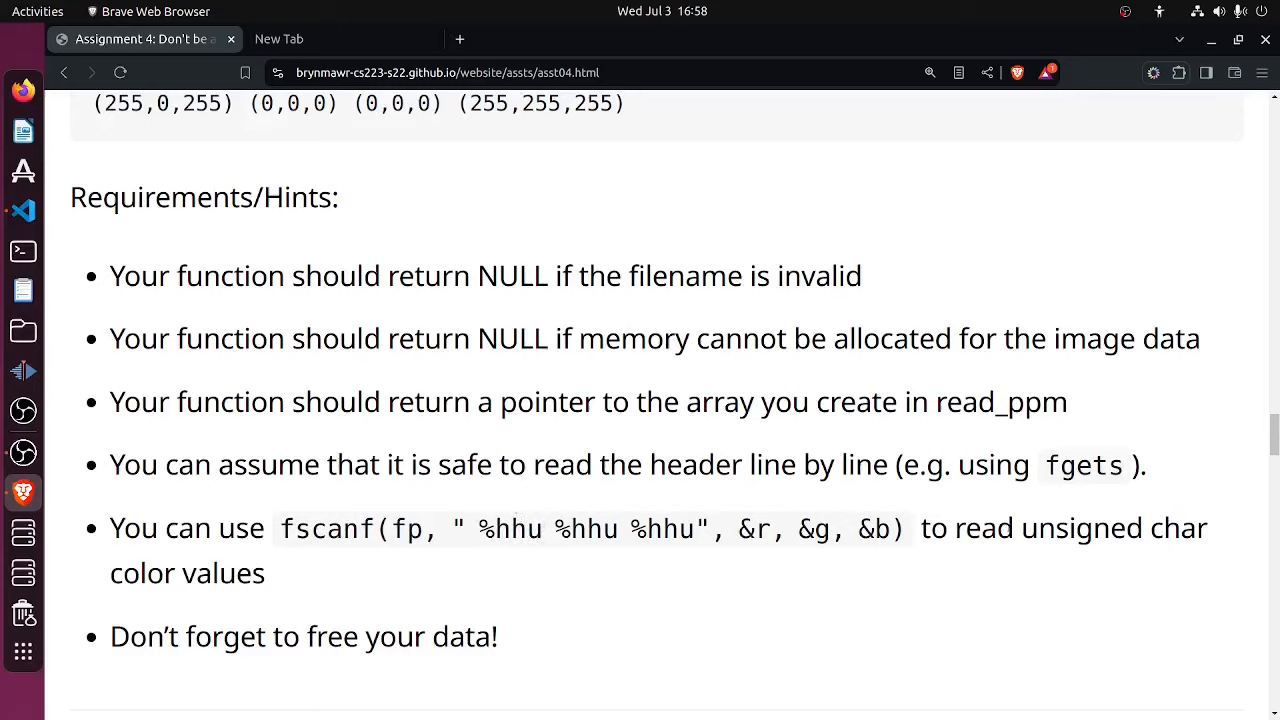
double_click(984, 528)
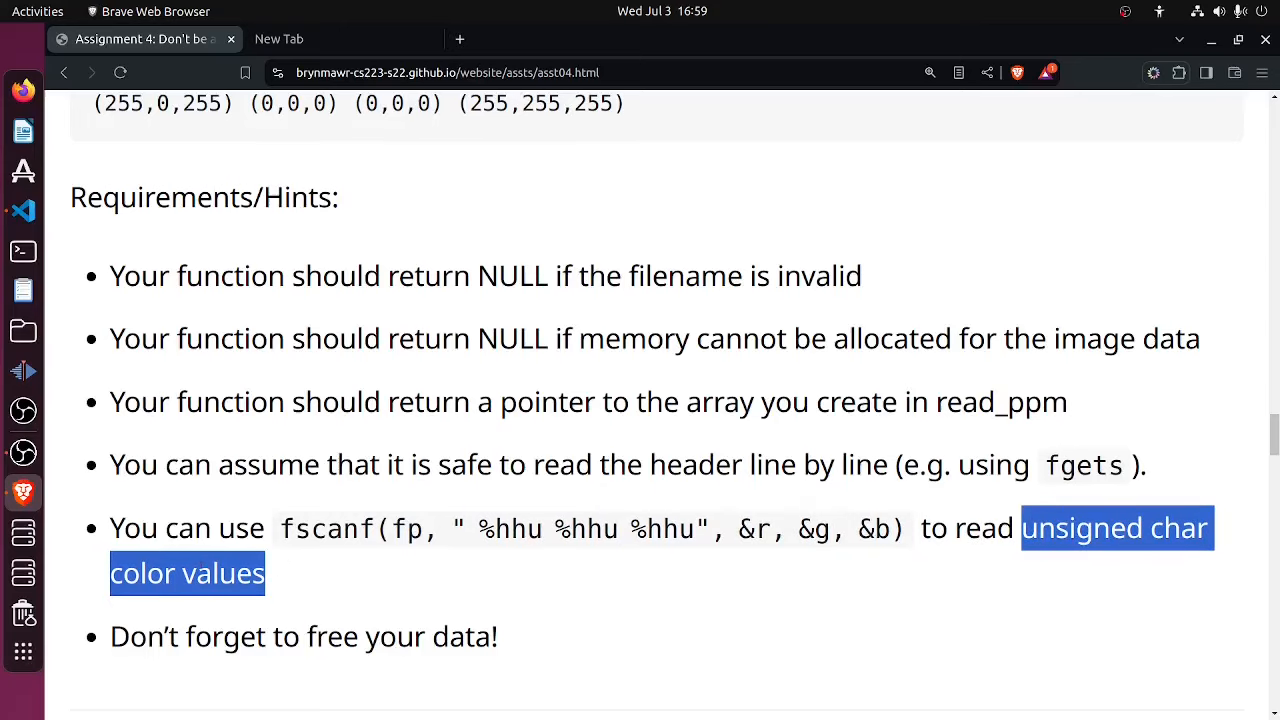
mouse_move(302, 592)
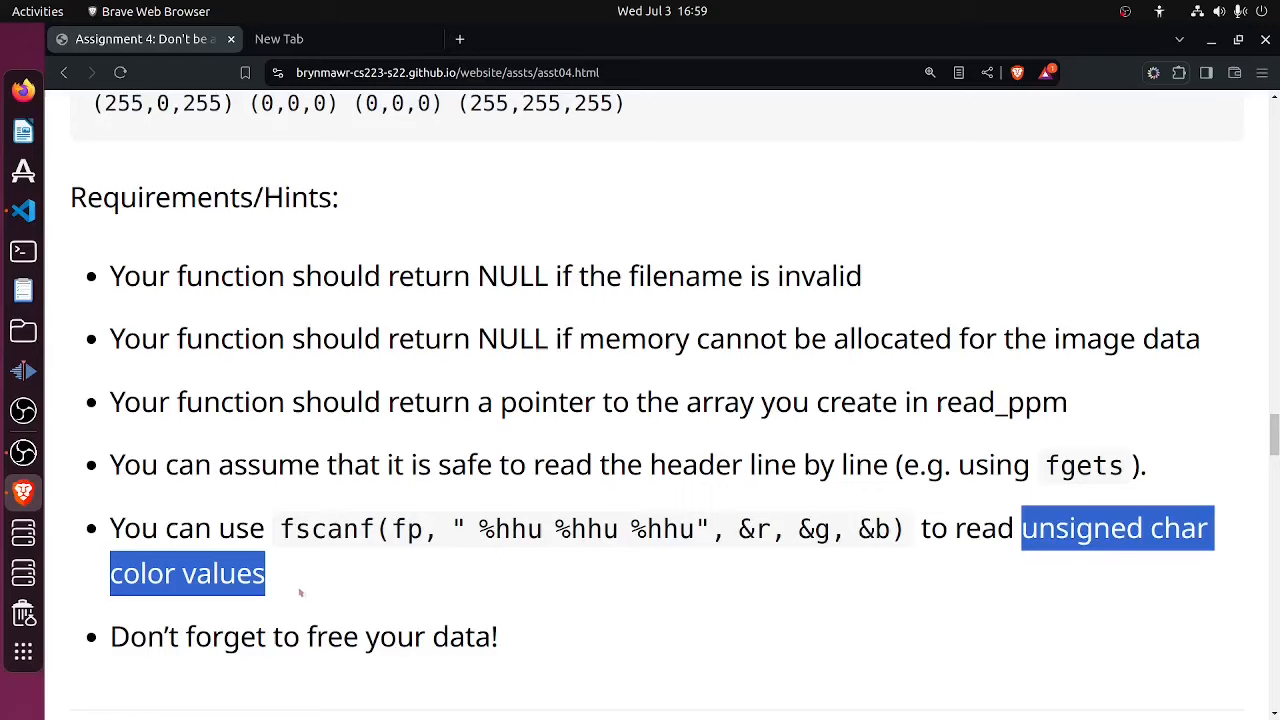
mouse_move(296, 592)
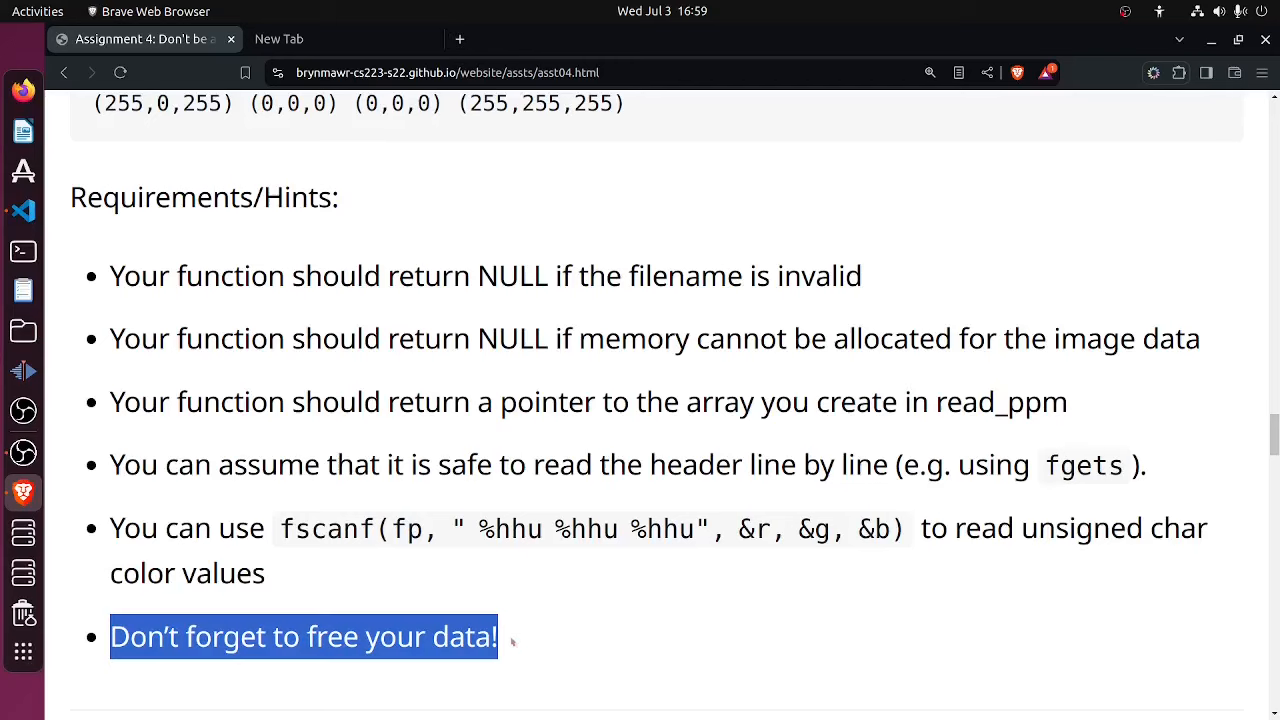
left_click(390, 200)
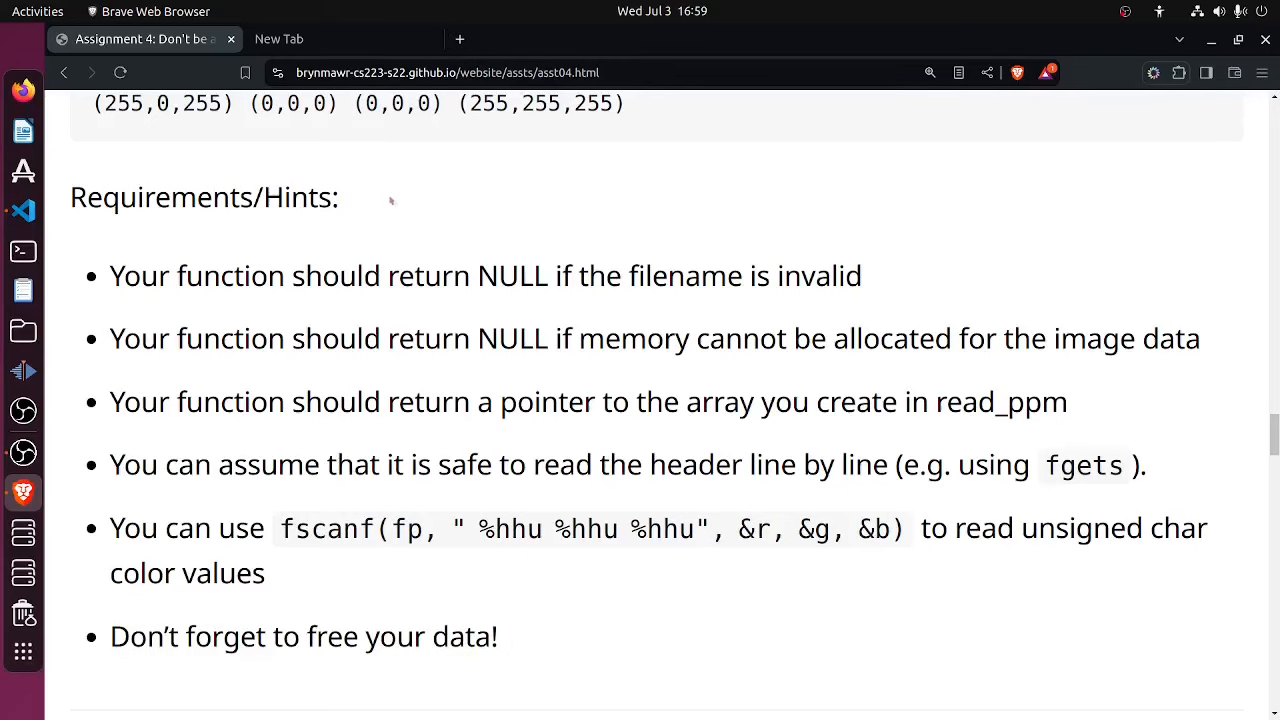
mouse_move(507, 290)
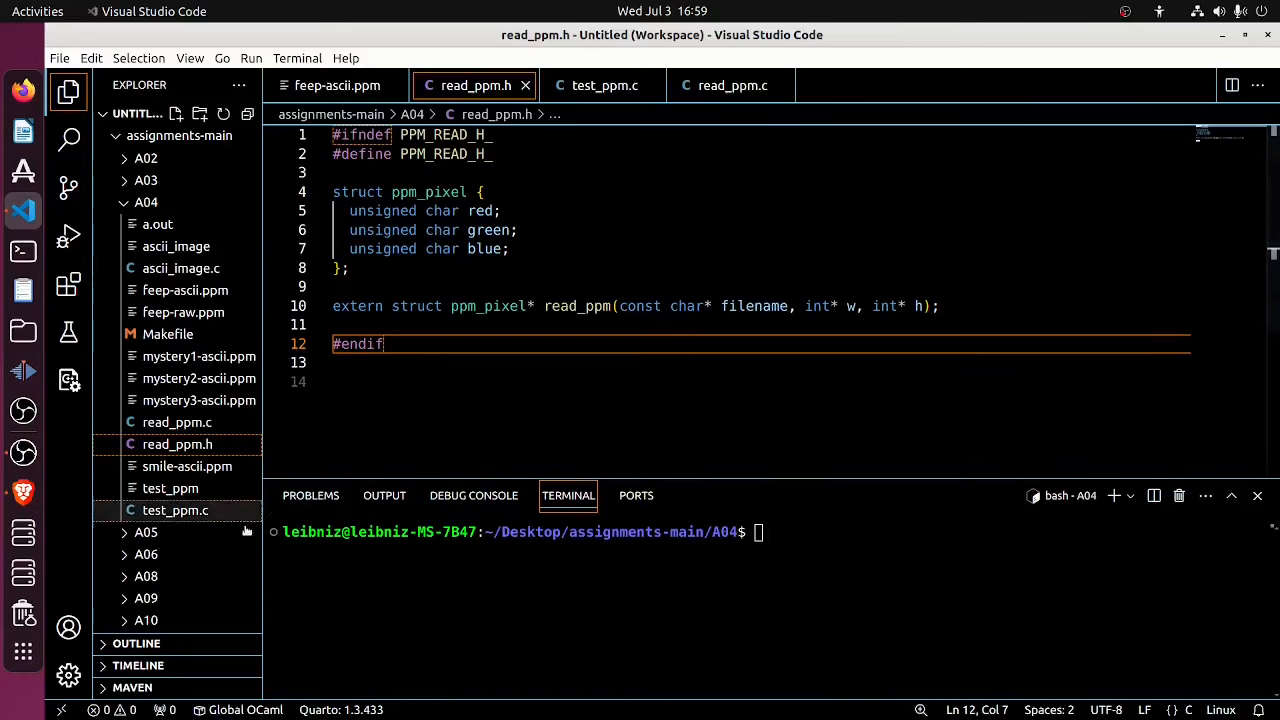
Look over test_ppm.c and read_ppm.h, then bring up read_ppm.c
left_click(604, 85)
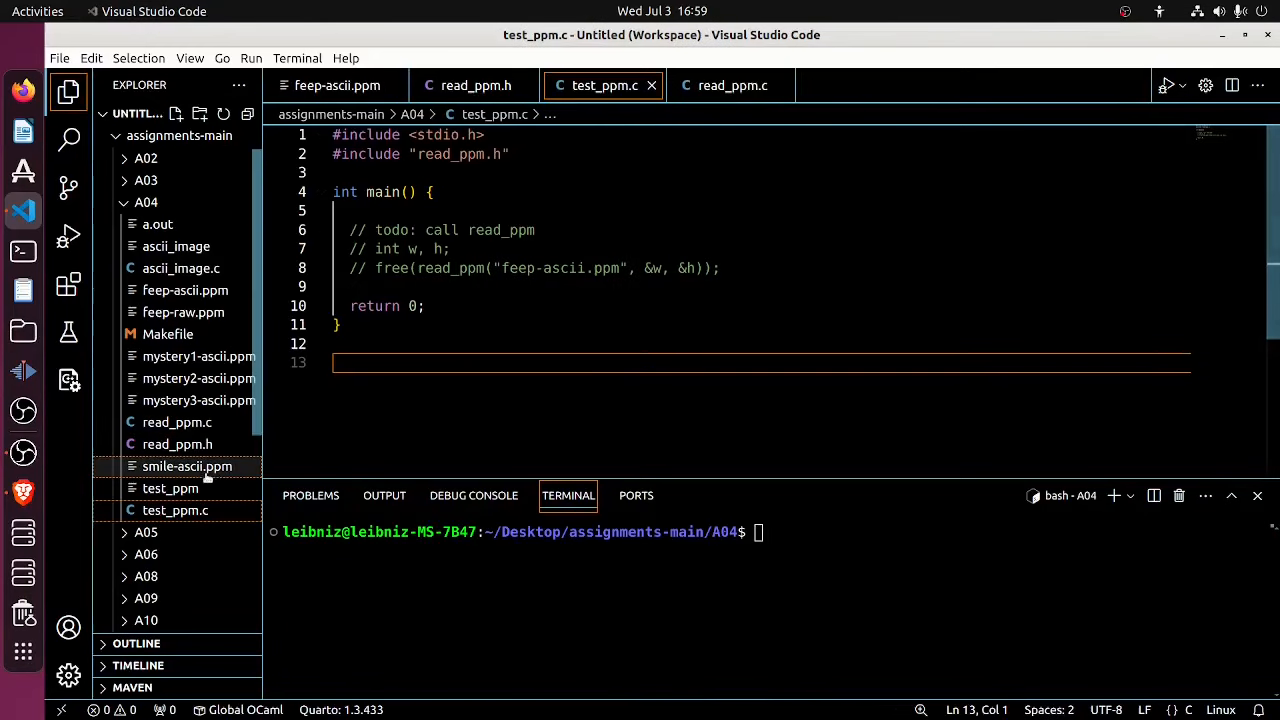
left_click(475, 85)
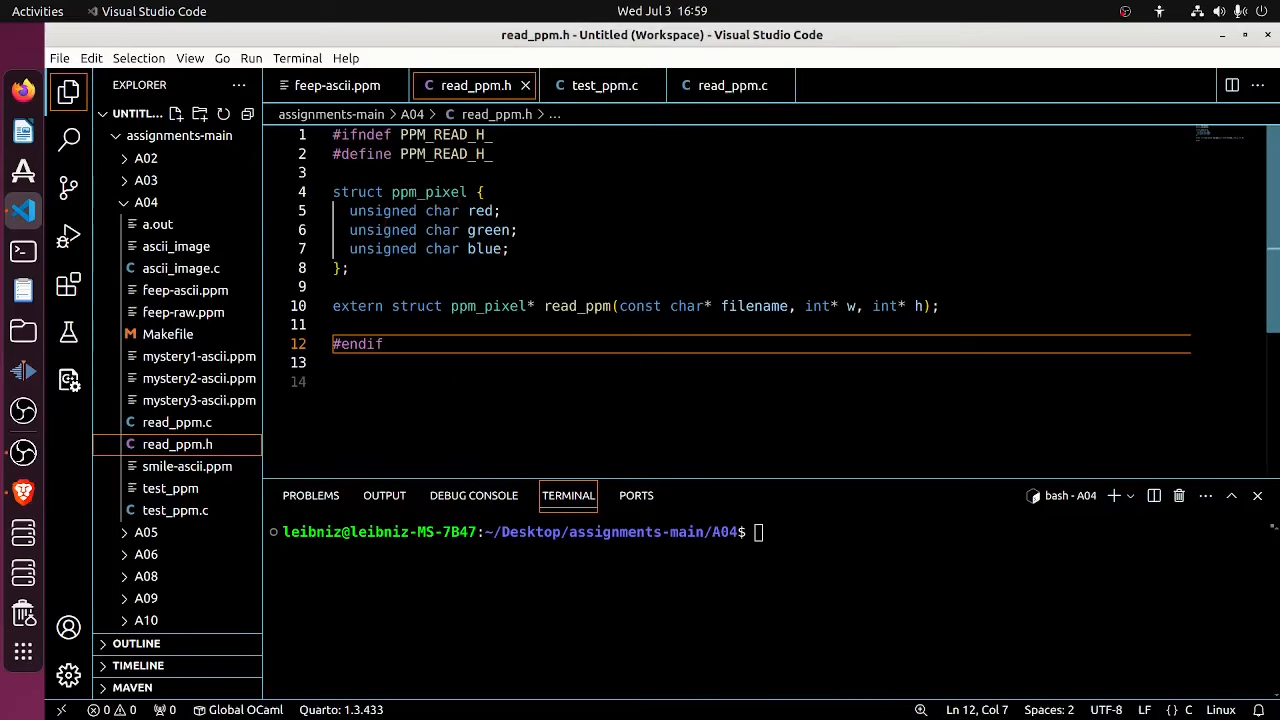
left_click(177, 422)
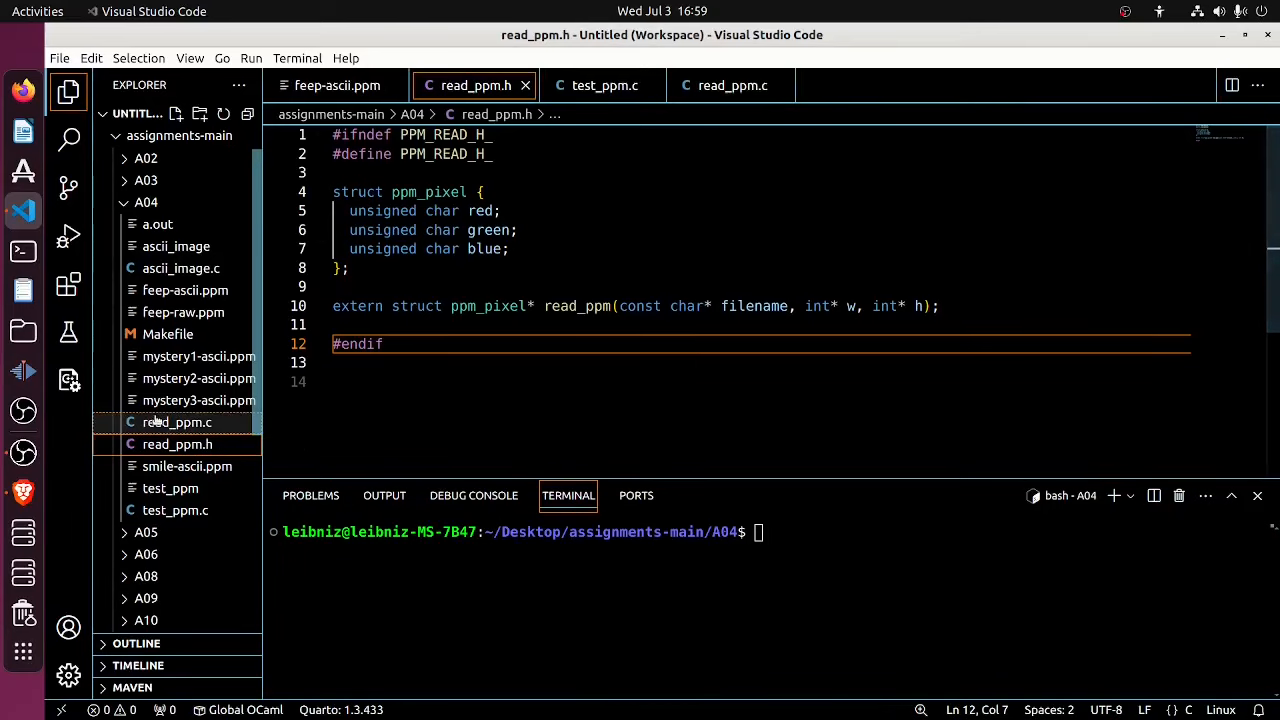
left_click(177, 422)
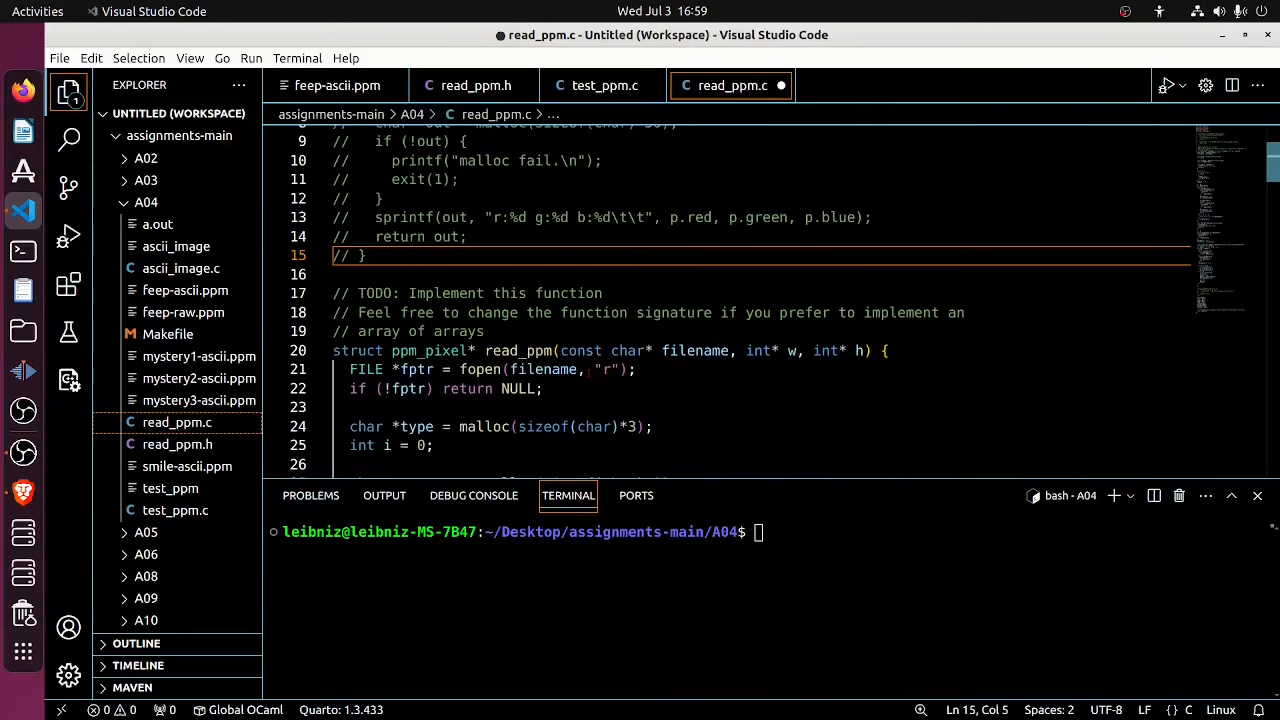
Scroll through read_ppm.c's commented-out read_ppm body and return 0 stub
scroll("down", 3)
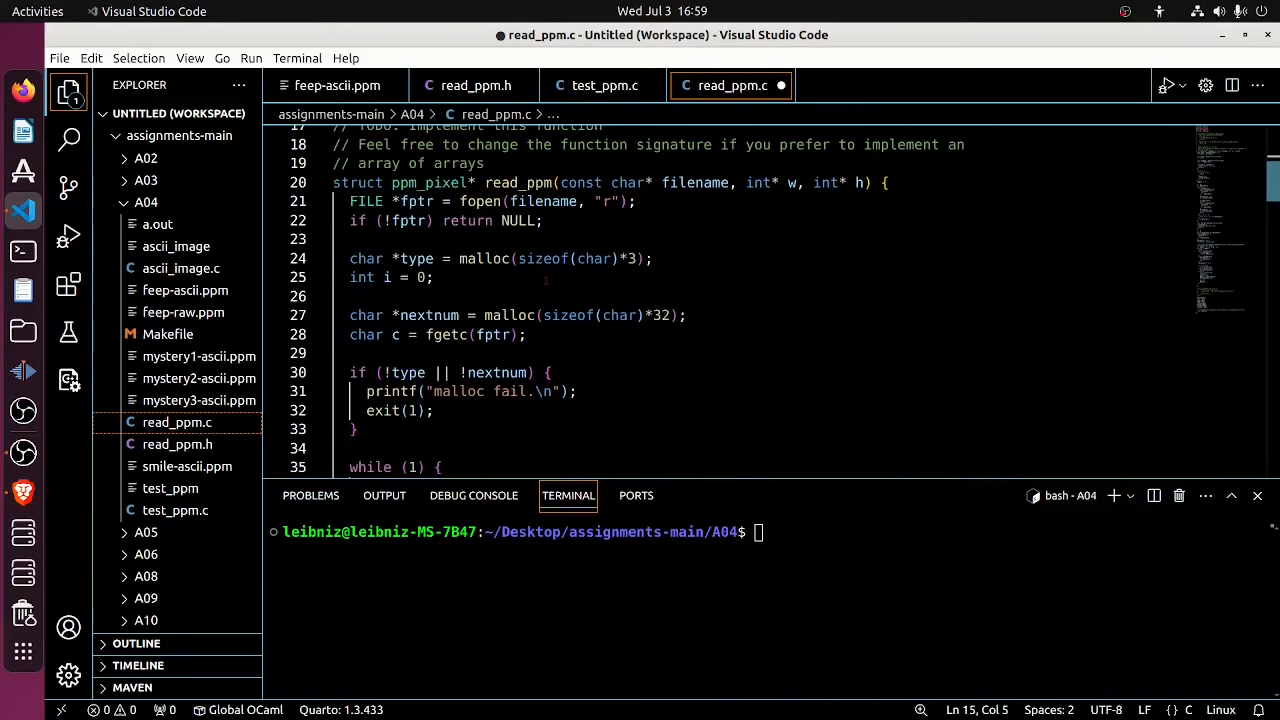
scroll("down", 3)
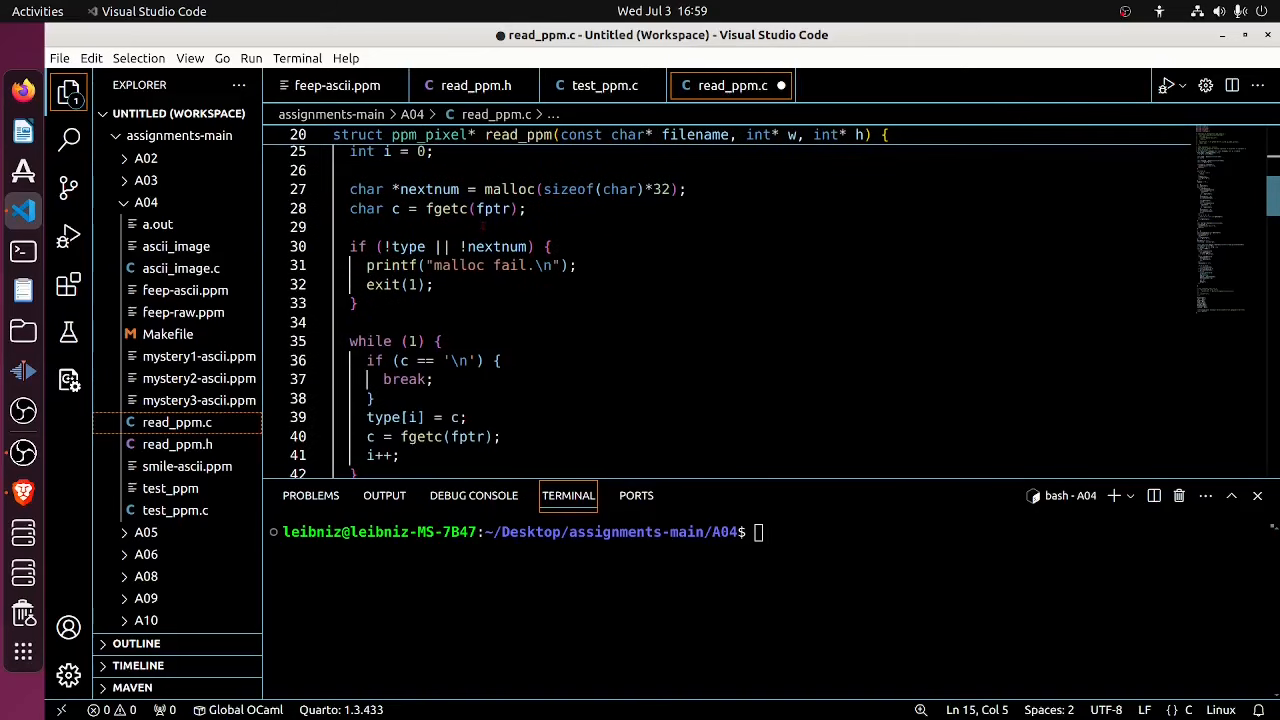
scroll("down", 3)
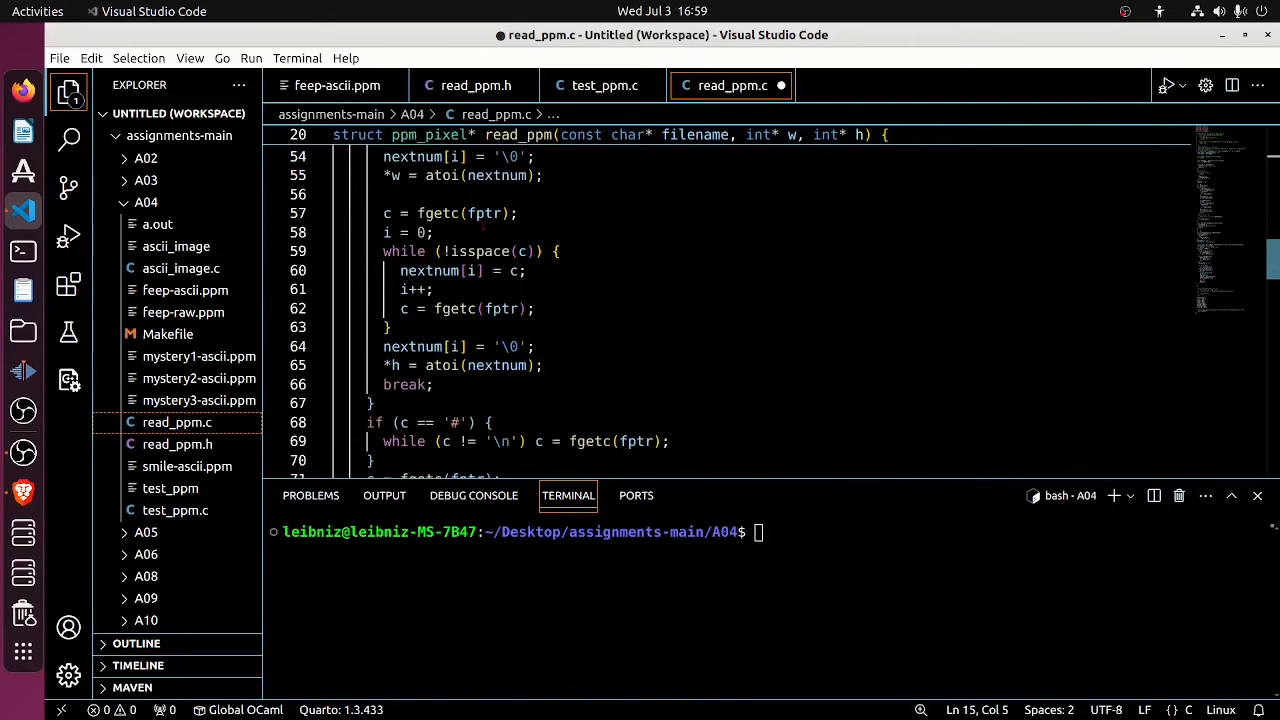
scroll("down", 3)
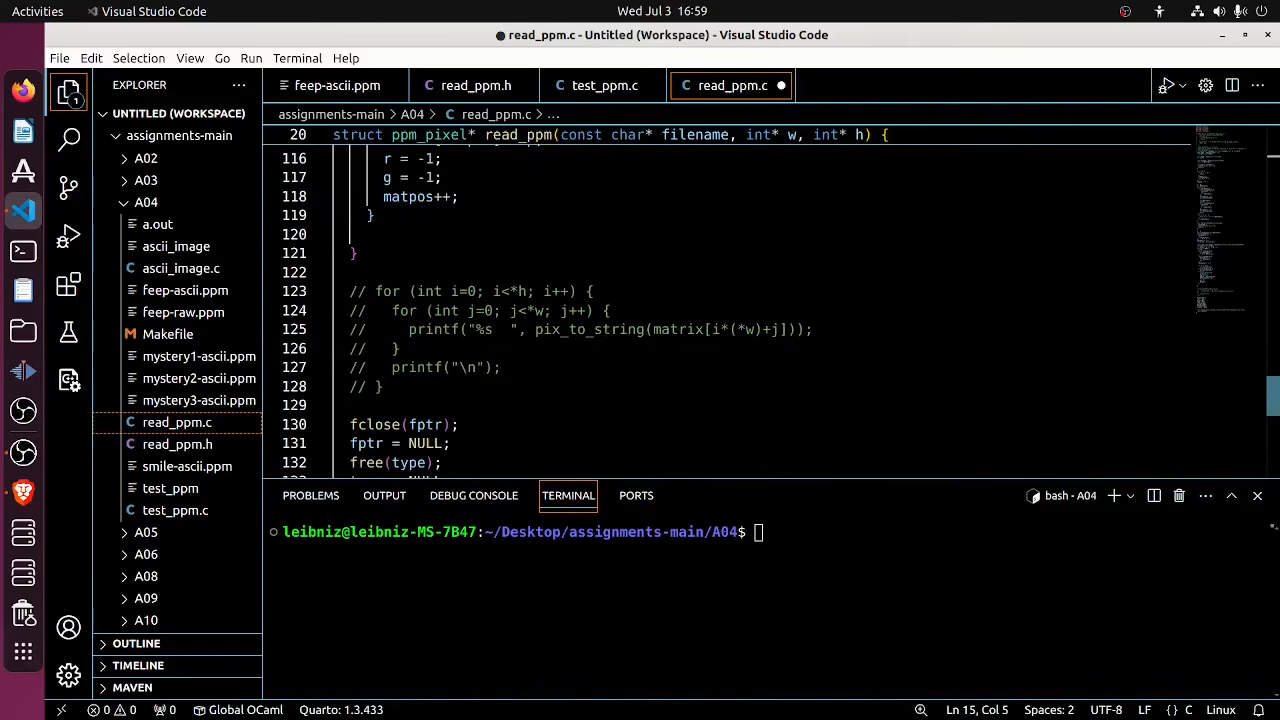
scroll("down", 3)
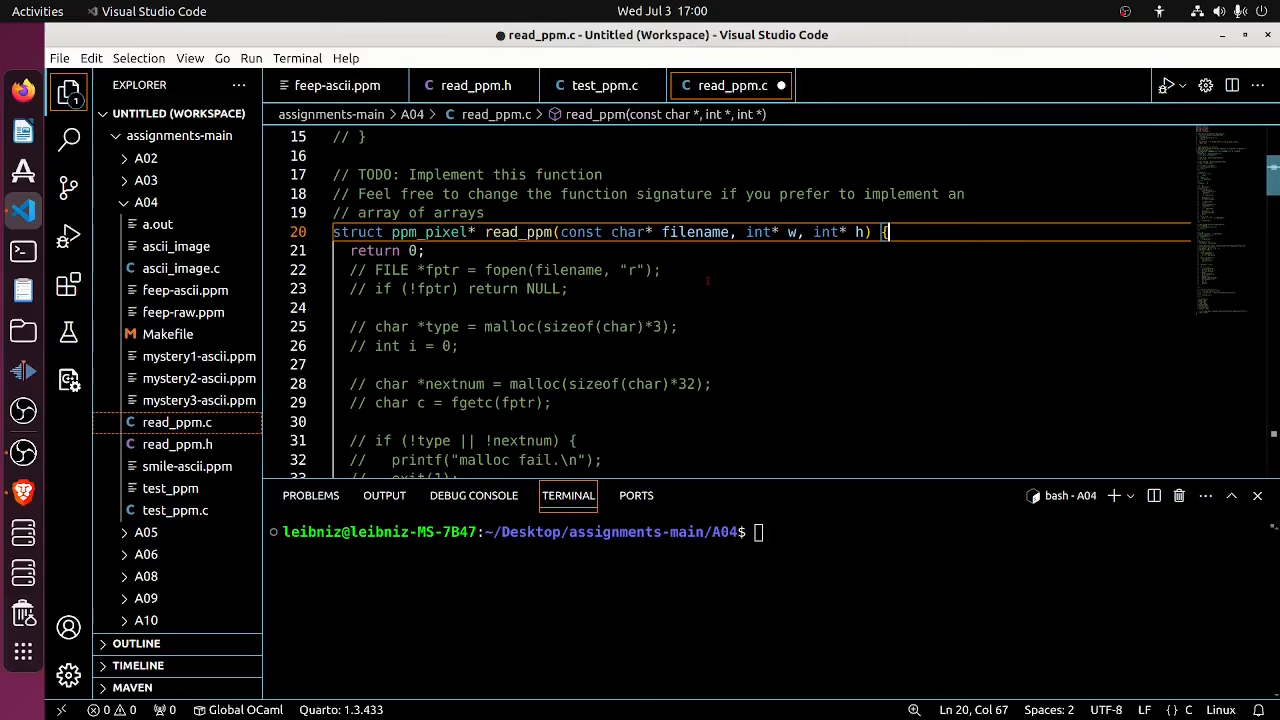
Add FILE *fptr = fopen(filename, "r") and if (!fptr) return NULL to read_ppm, and save
type("FILE *")
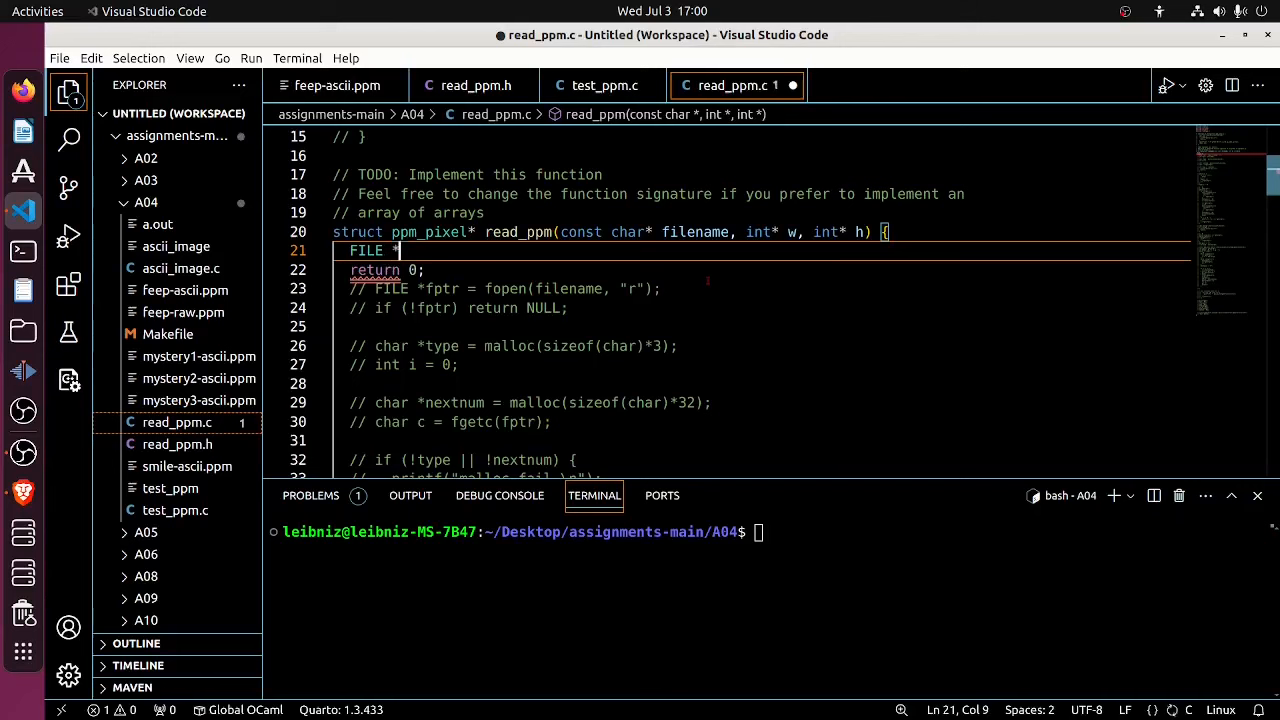
type("fptr =")
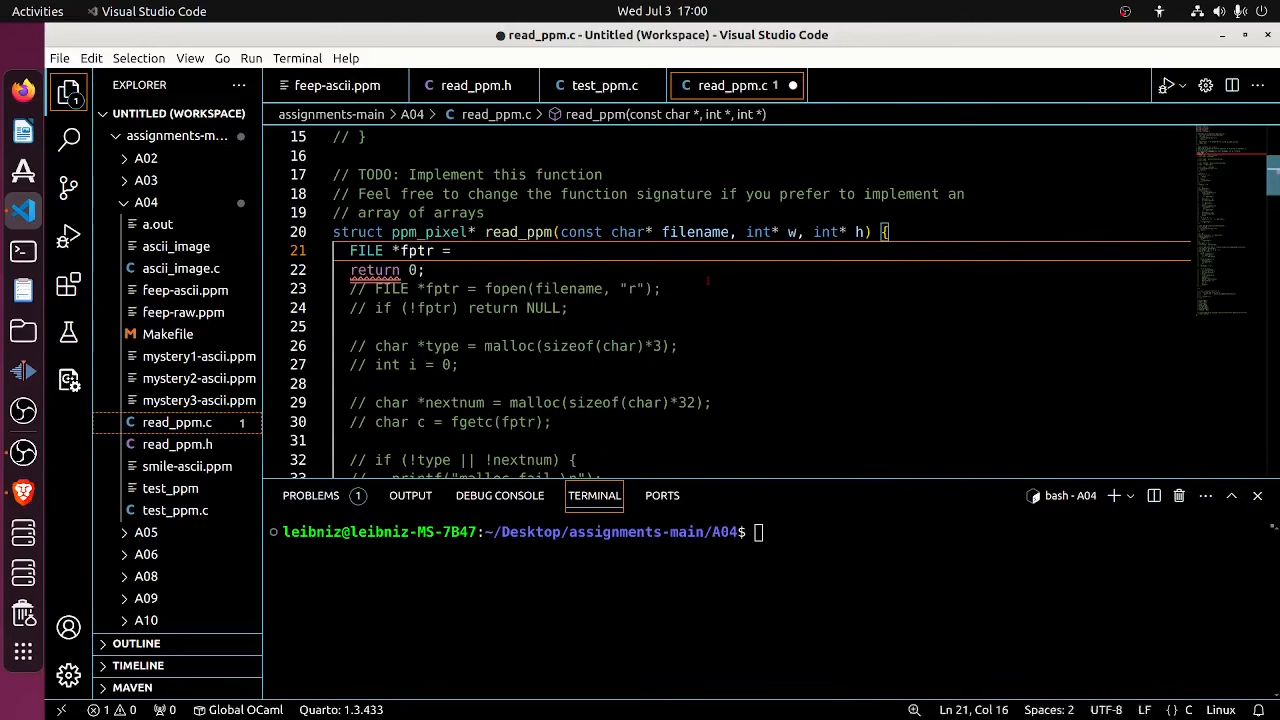
type("fopen(filename, \"r\");")
type("if (!")
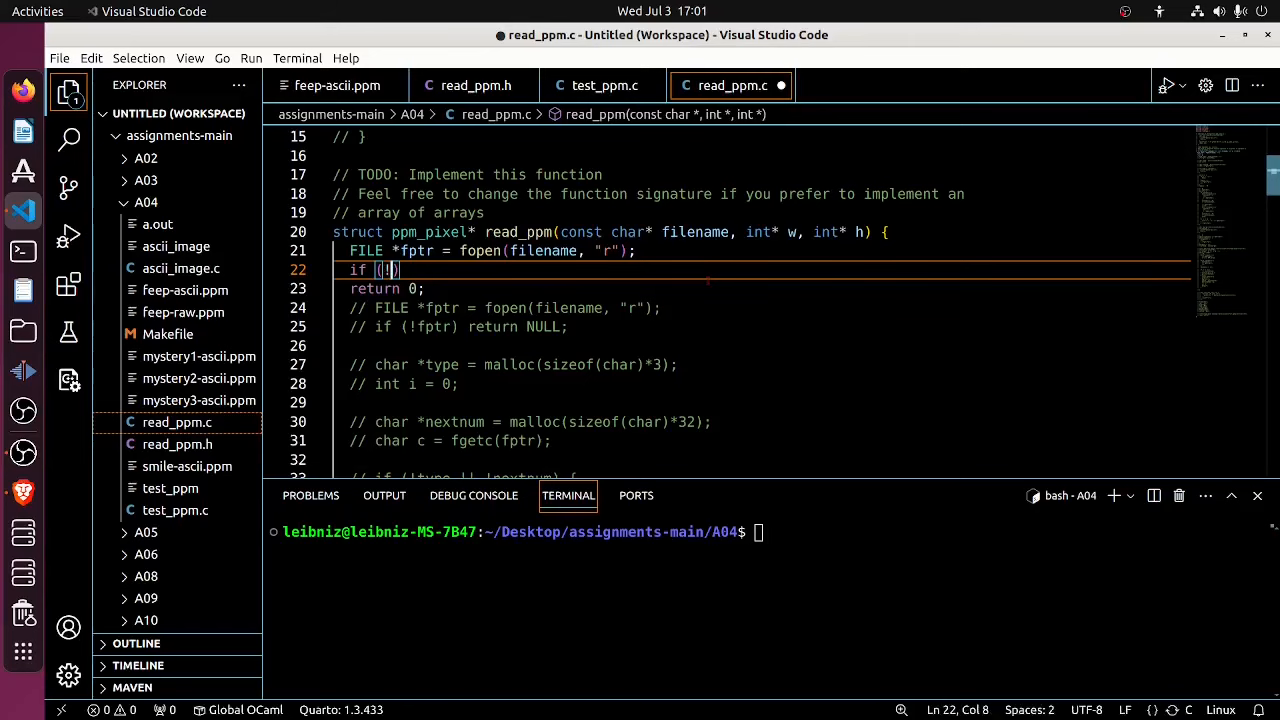
type("fptr")
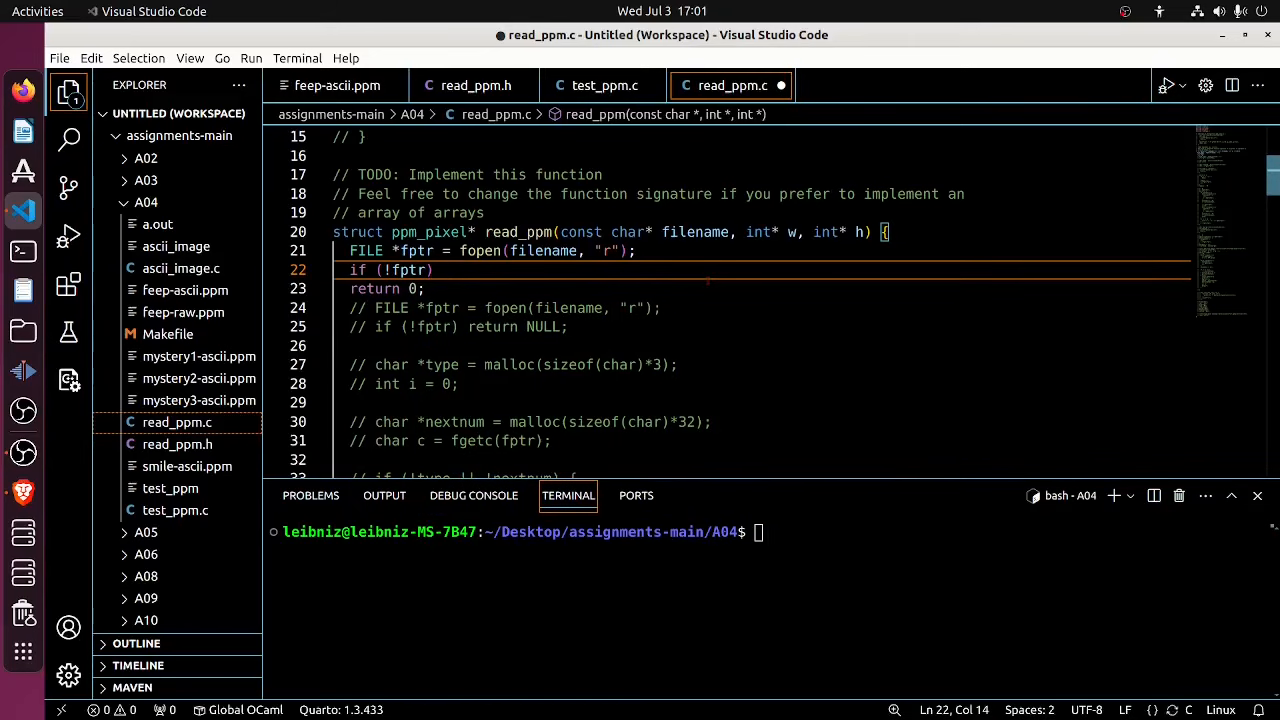
type("return NULL;")
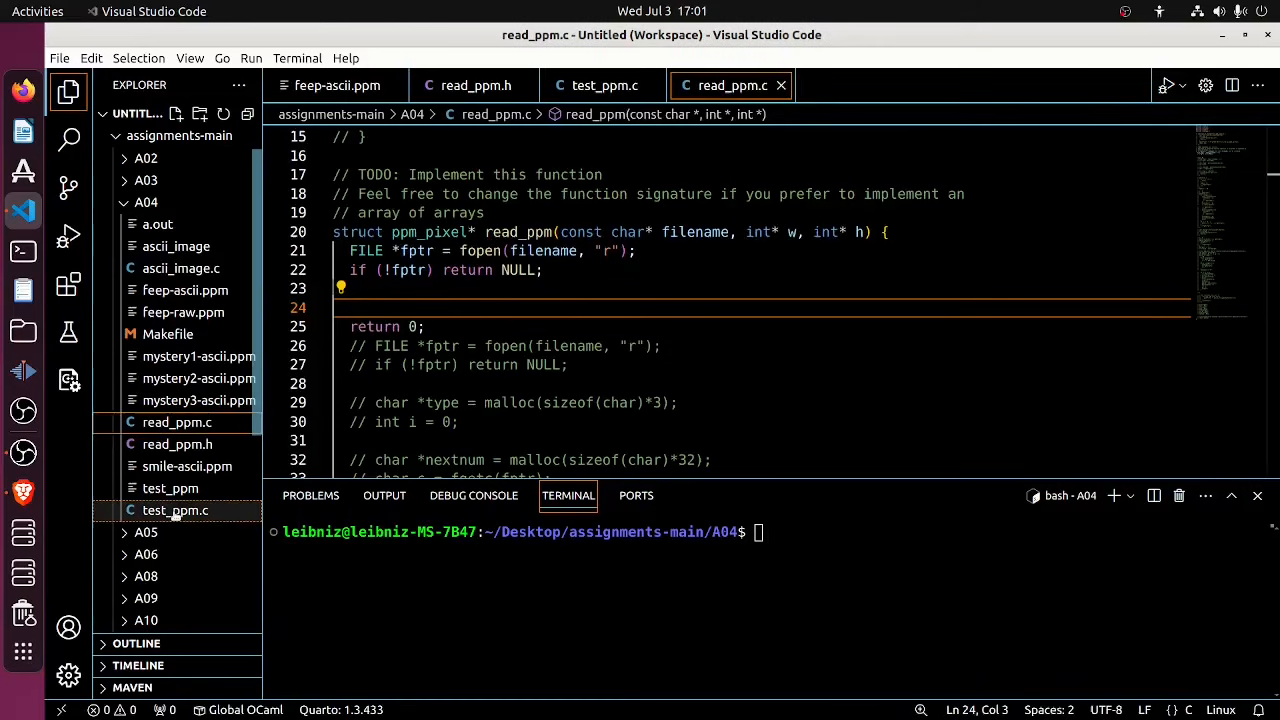
Declare int w, h; in test_ppm.c
left_click(604, 85)
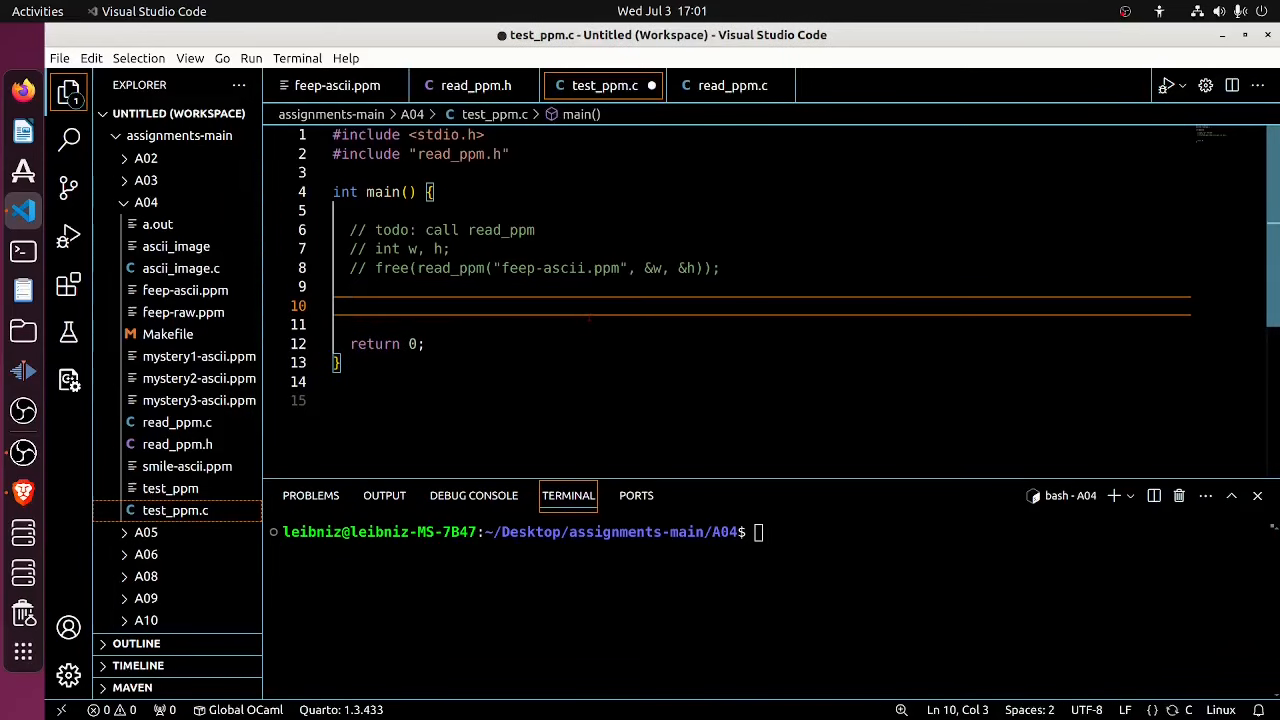
type("t")
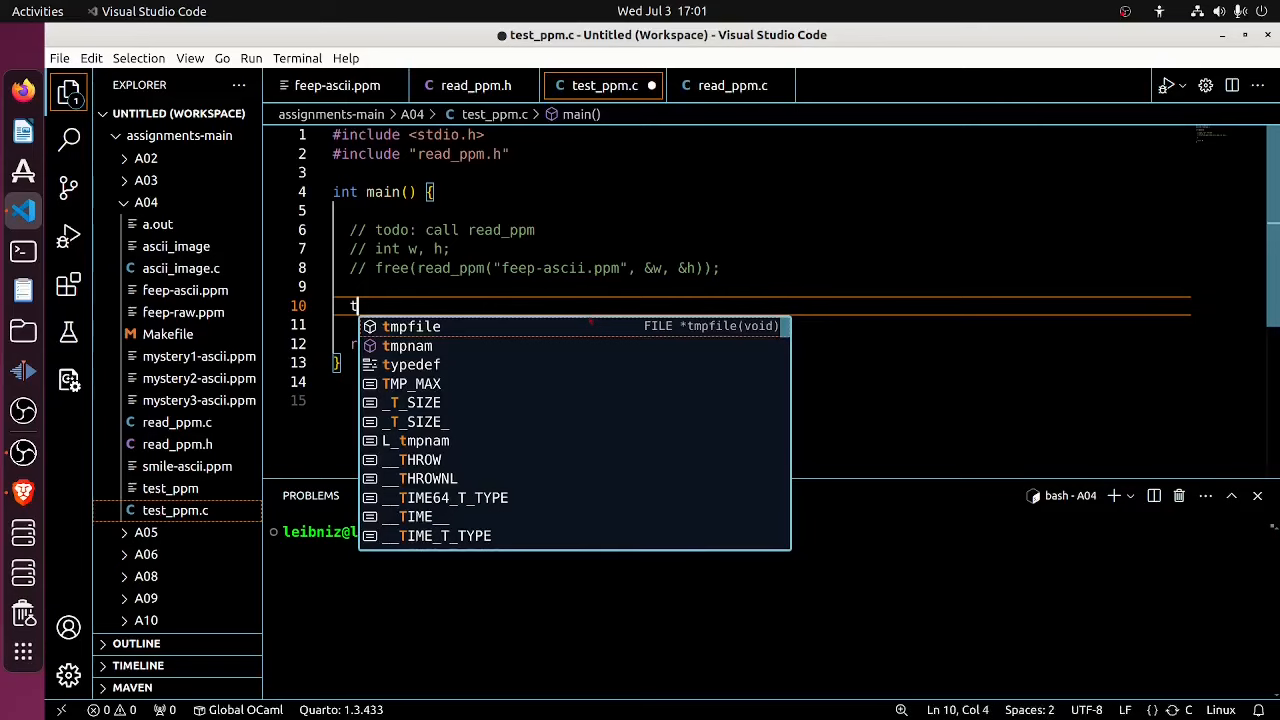
type("int")
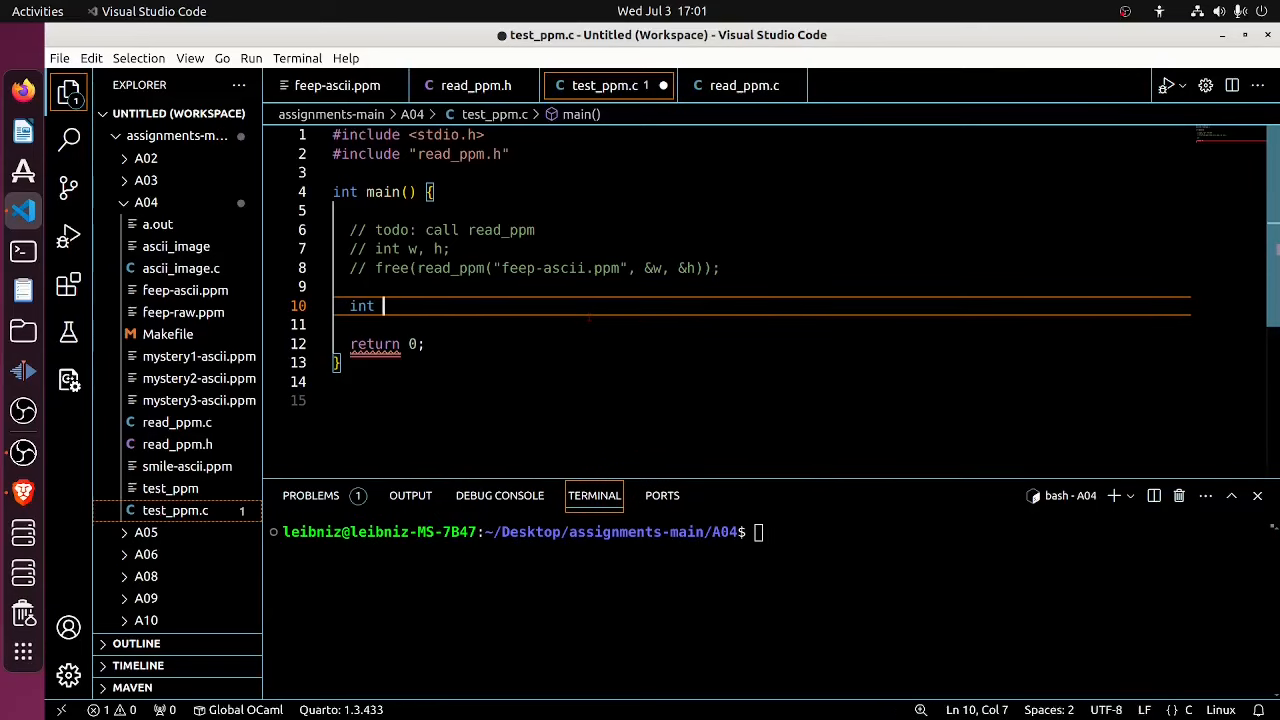
type("w, h;")
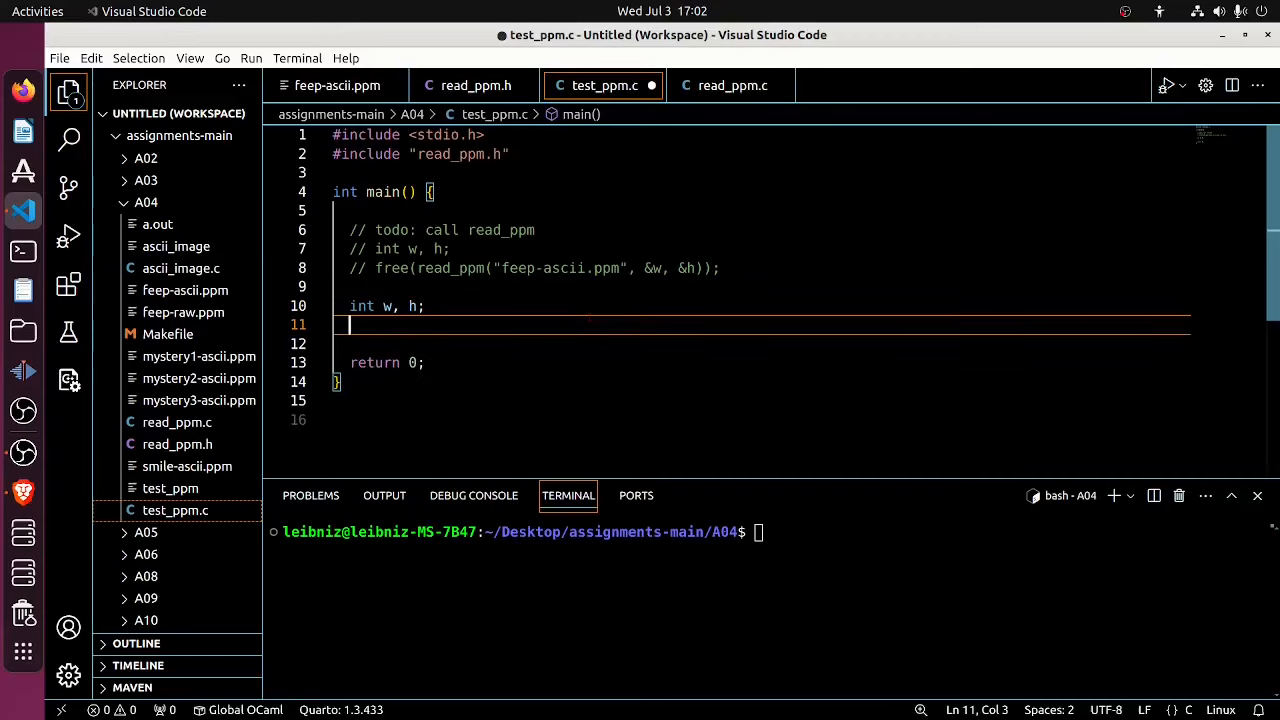
Call read_ppm("feep-ascii.ppm", &w, &h) in test_ppm.c and save the file
type("fre")
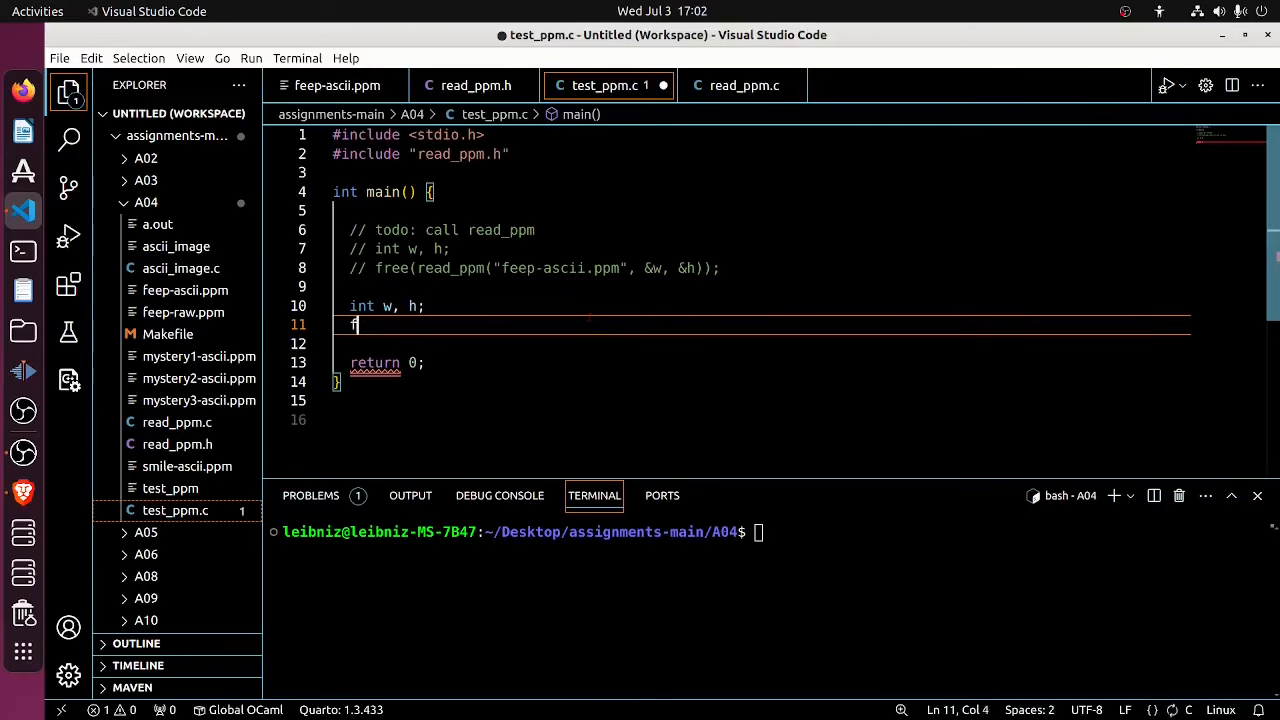
type("read_ppm(")
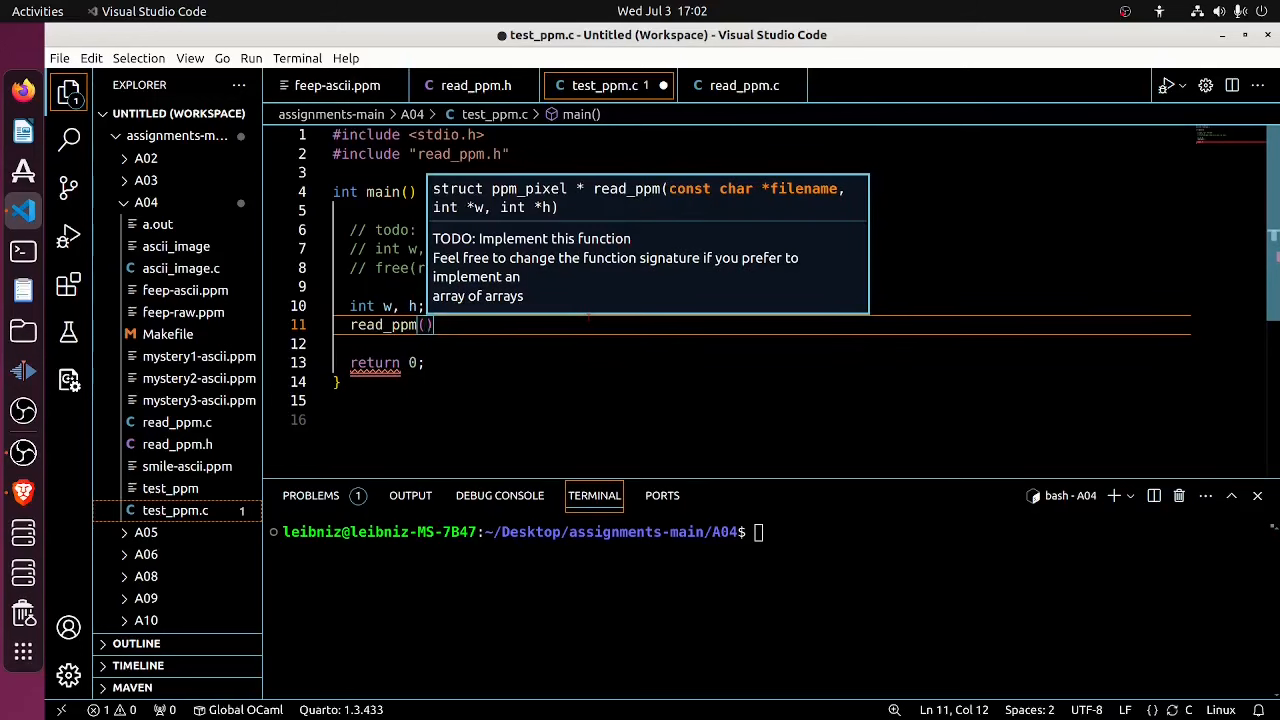
type("\"fee")
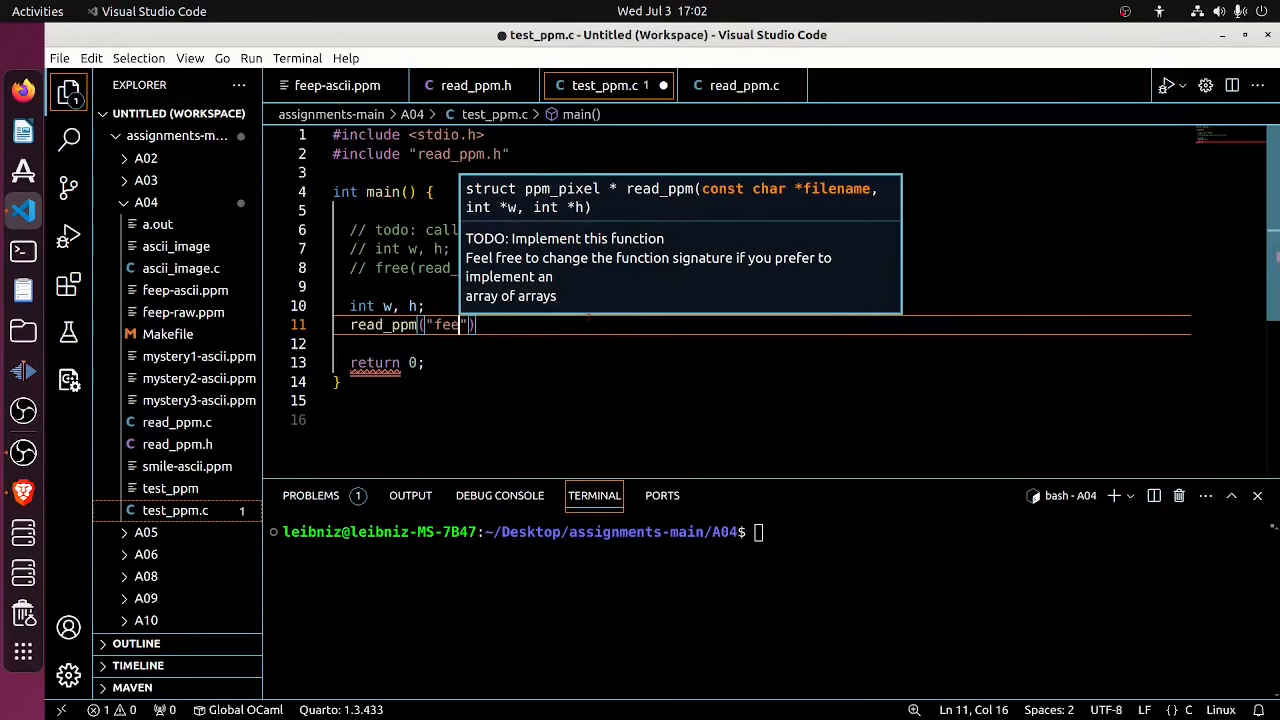
type("p-ascii.")
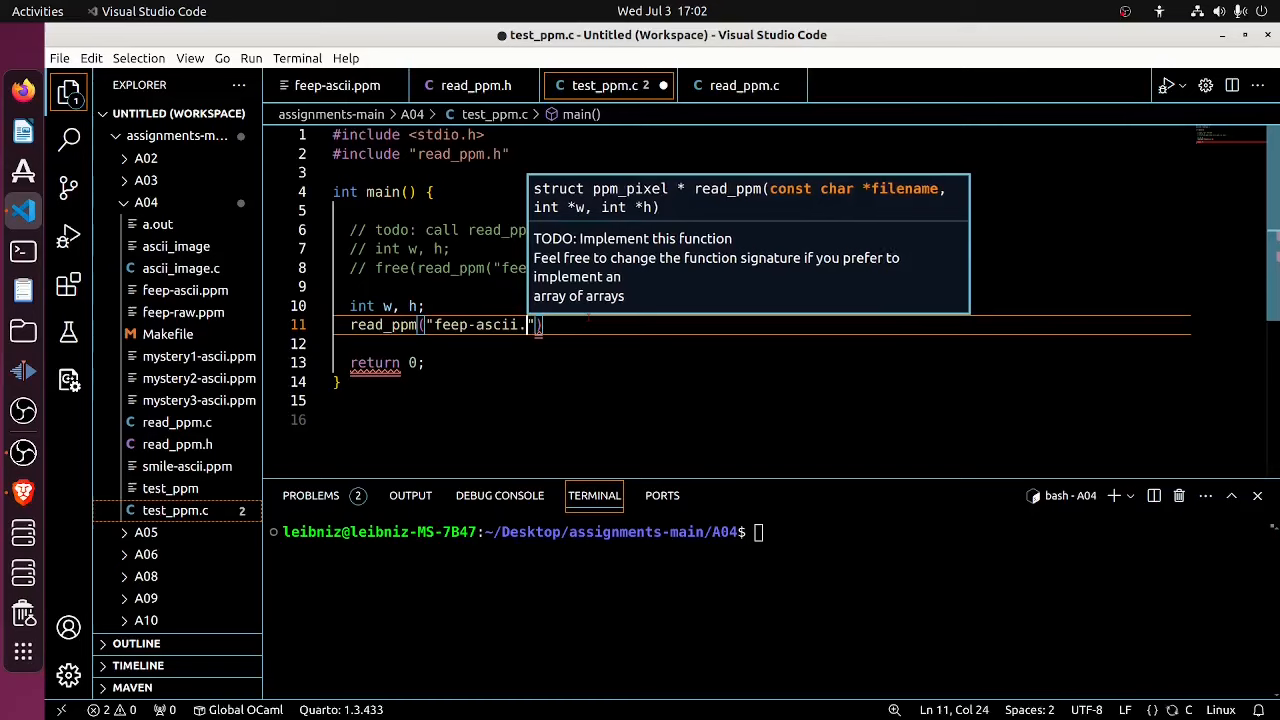
type("ppm")
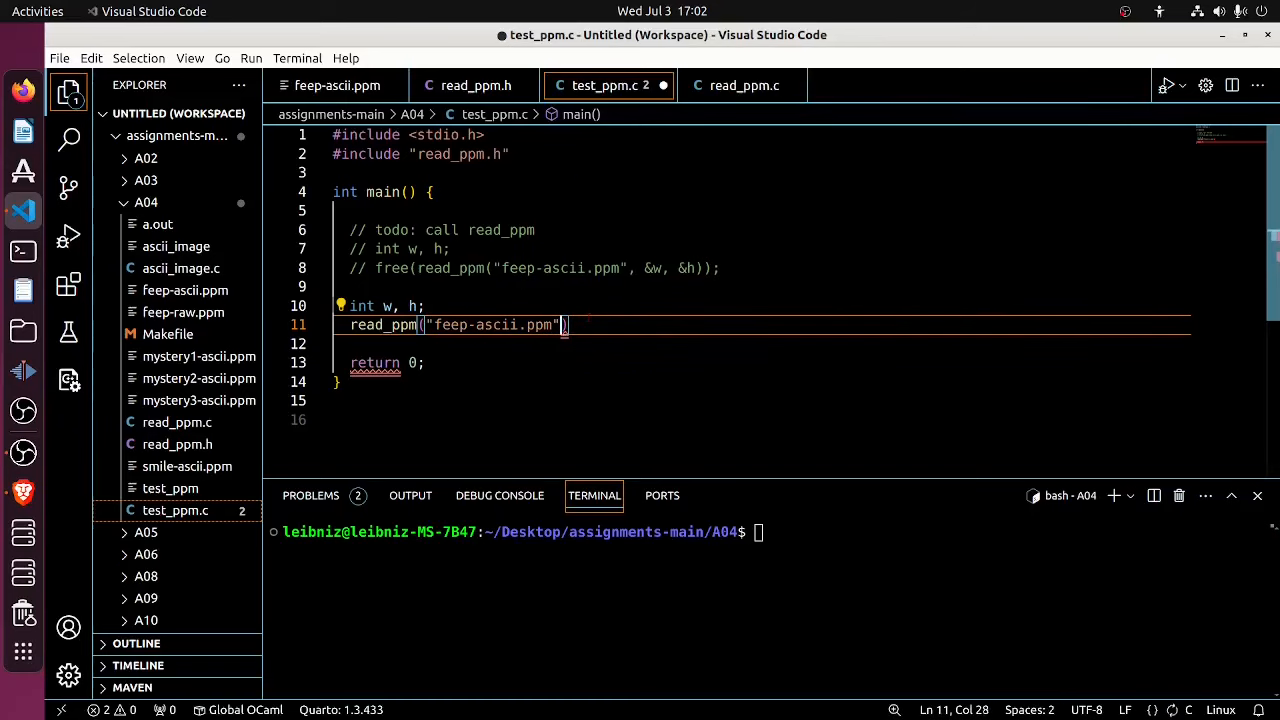
type(", &w, &h")
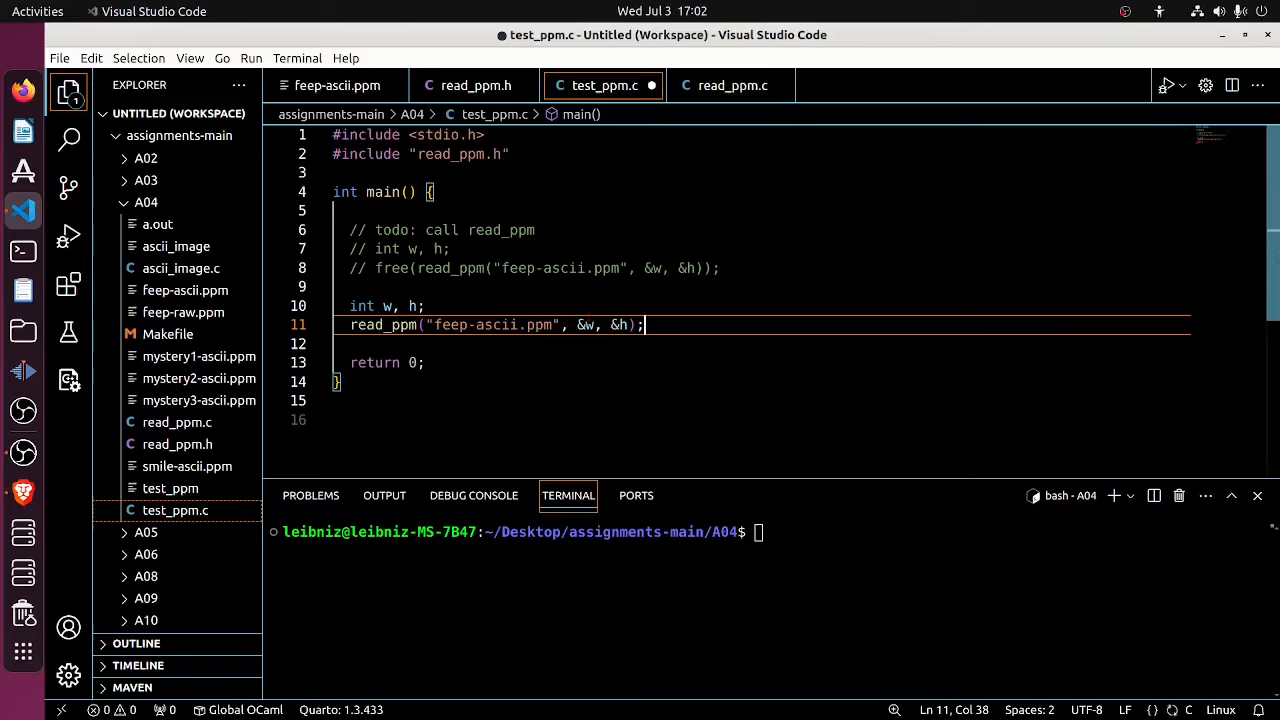
key("ctrl+s")
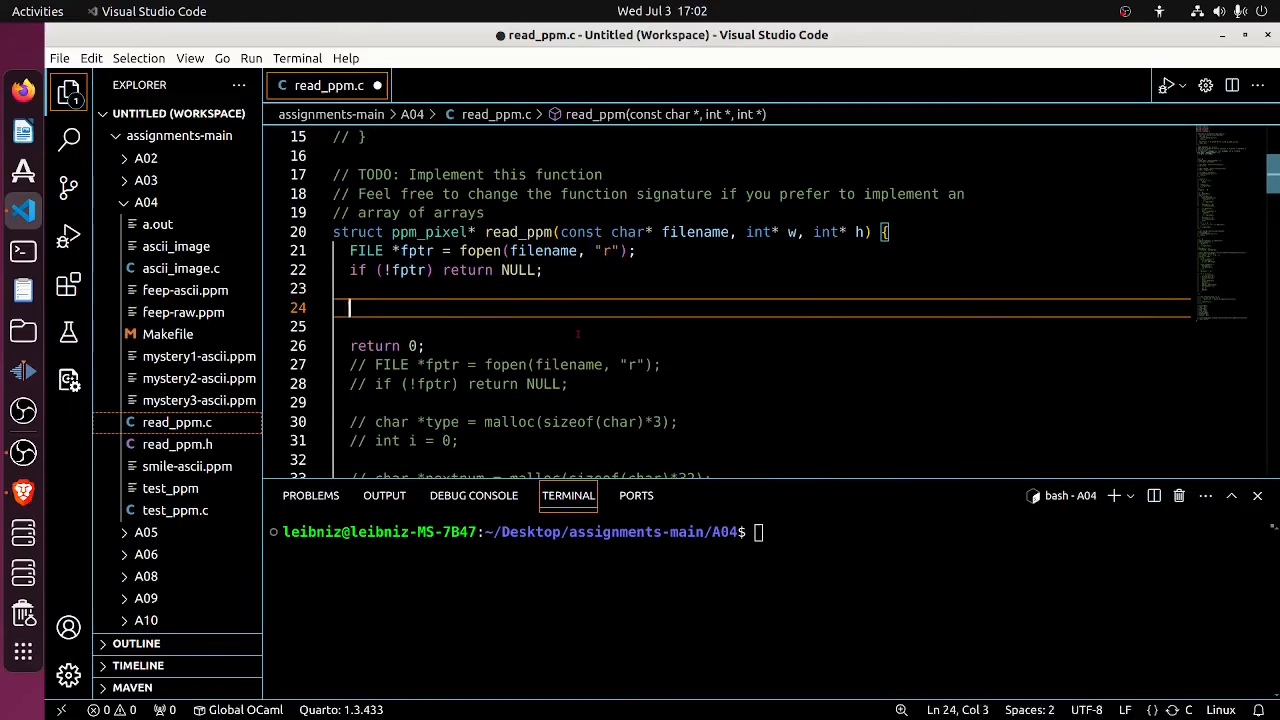
Add fclose(fptr); and fptr = NULL; to read_ppm, then run make in the terminal
type("fclose(")
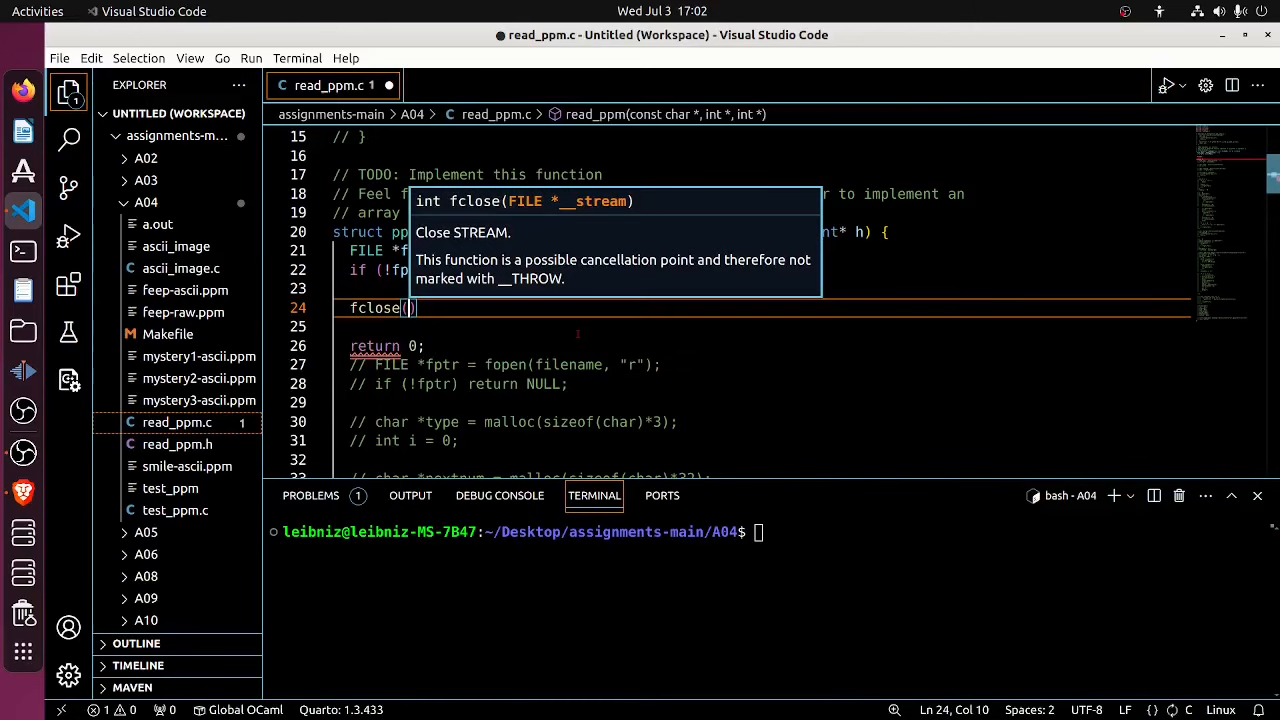
type("fptr")
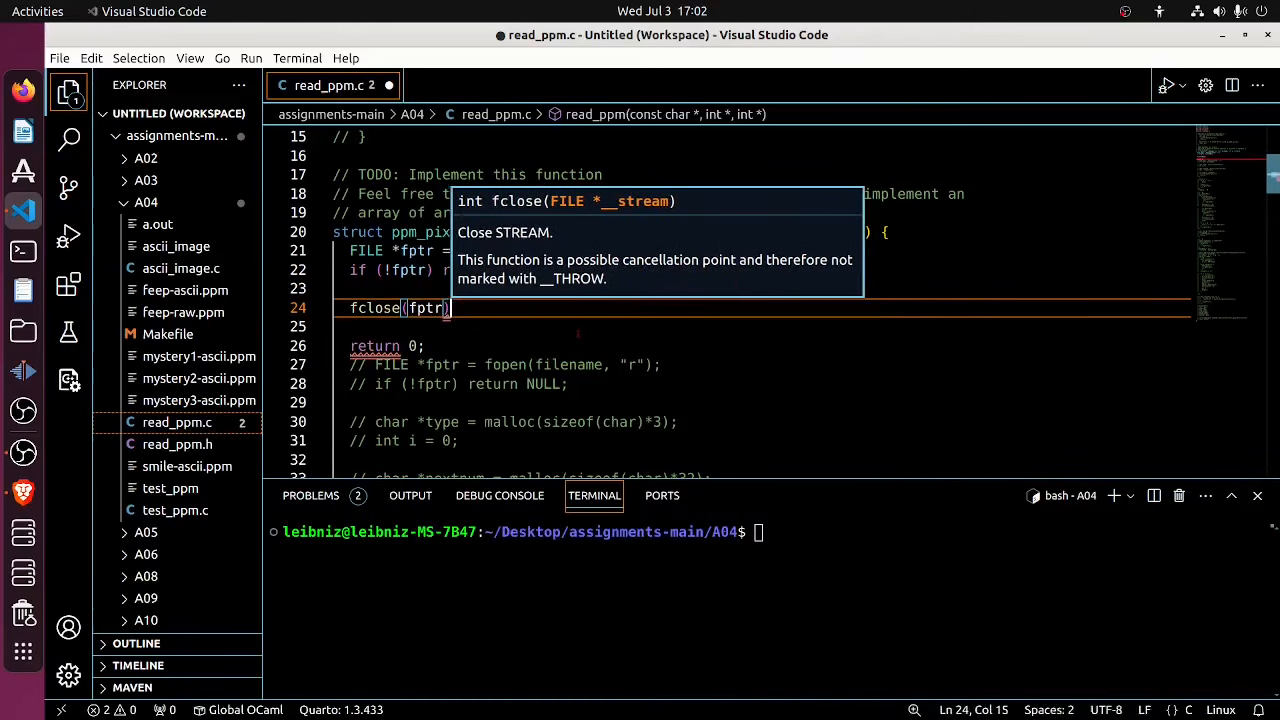
type("fptr = NULL;")
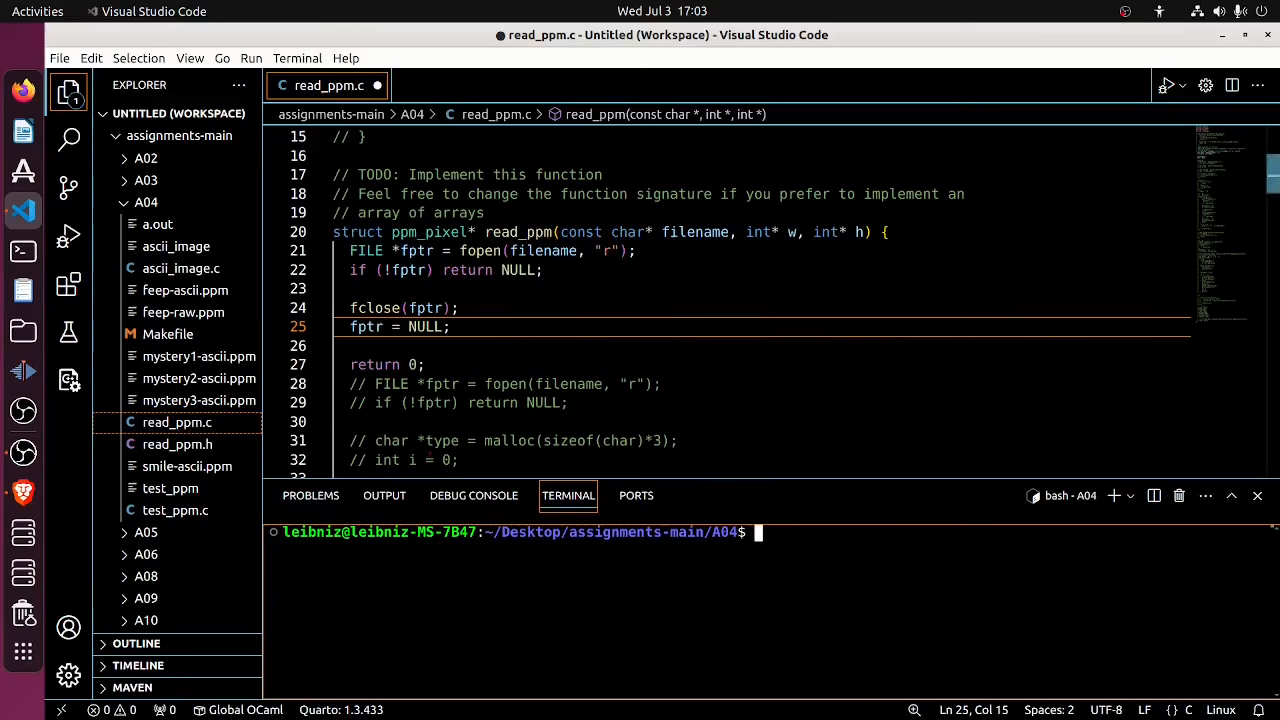
type("make")
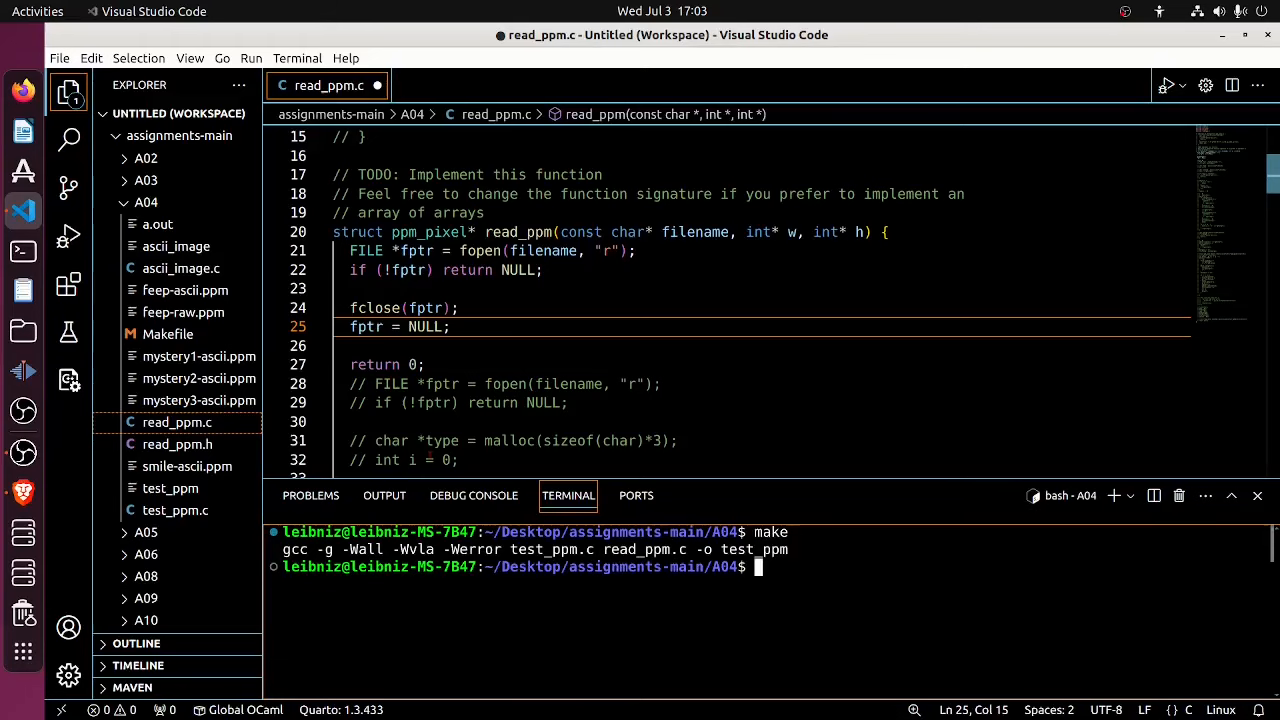
left_click(168, 334)
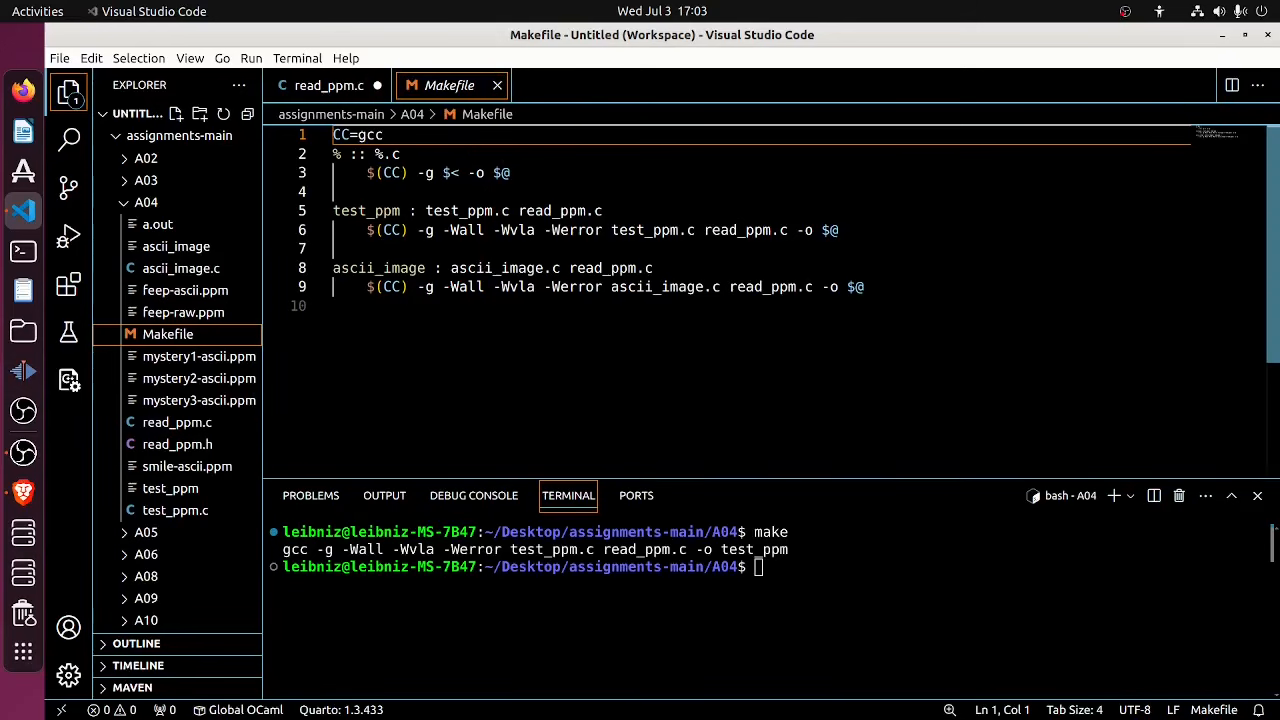
left_click(325, 85)
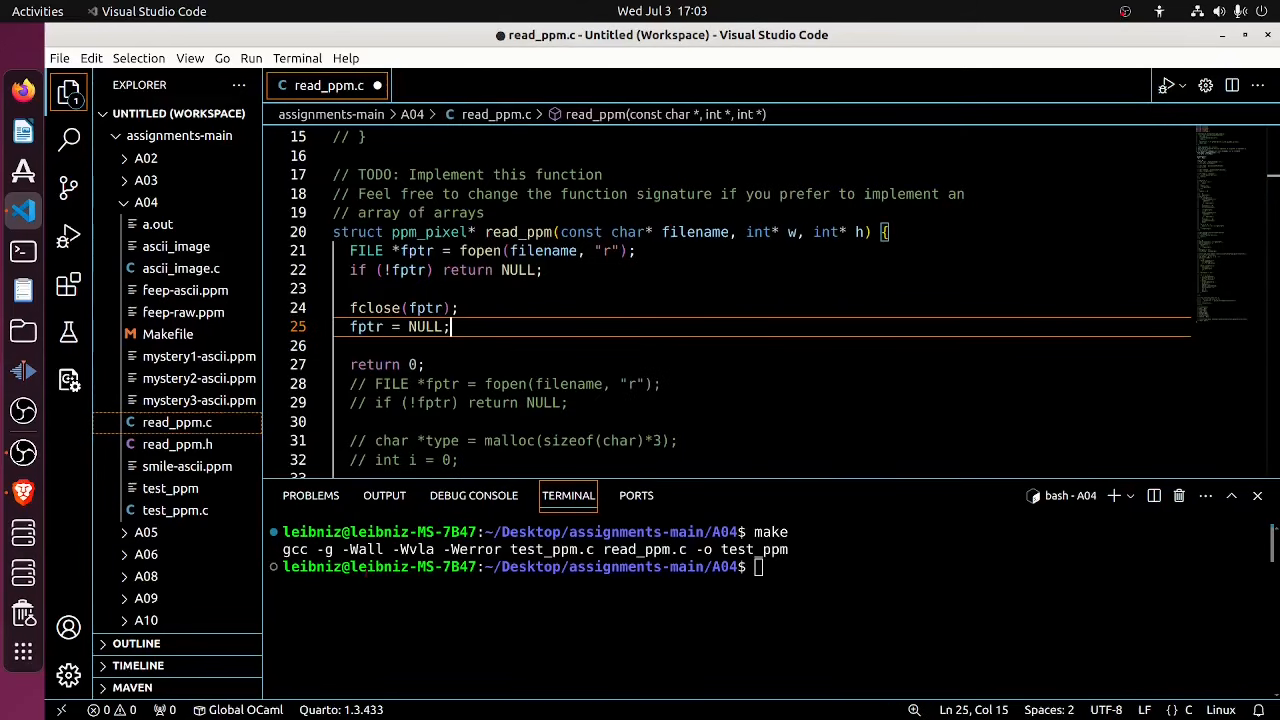
double_click(362, 549)
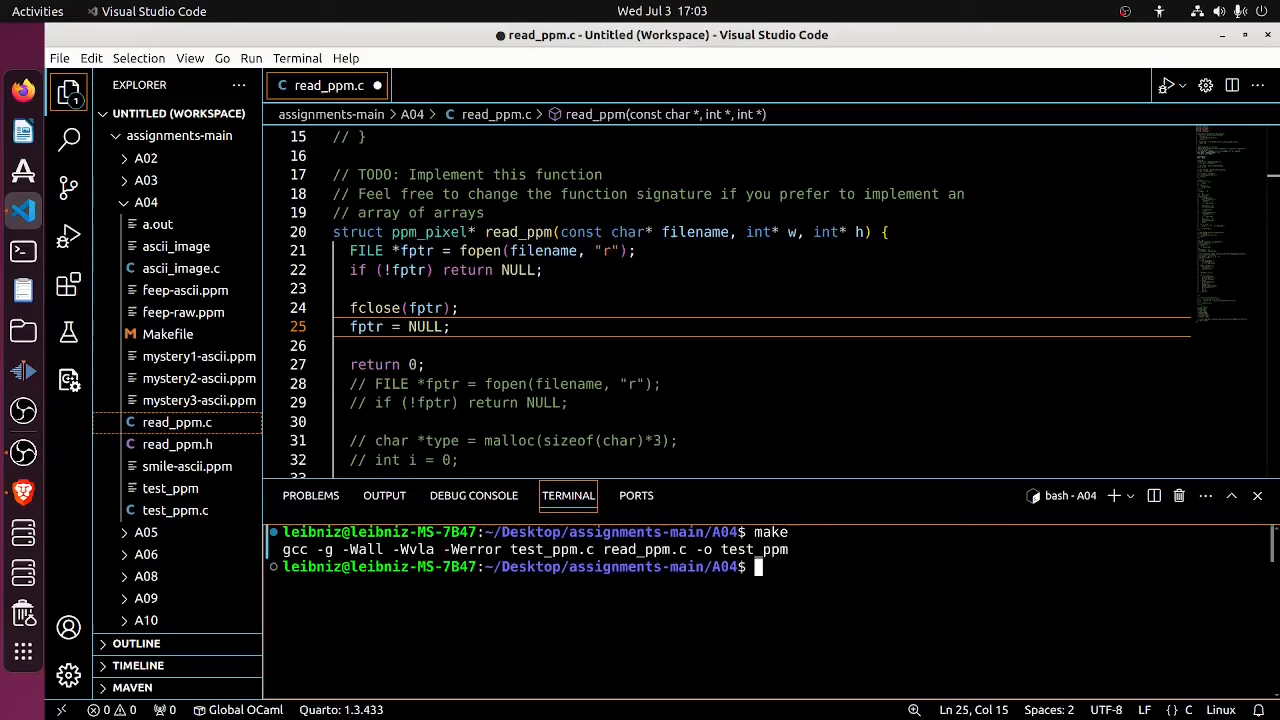
double_click(362, 549)
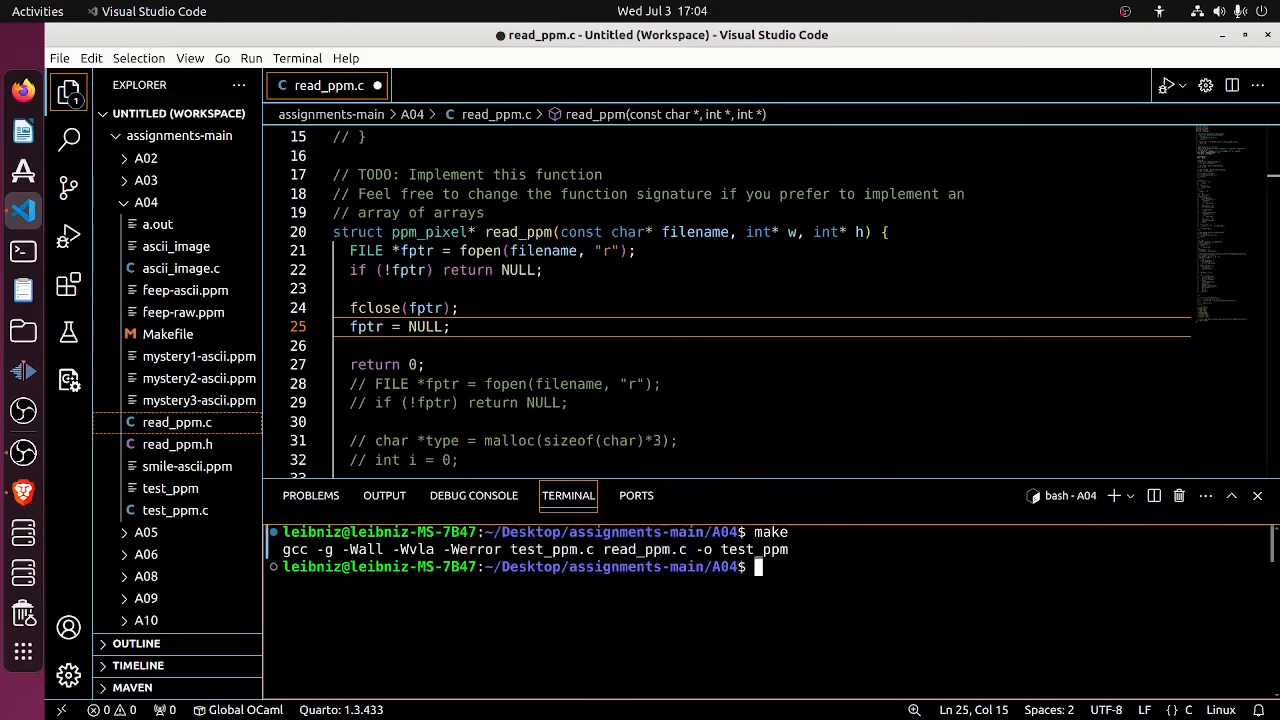
double_click(474, 549)
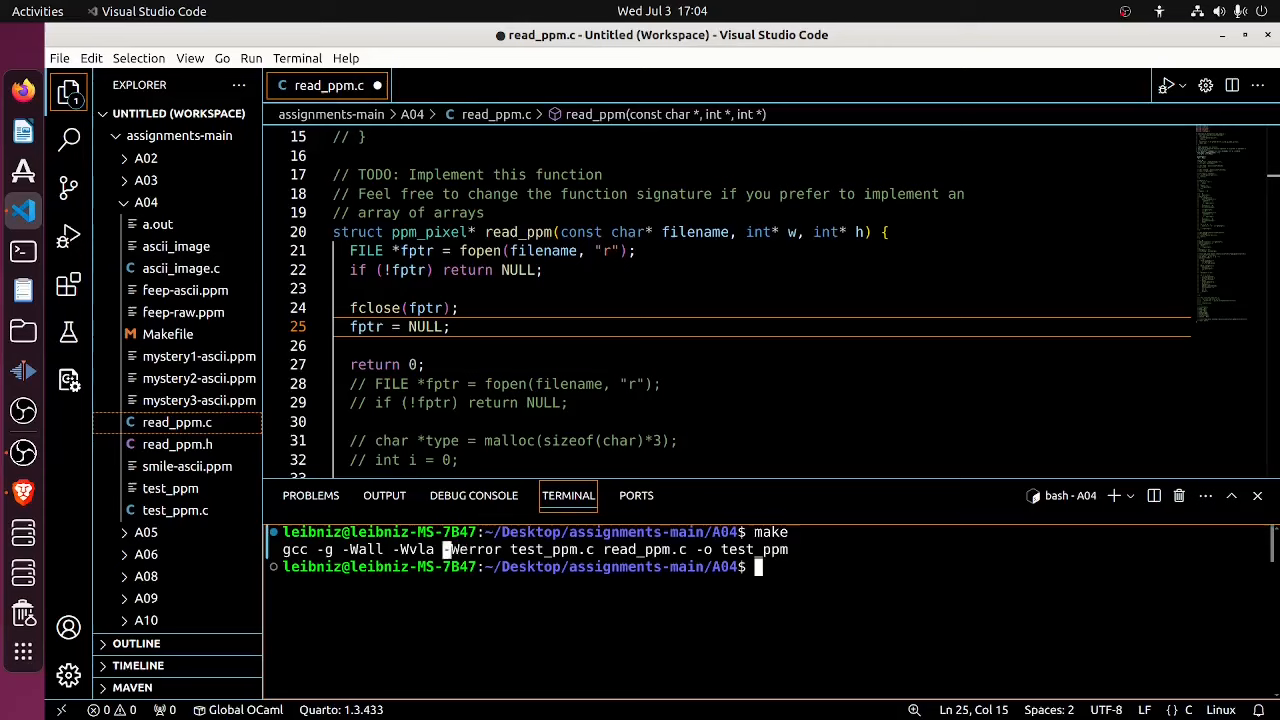
double_click(472, 549)
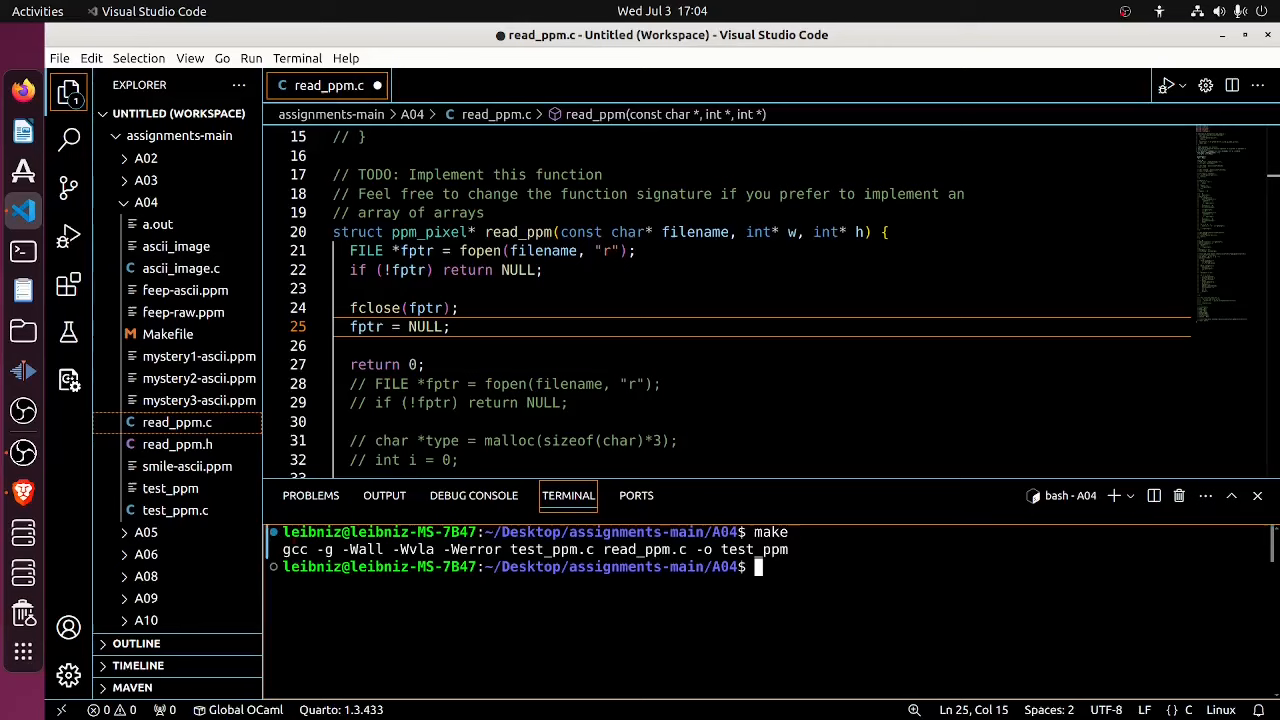
double_click(551, 549)
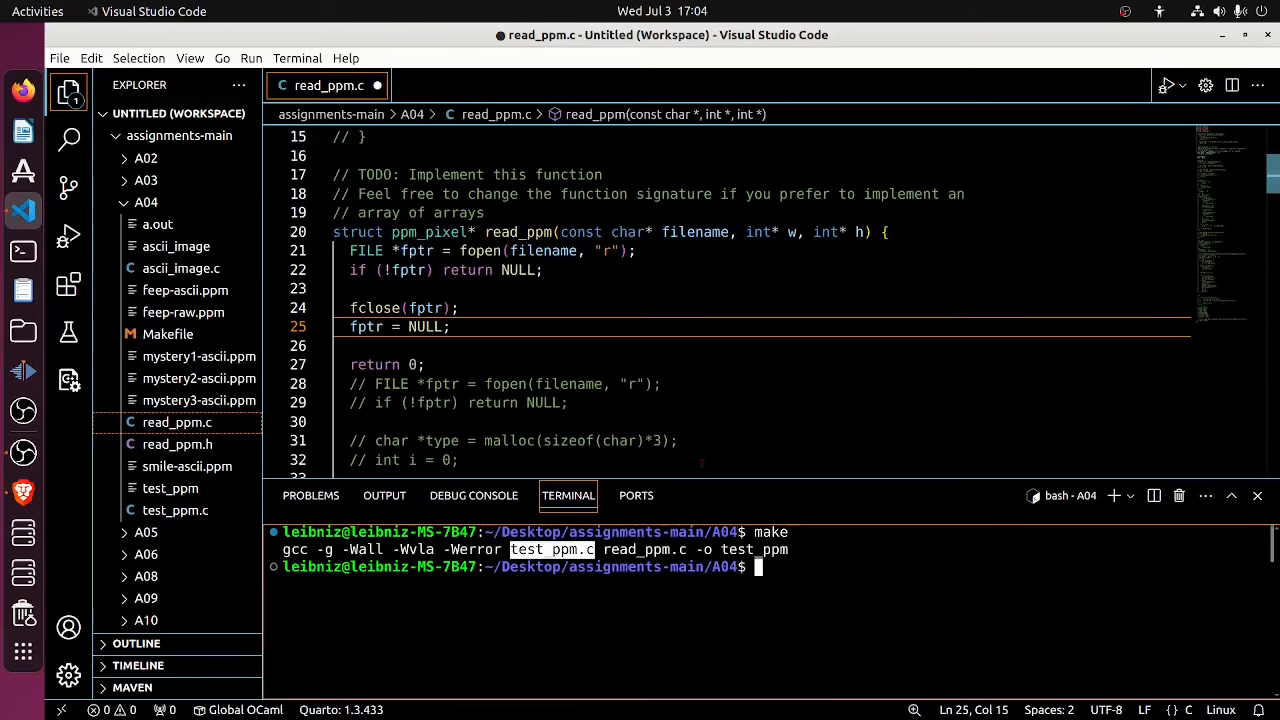
Reopen test_ppm.c from the build output, run ./test_ppm, then rebuild with make
left_click(175, 510)
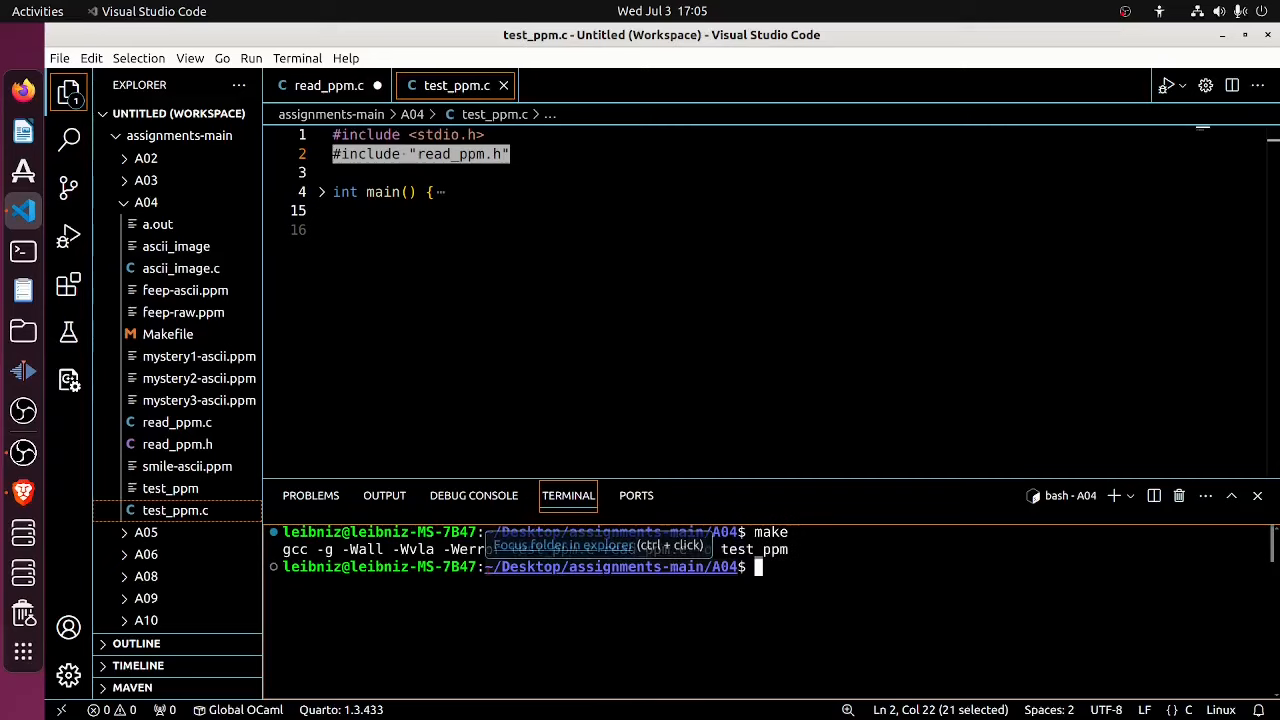
type("./test_")
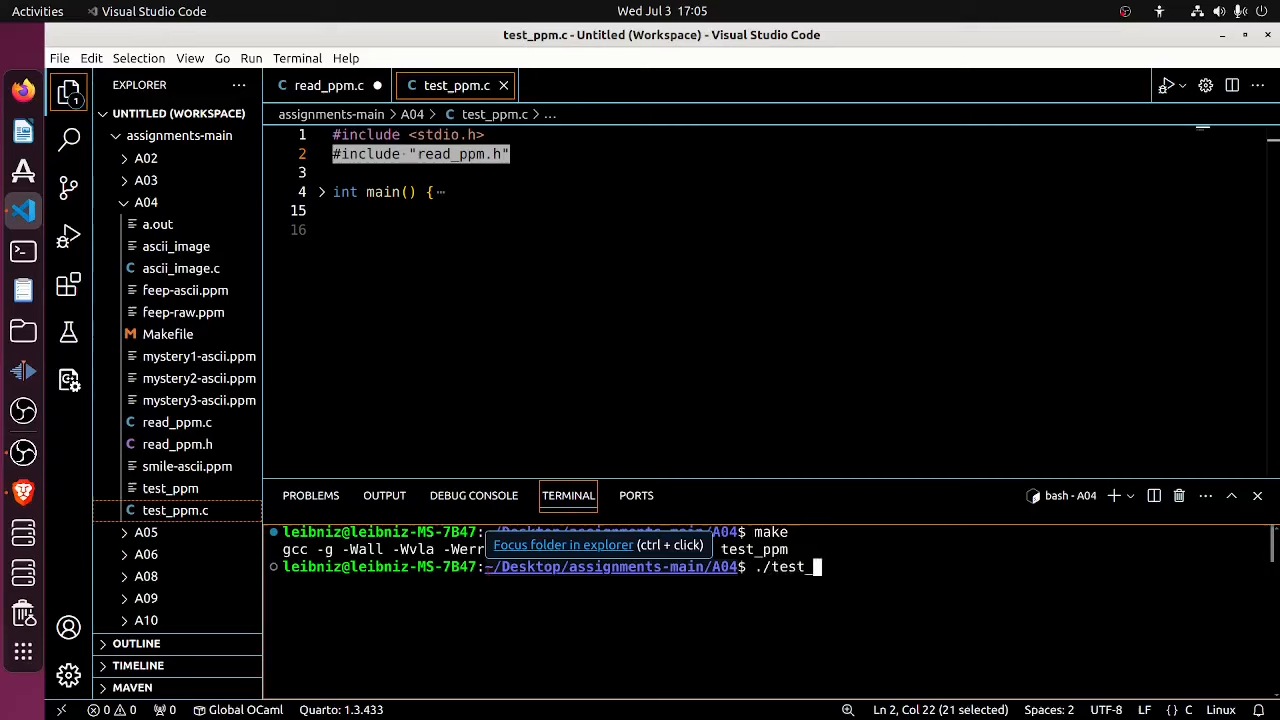
type("_ppm")
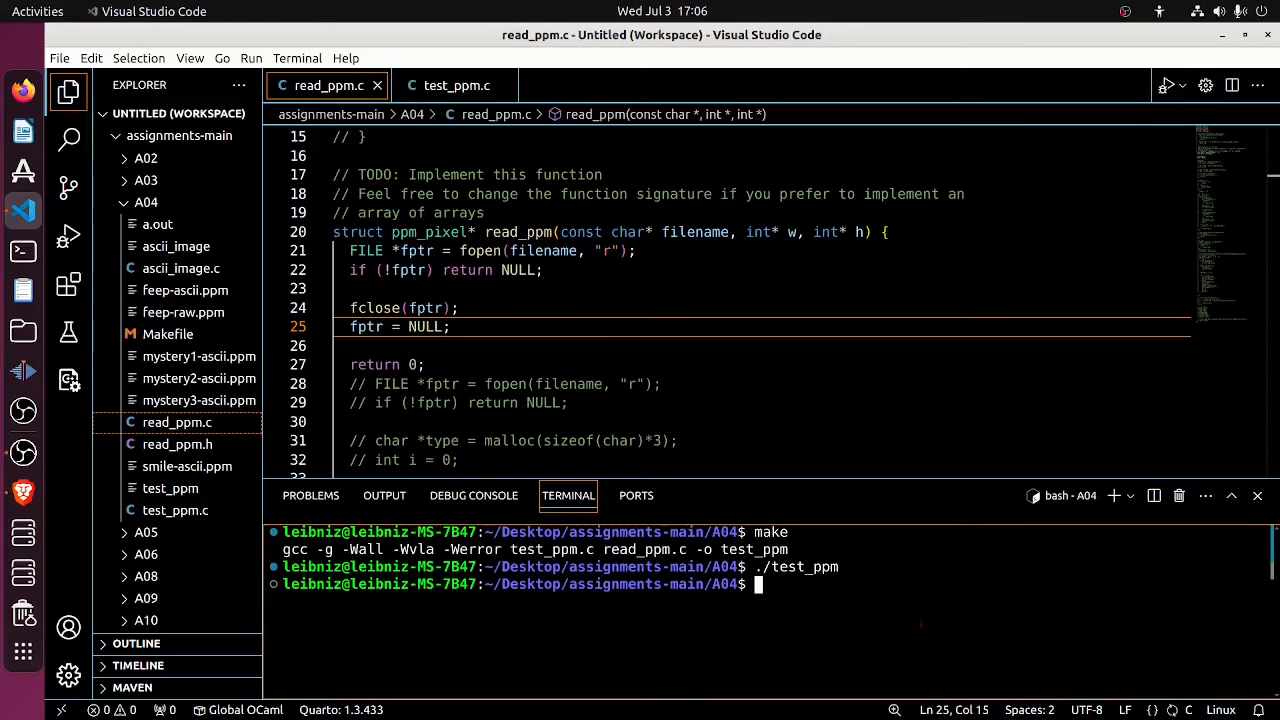
type("make")
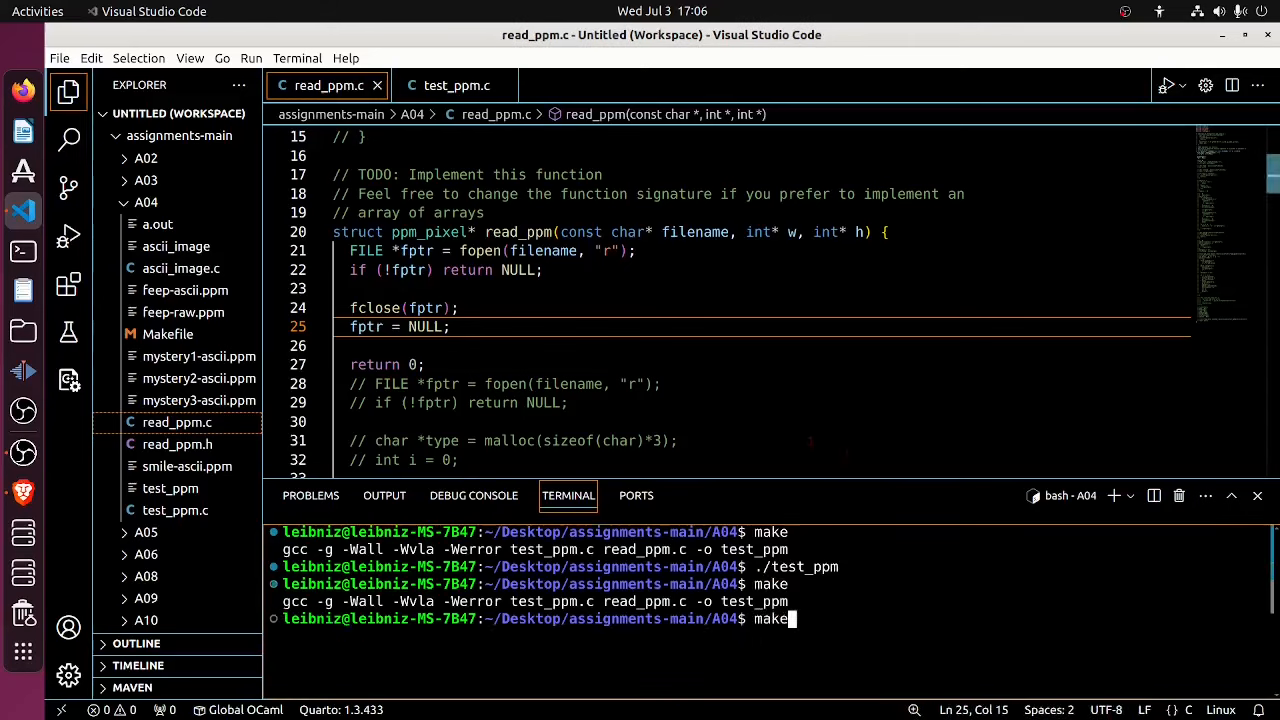